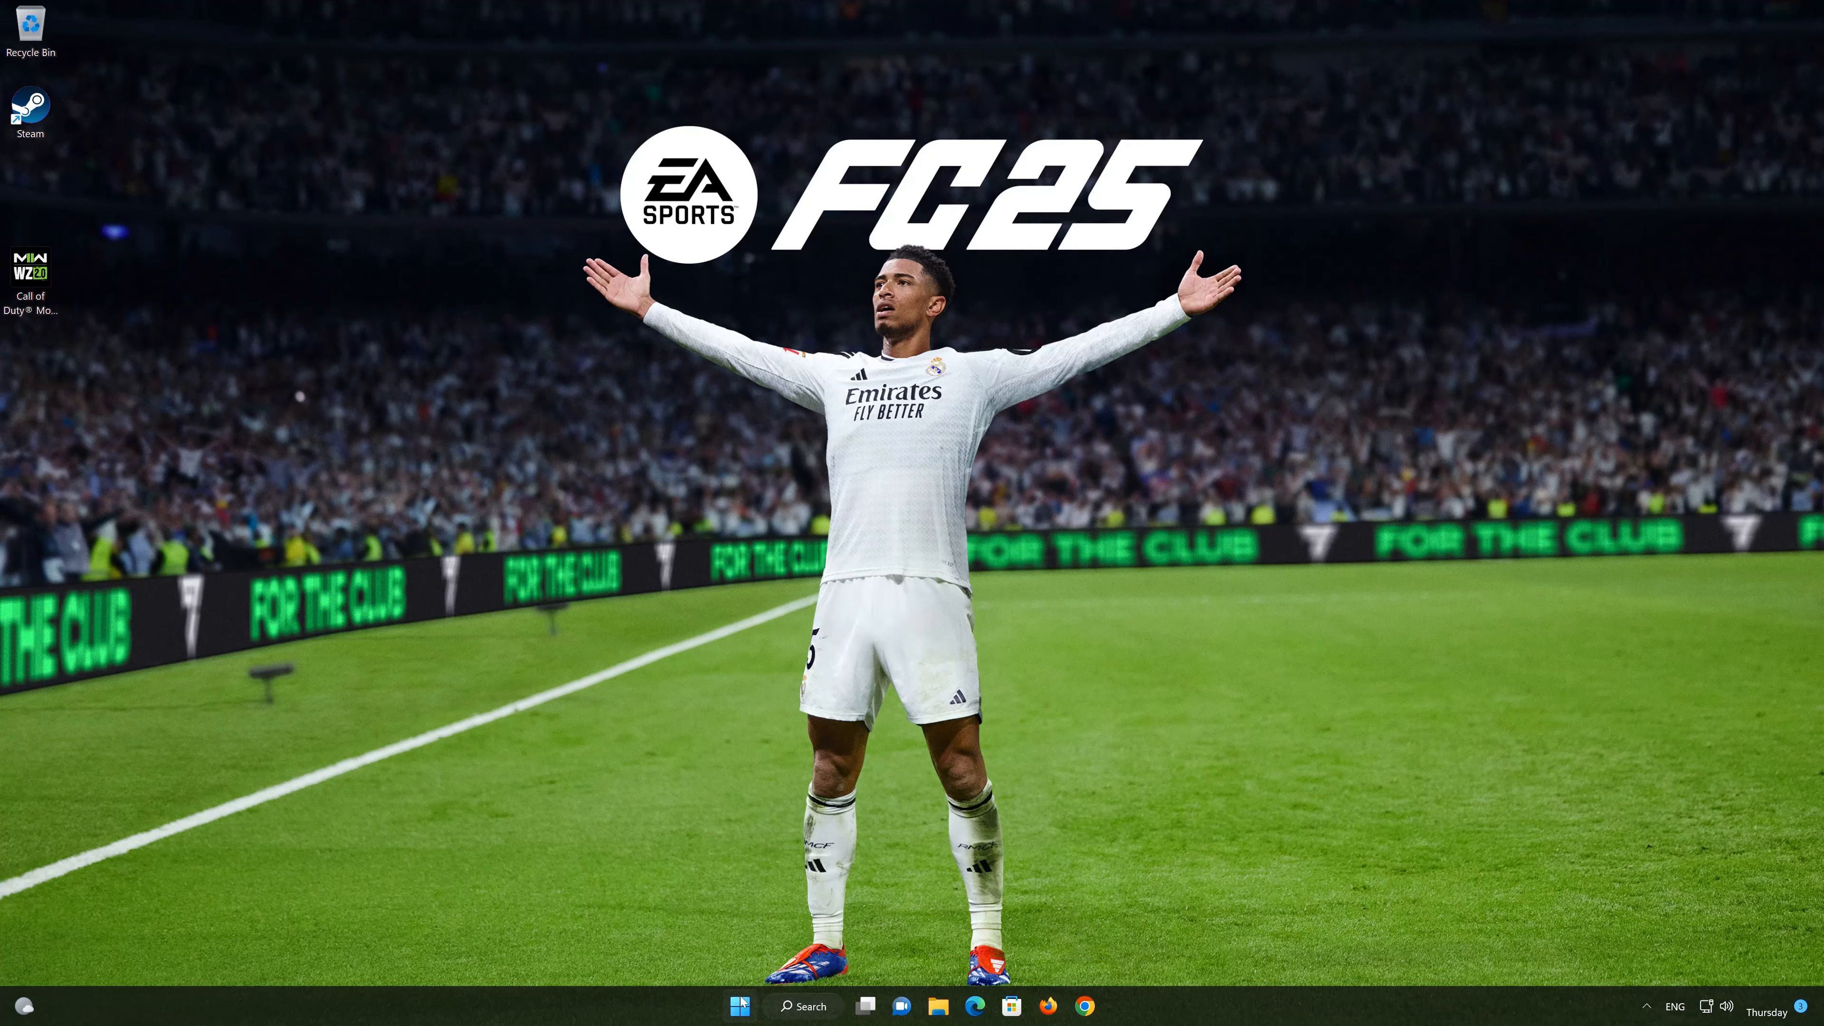
Step: Search the Start menu for 'control panel' and select the Control Panel best match
{"action": "left_click", "coordinate": [731, 1006]}
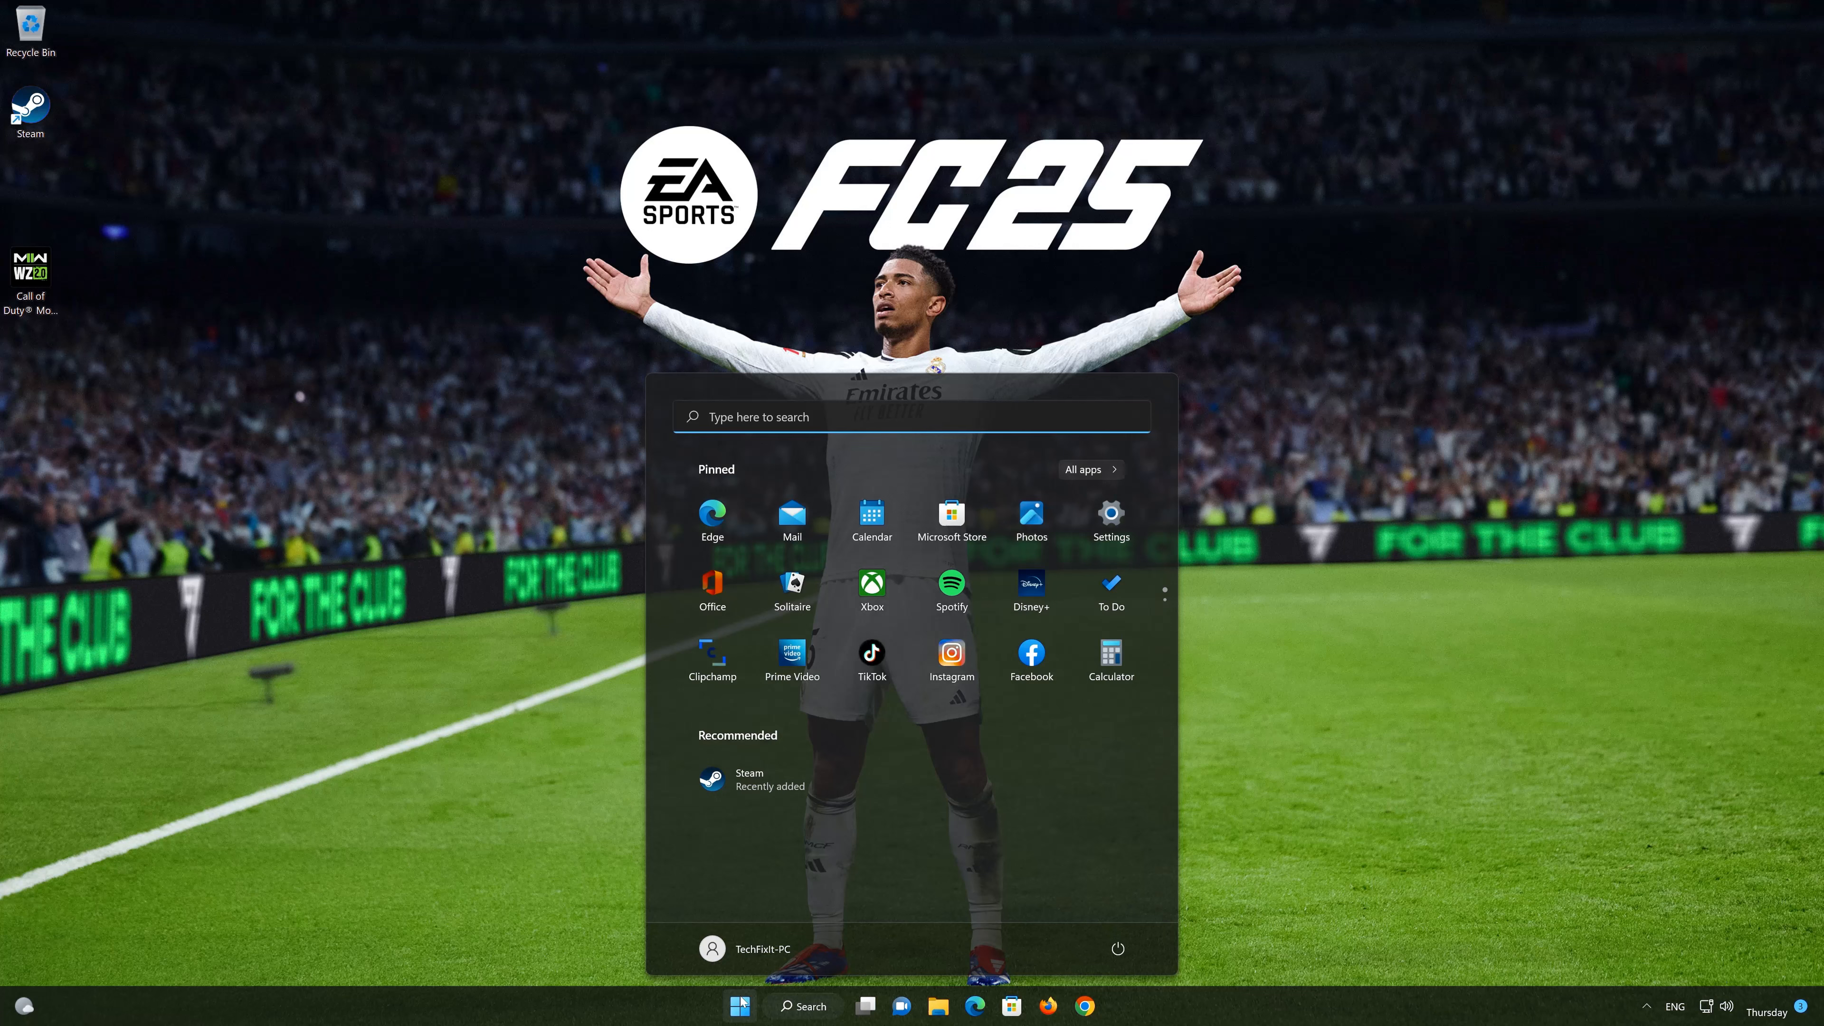
{"action": "type", "text": "control panel"}
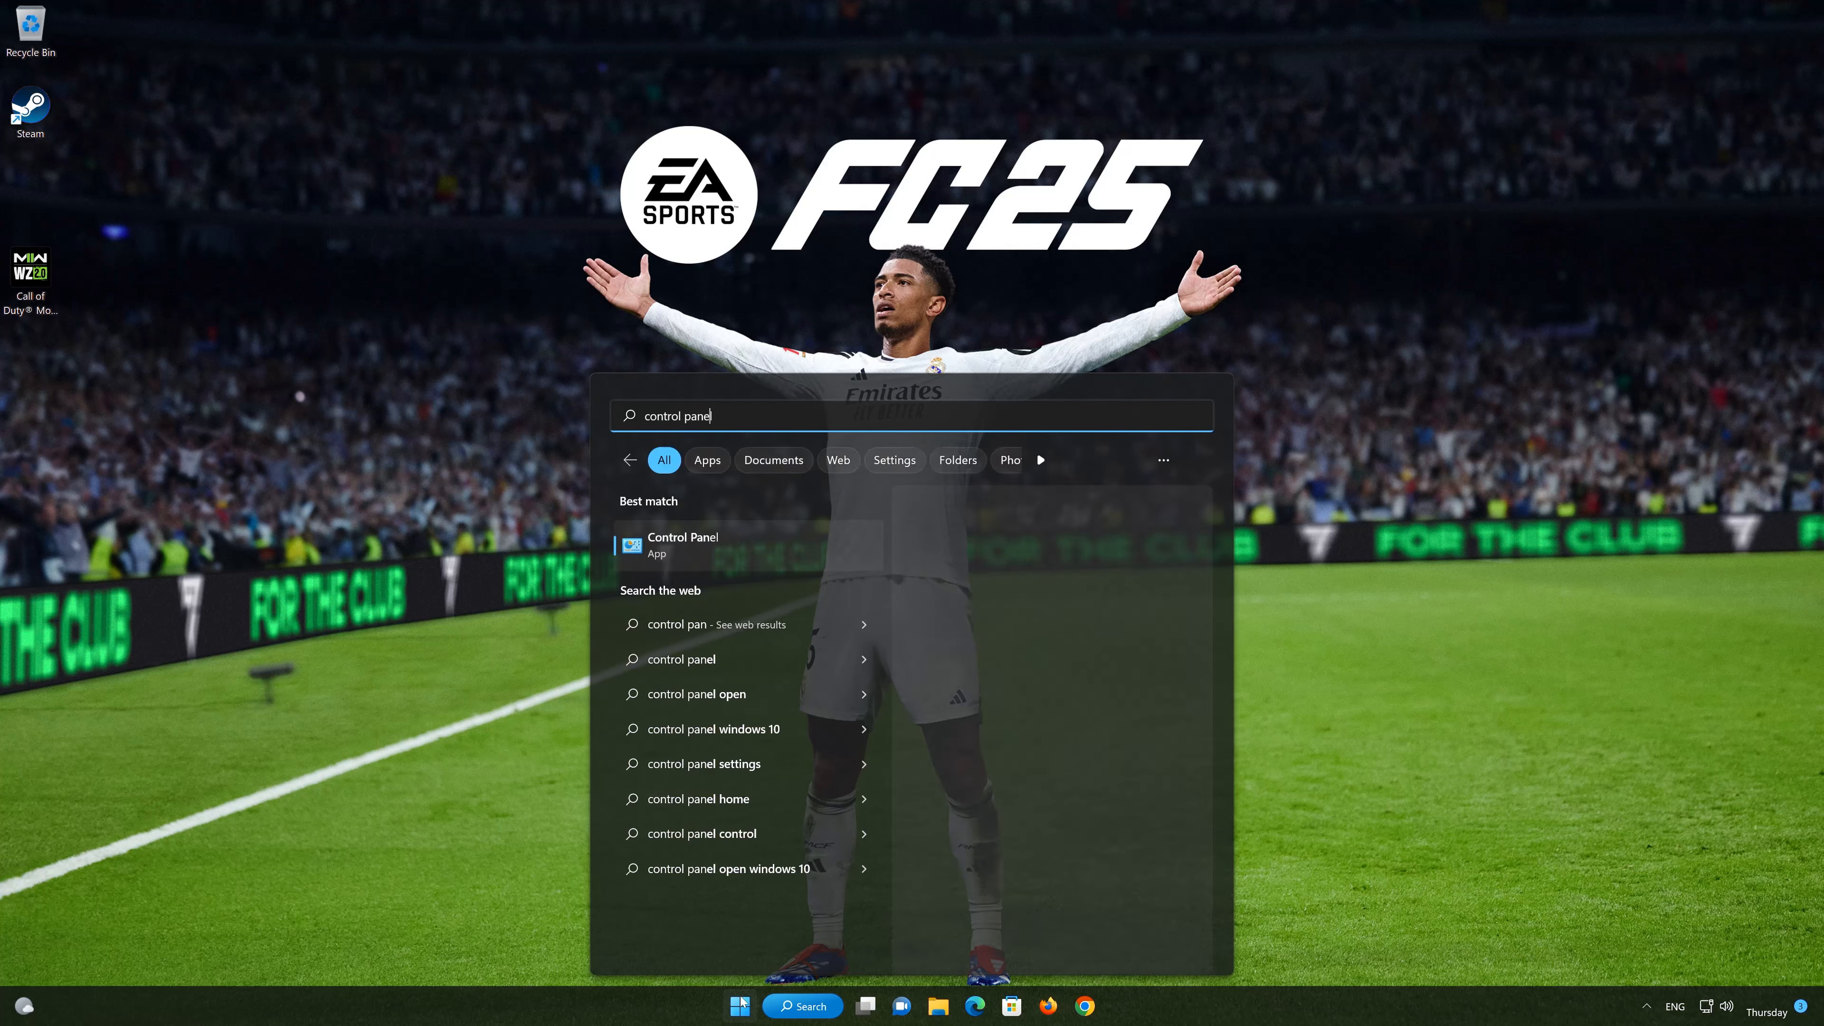
{"action": "left_click", "coordinate": [682, 544]}
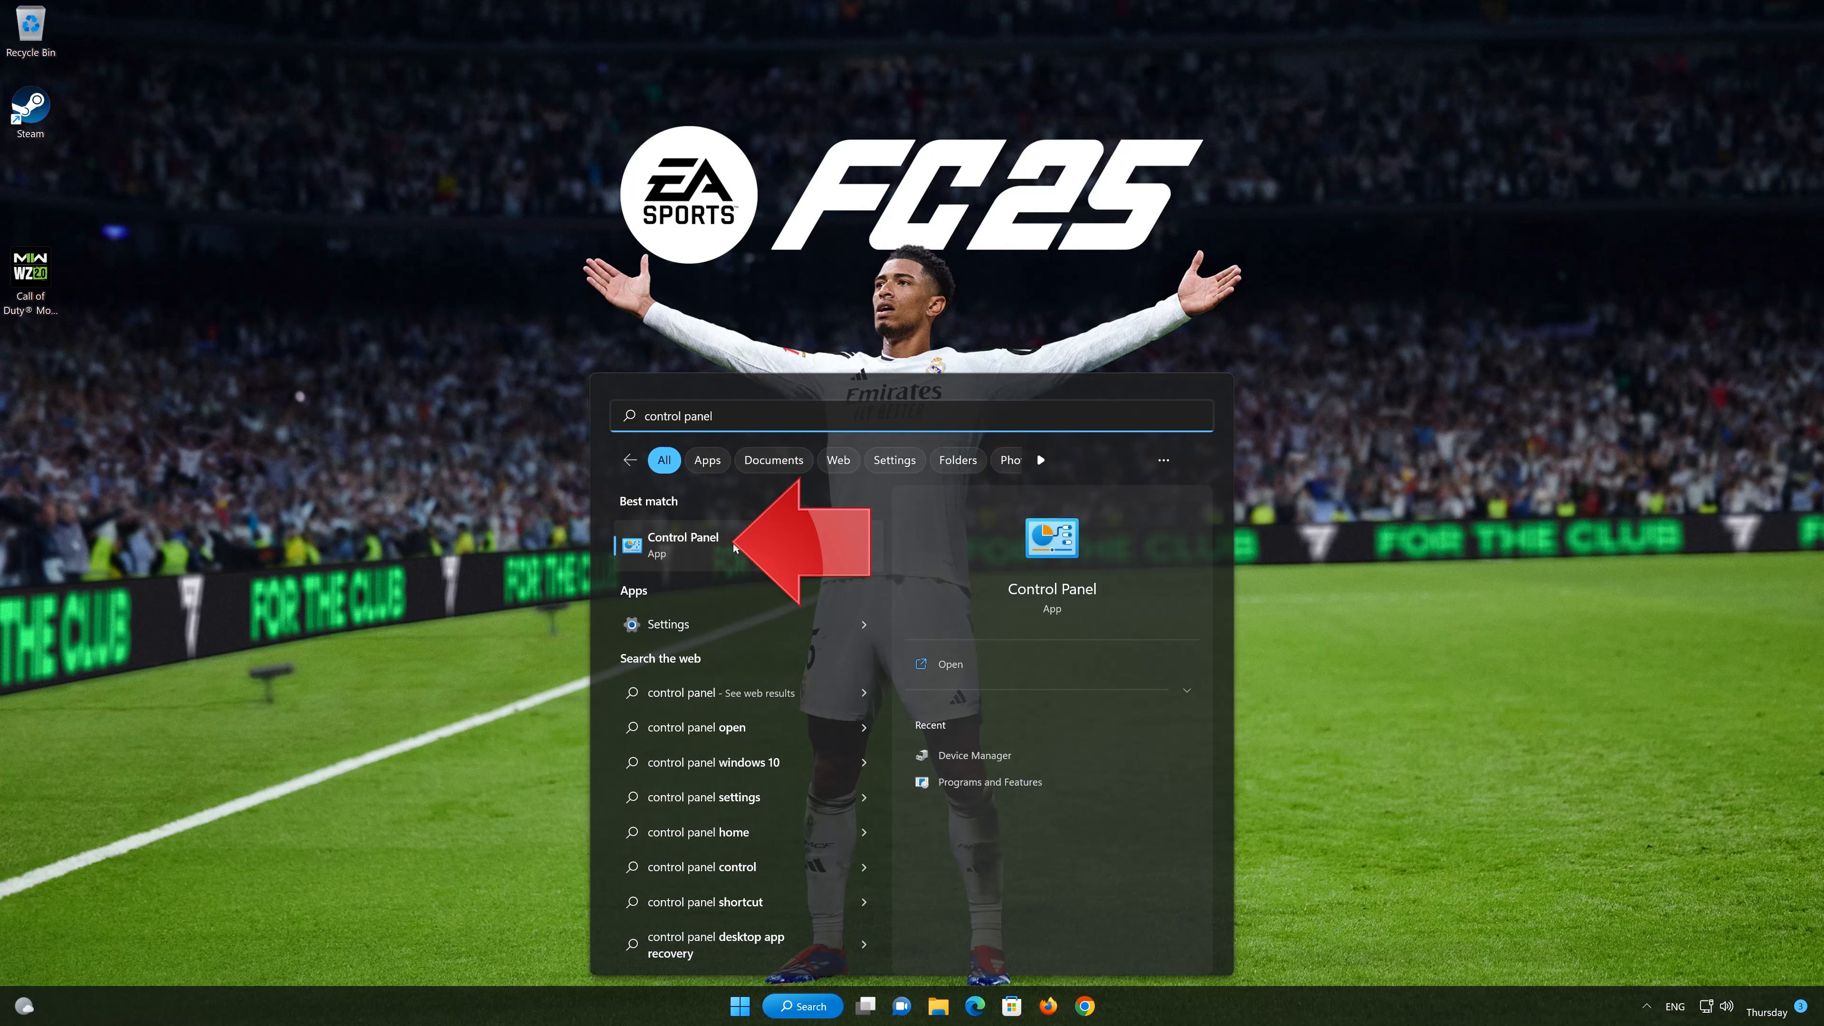
Step: Launch Control Panel and navigate through Network and Internet to the Network and Sharing Center
{"action": "left_click", "coordinate": [675, 545]}
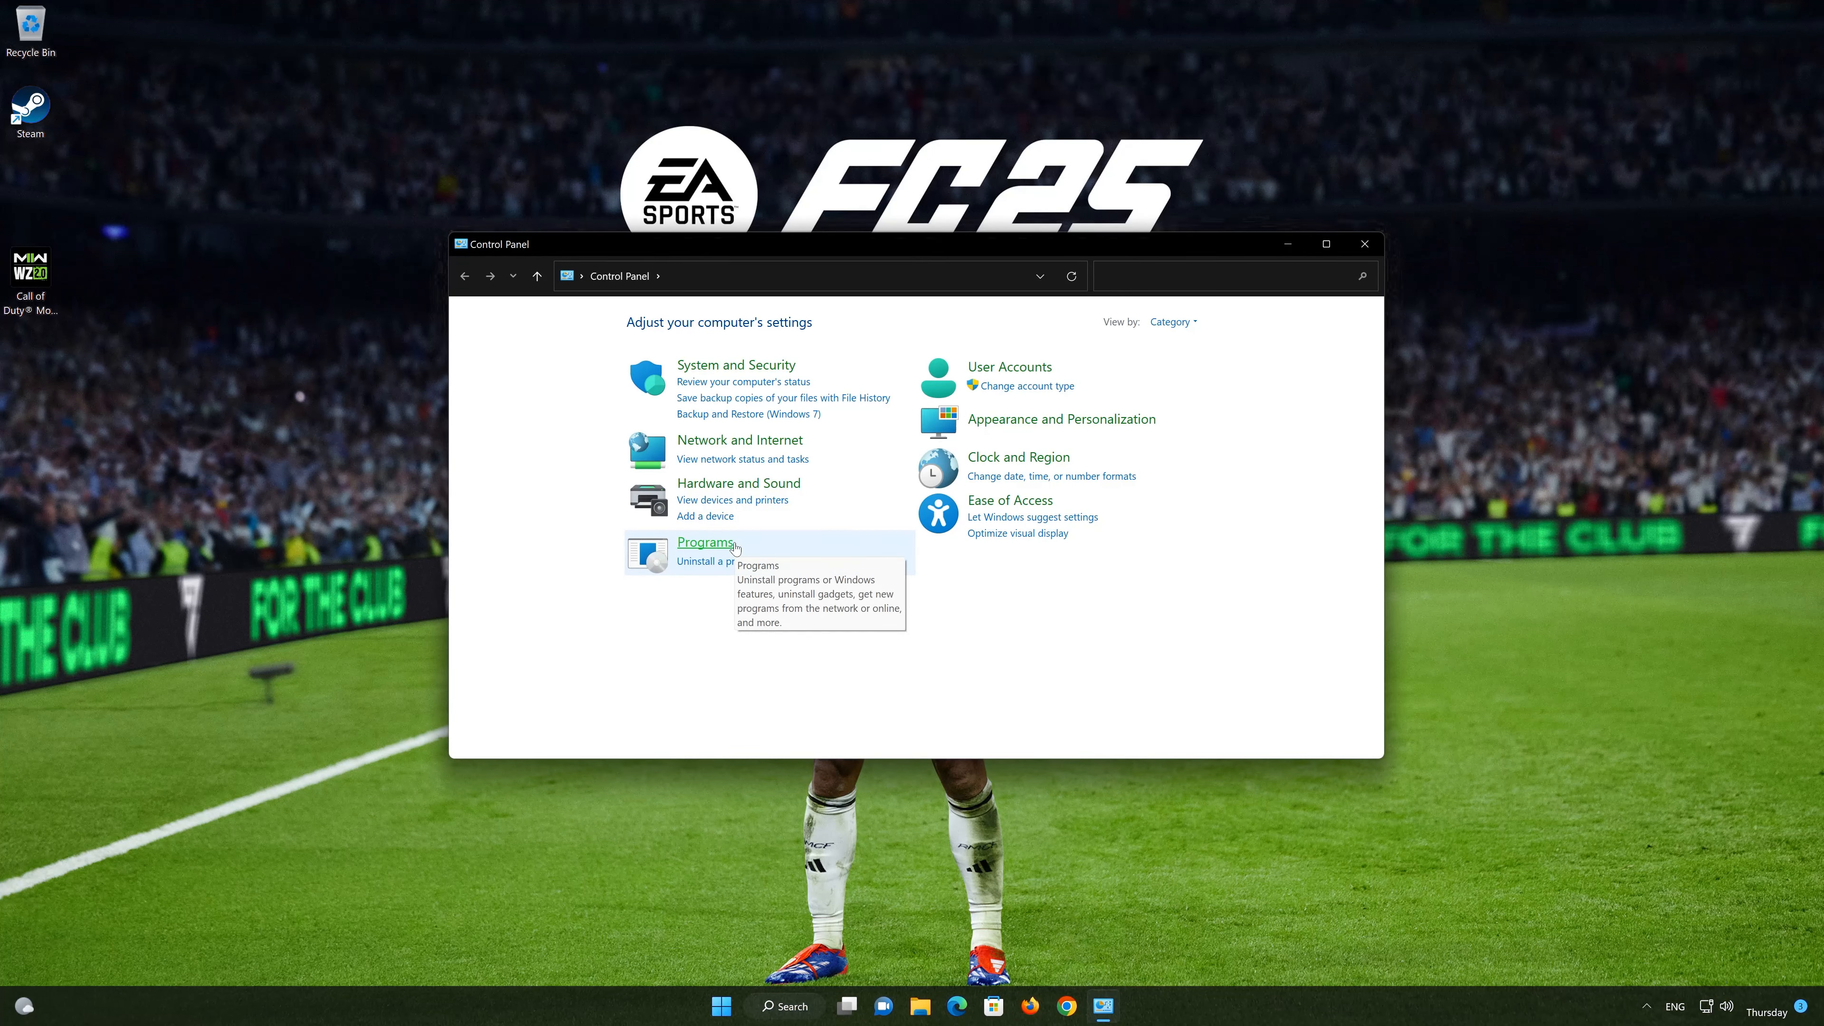
{"action": "mouse_move", "coordinate": [739, 440]}
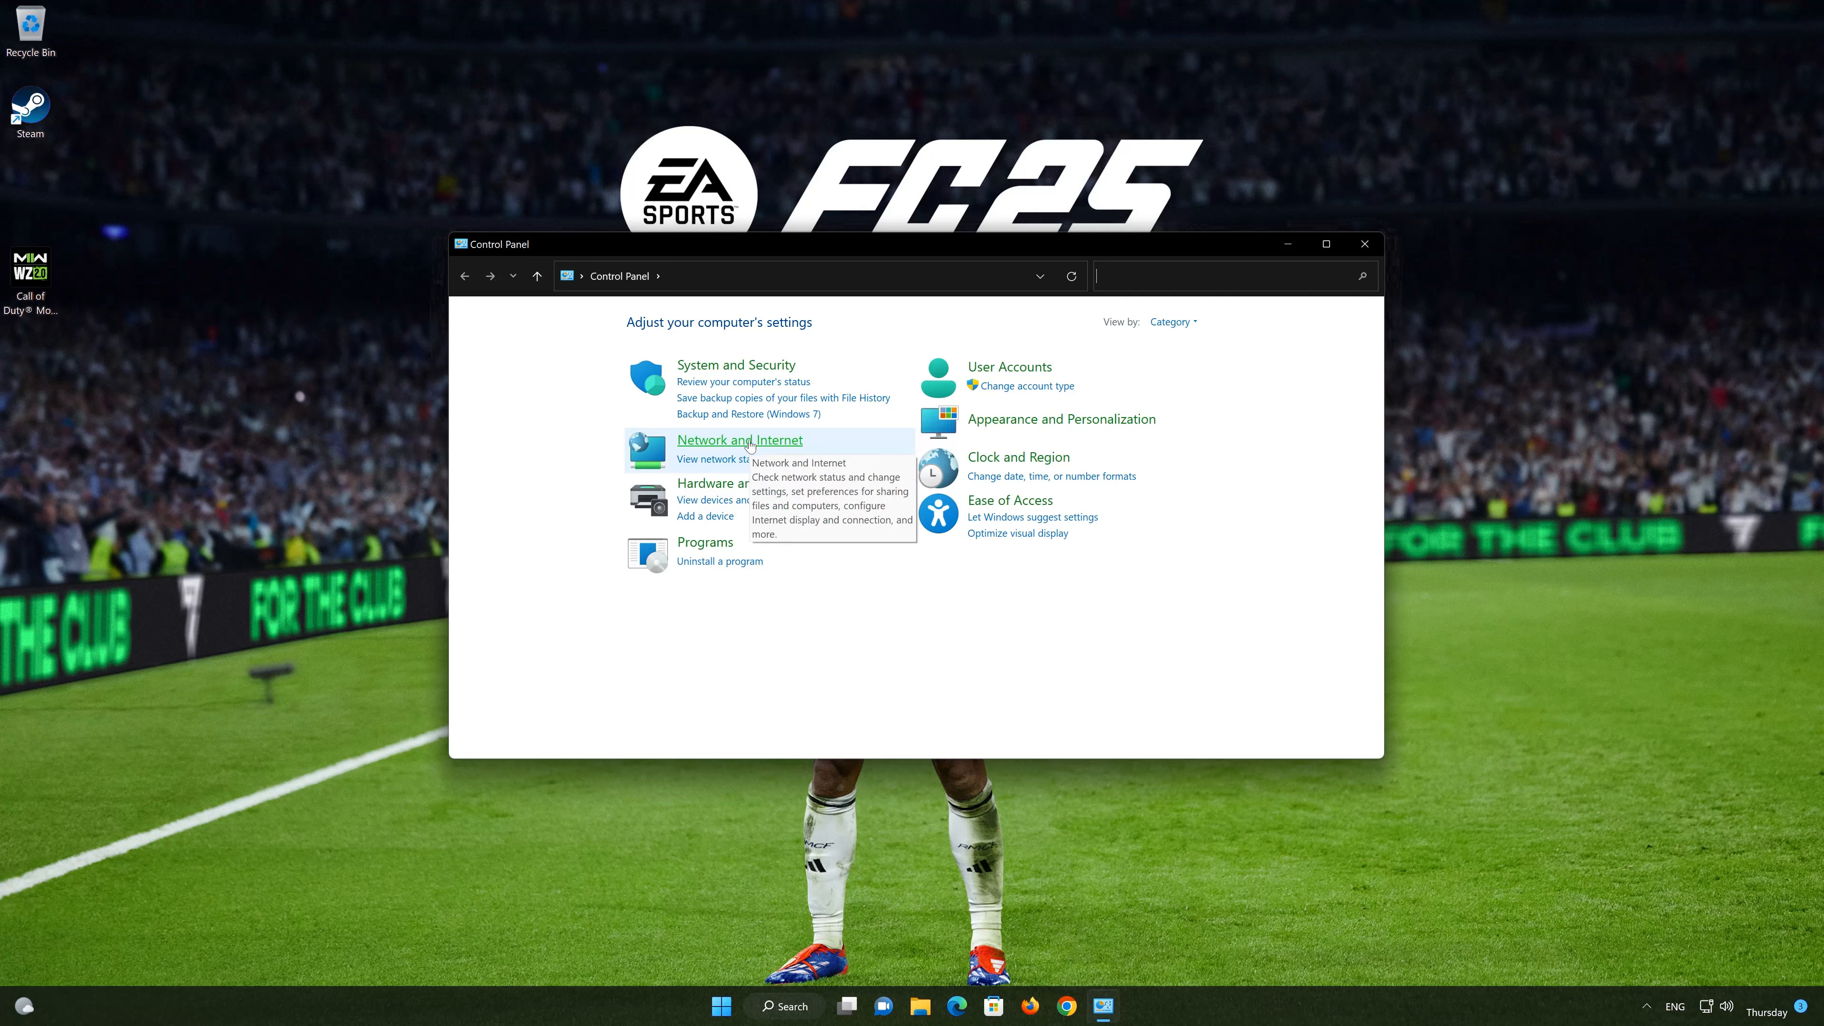
{"action": "left_click", "coordinate": [739, 440]}
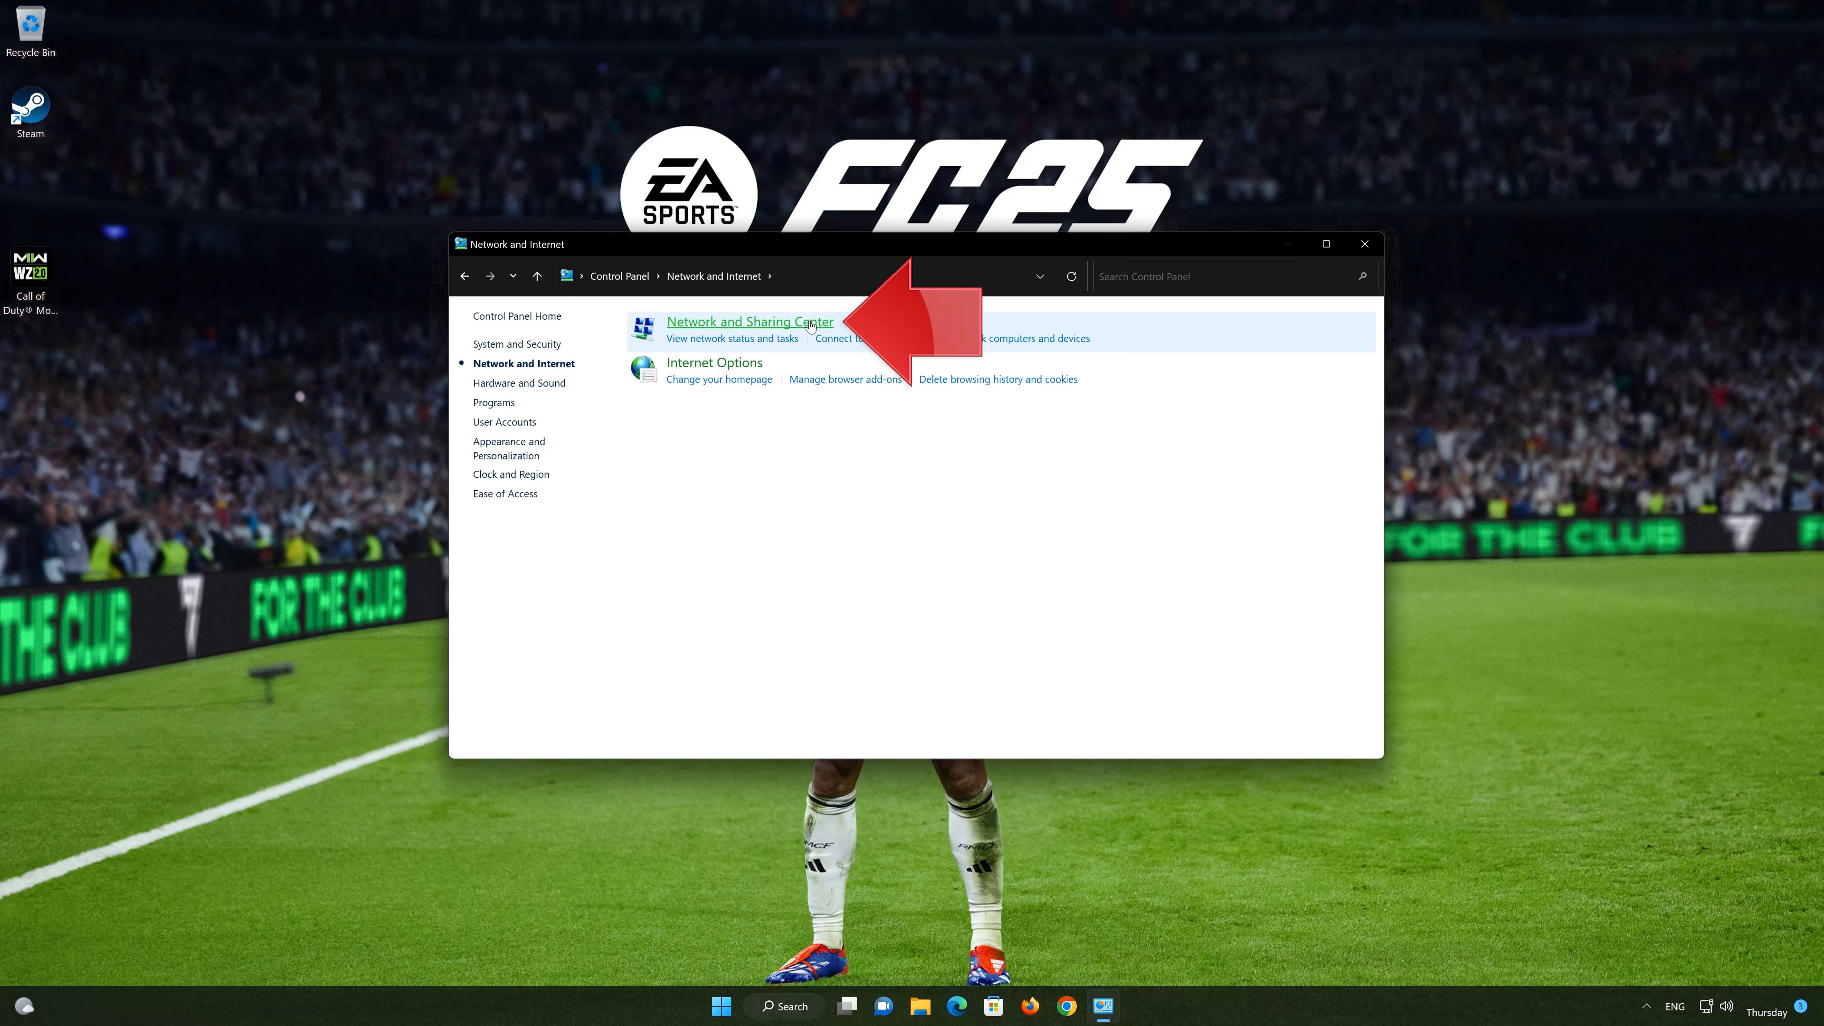
{"action": "mouse_move", "coordinate": [770, 331]}
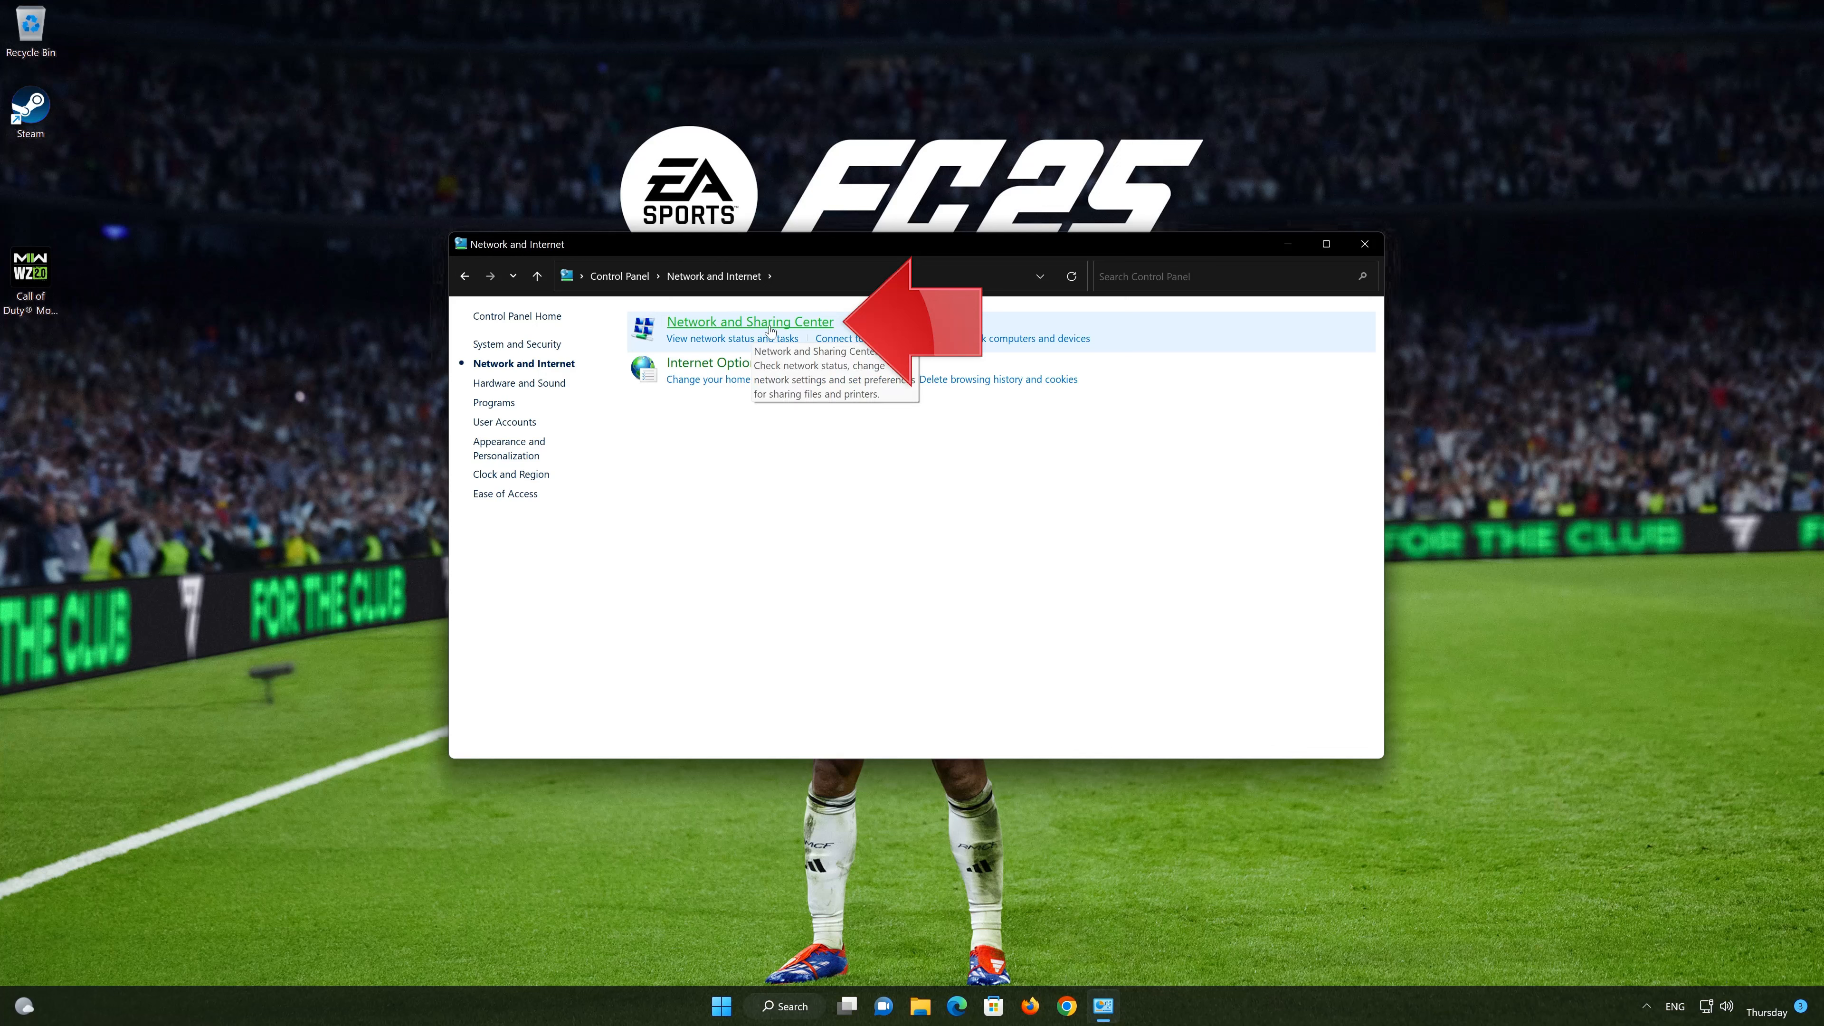
{"action": "left_click", "coordinate": [749, 321]}
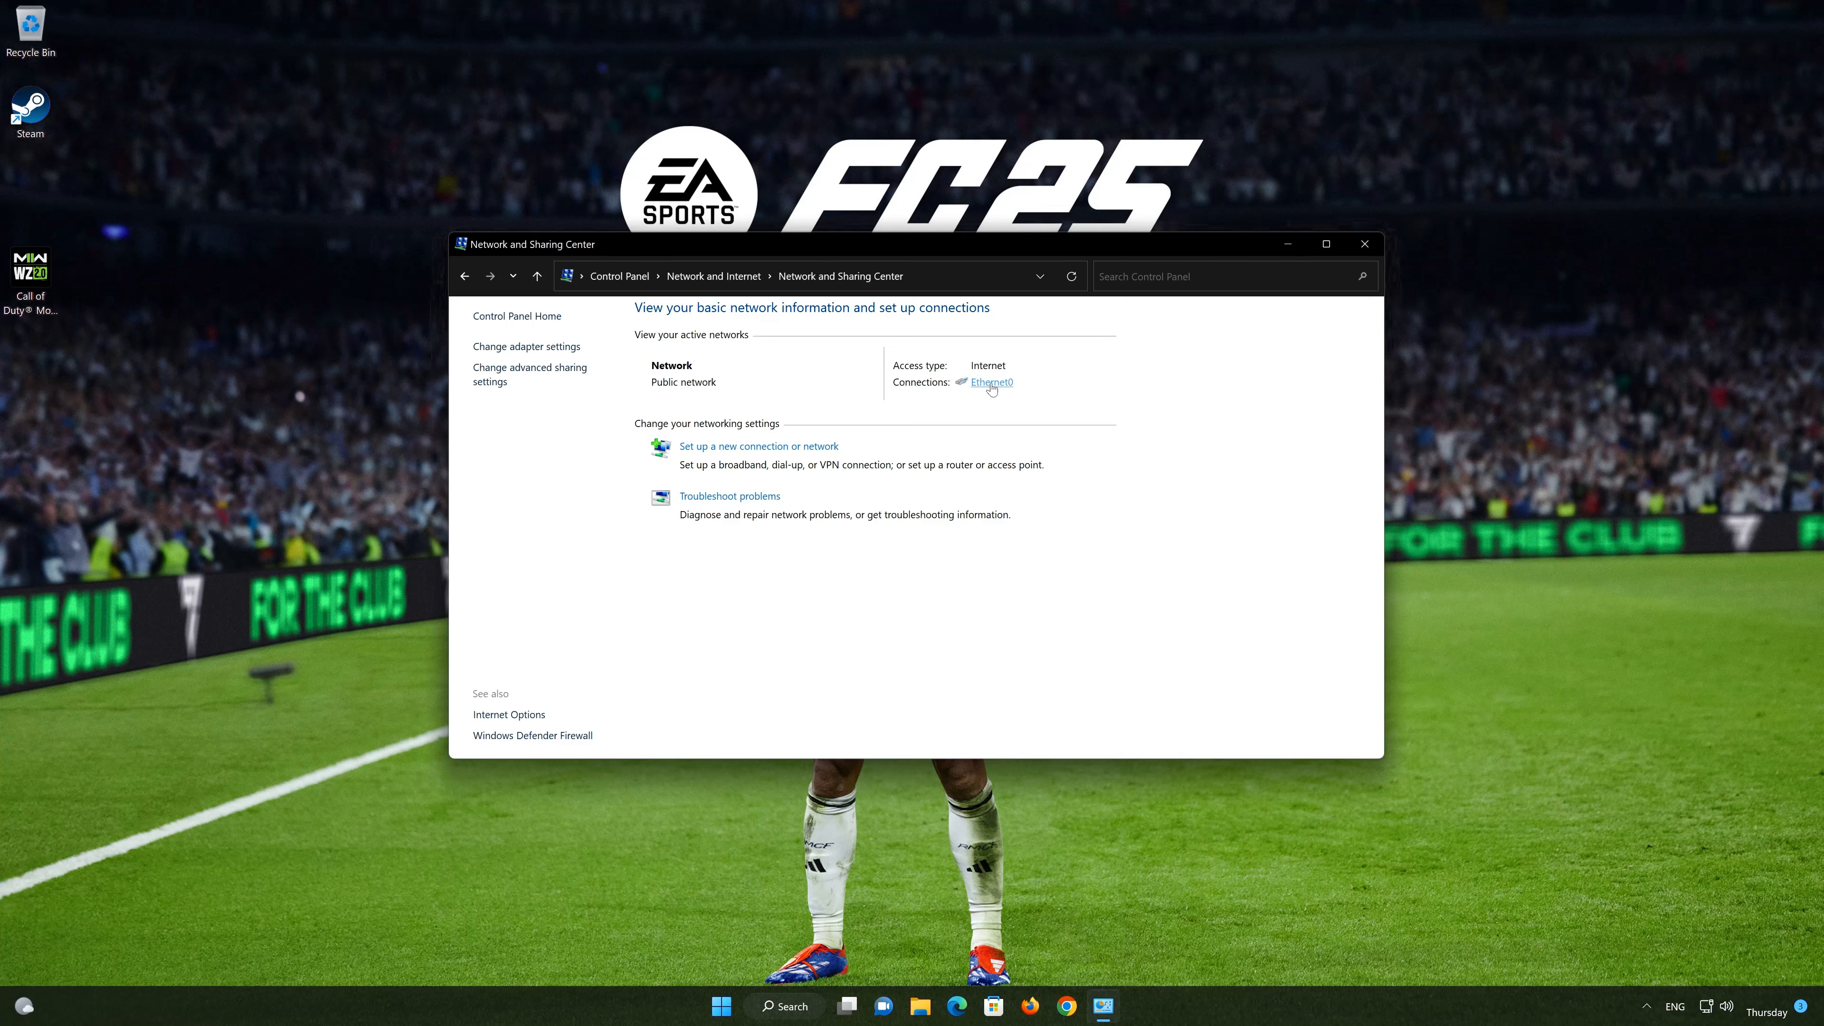
Step: From the Ethernet0 status, reach its Internet Protocol Version 4 (TCP/IPv4) properties
{"action": "left_click", "coordinate": [990, 383]}
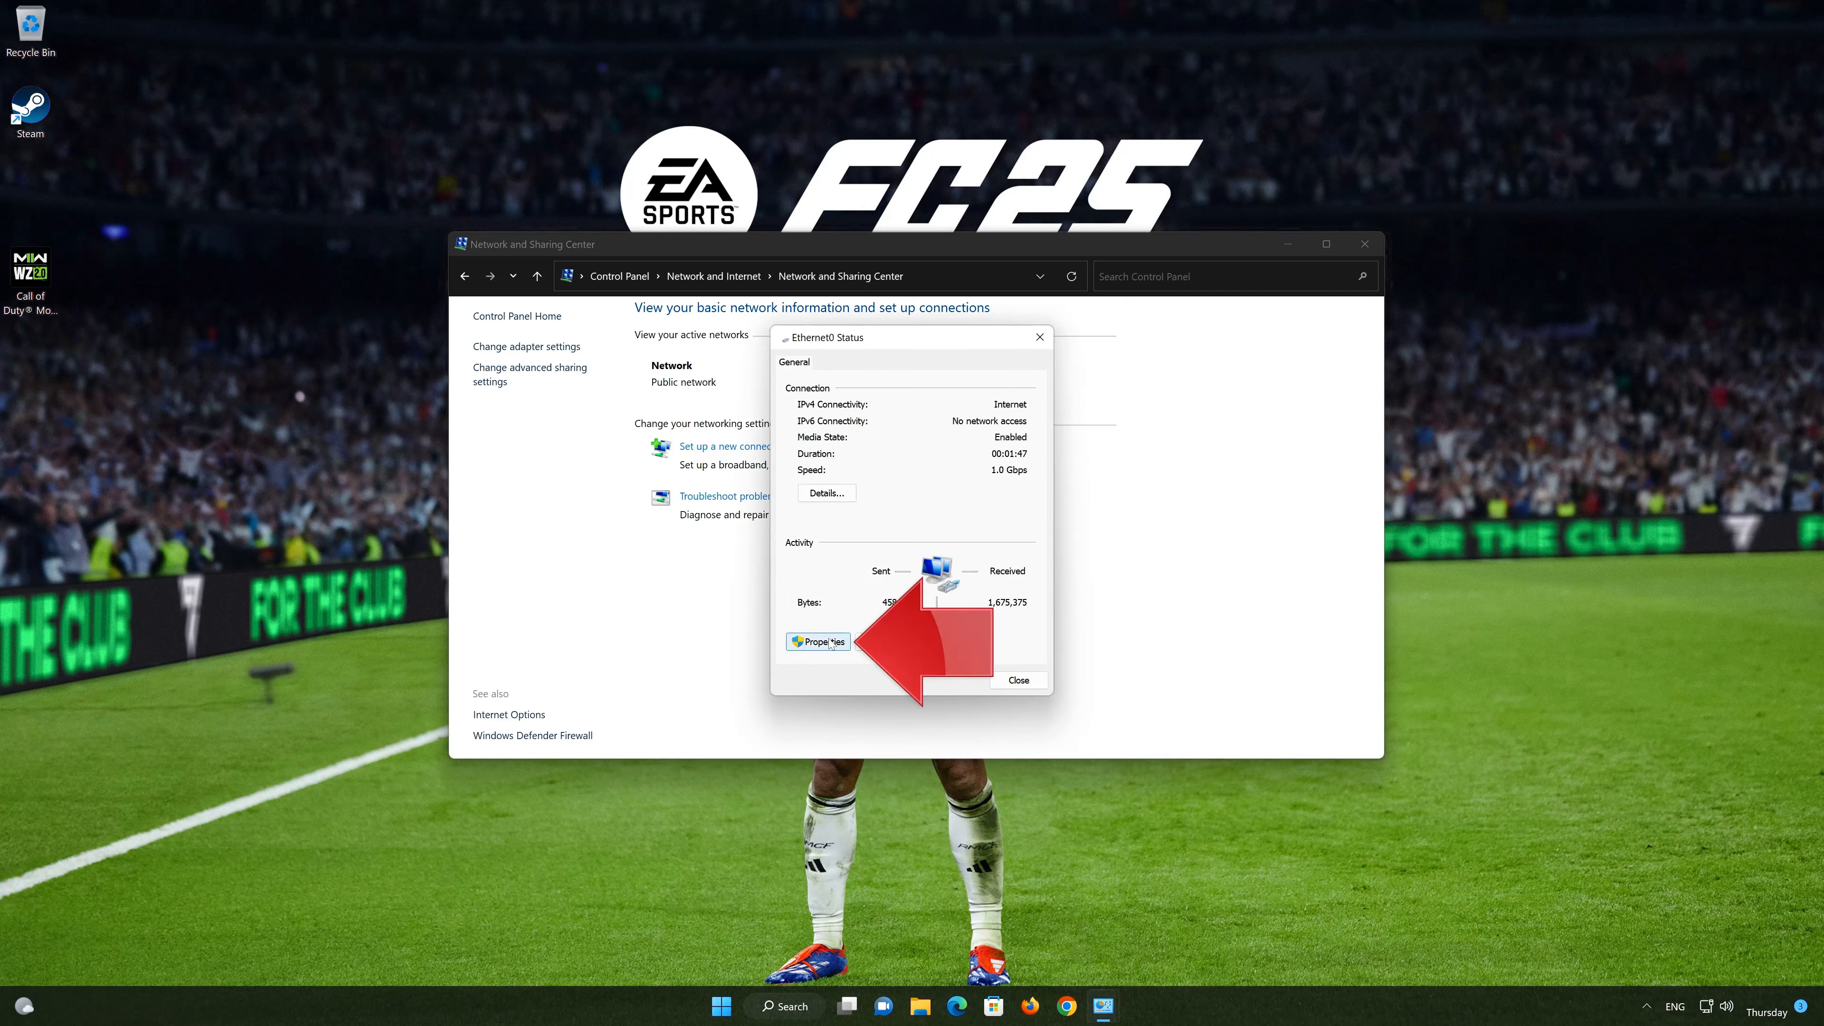
{"action": "left_click", "coordinate": [818, 642]}
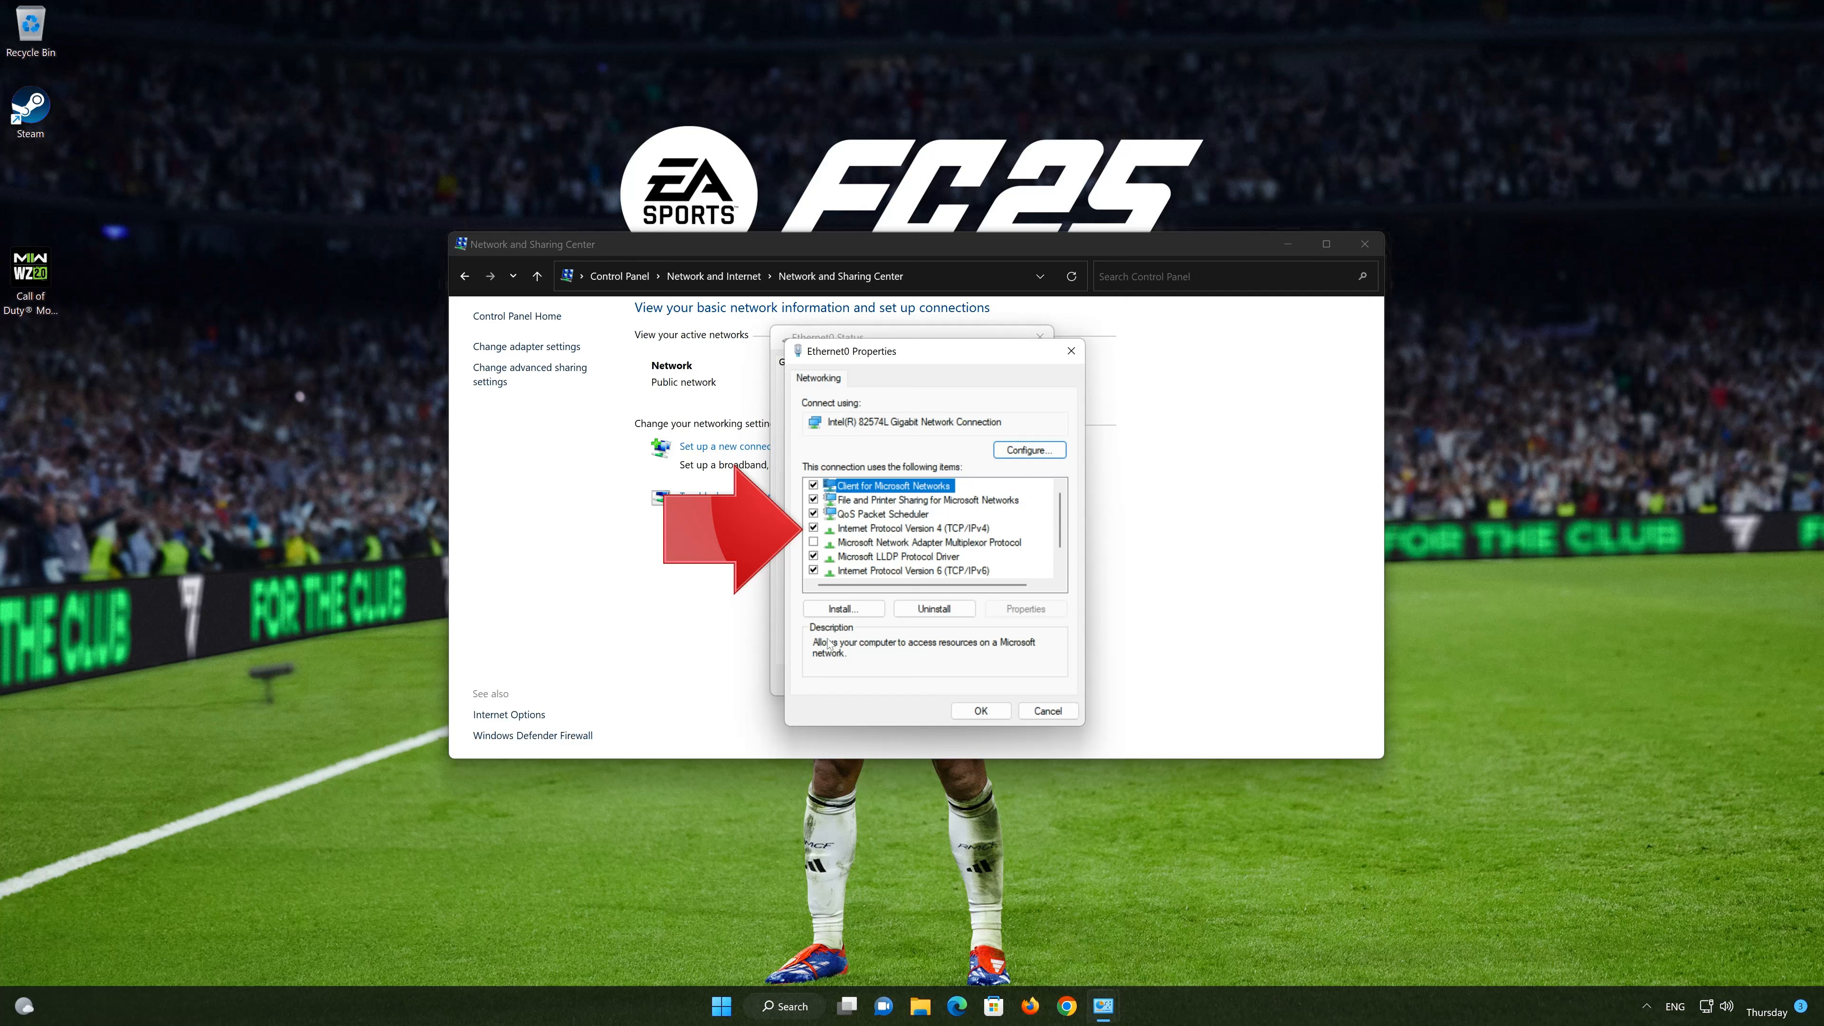
{"action": "left_click", "coordinate": [918, 528]}
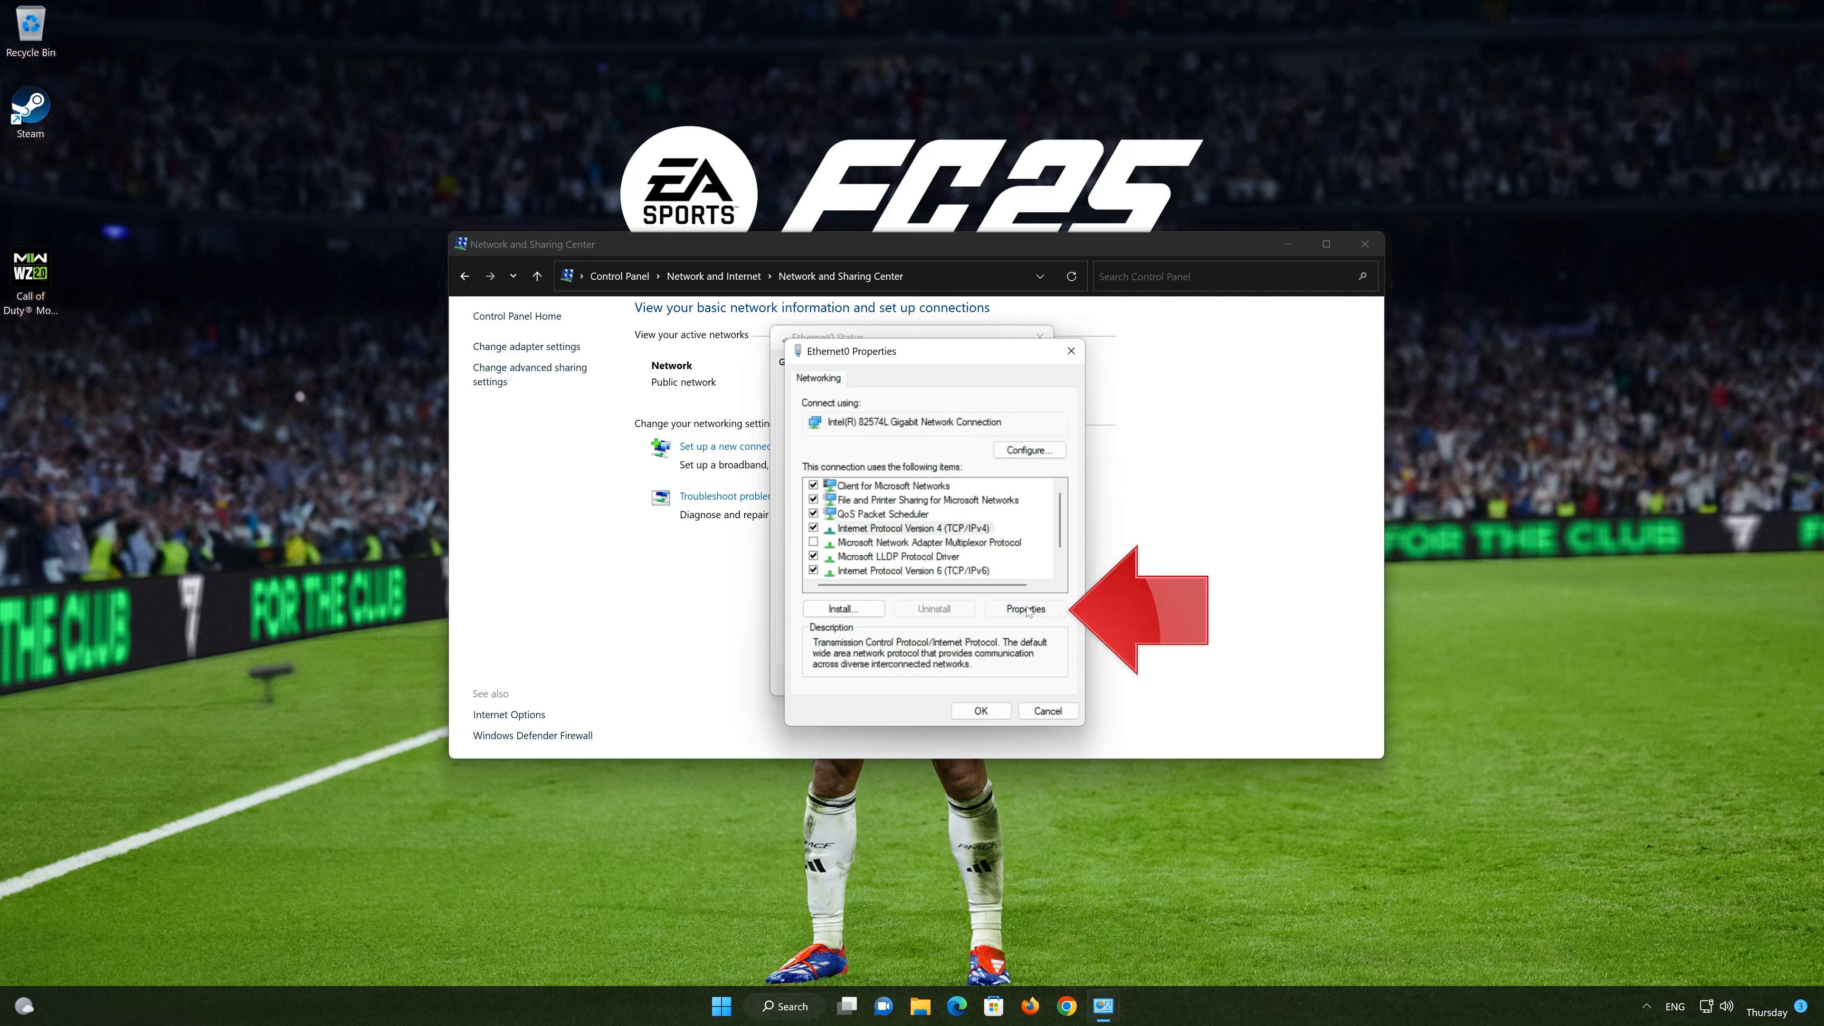
{"action": "left_click", "coordinate": [1023, 608]}
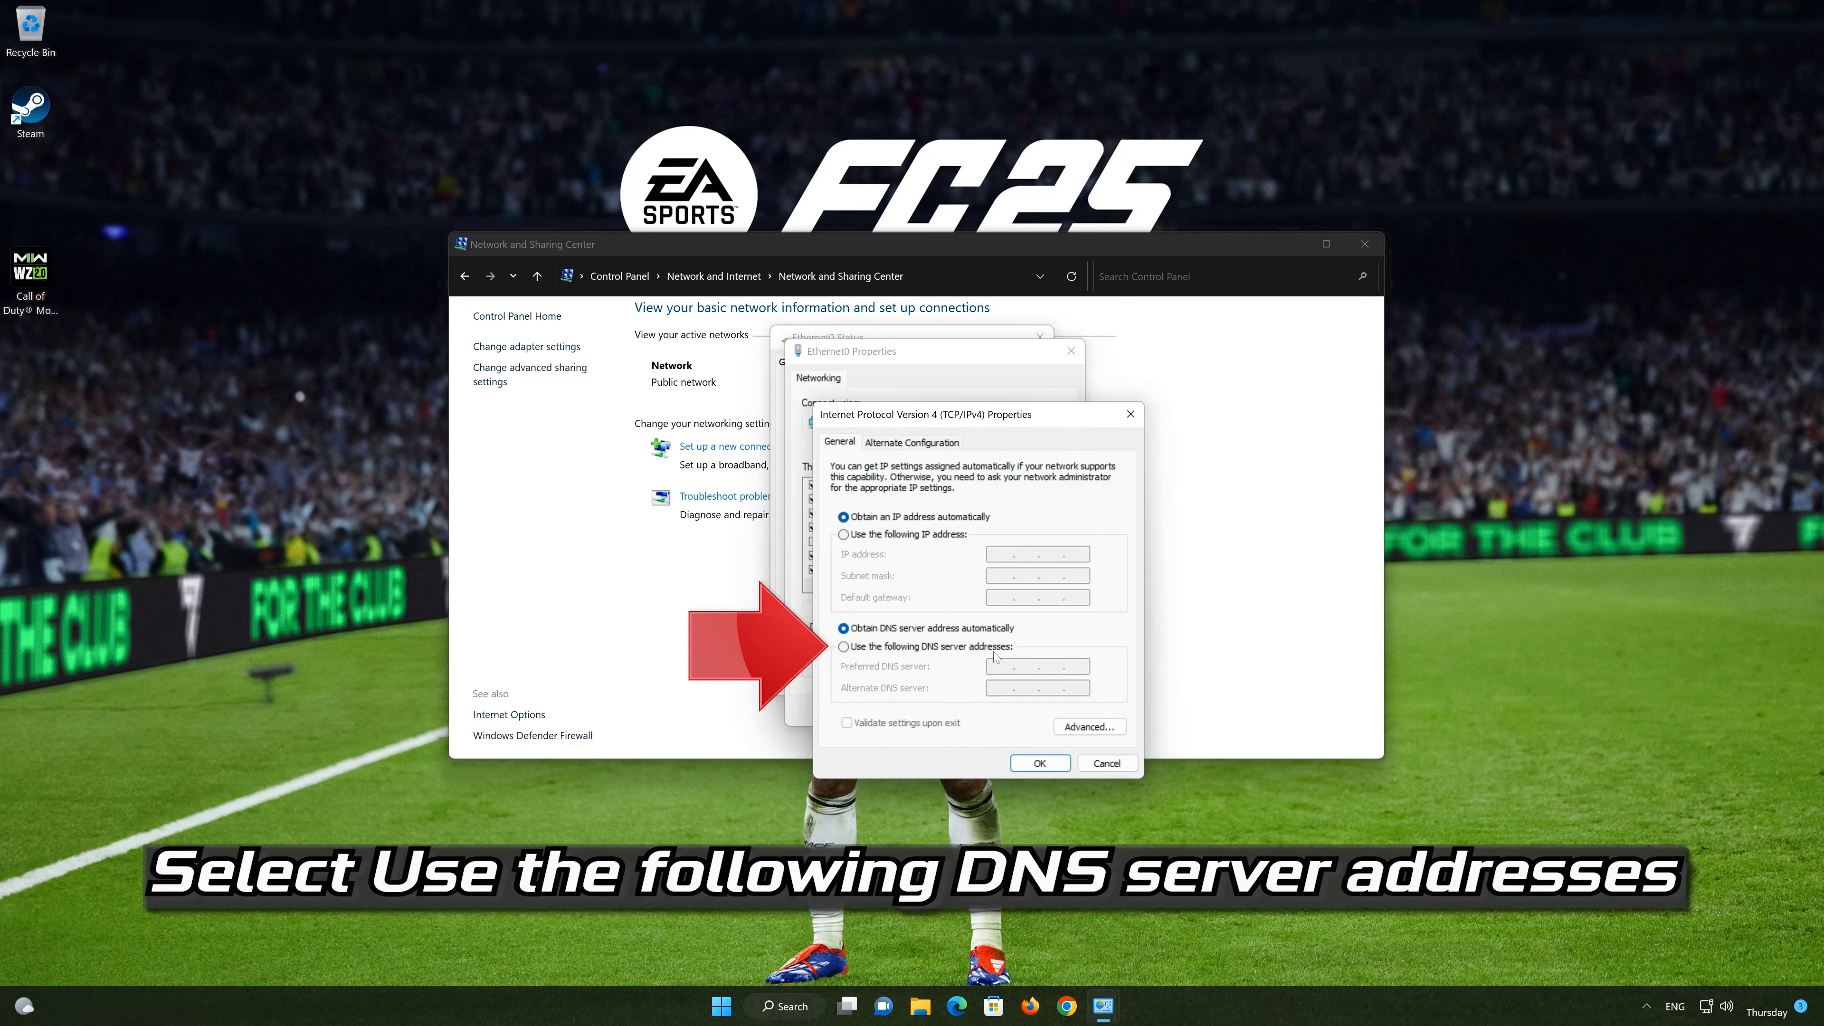
Step: Enter manual DNS servers: preferred 8.8.8.8 and alternate 8.8.4.4
{"action": "left_click", "coordinate": [845, 646]}
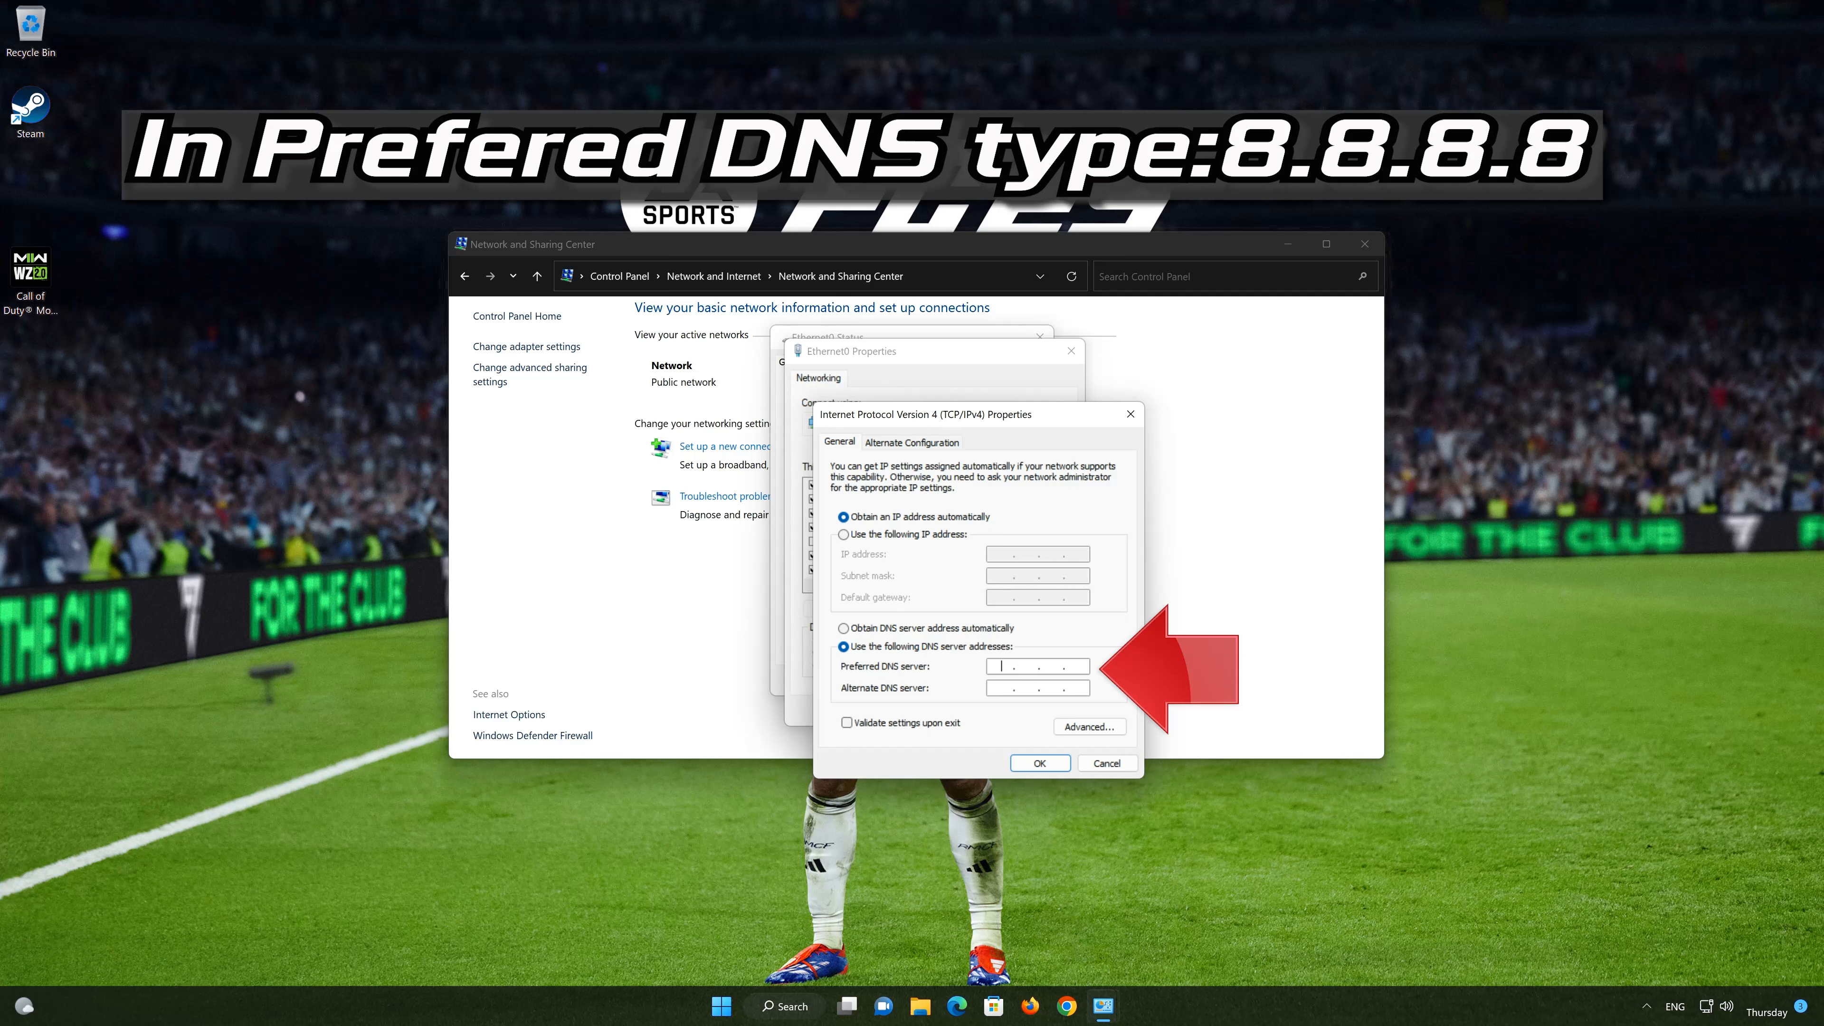
{"action": "type", "text": "8"}
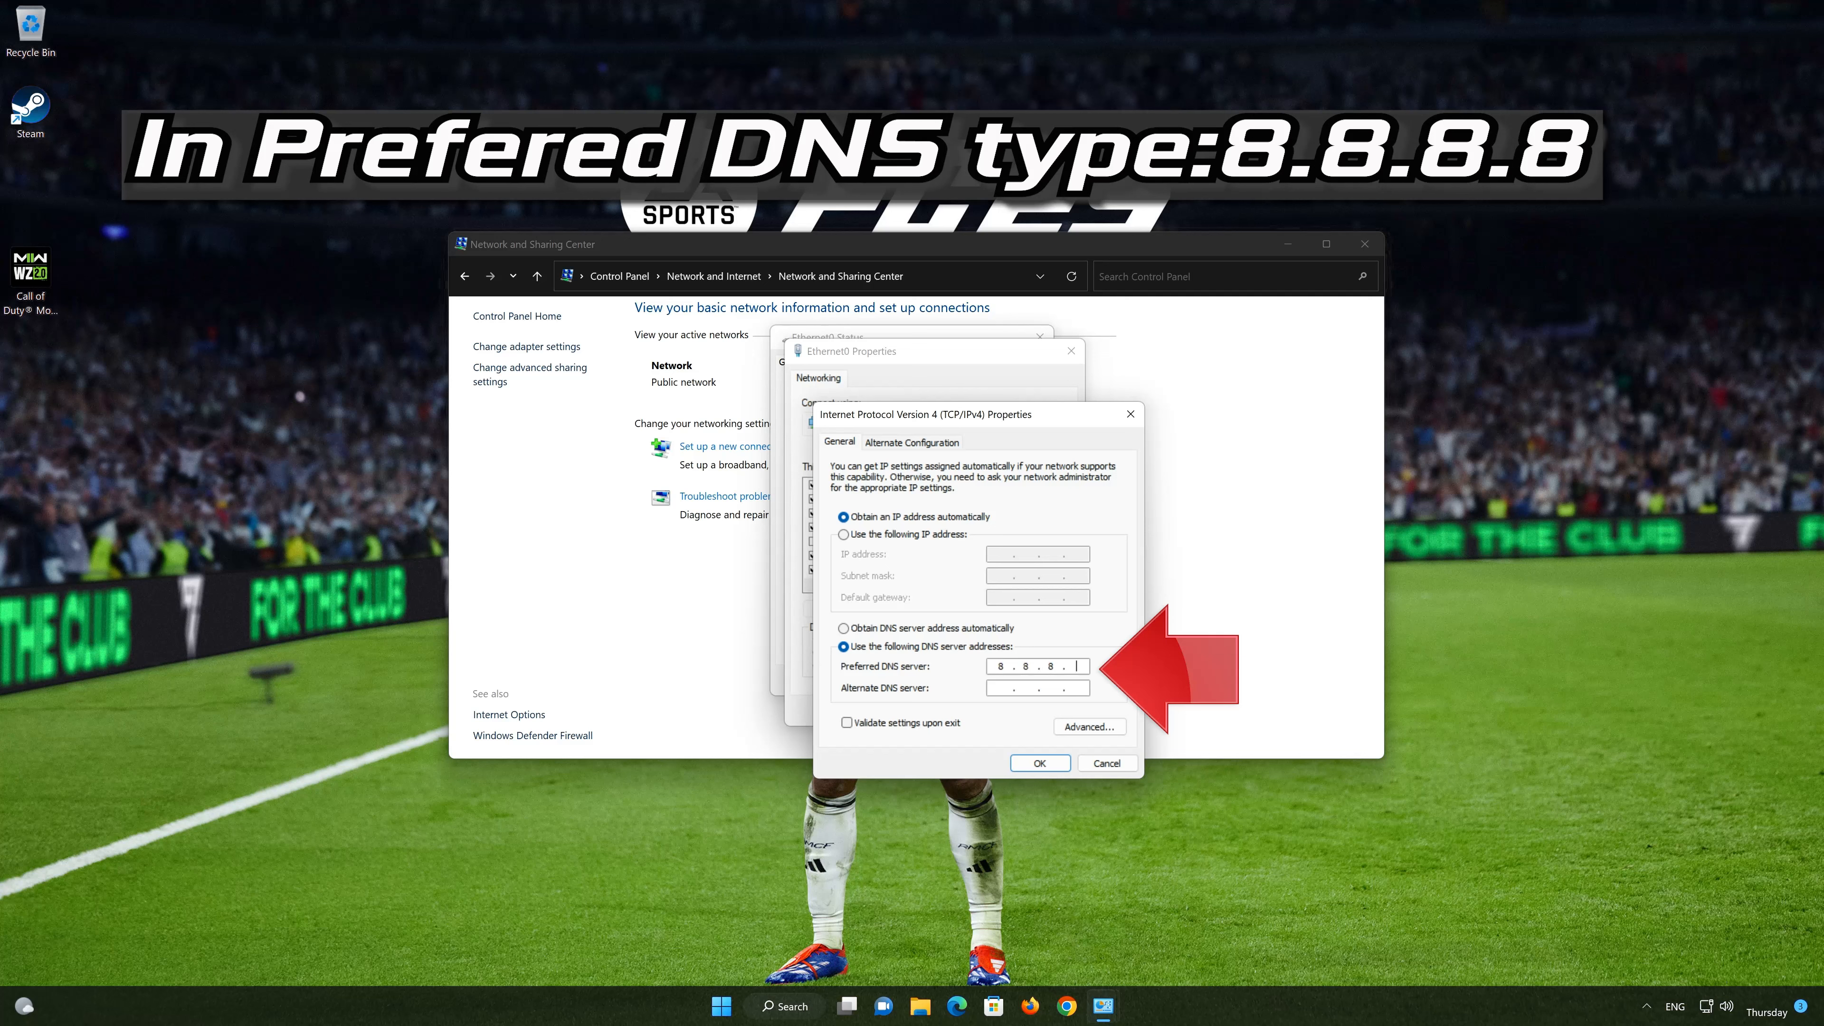
{"action": "type", "text": "8"}
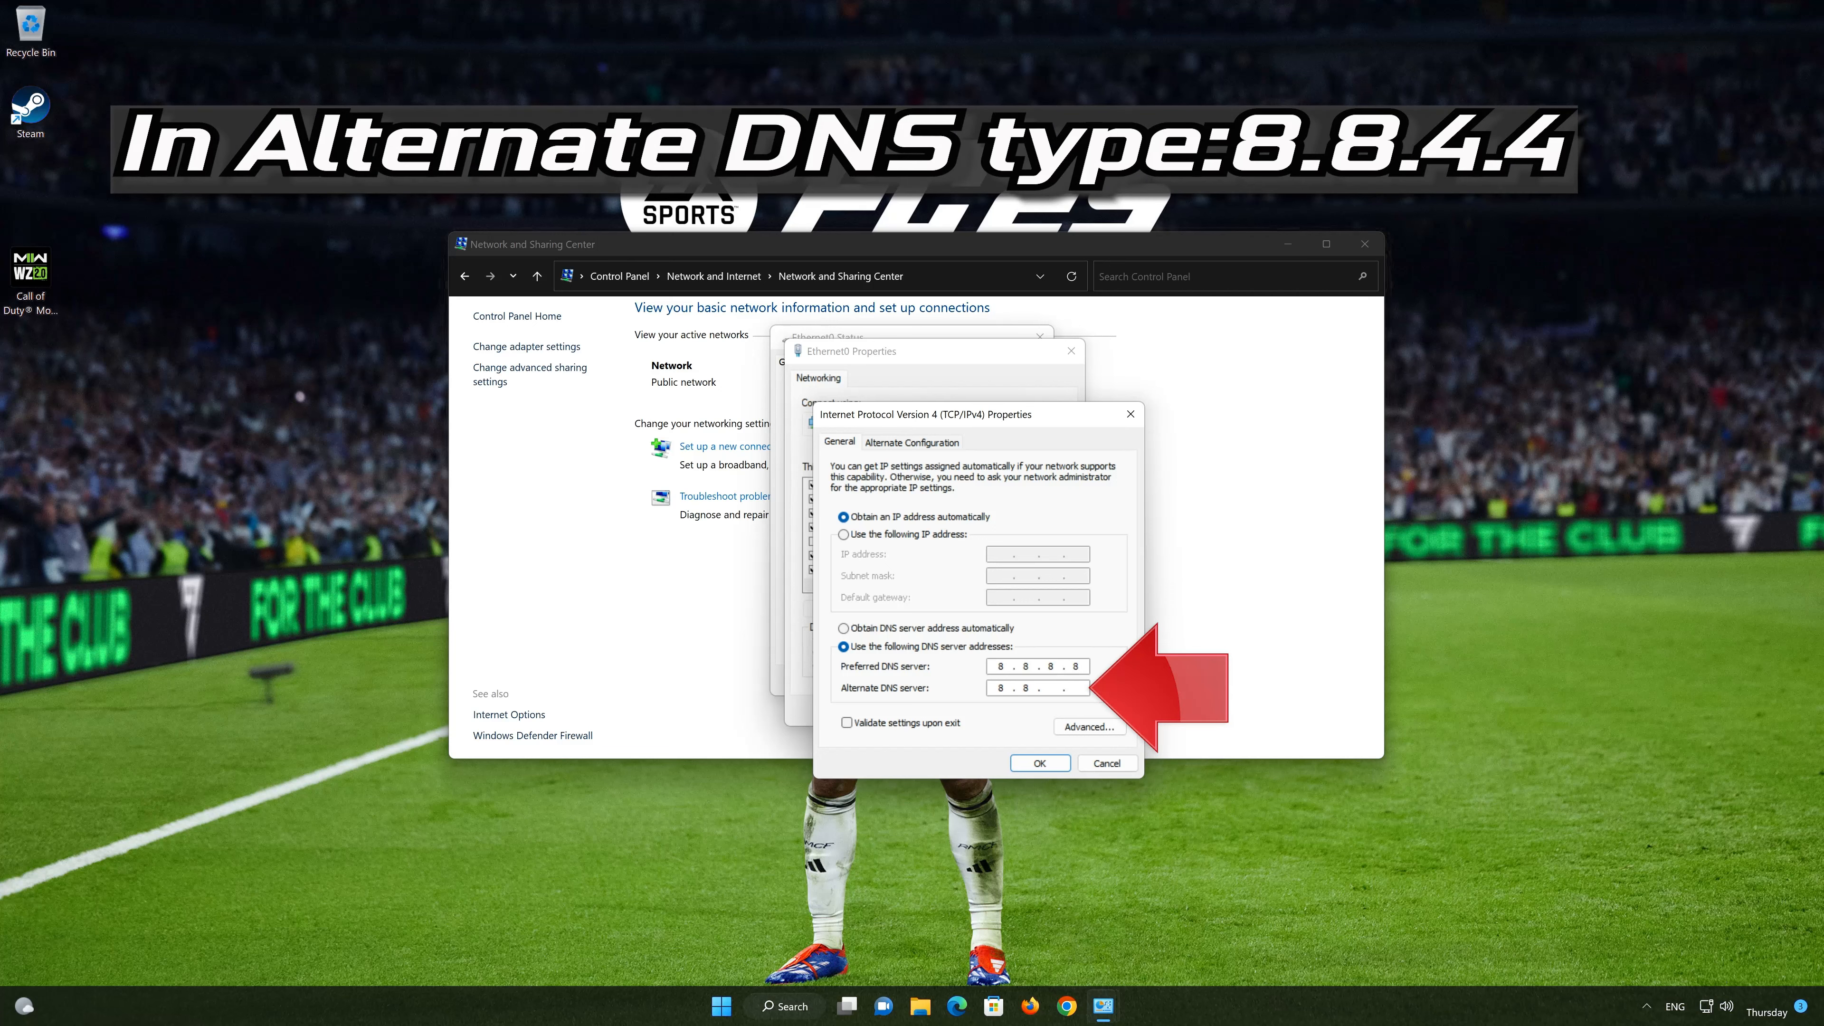
{"action": "type", "text": "4"}
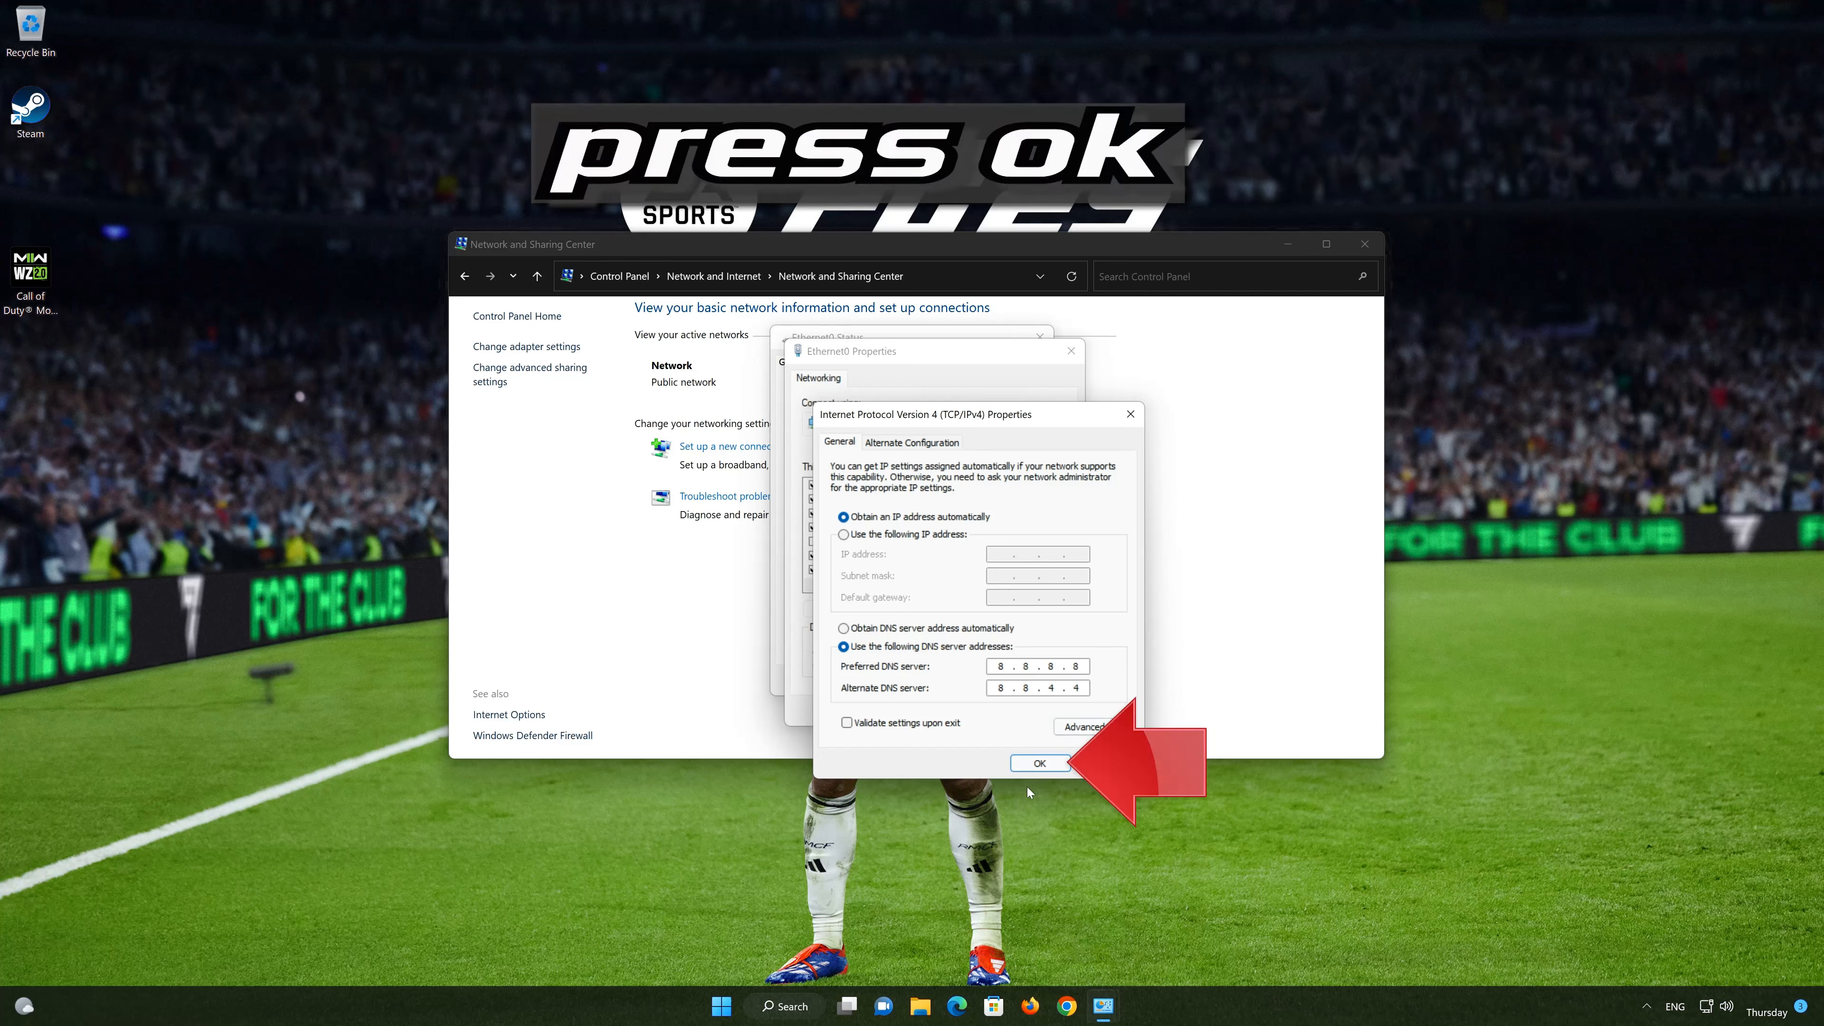
Step: Confirm the DNS settings and close the Ethernet0 dialogs and Network and Sharing Center
{"action": "left_click", "coordinate": [1039, 763]}
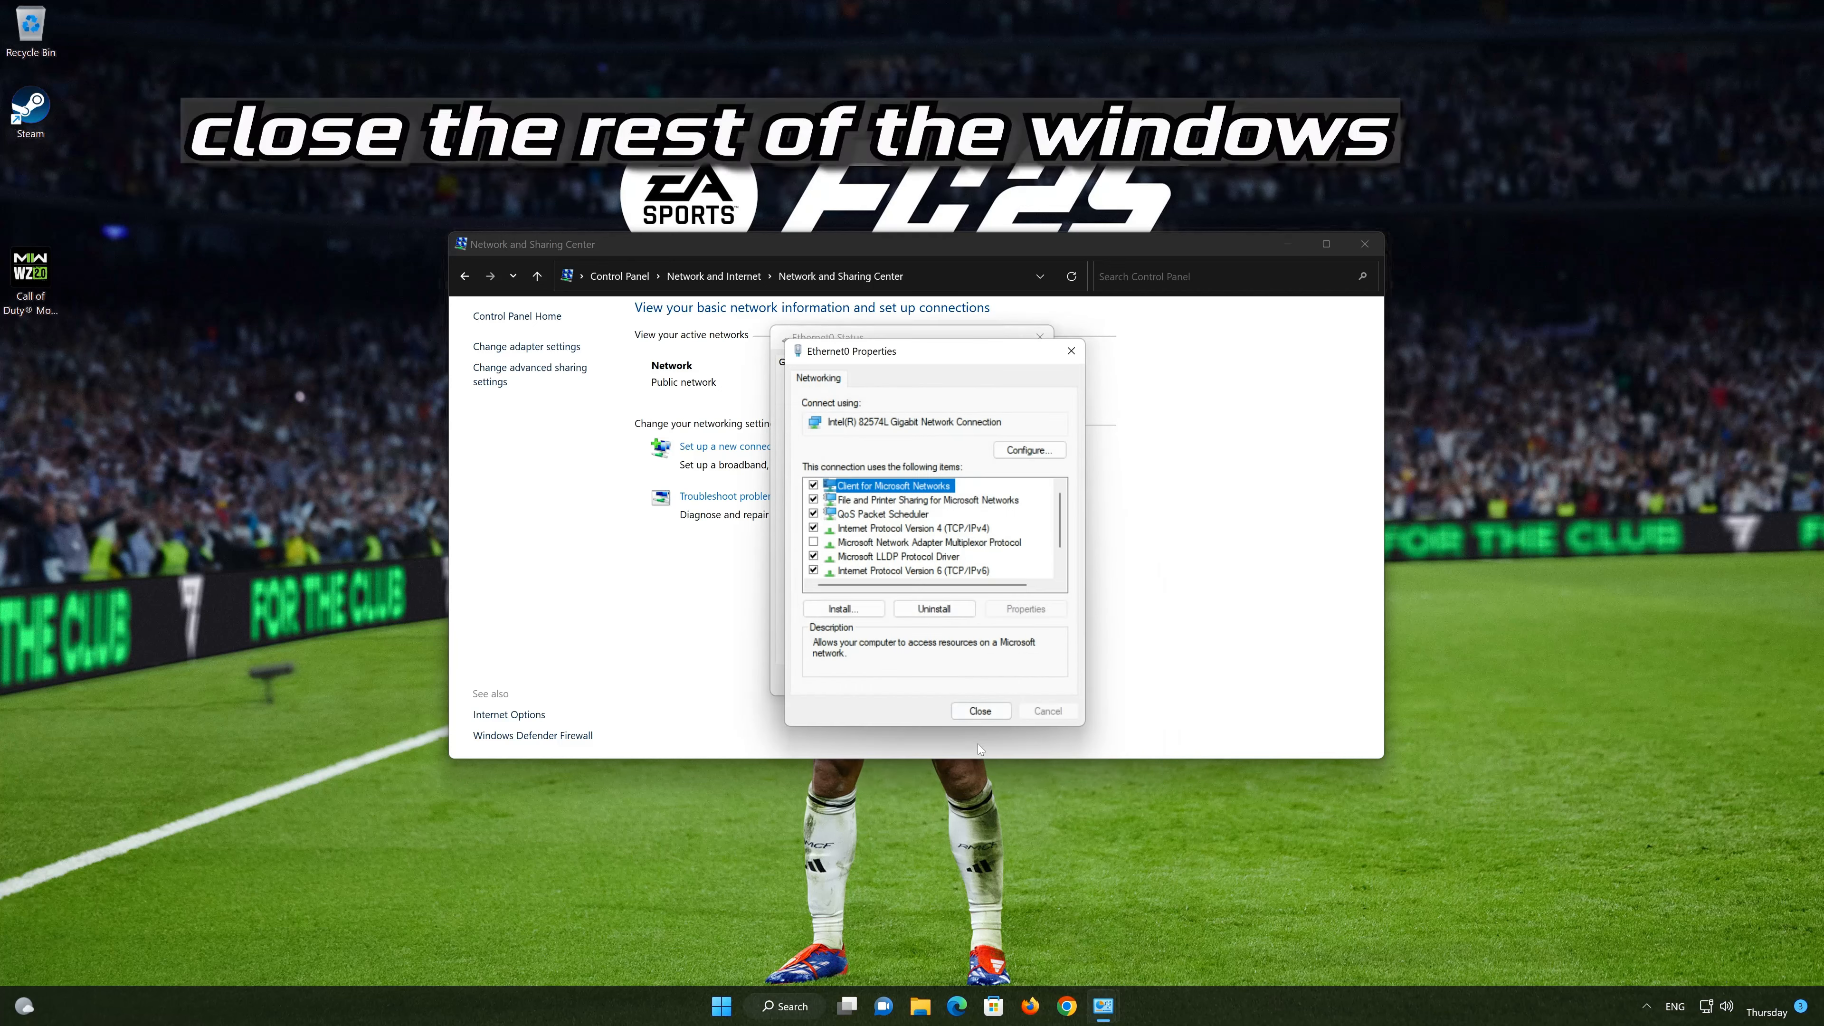
{"action": "left_click", "coordinate": [979, 711]}
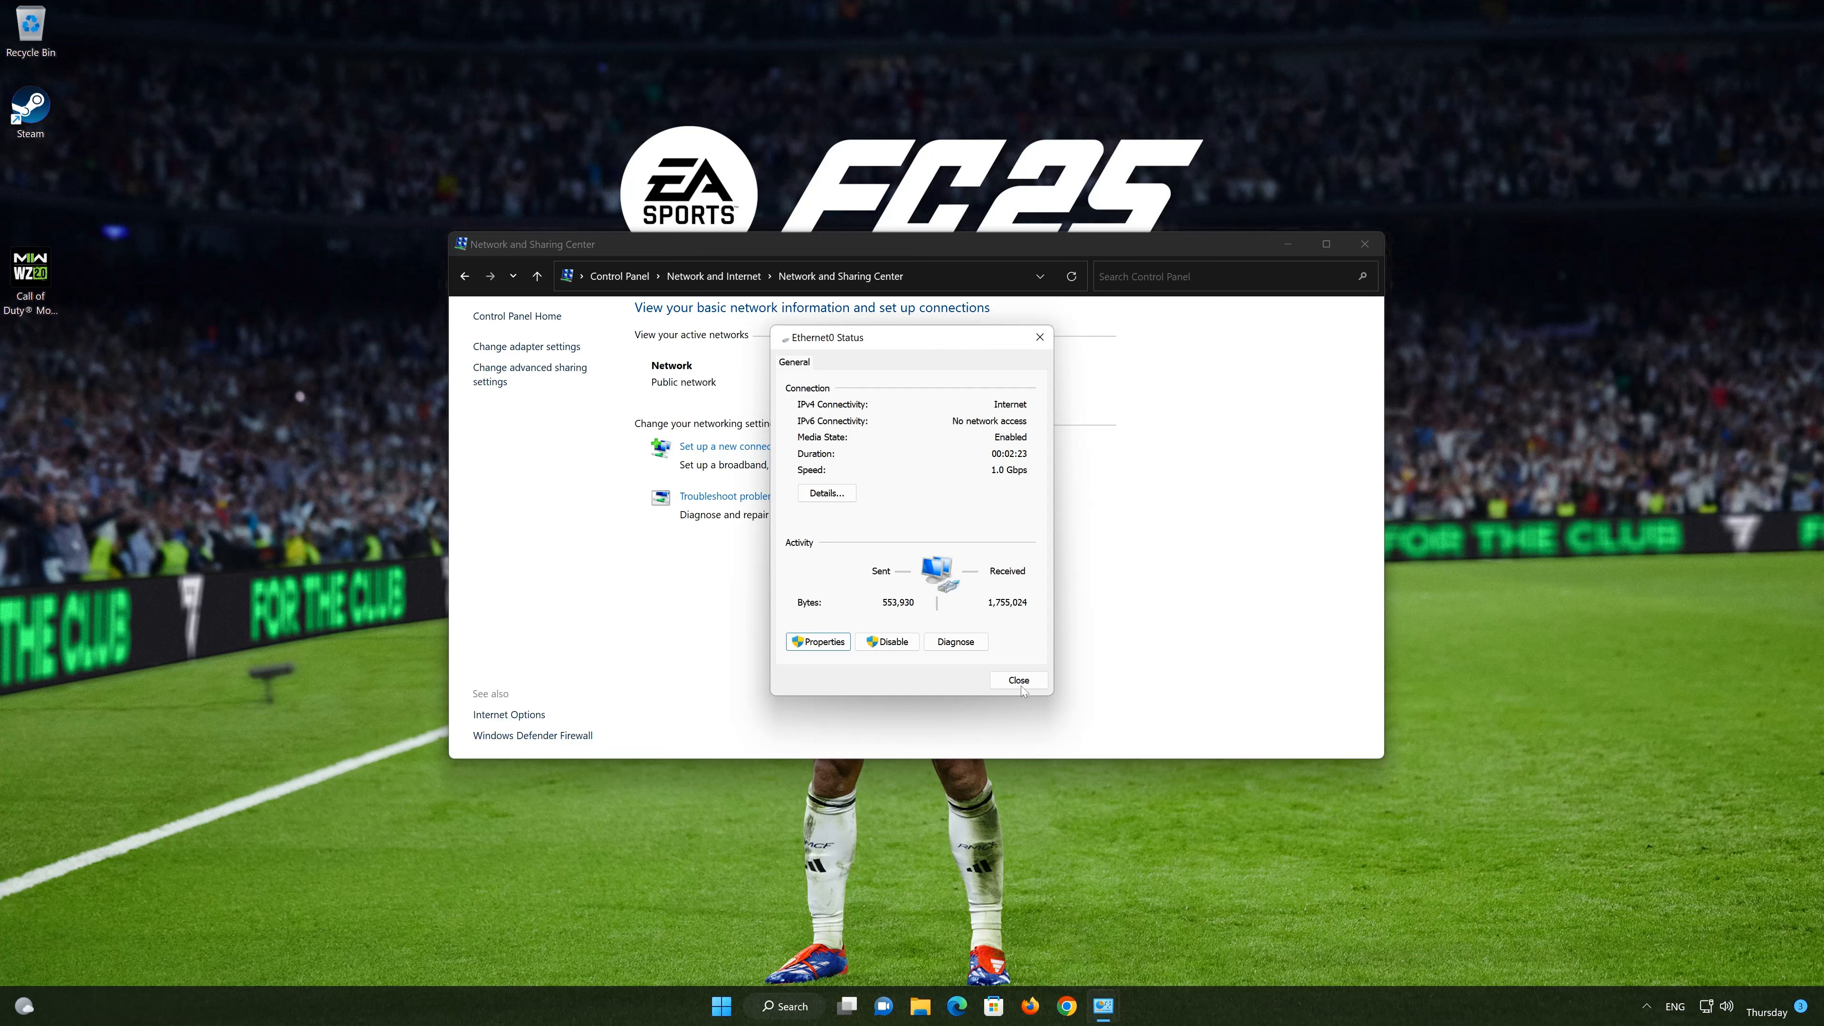
{"action": "left_click", "coordinate": [1017, 679]}
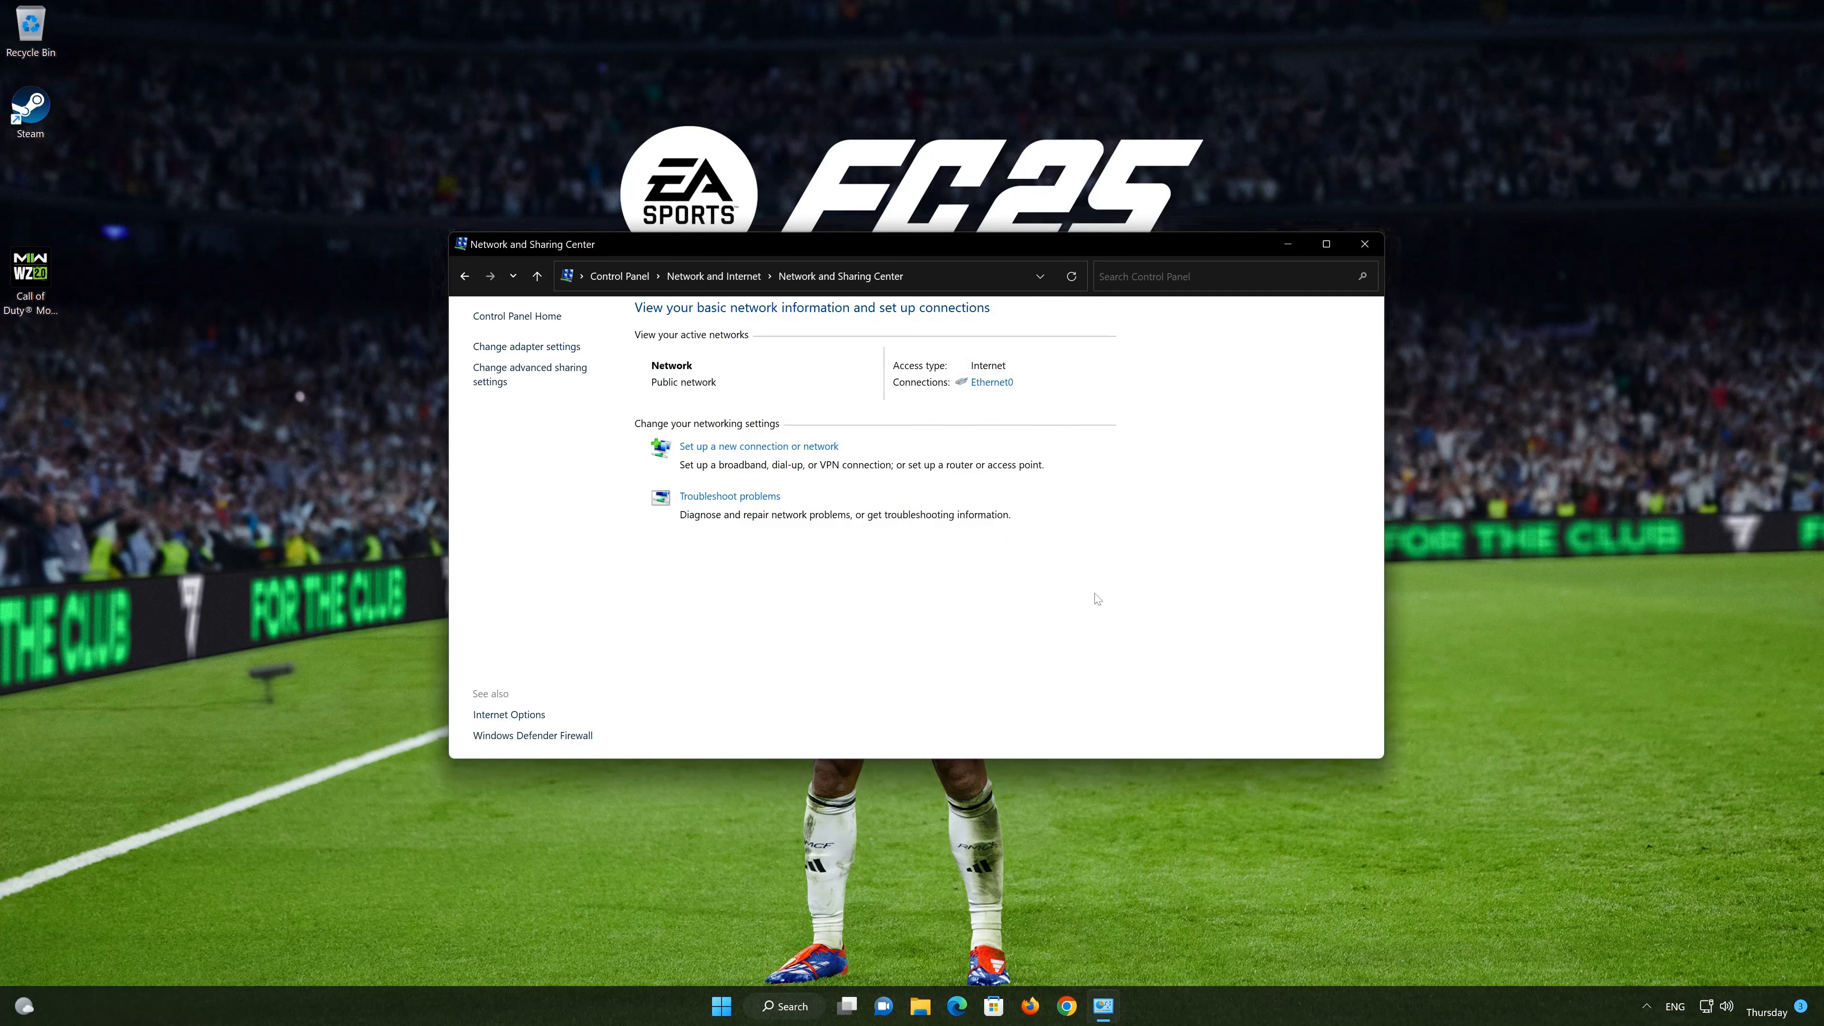
{"action": "left_click", "coordinate": [1363, 244]}
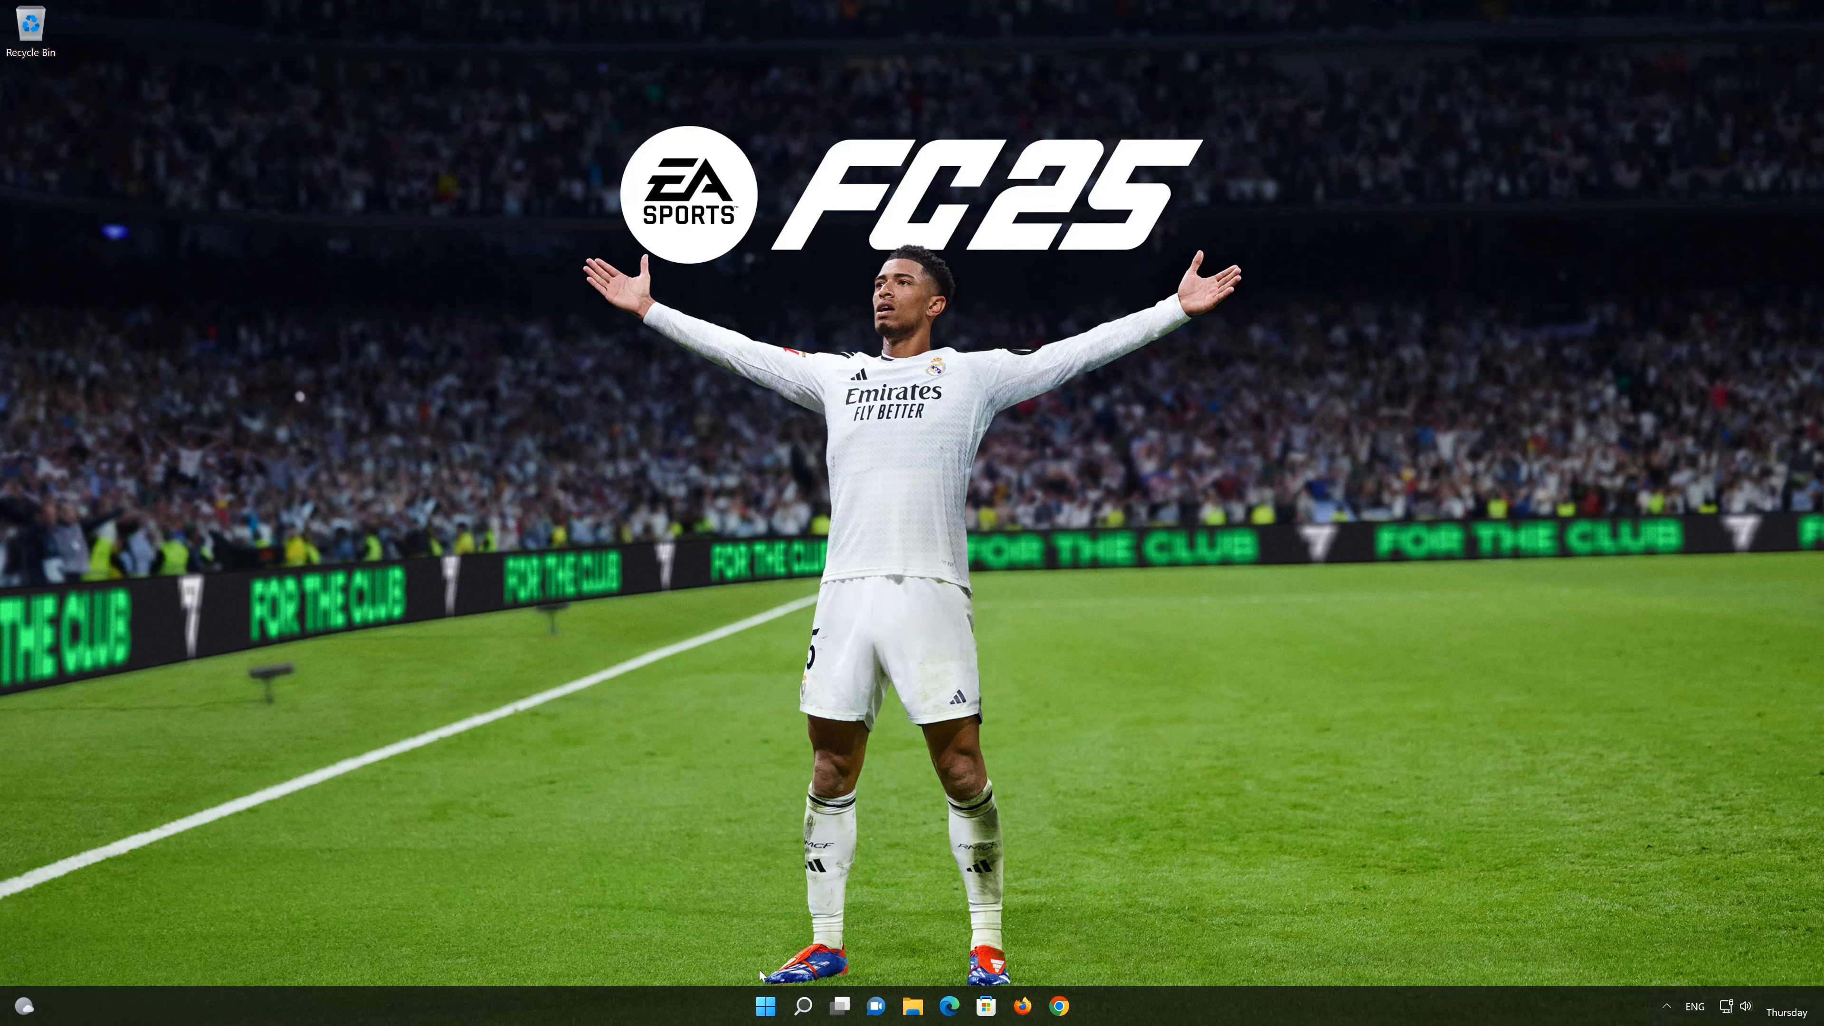
Step: Launch the Settings app from Start, landing on the System page
{"action": "left_click", "coordinate": [763, 1006]}
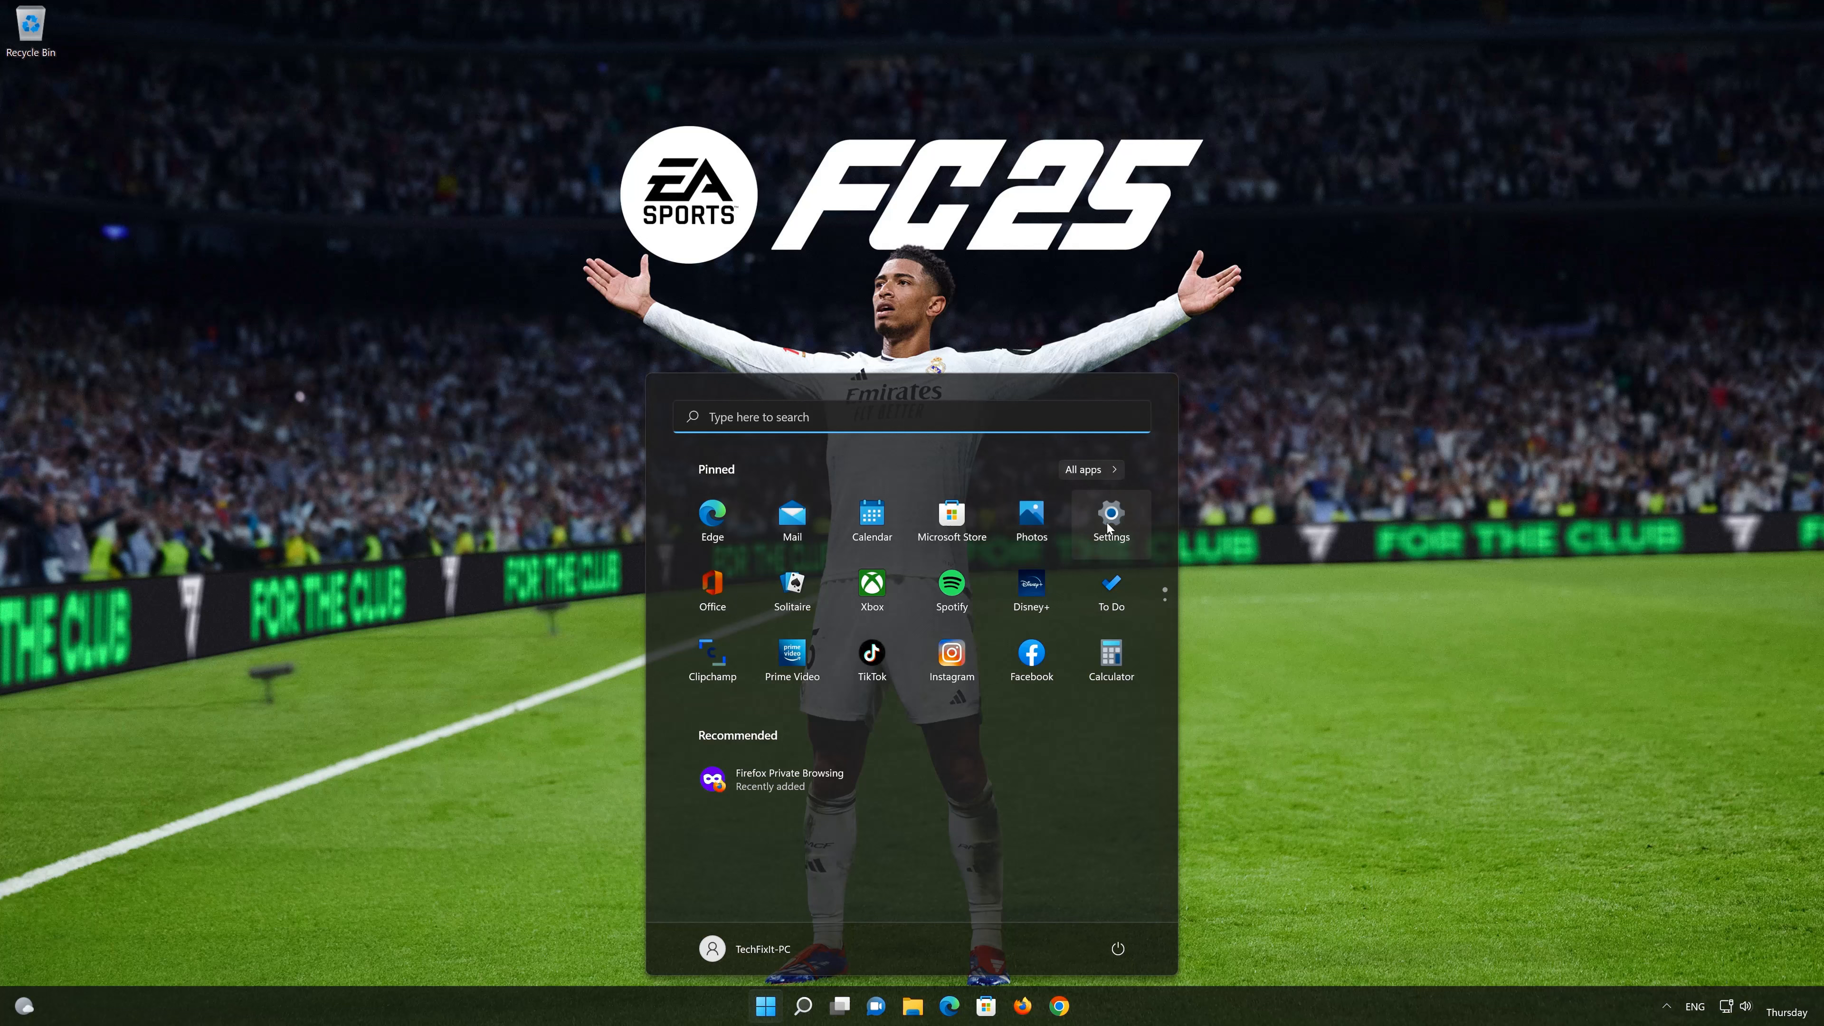
{"action": "left_click", "coordinate": [1108, 517]}
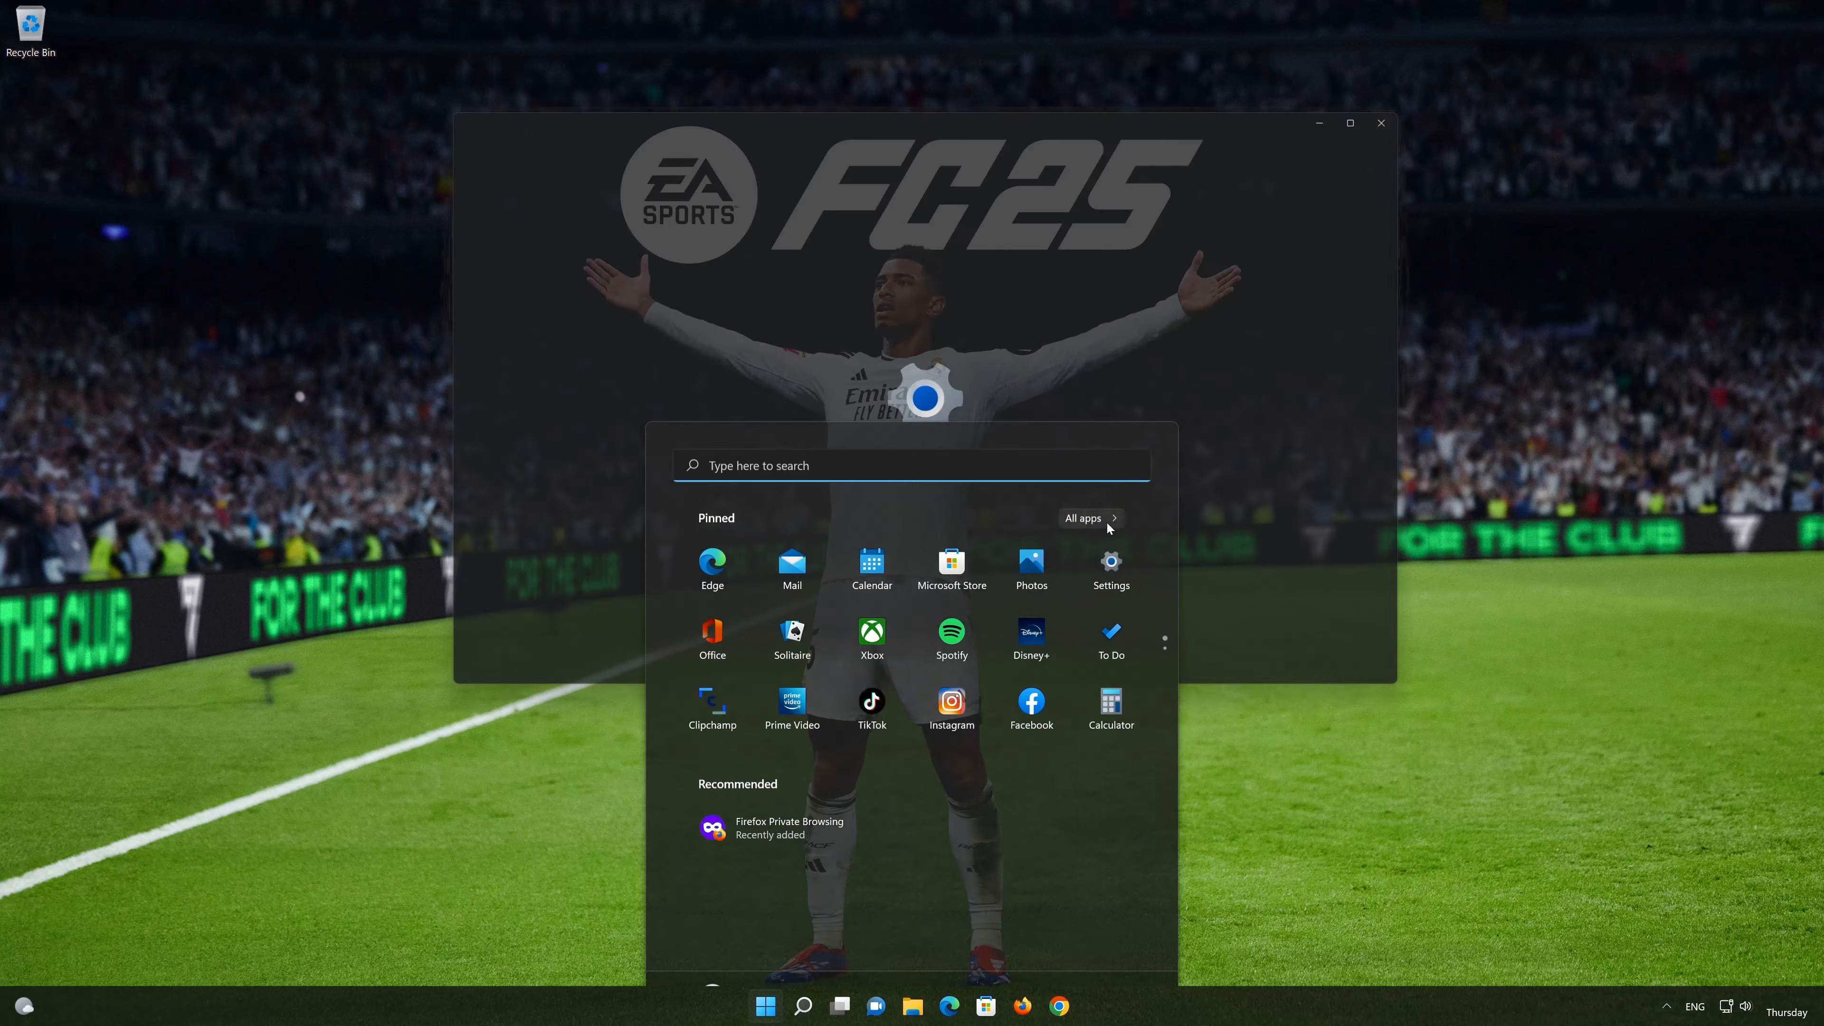
{"action": "left_click", "coordinate": [1109, 564]}
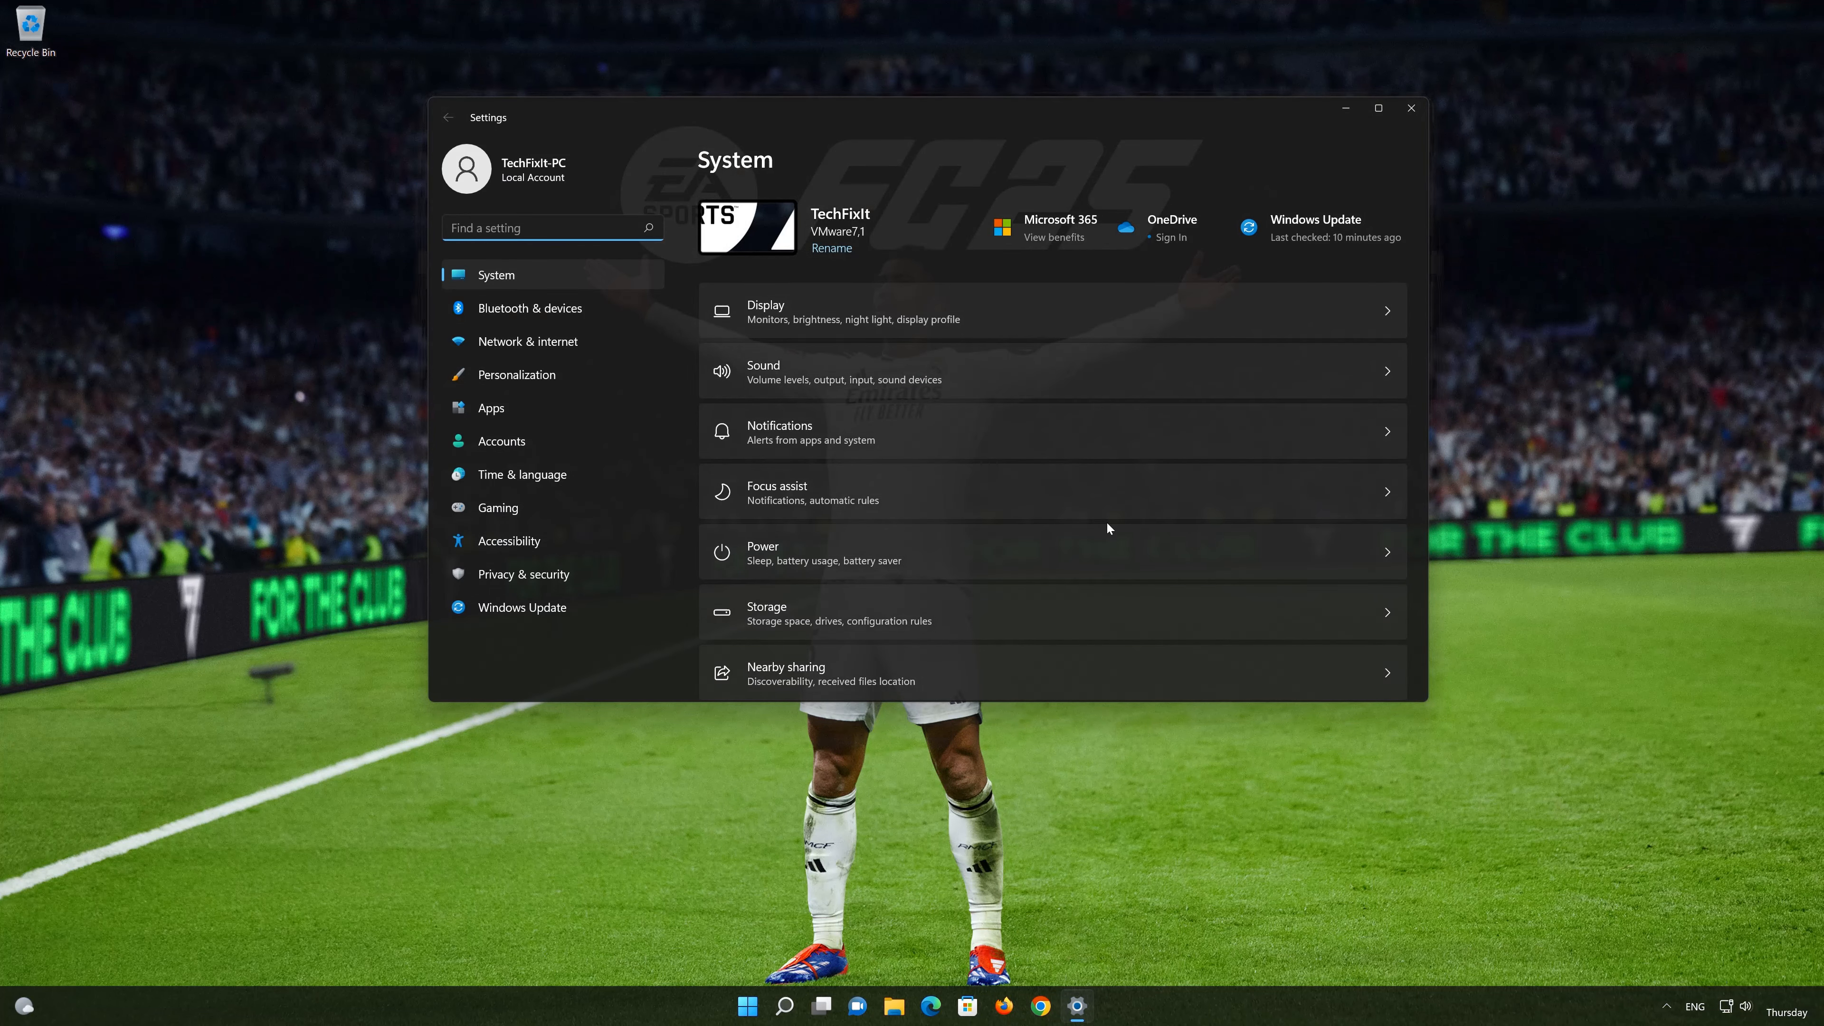
{"action": "mouse_move", "coordinate": [586, 341]}
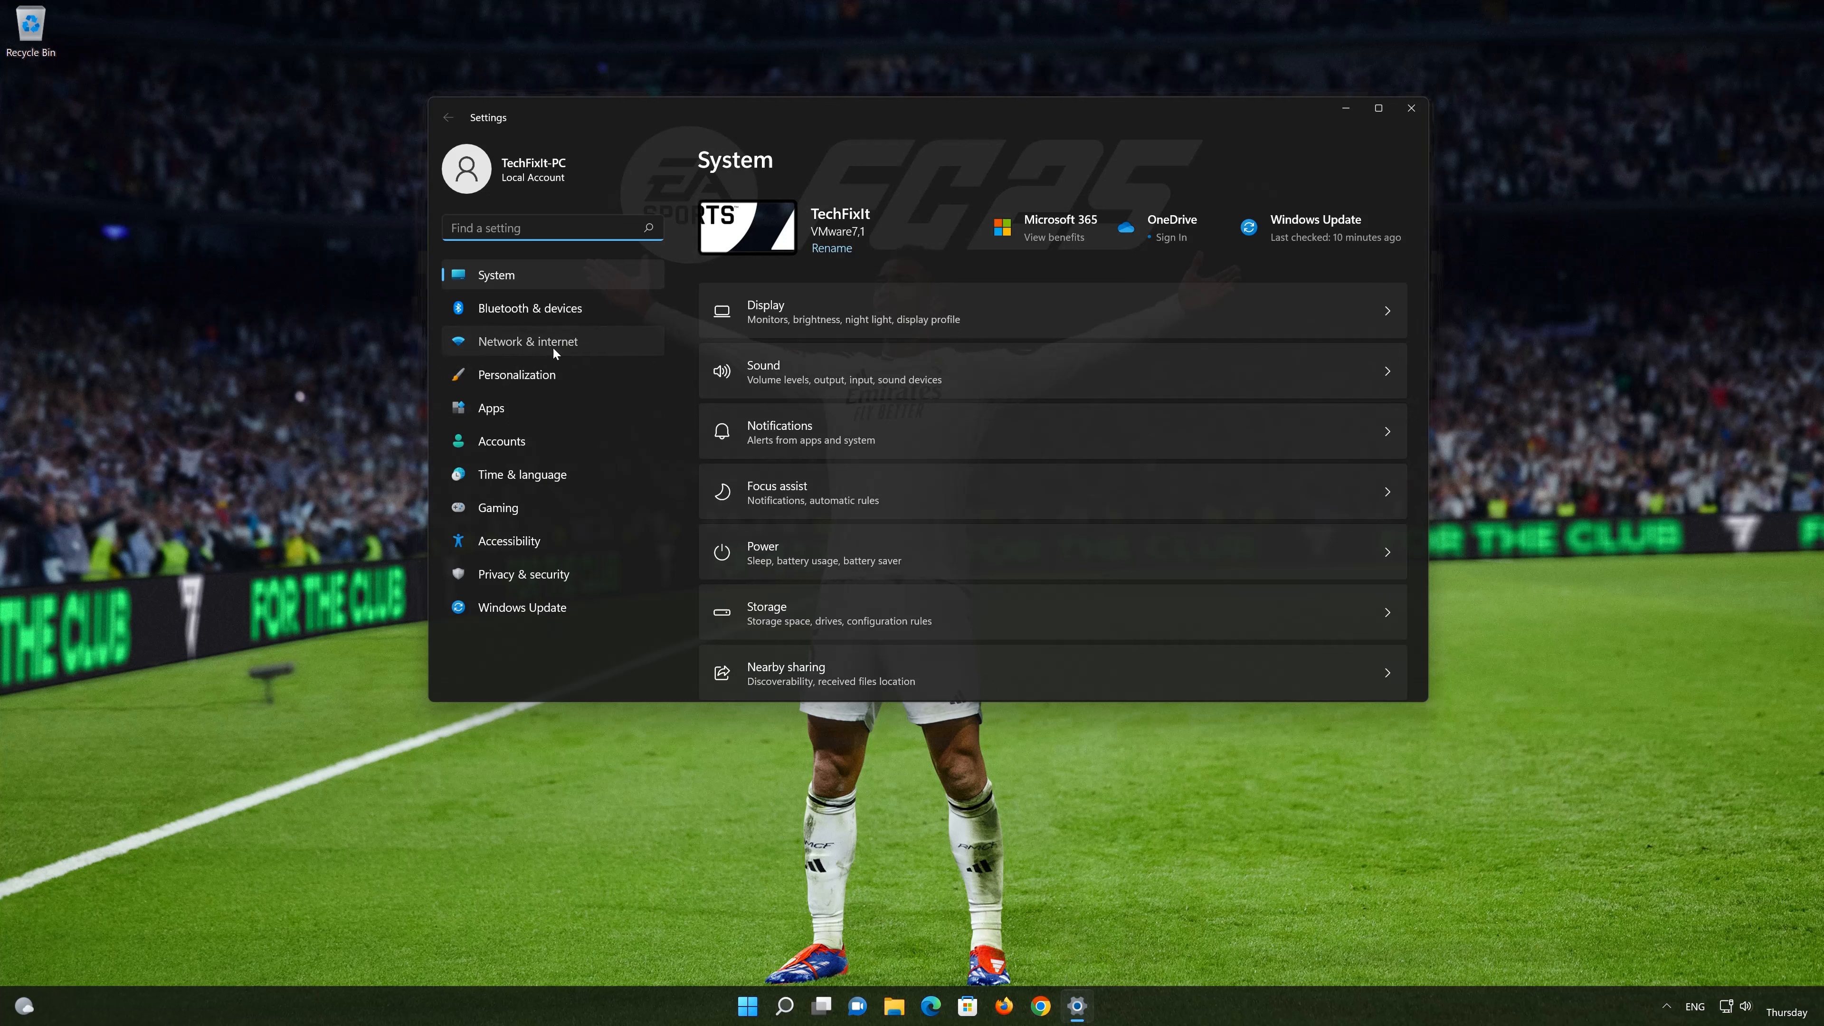
Step: Go to Network & internet settings toward the advanced network settings
{"action": "left_click", "coordinate": [526, 341]}
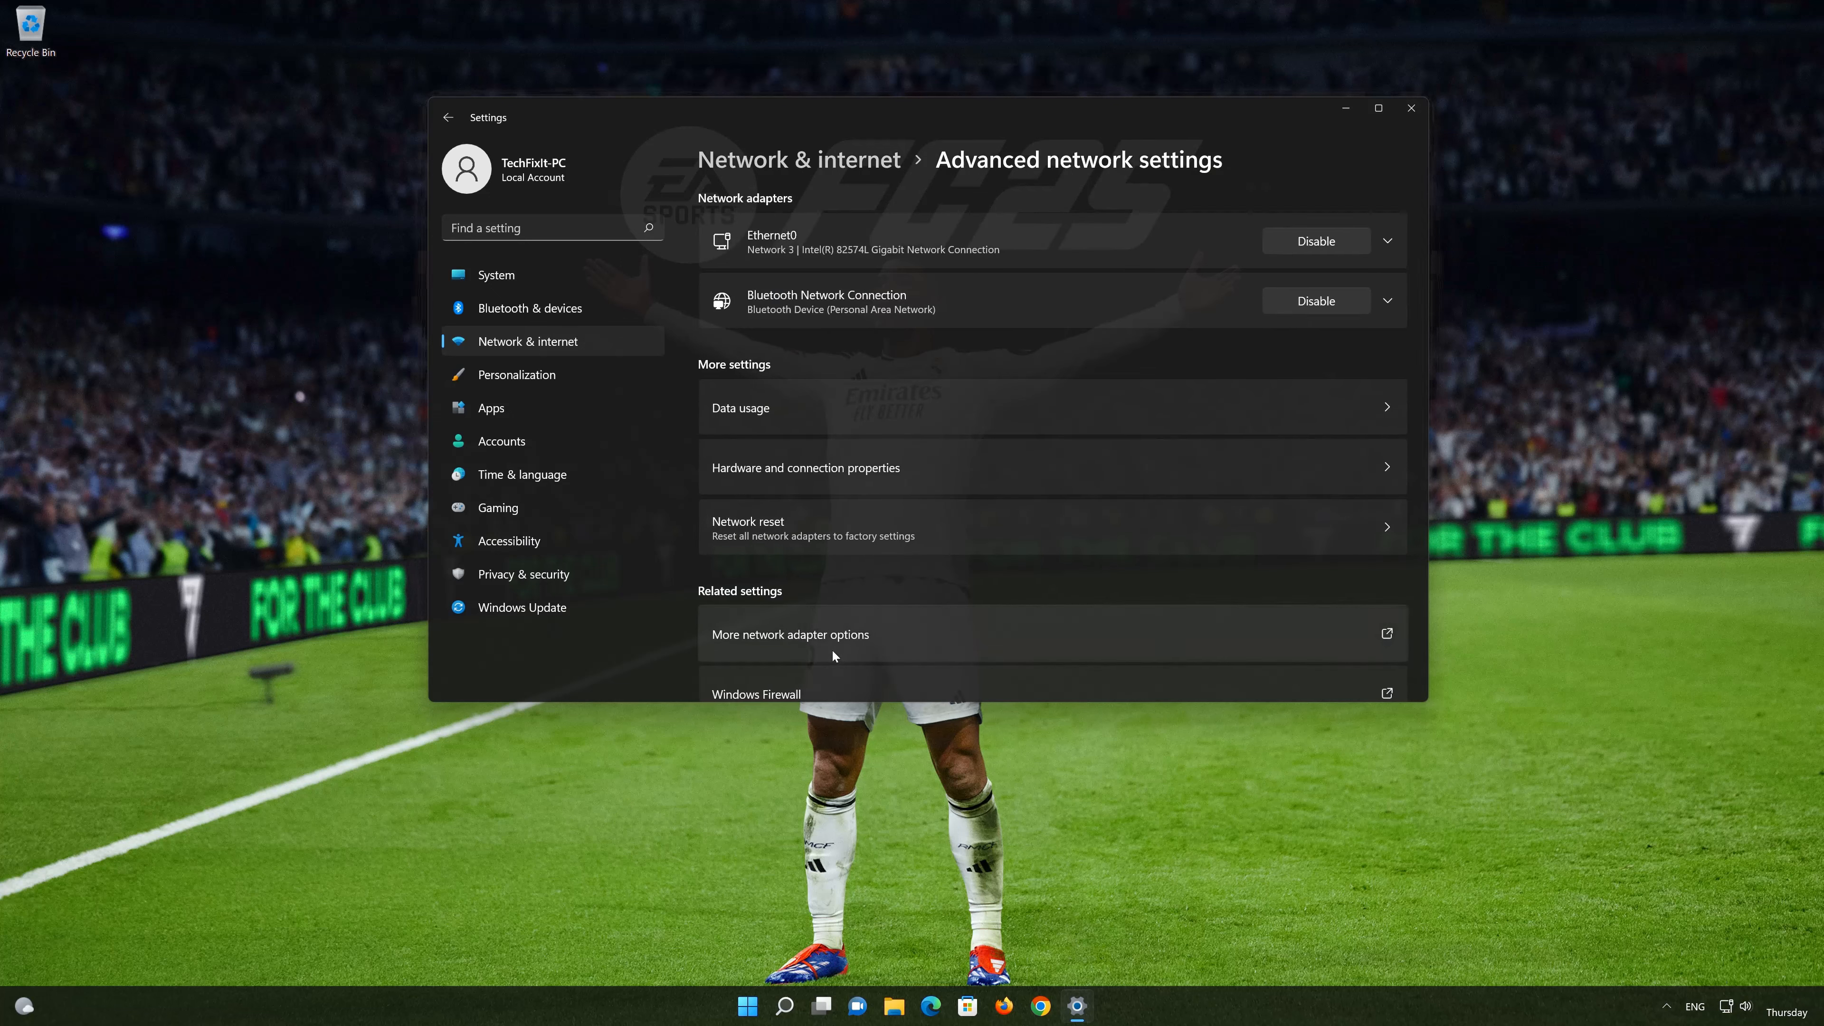
{"action": "mouse_move", "coordinate": [888, 518]}
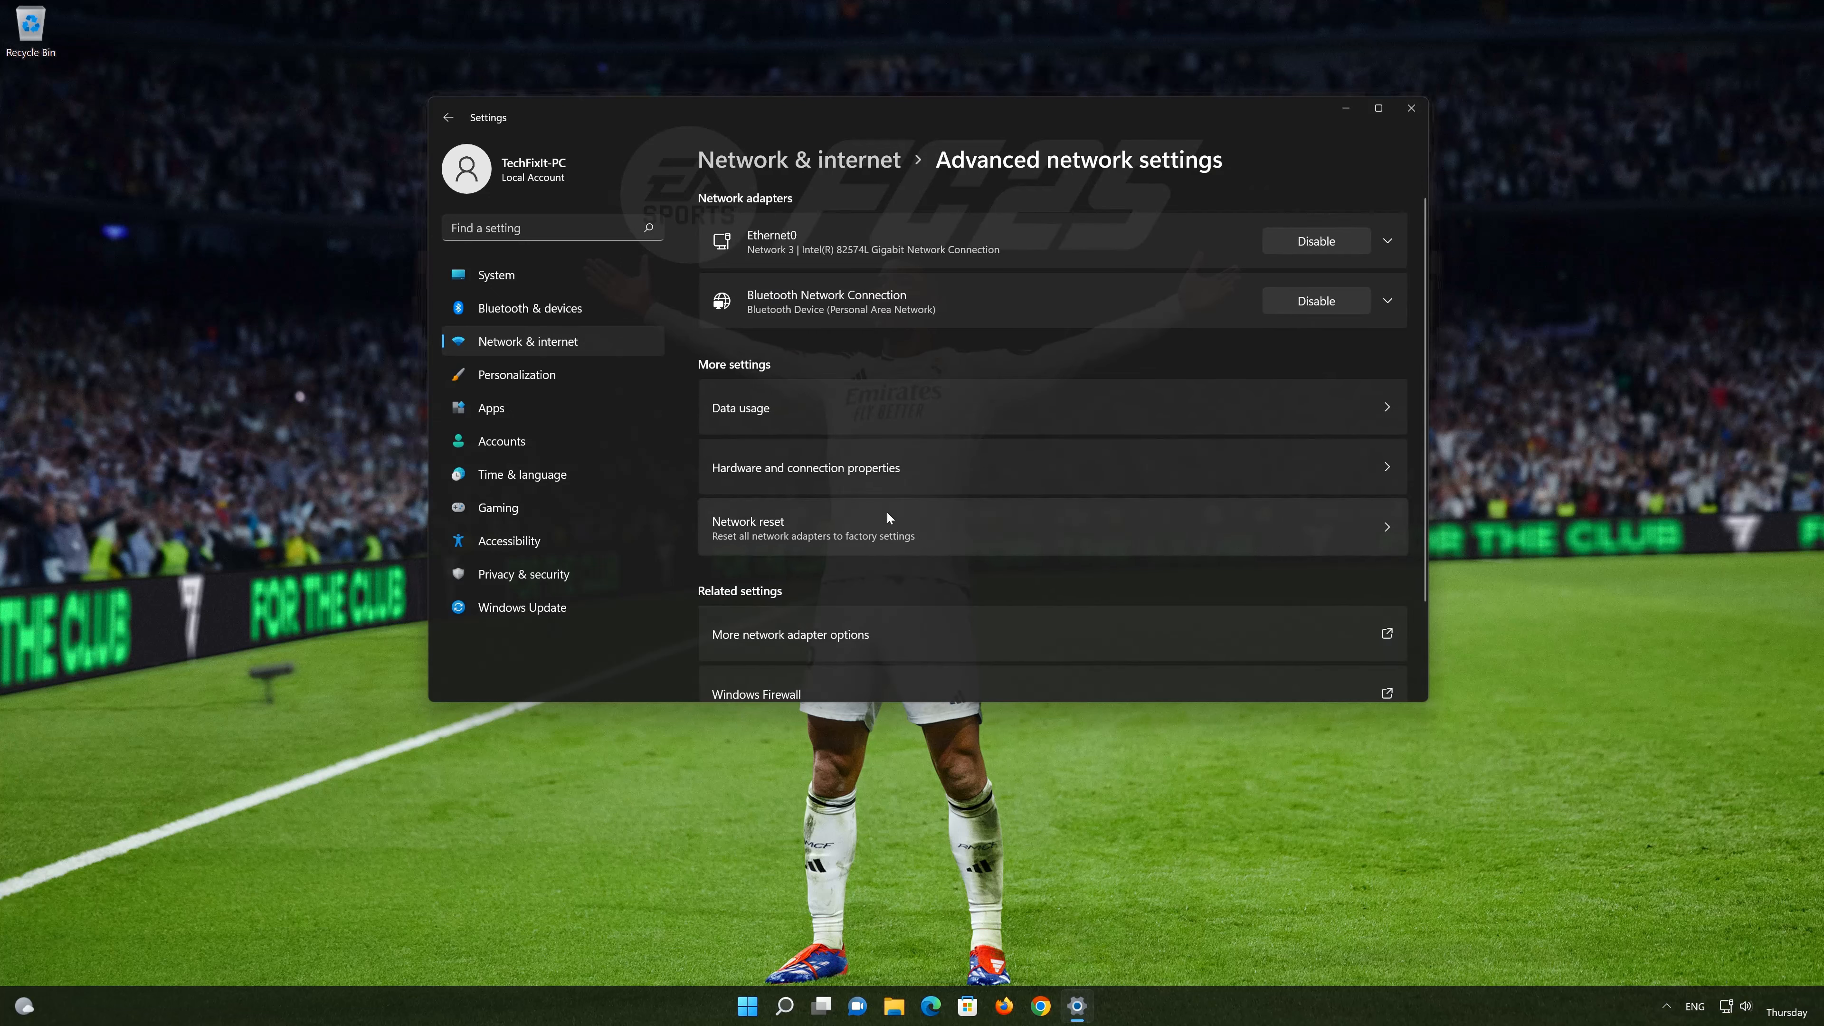
{"action": "mouse_move", "coordinate": [847, 530]}
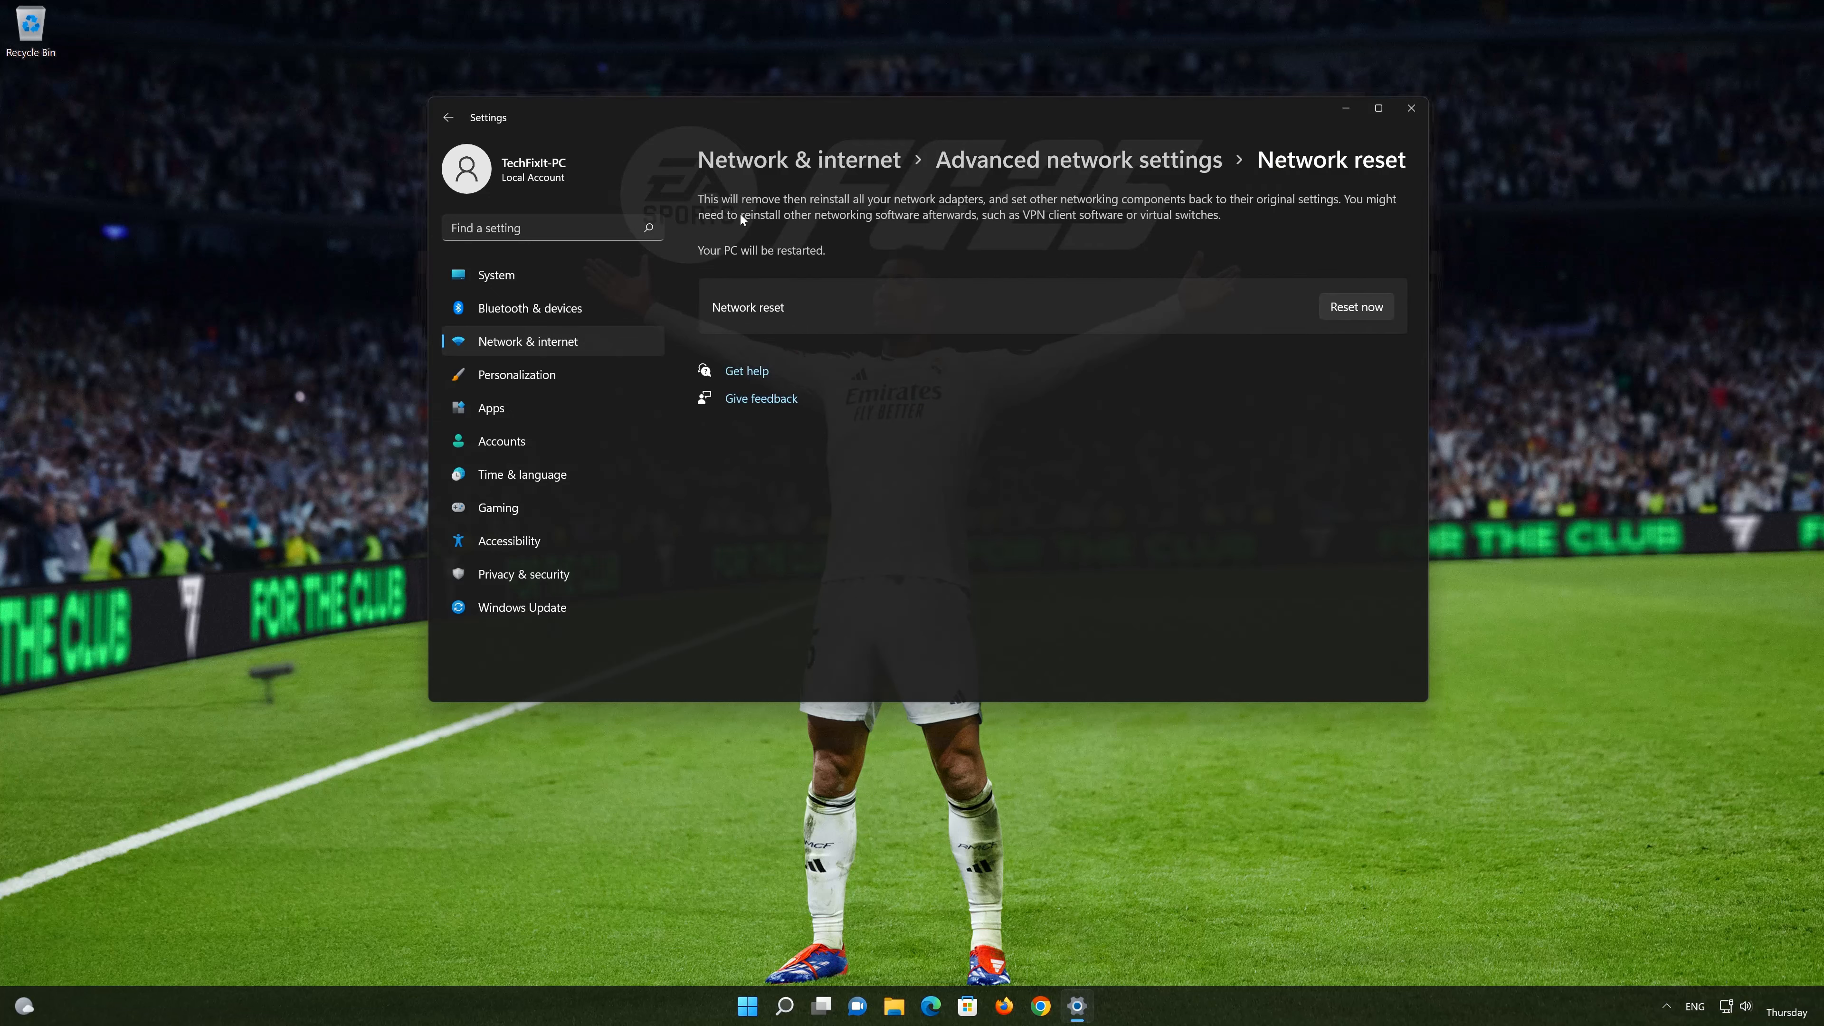
{"action": "mouse_move", "coordinate": [1317, 213]}
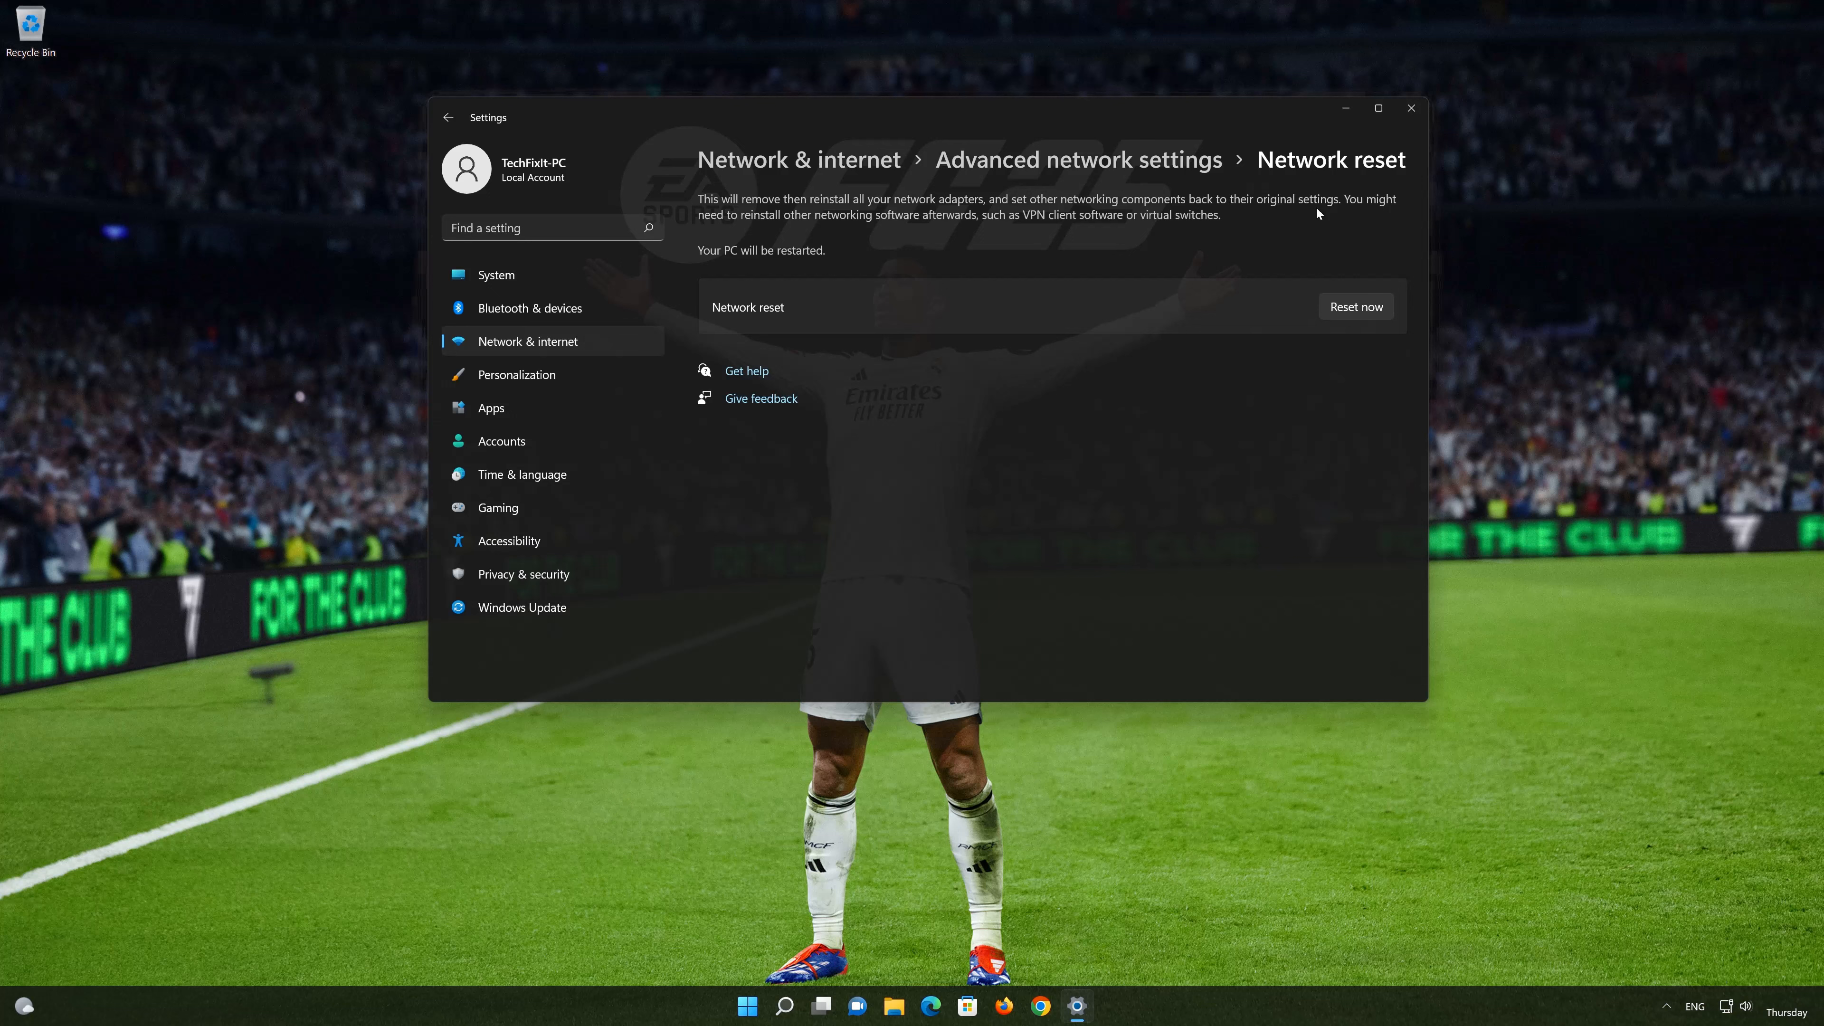
{"action": "mouse_move", "coordinate": [726, 226]}
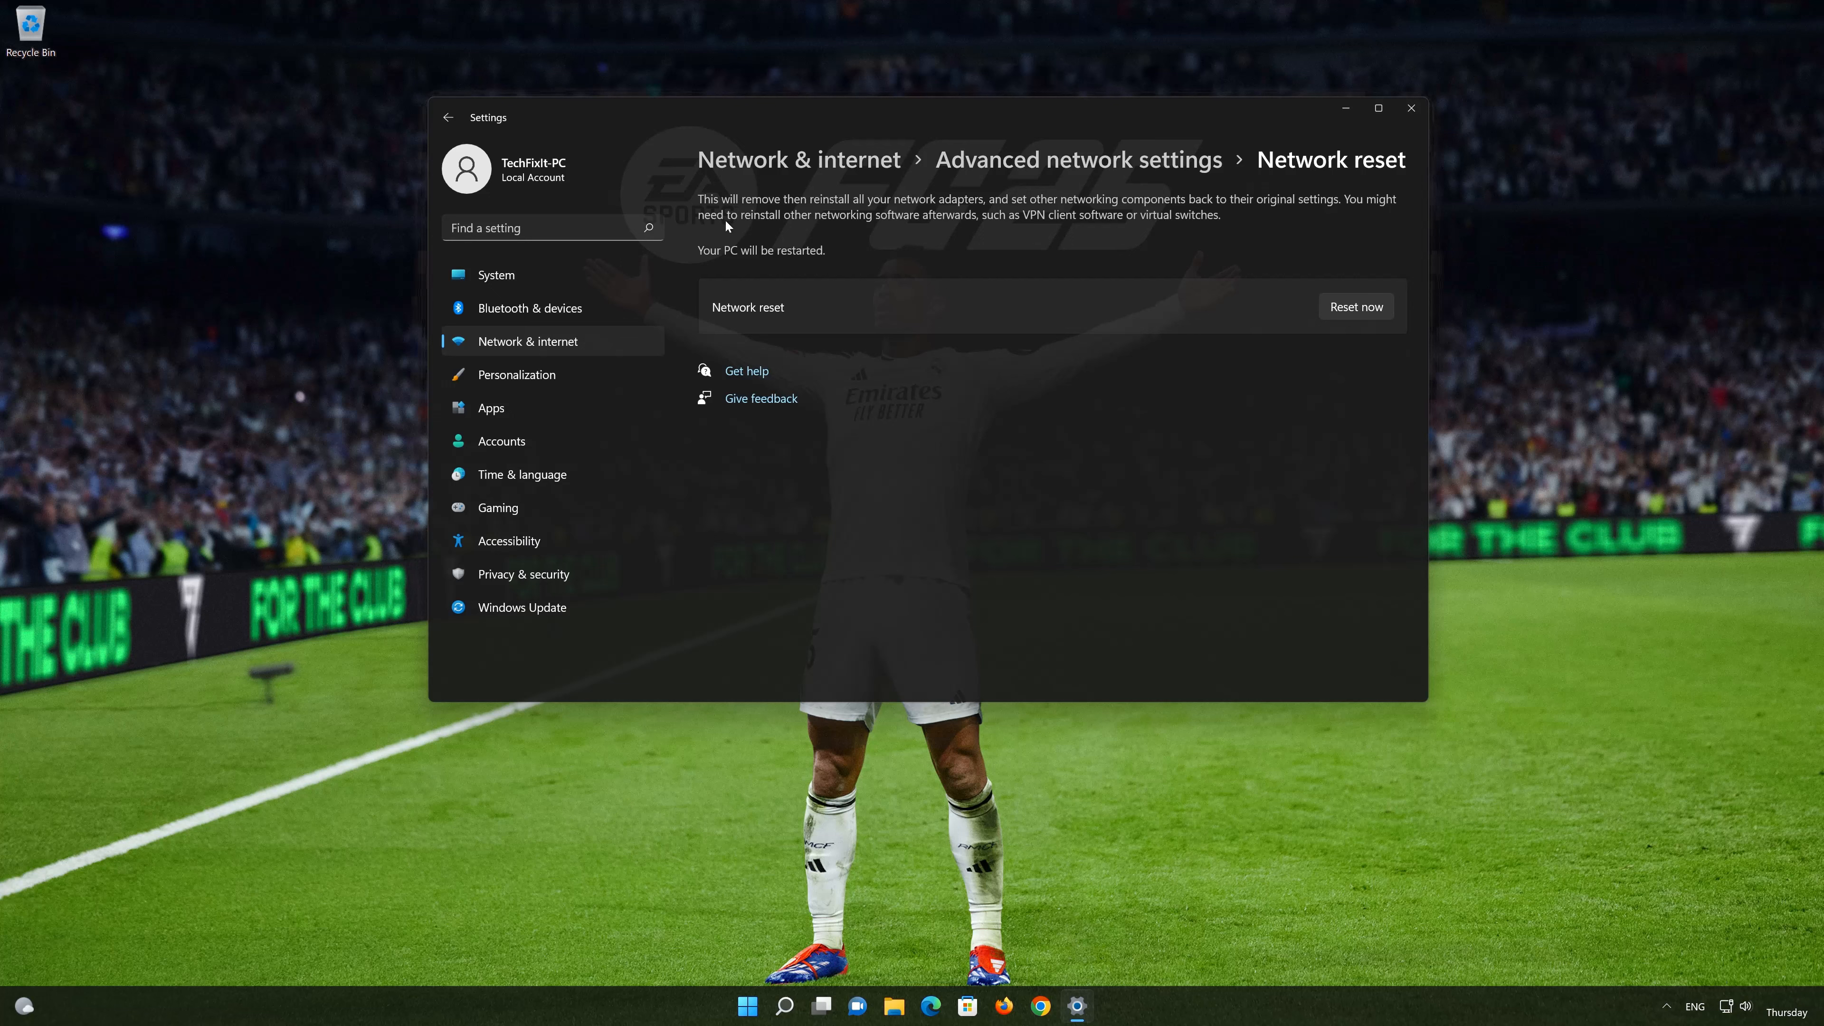
{"action": "mouse_move", "coordinate": [1149, 228]}
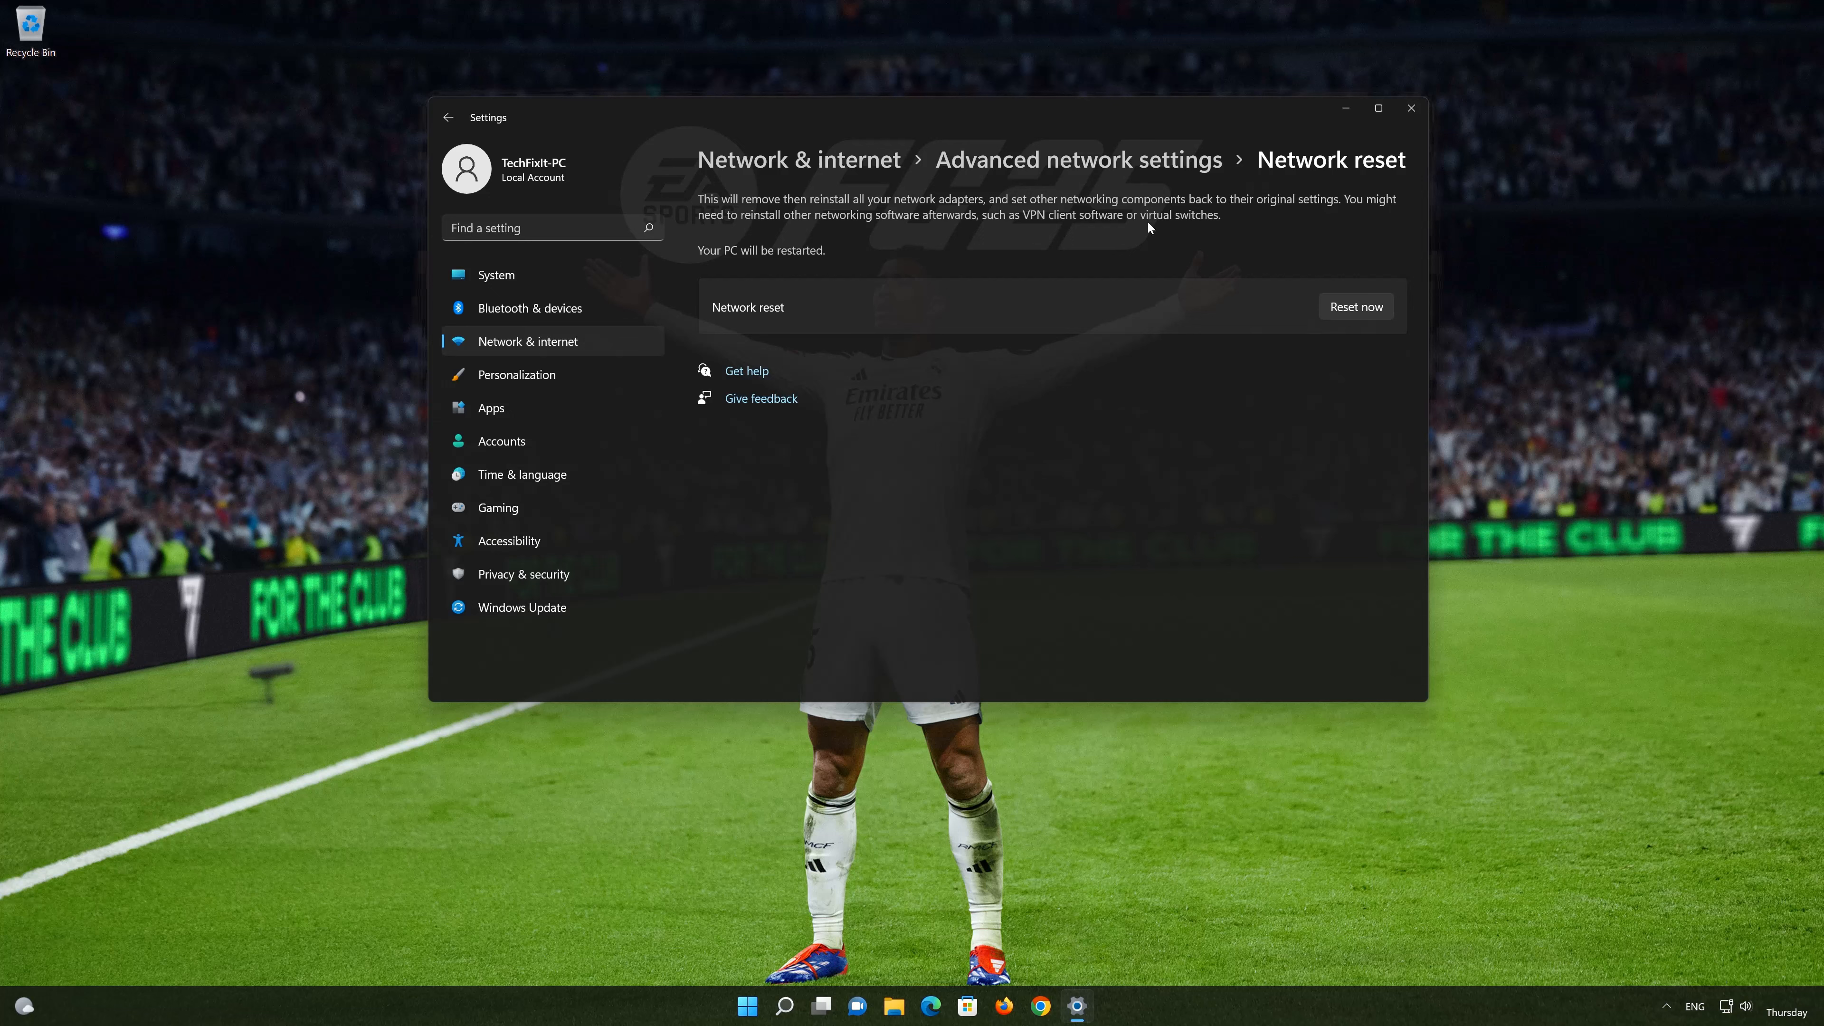
{"action": "mouse_move", "coordinate": [1368, 335]}
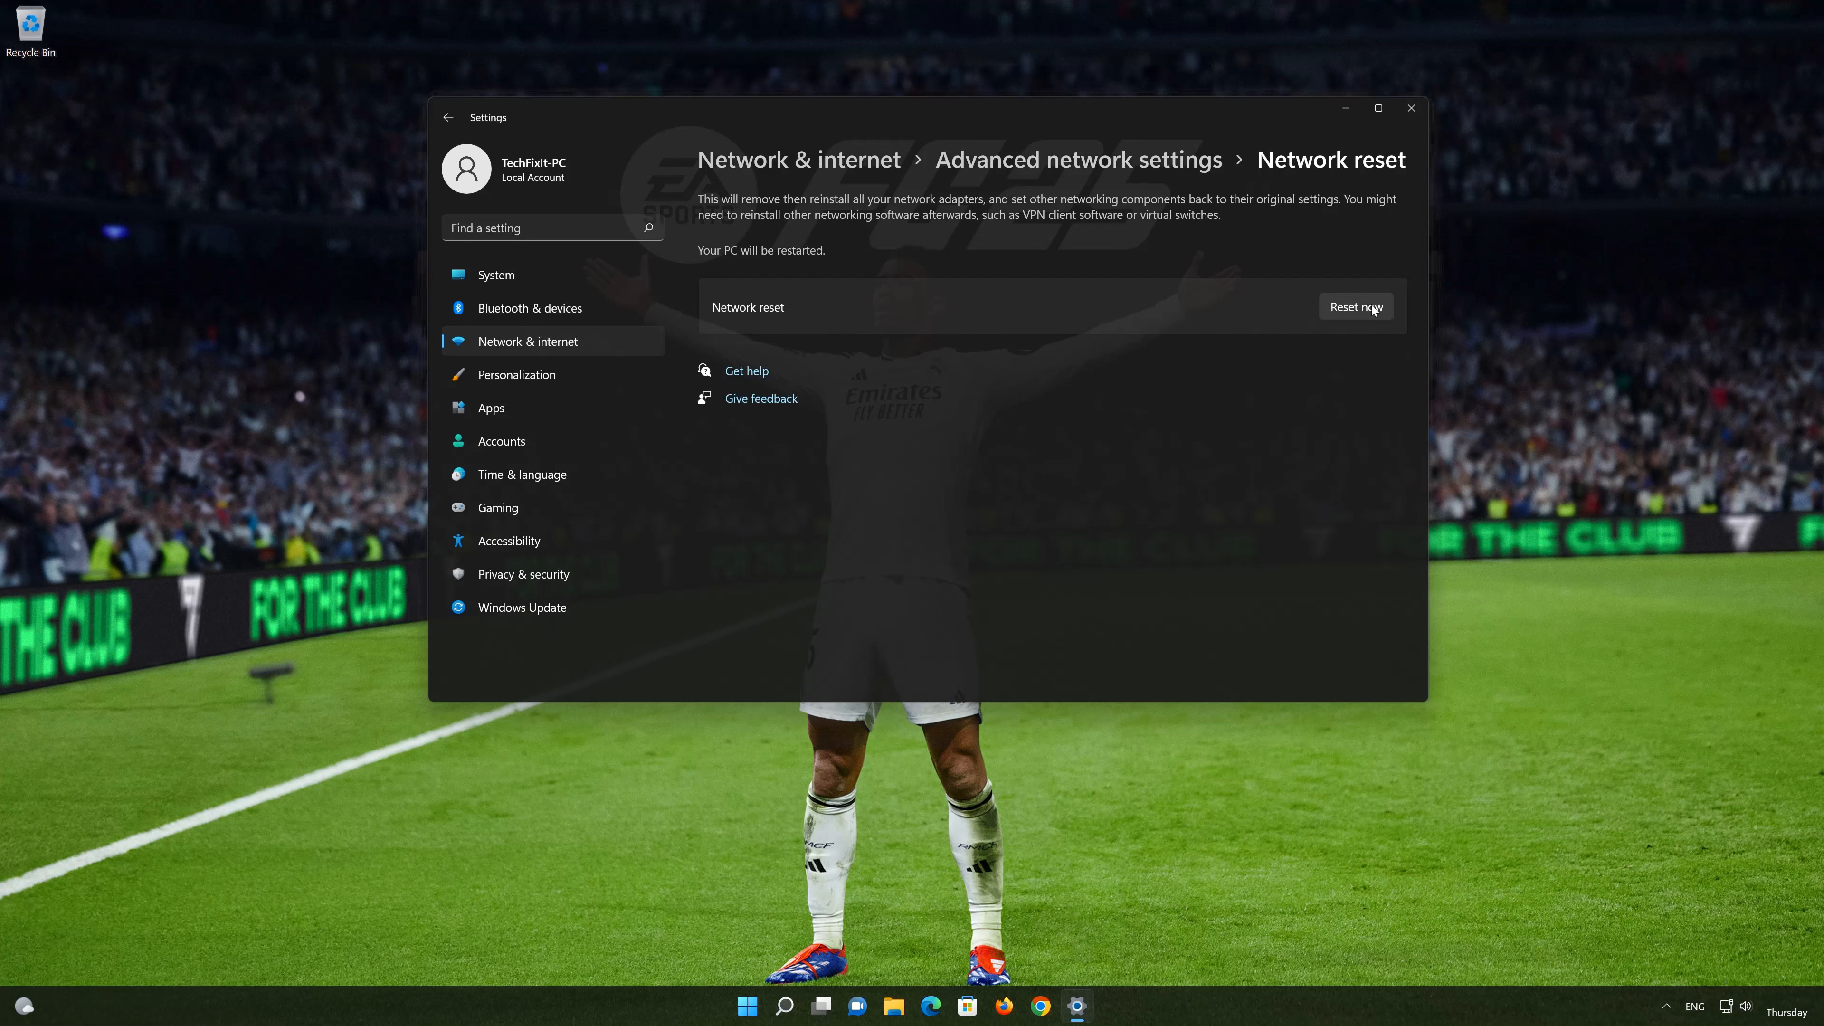
Step: Run Network reset with Reset now, confirm it, and dismiss the sign-out notice
{"action": "left_click", "coordinate": [1355, 306]}
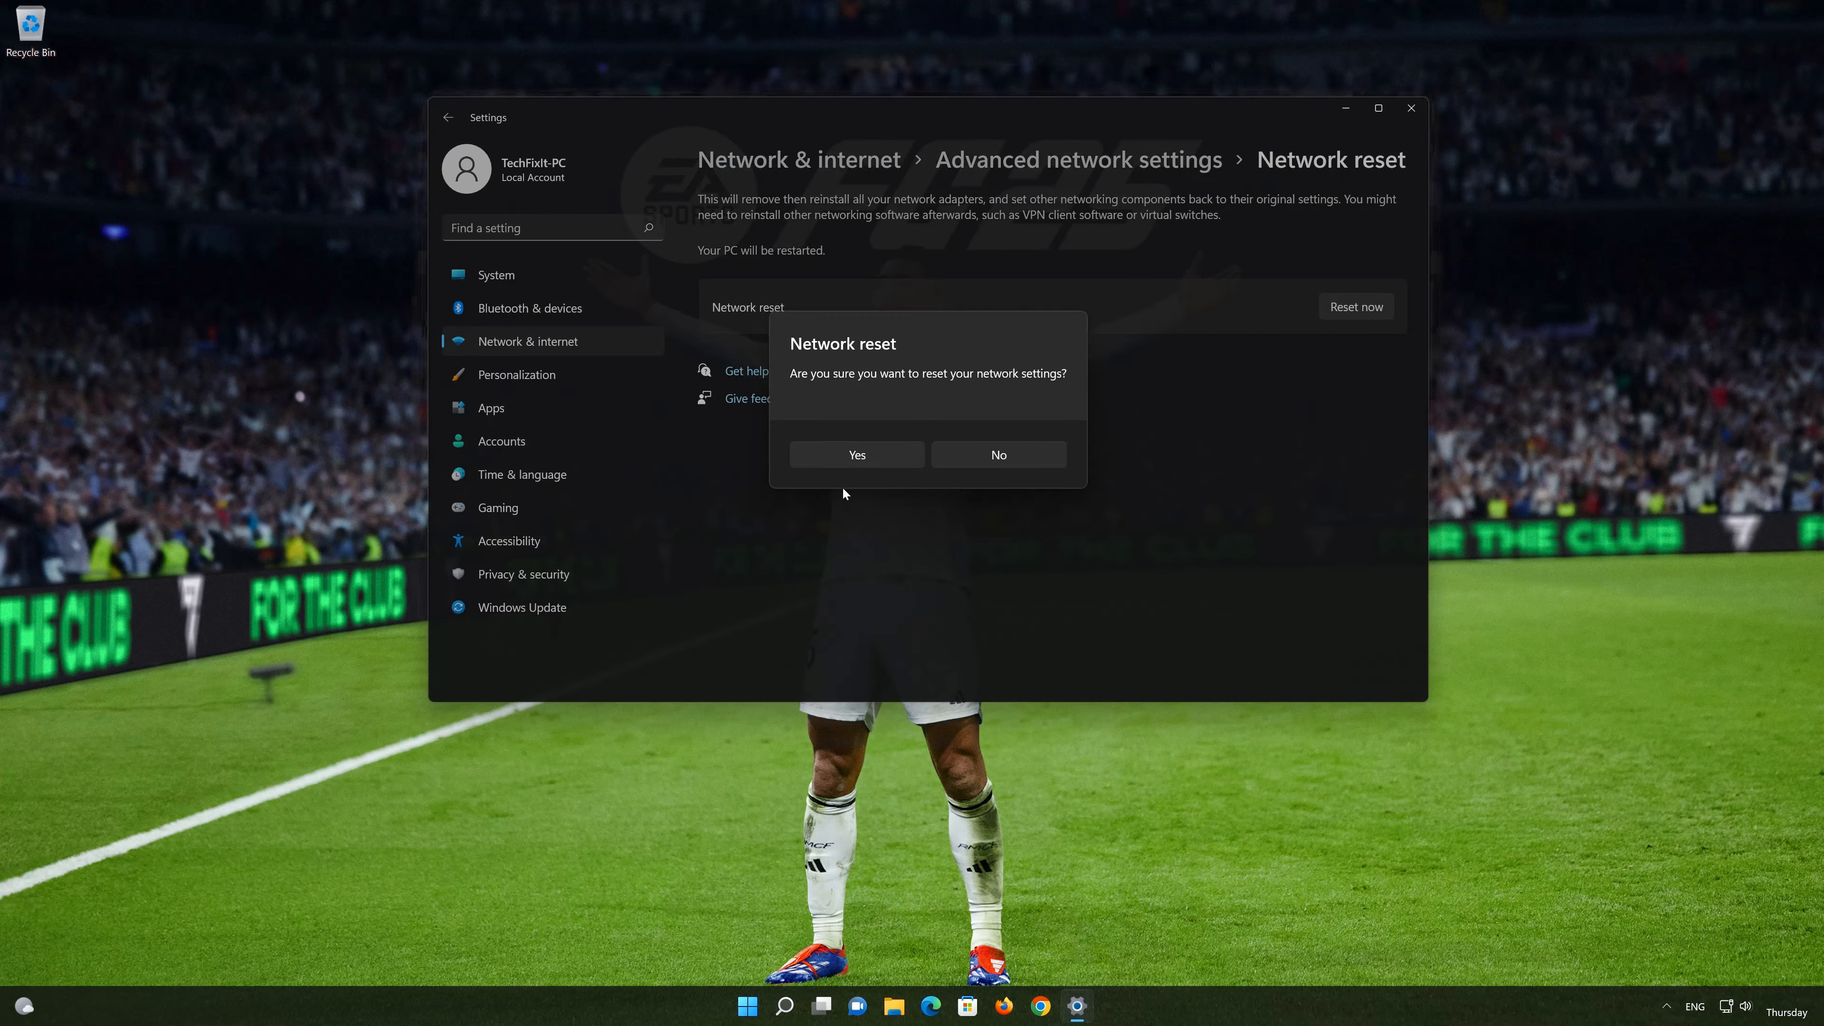
{"action": "left_click", "coordinate": [997, 454]}
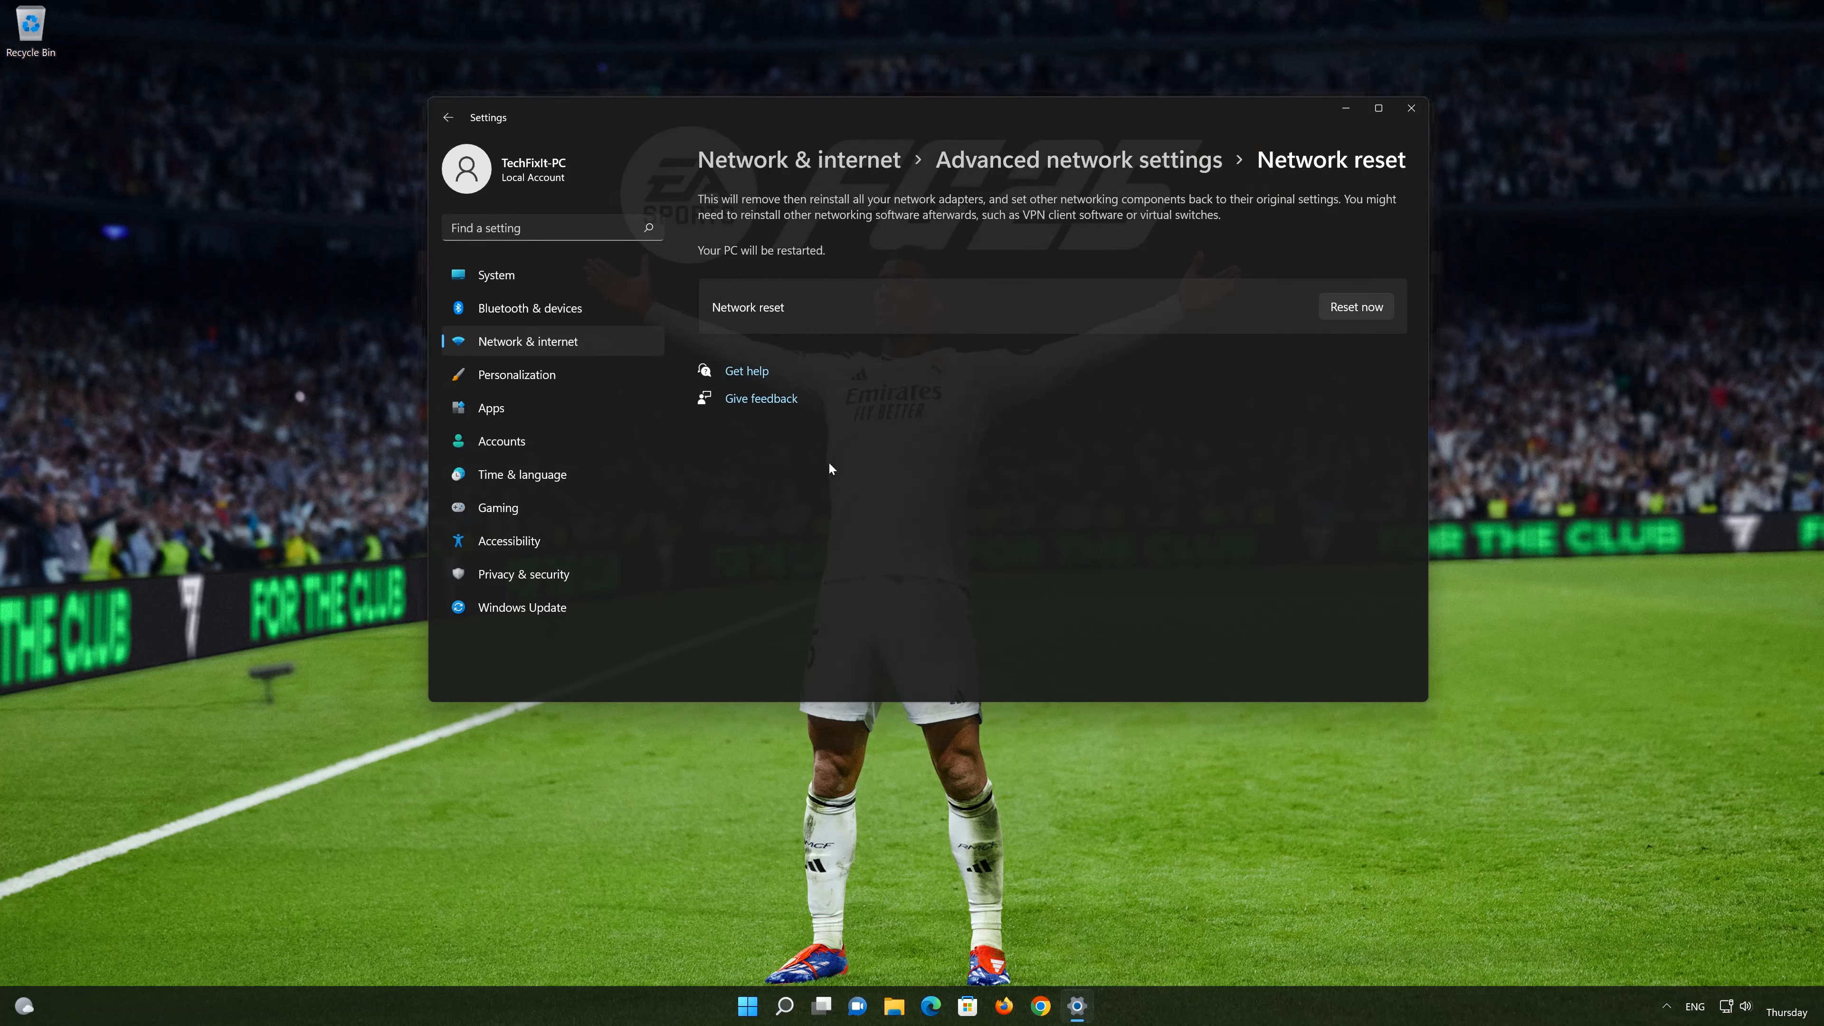
{"action": "left_click", "coordinate": [1353, 306]}
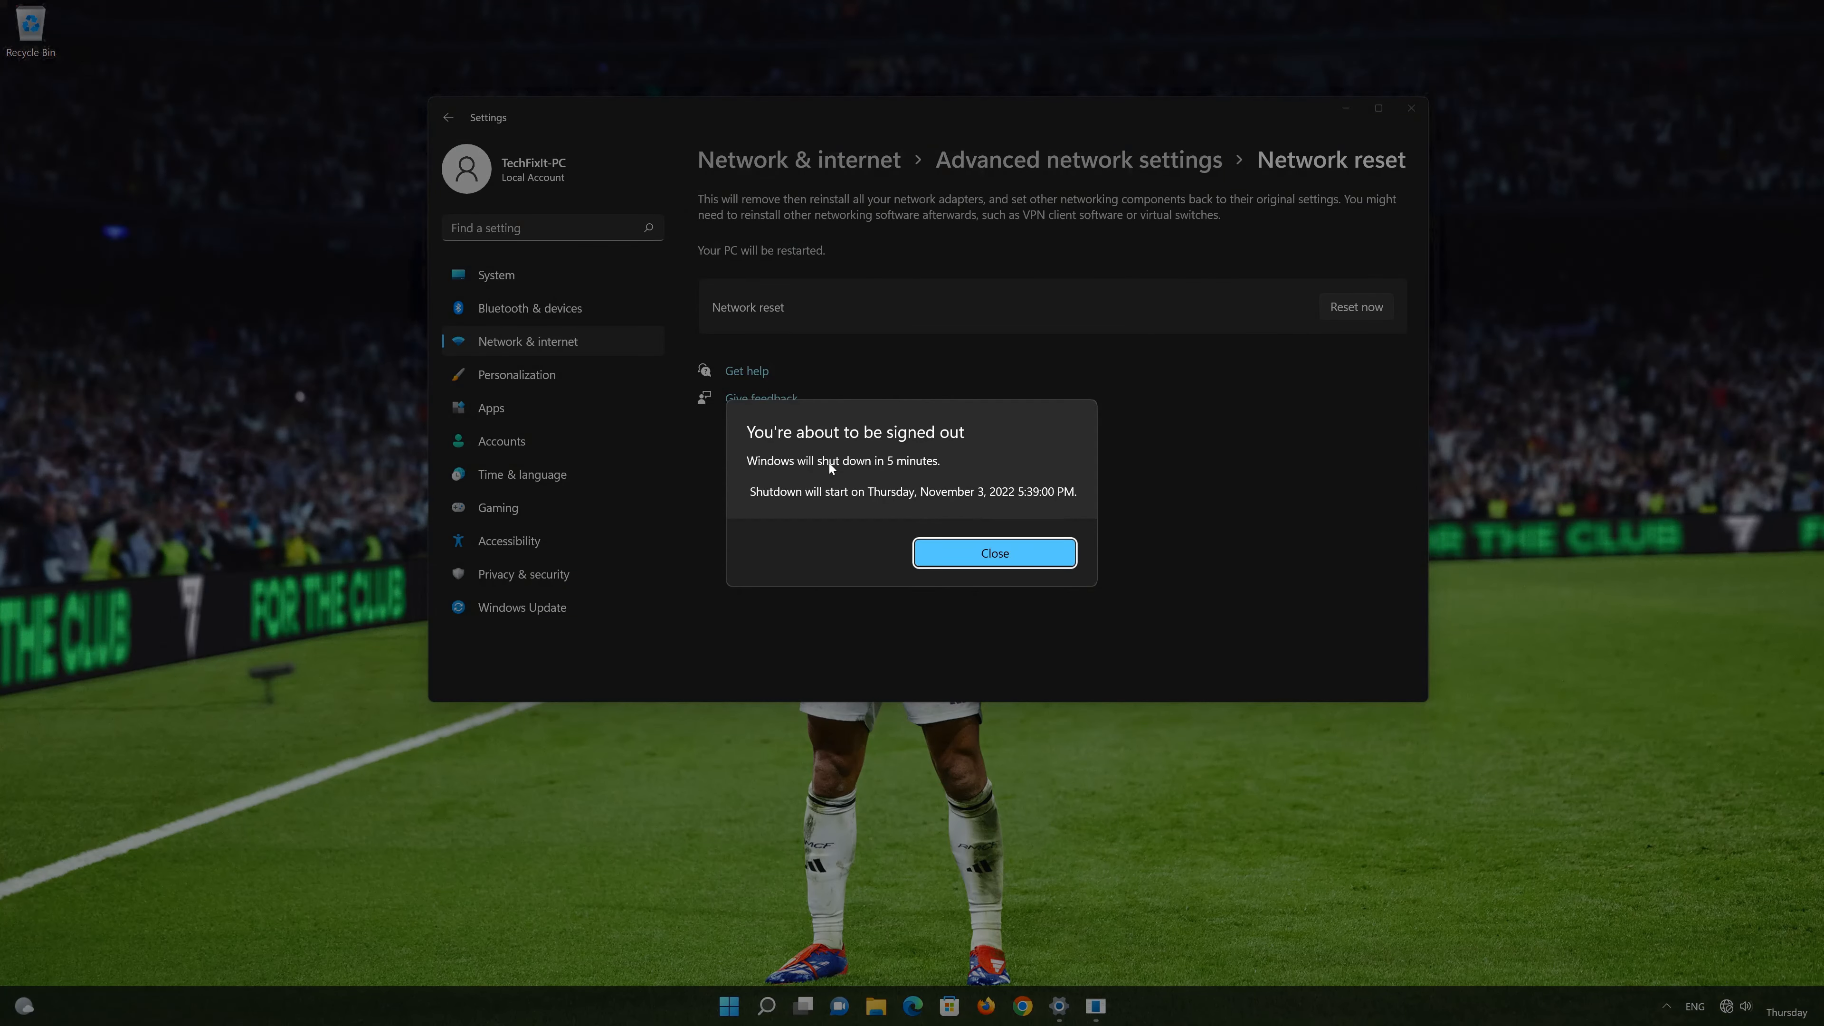
{"action": "left_click", "coordinate": [994, 553]}
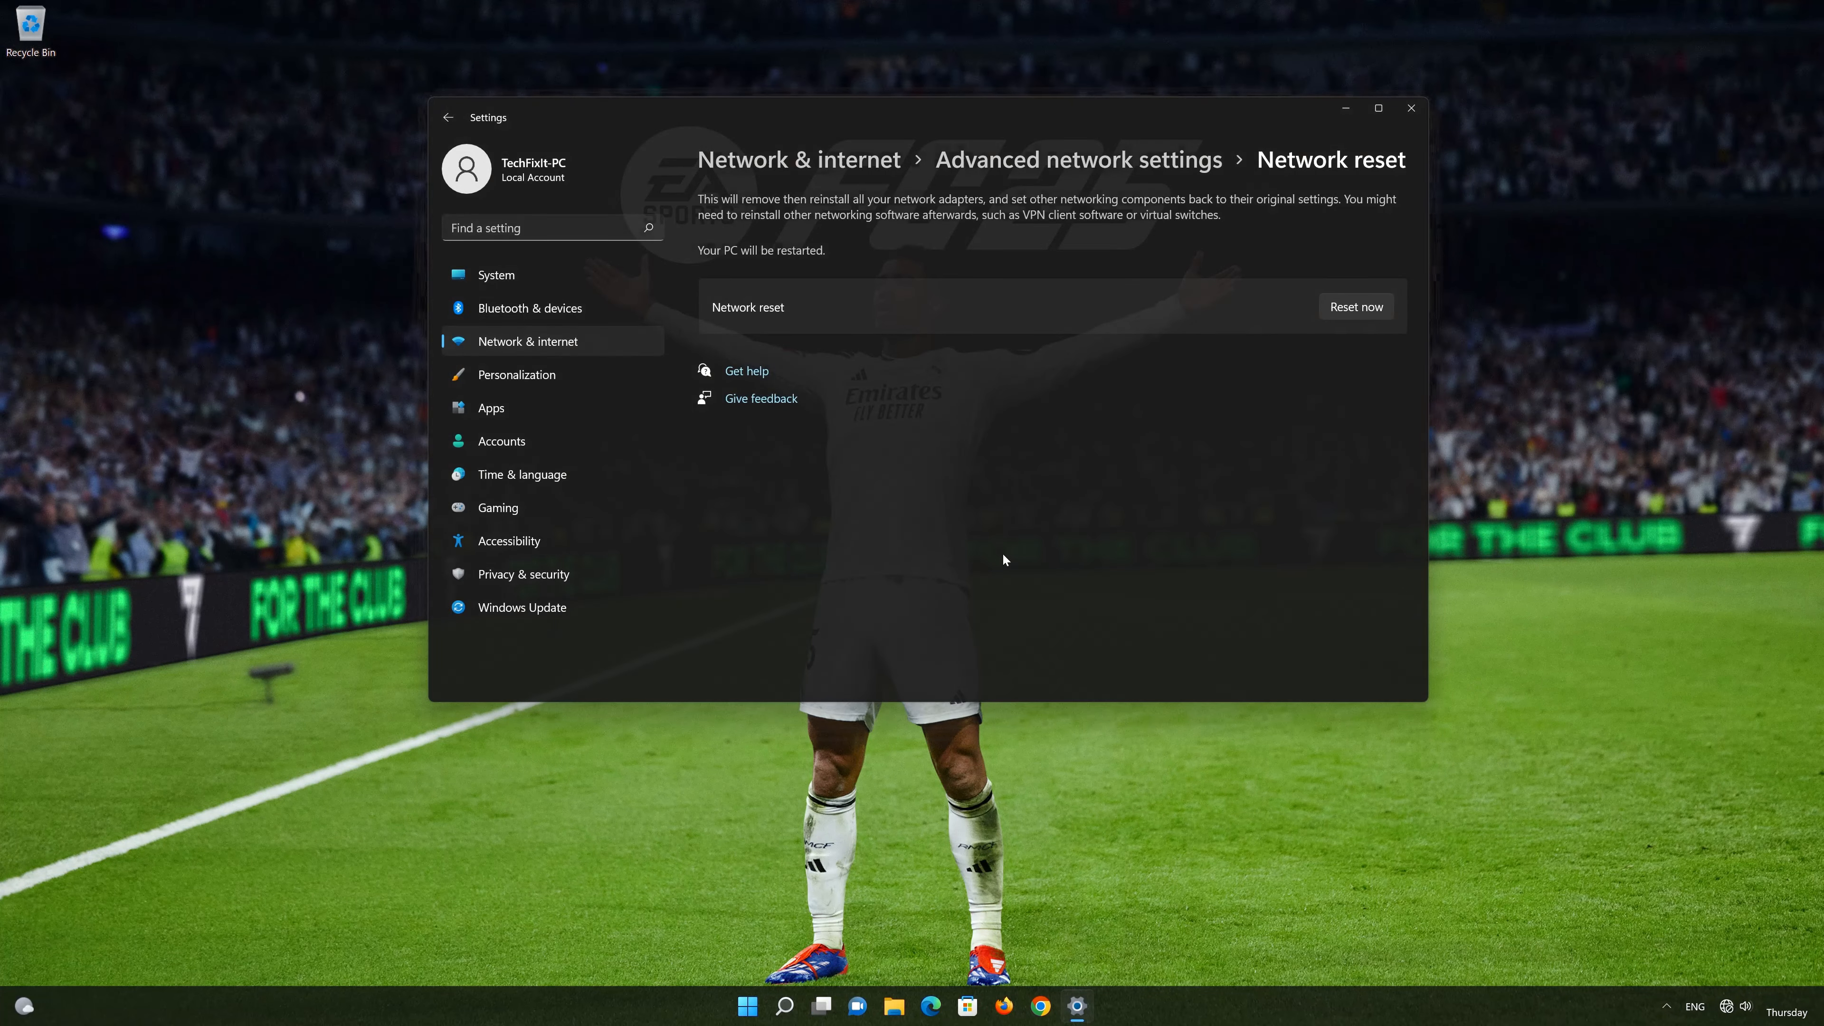
Step: Close Settings and bring up the Start search
{"action": "left_click", "coordinate": [1411, 108]}
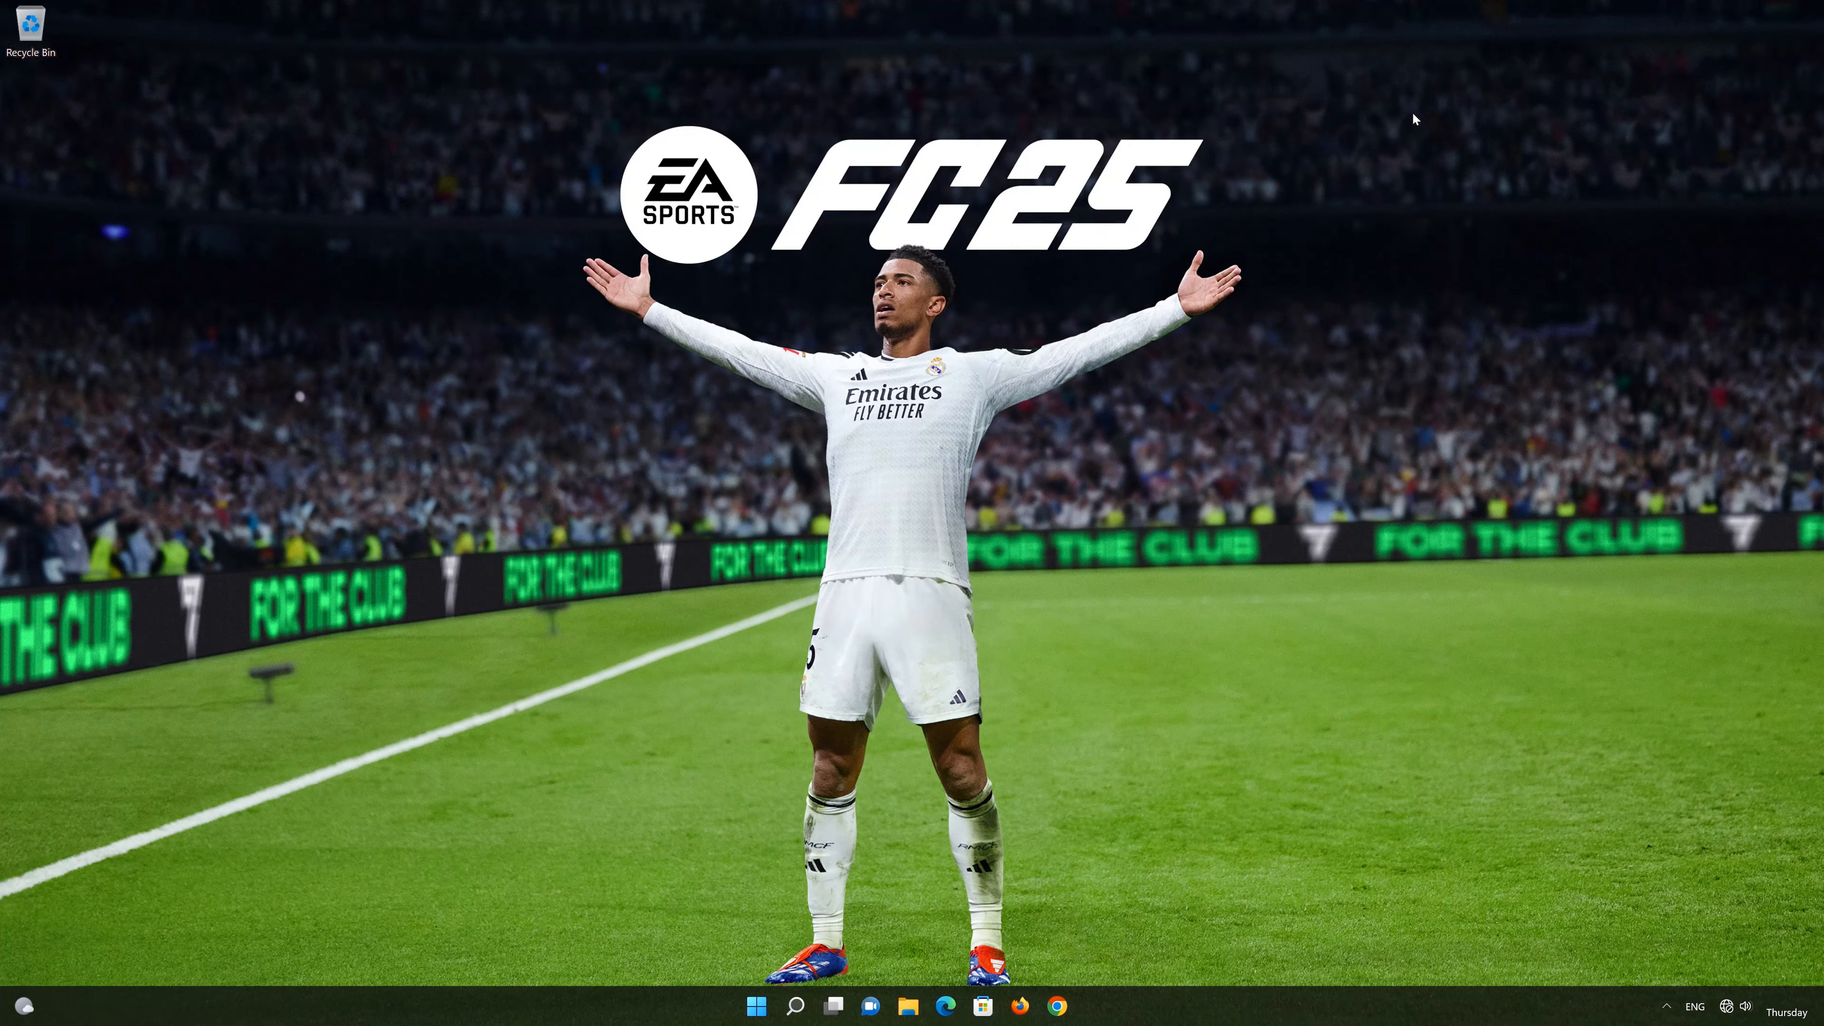
{"action": "left_click", "coordinate": [764, 1007]}
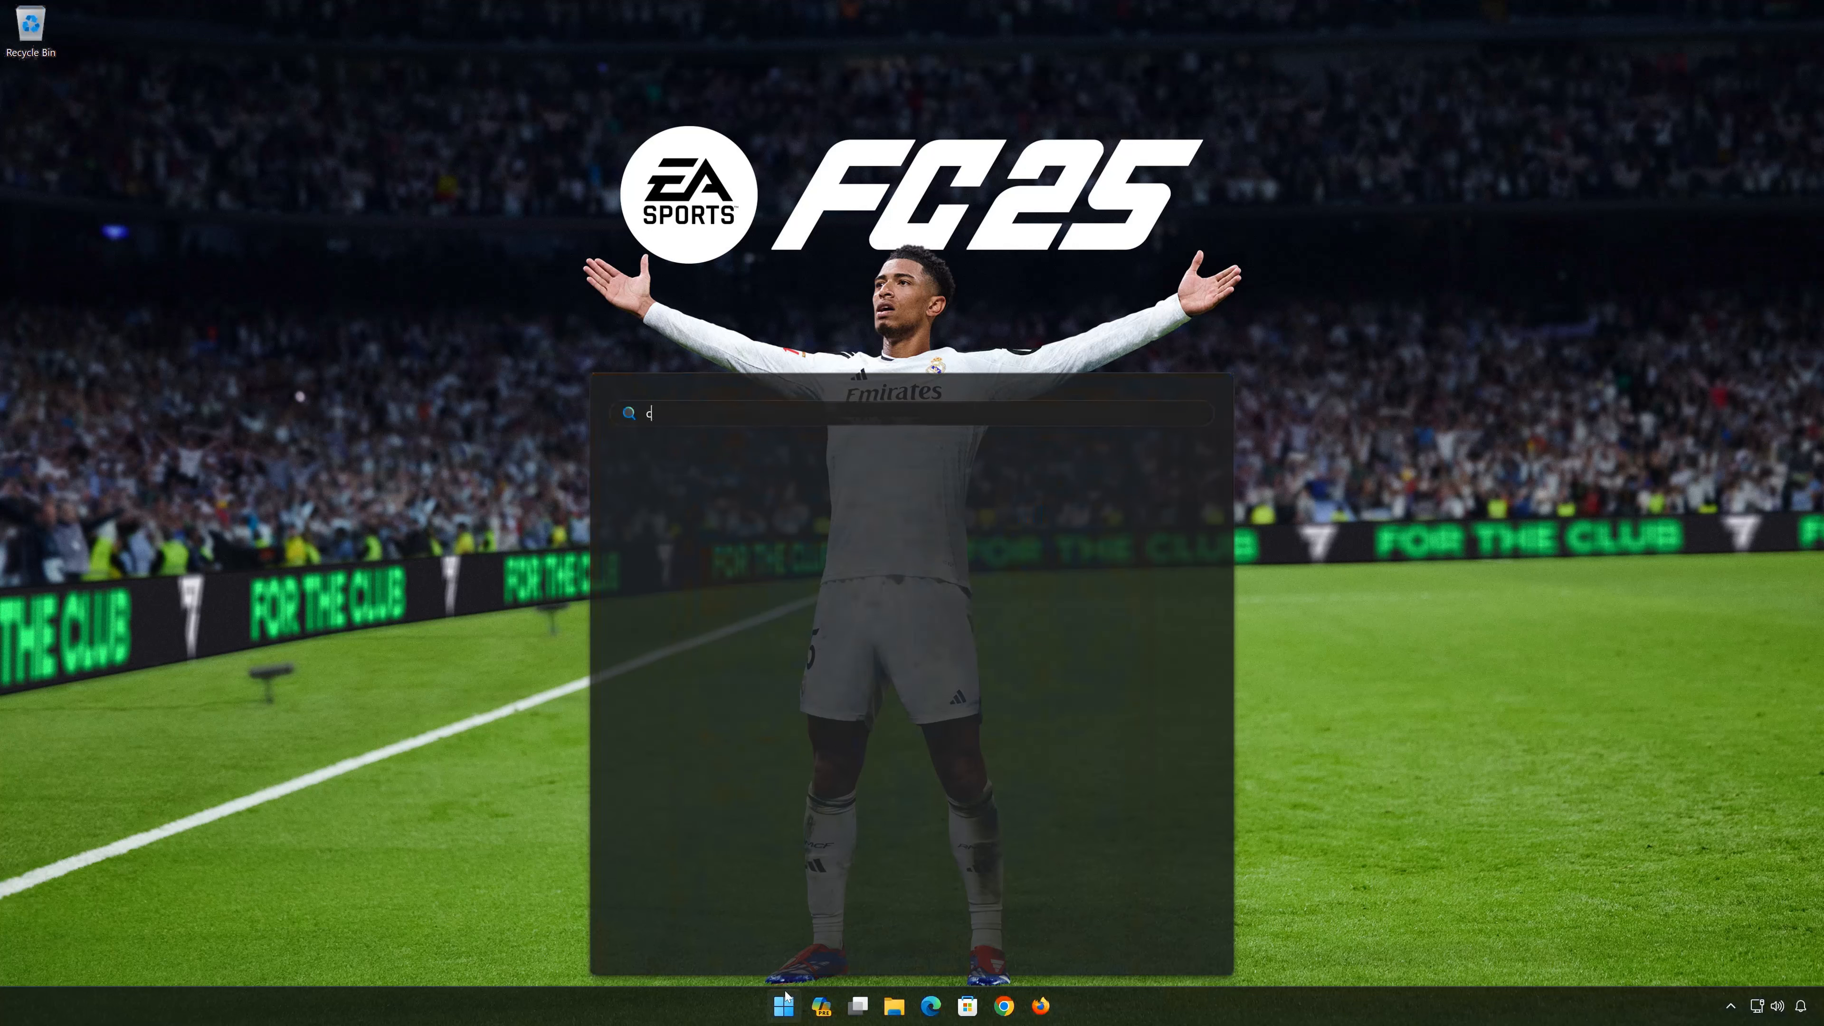
Step: Search for cmd and run Command Prompt as administrator
{"action": "type", "text": "md"}
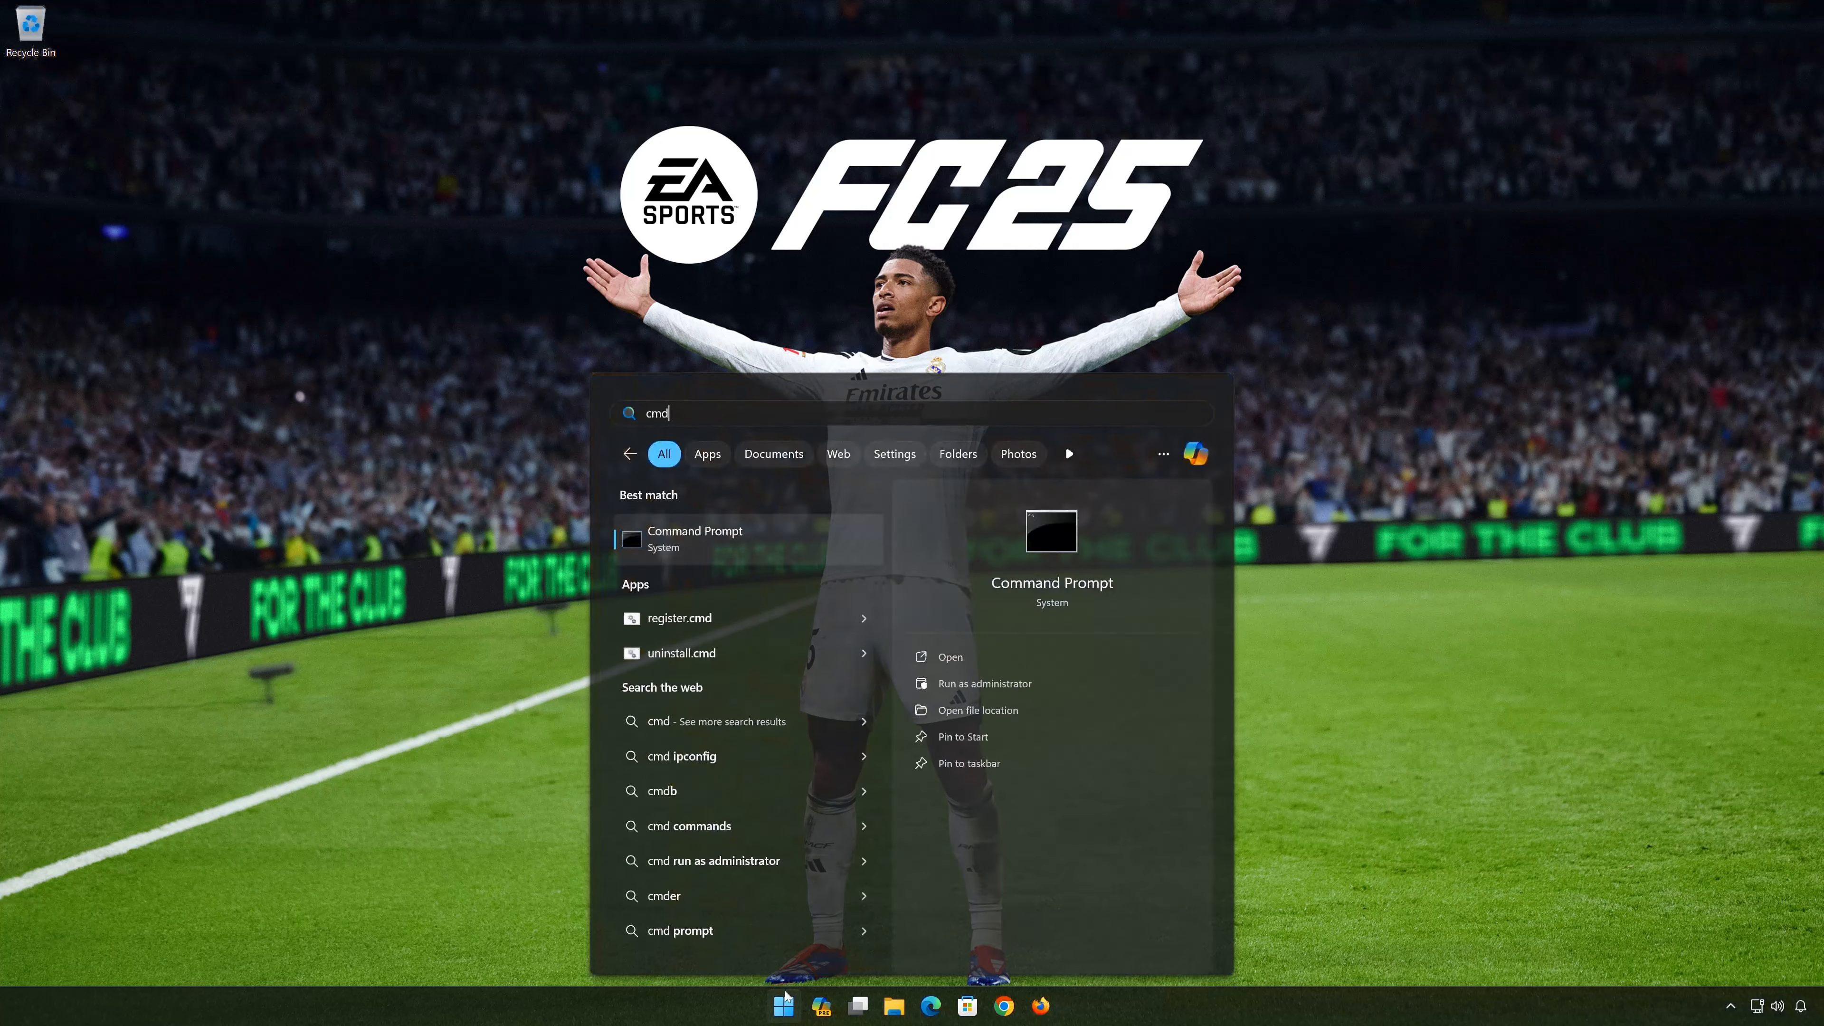
{"action": "mouse_move", "coordinate": [1057, 683]}
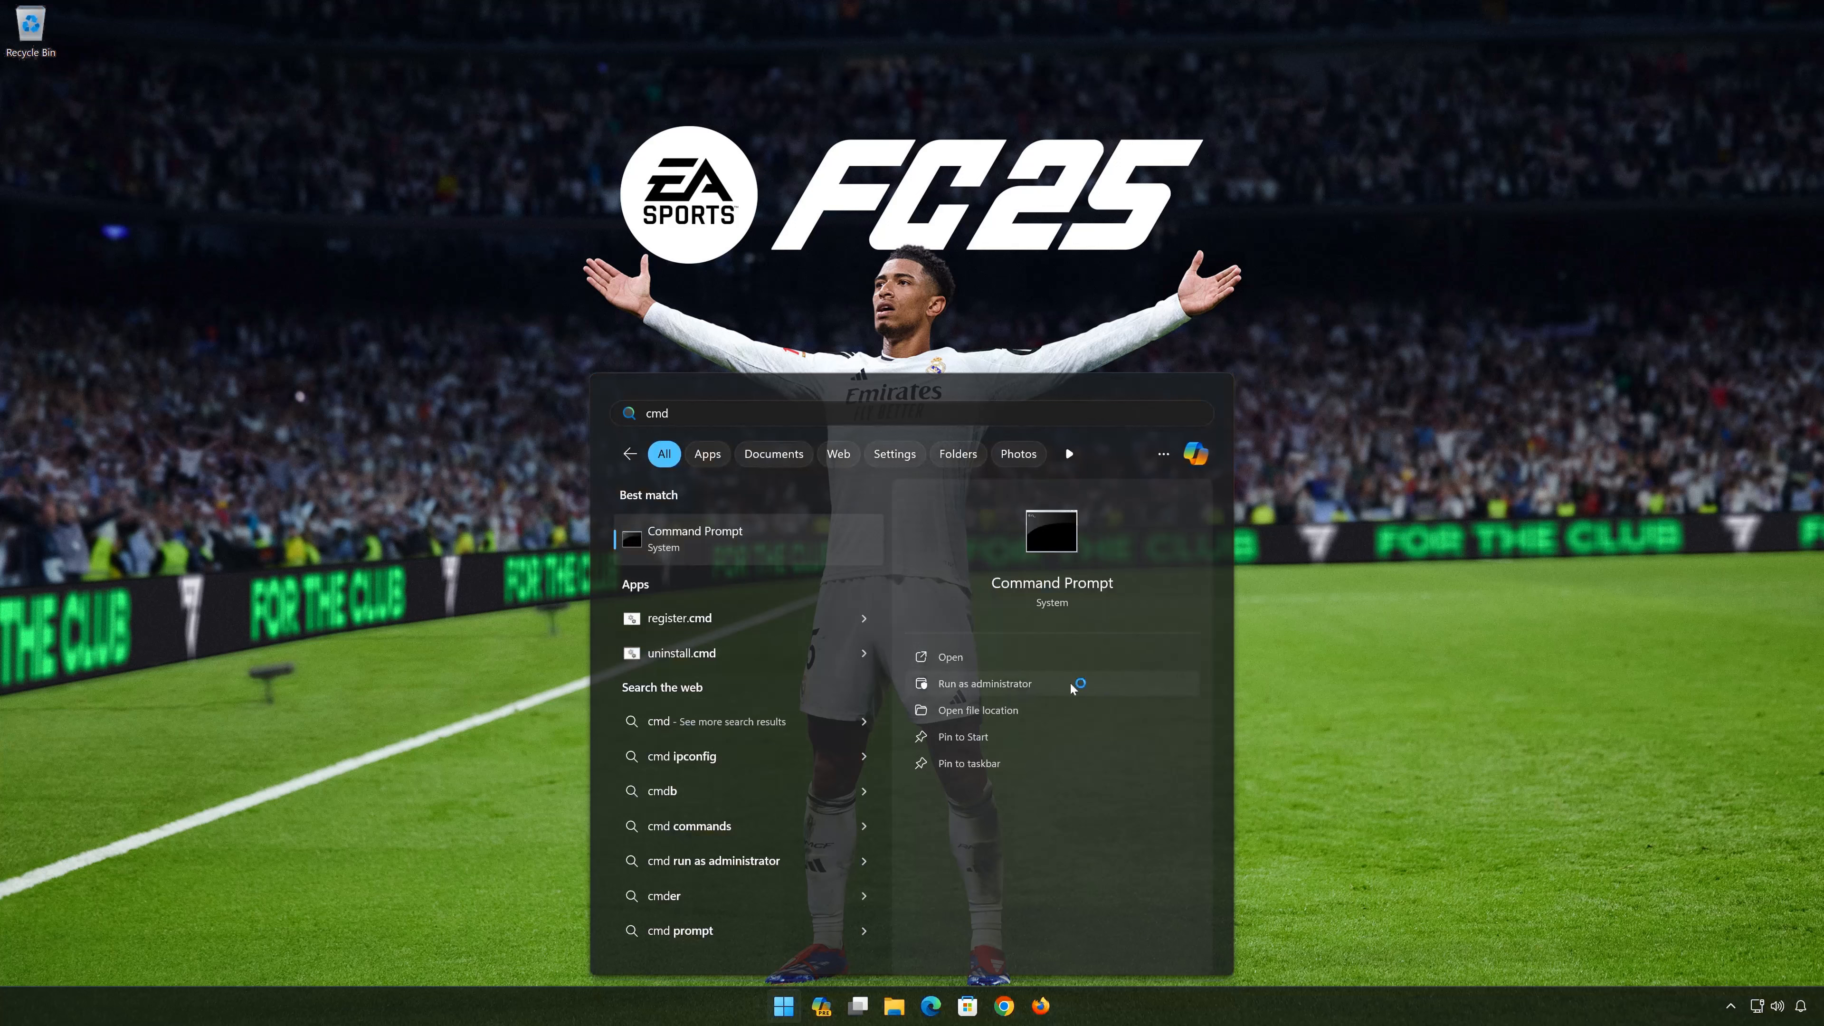
{"action": "left_click", "coordinate": [984, 683]}
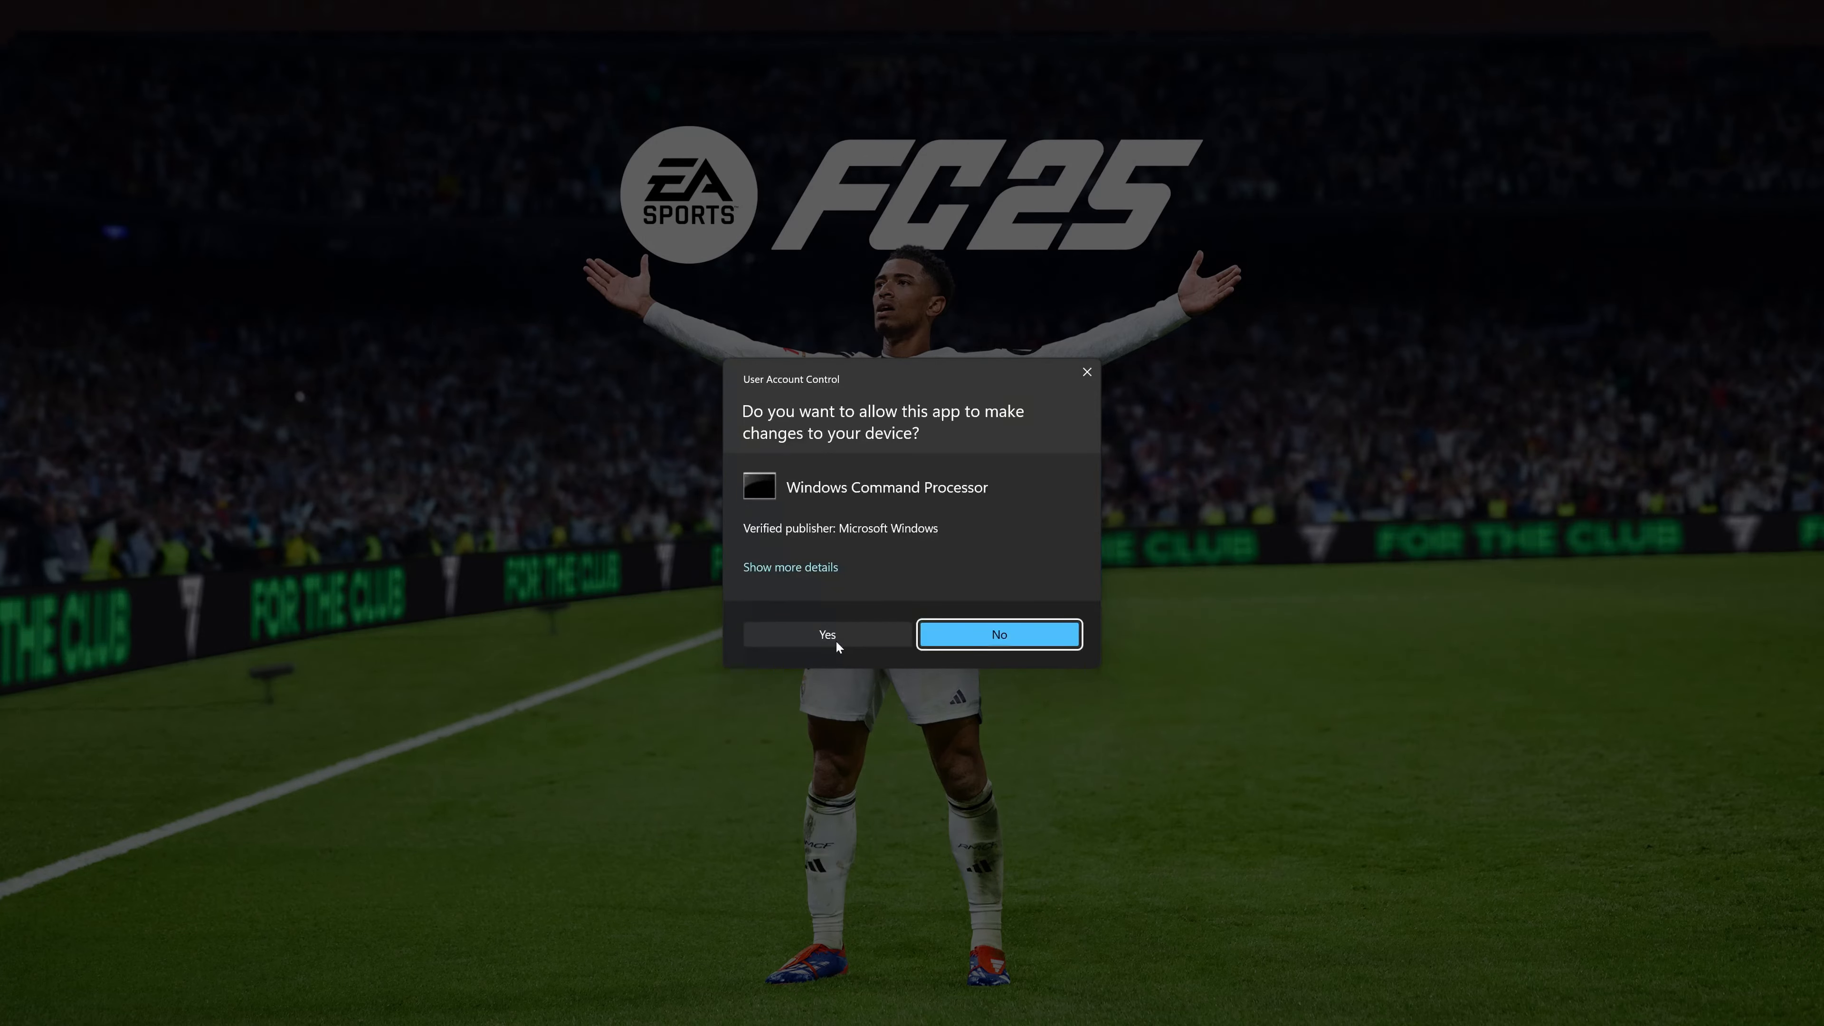
Step: Allow the elevated Command Prompt and run ipconfig /release
{"action": "left_click", "coordinate": [825, 634]}
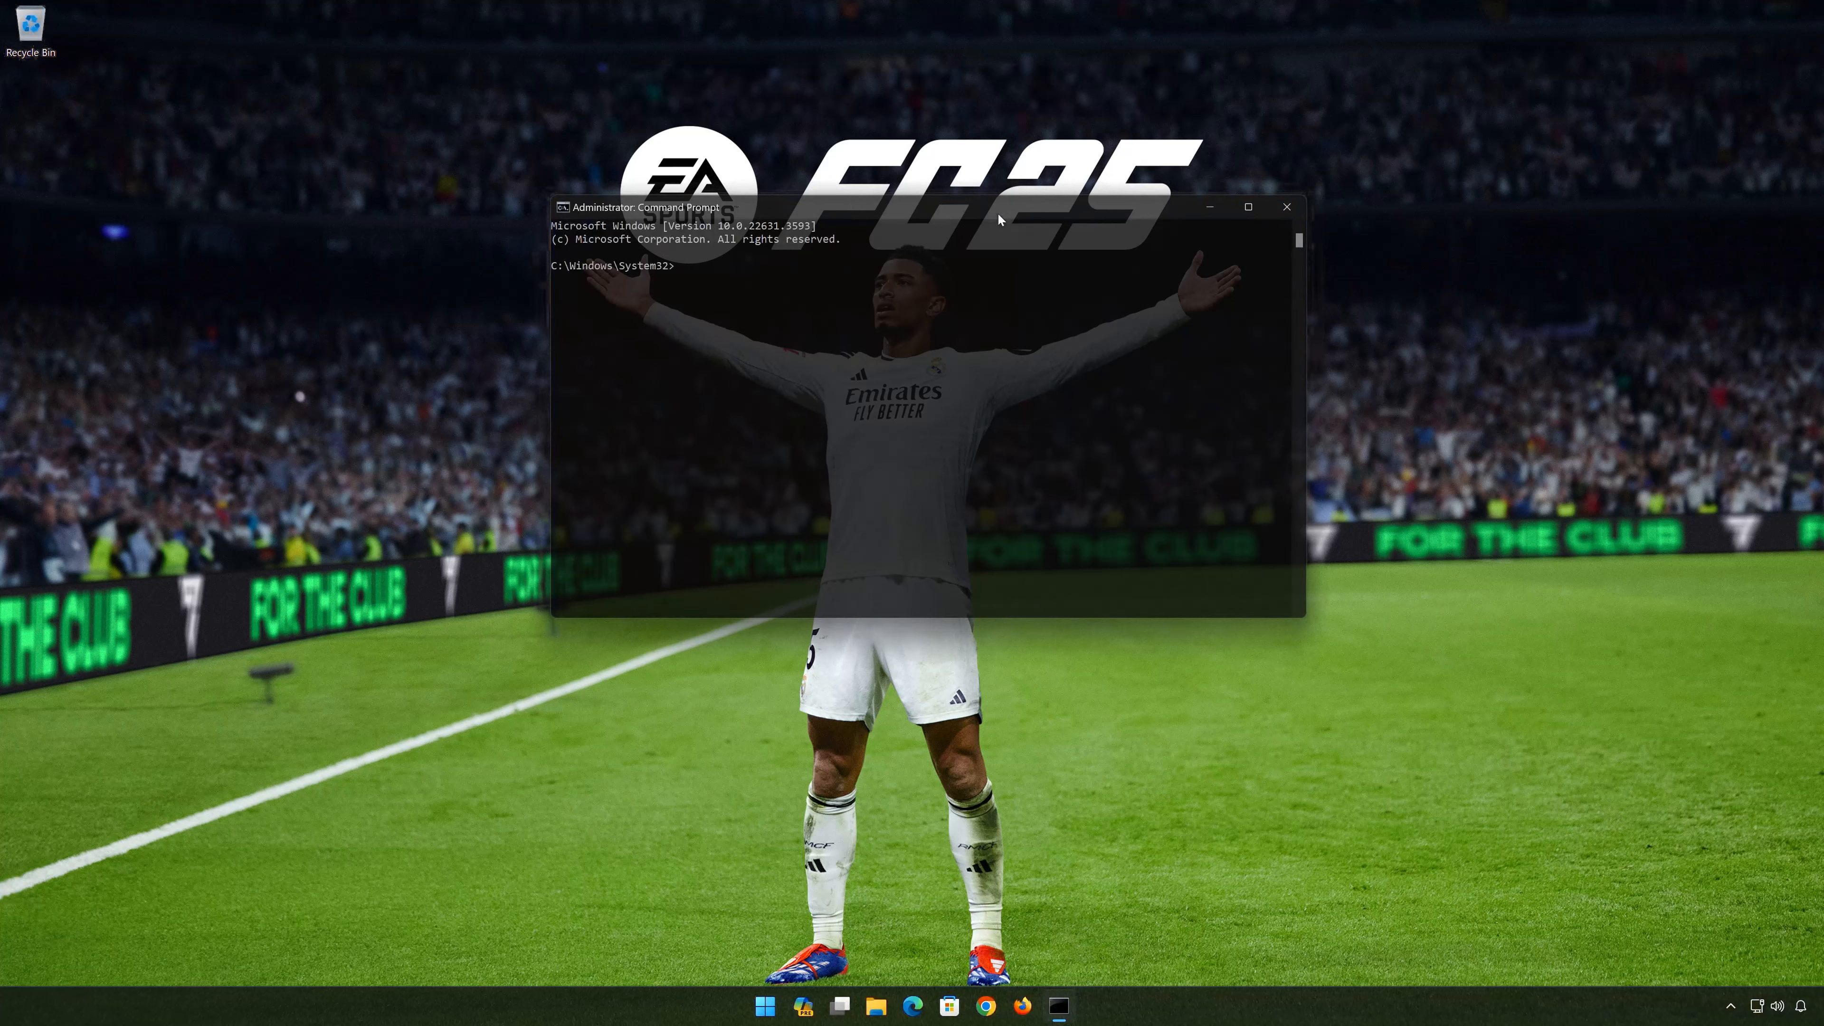
{"action": "type", "text": "ipcon"}
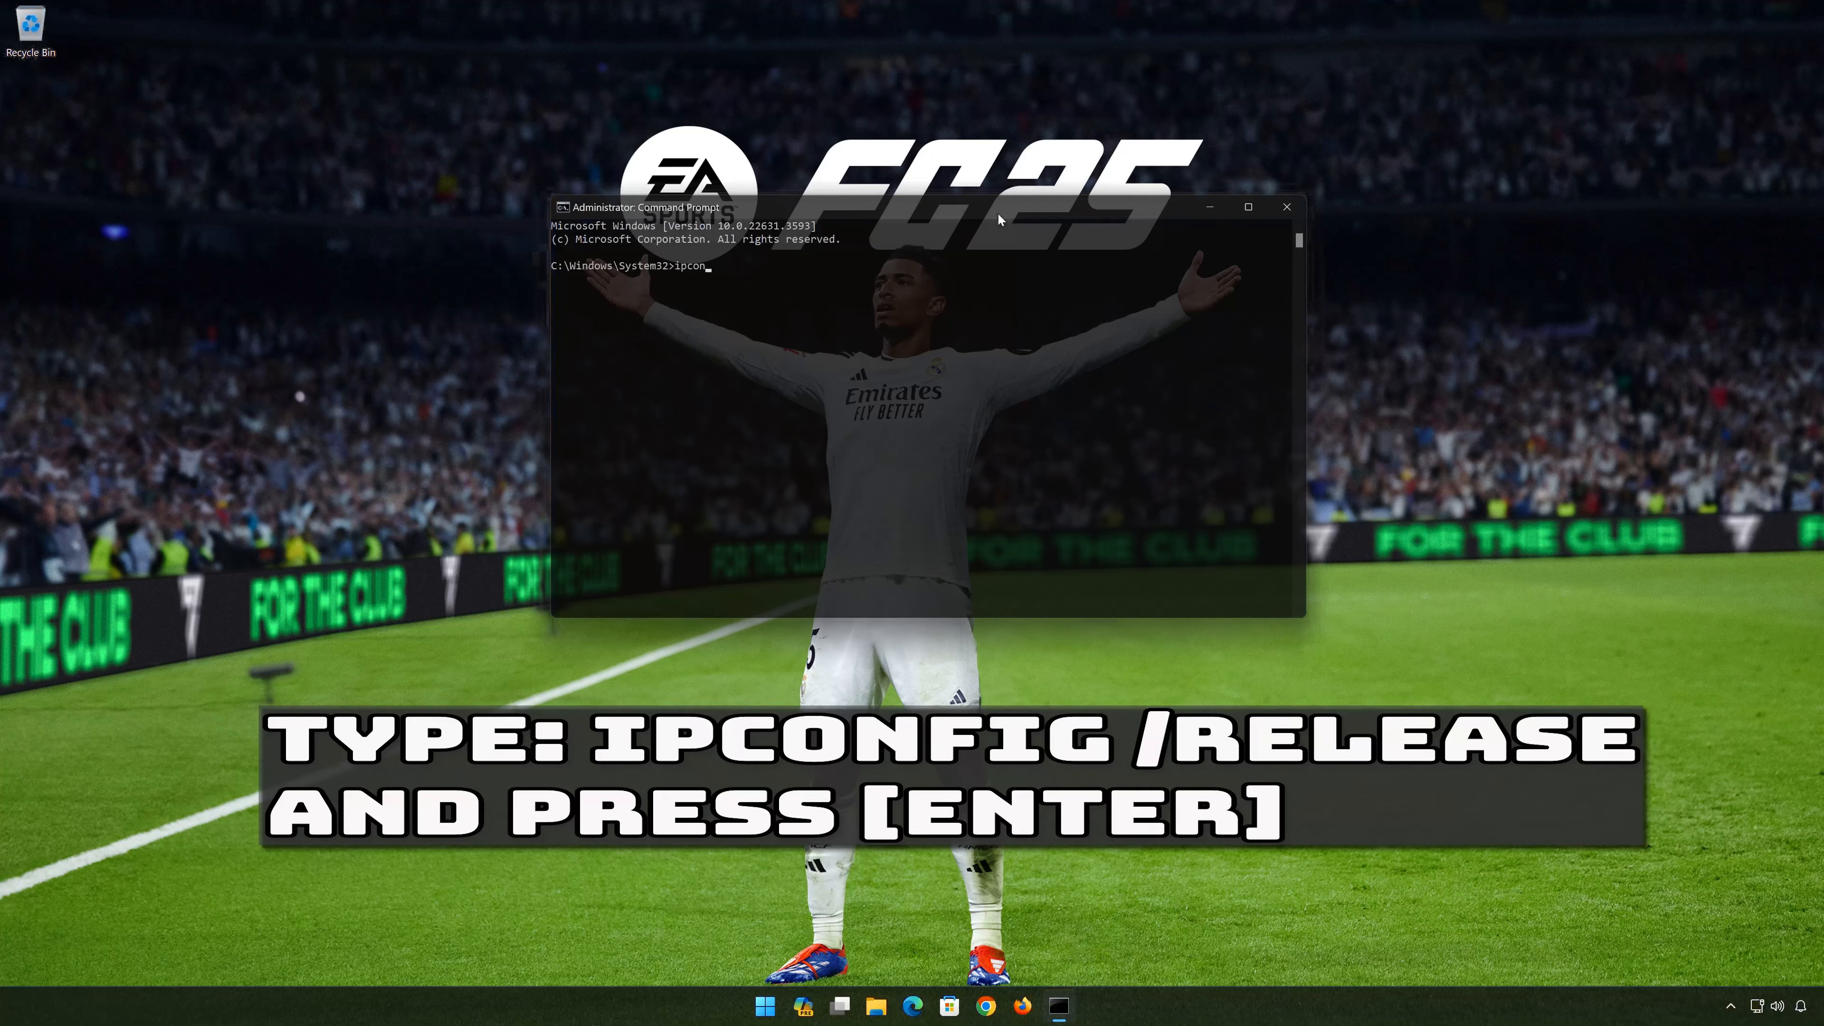
{"action": "type", "text": "fig"}
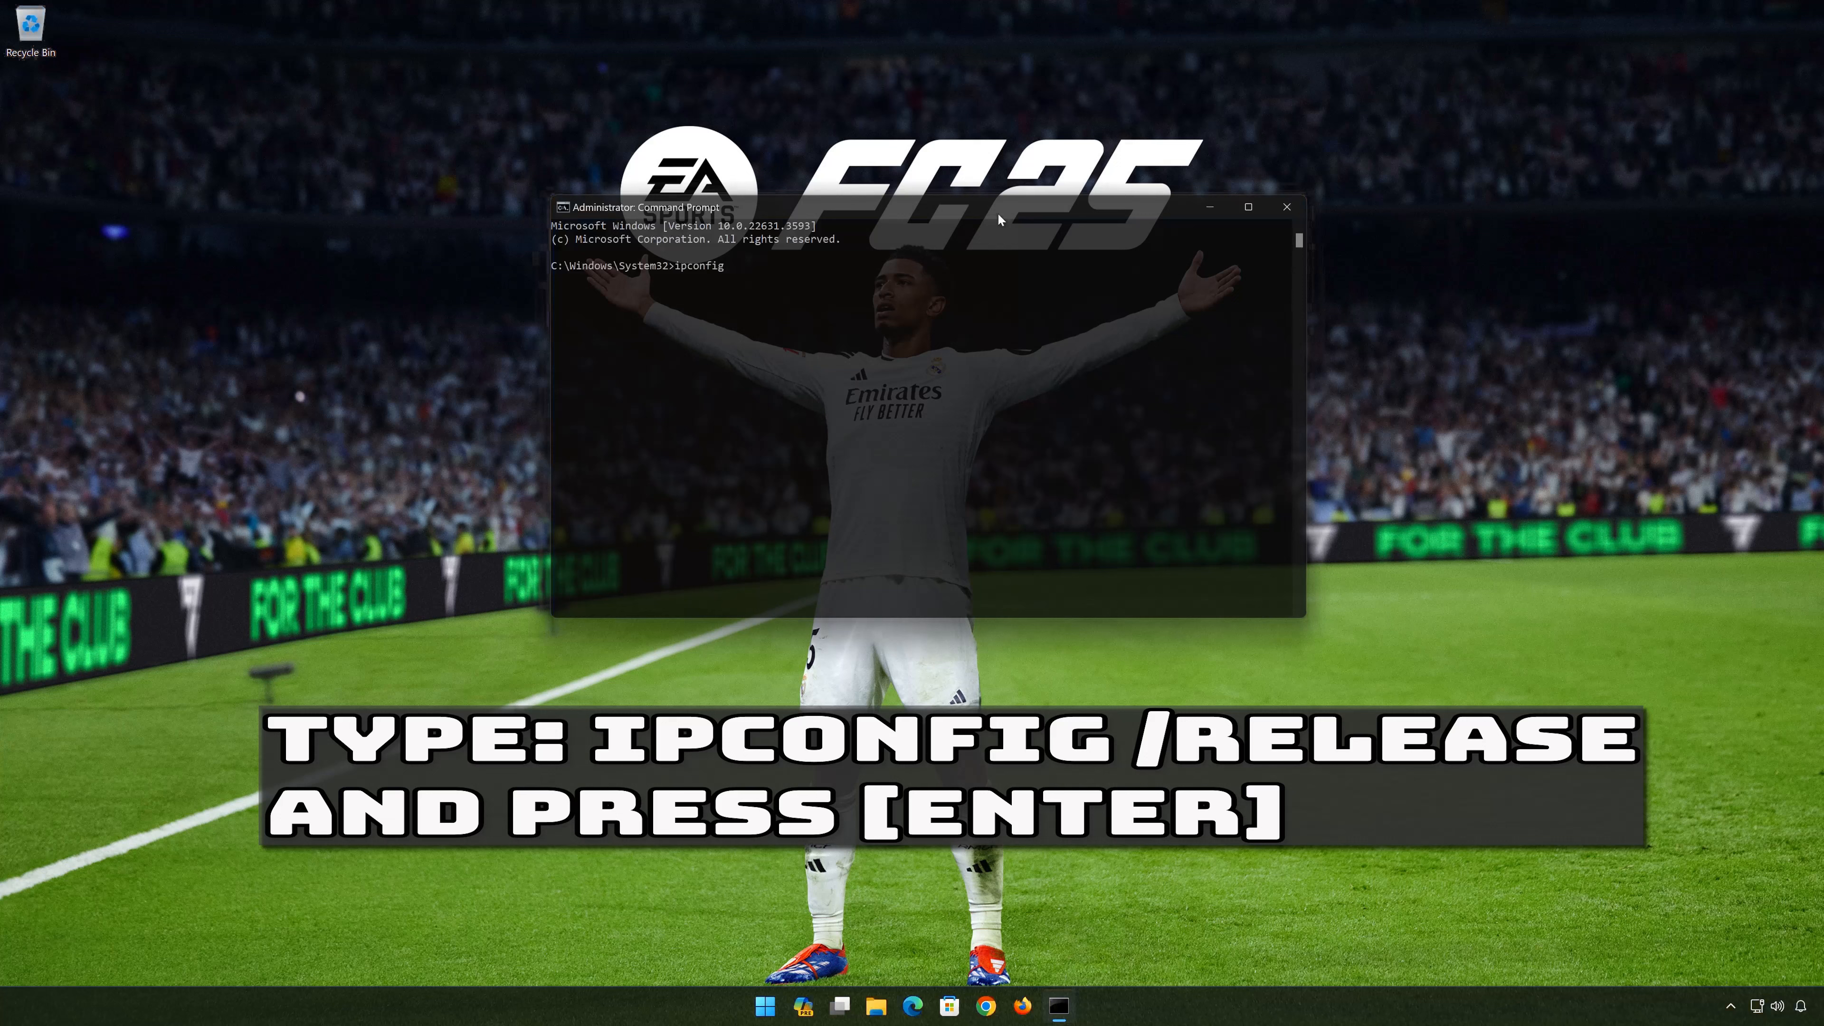
{"action": "type", "text": "/"}
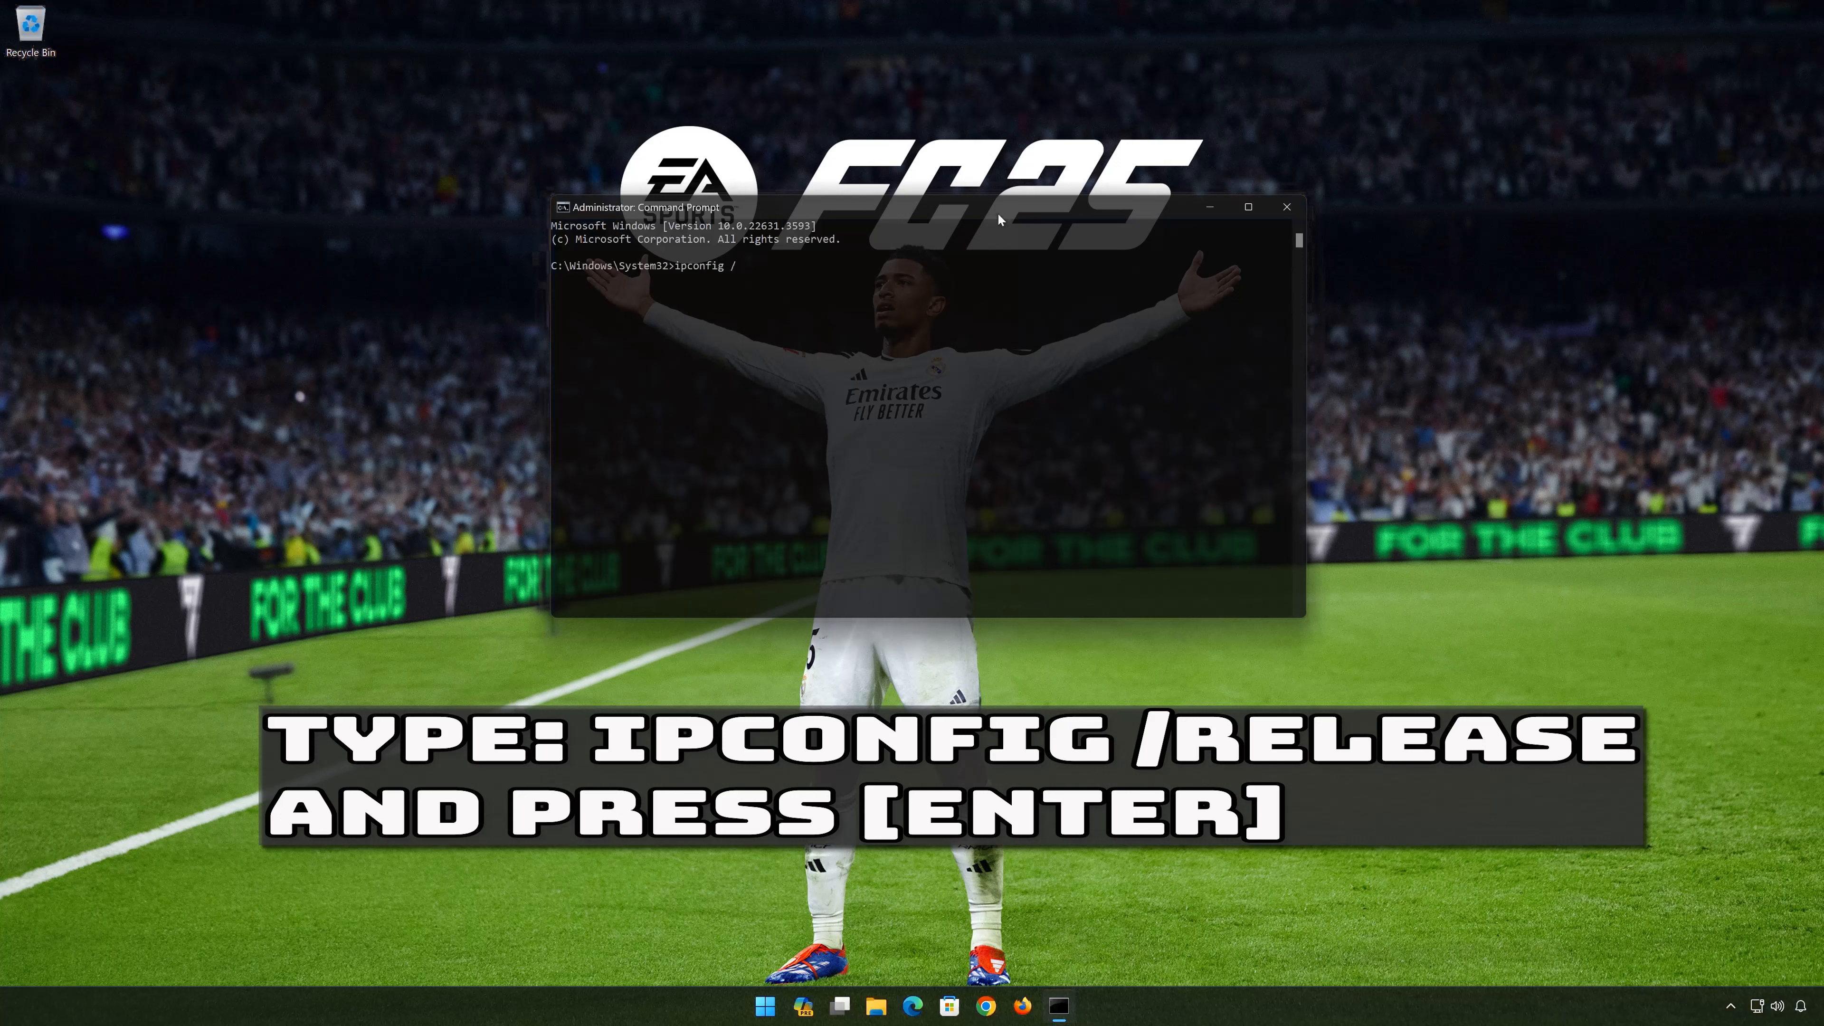
{"action": "type", "text": "relea"}
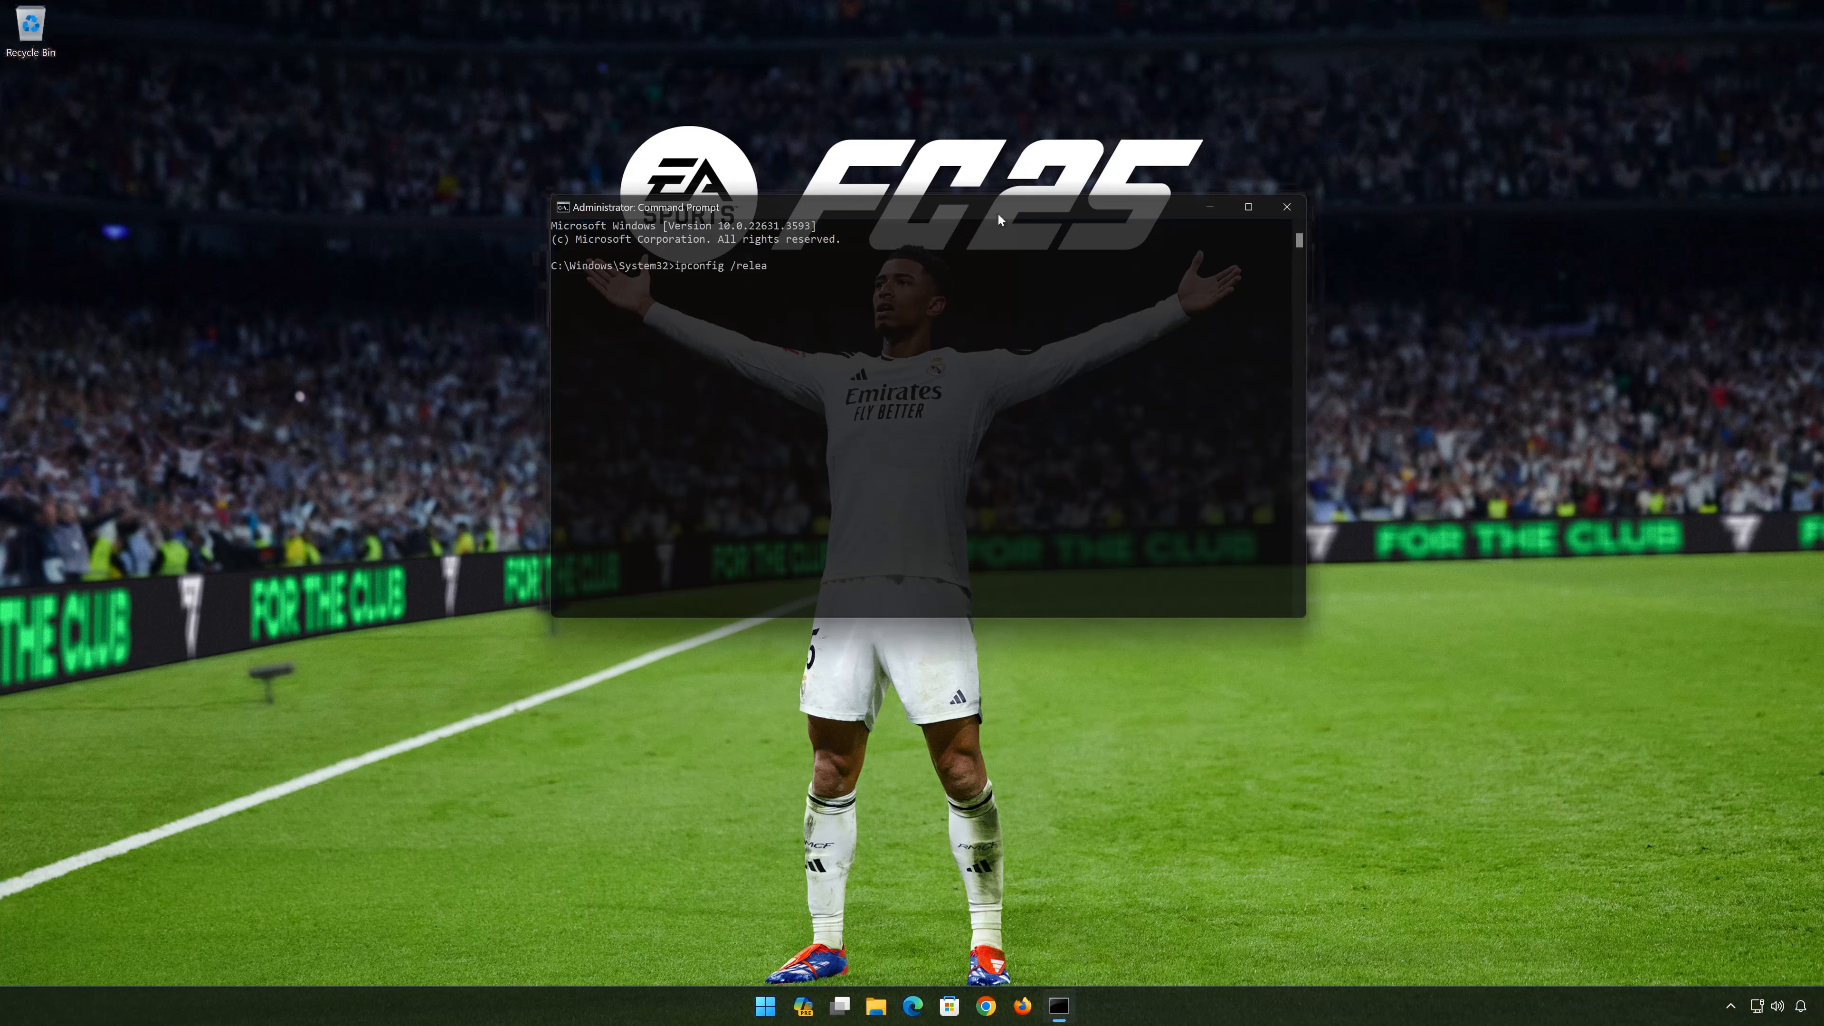
{"action": "type", "text": "se"}
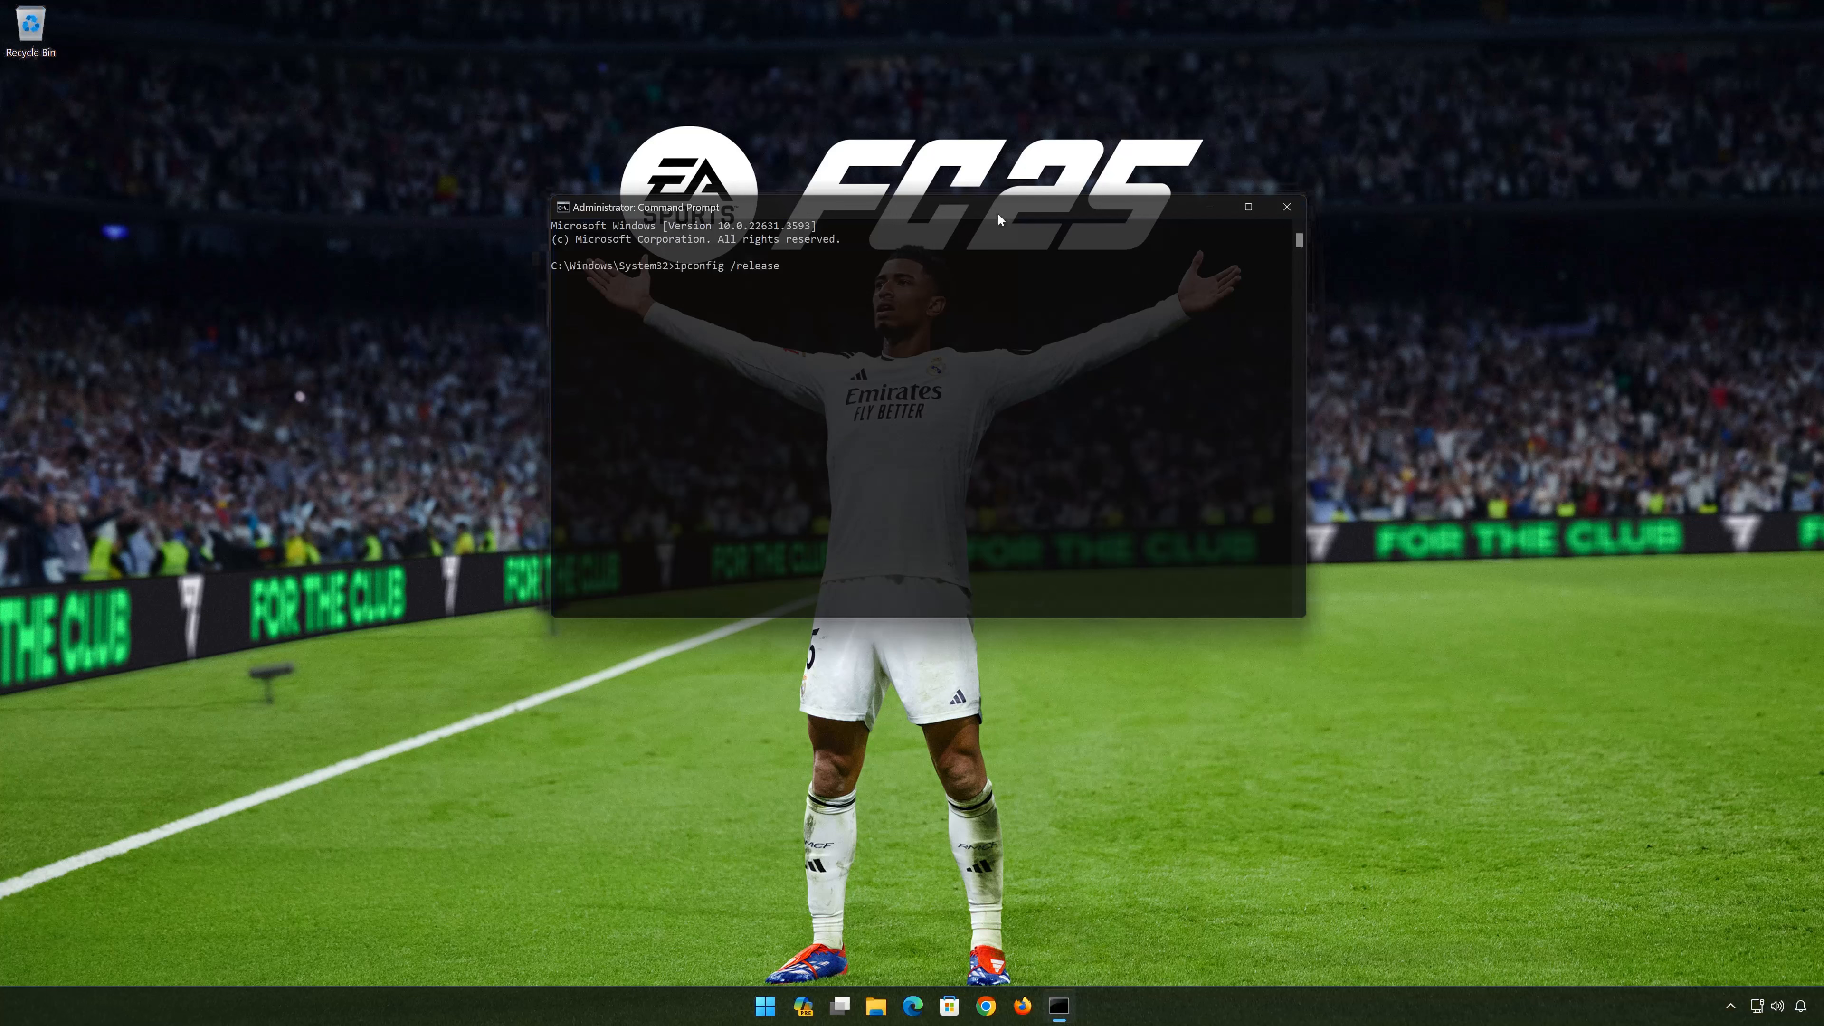
{"action": "key", "text": "Return"}
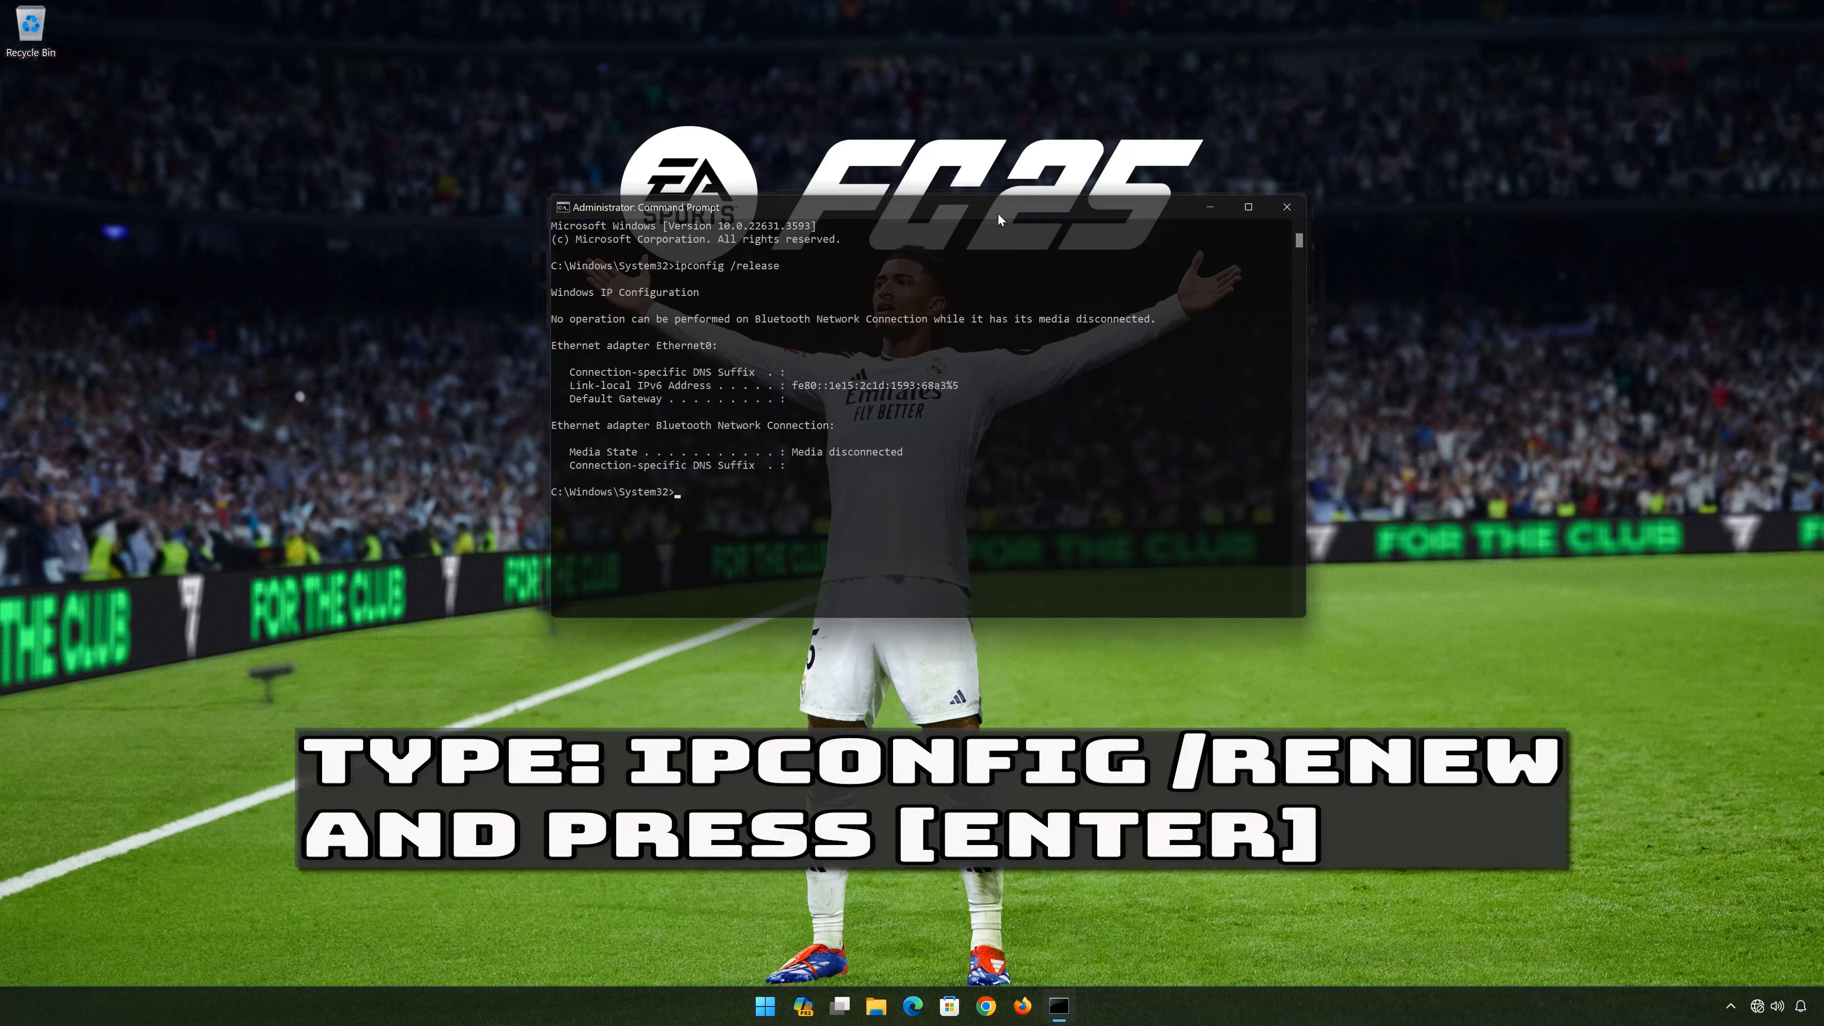
Step: Run ipconfig /renew so Ethernet0 gets a fresh IPv4 address
{"action": "type", "text": "ipconfi"}
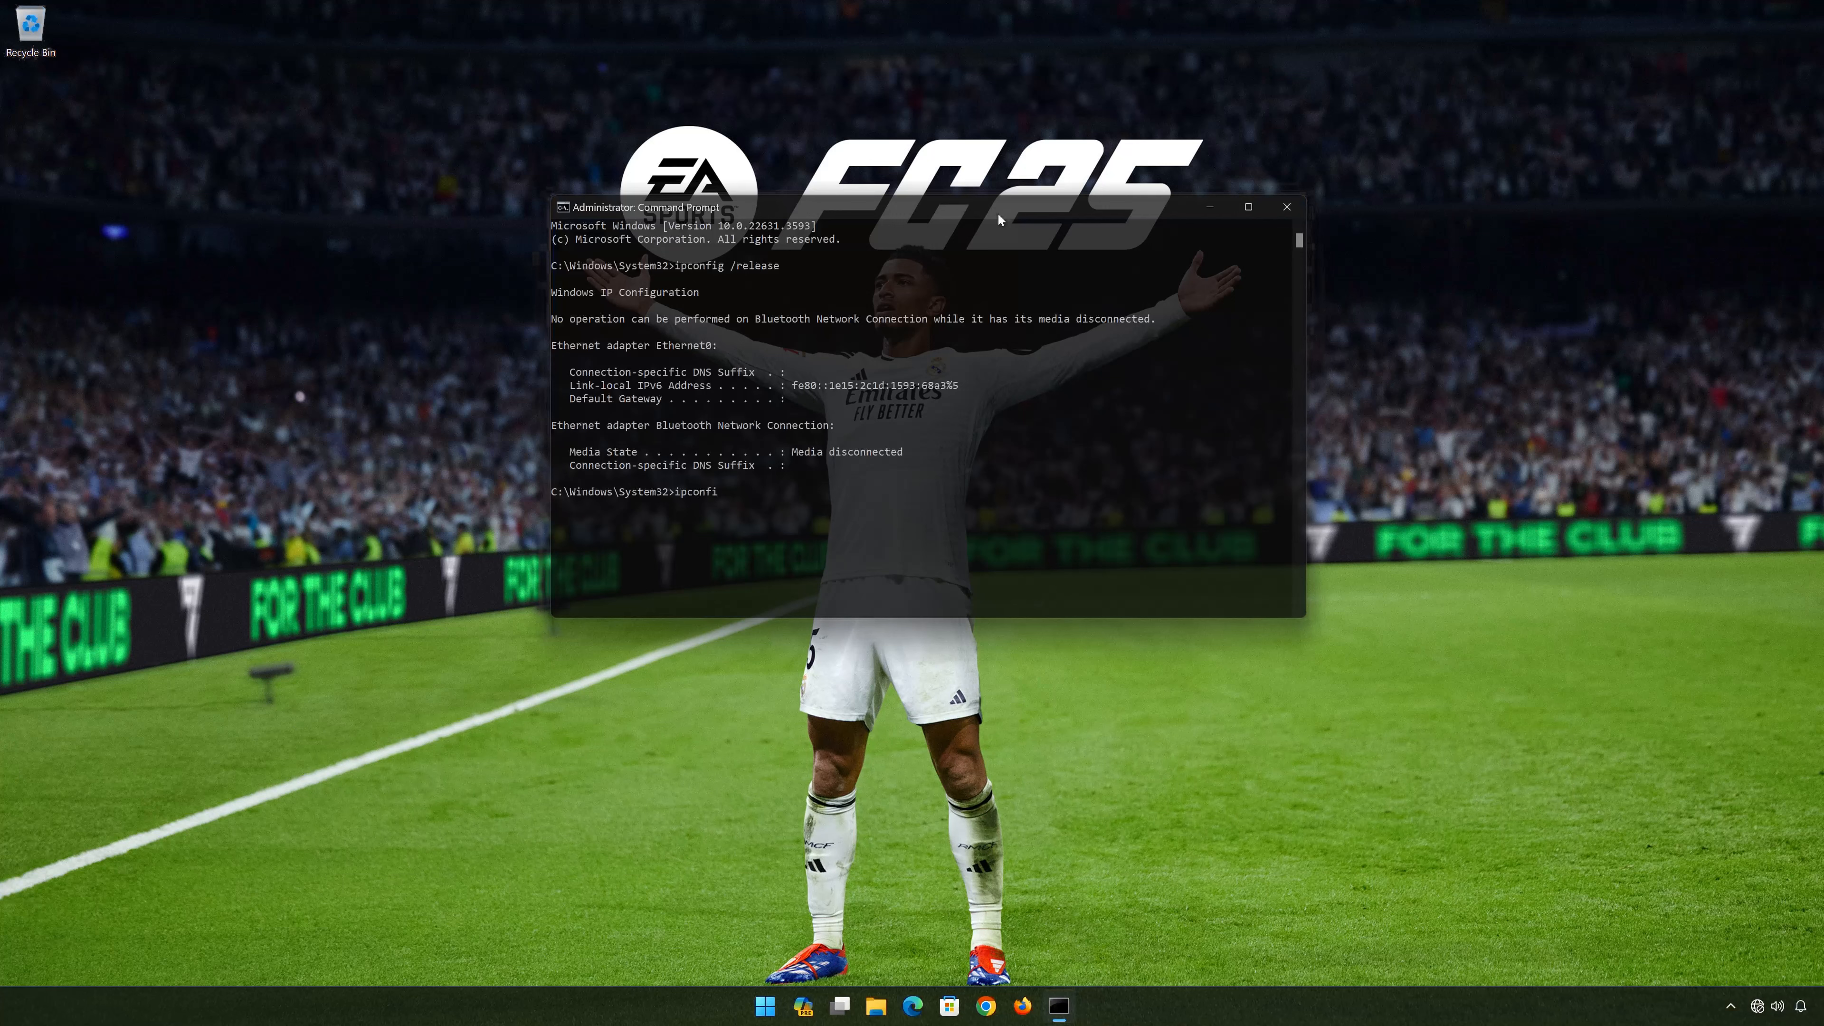
{"action": "type", "text": "g"}
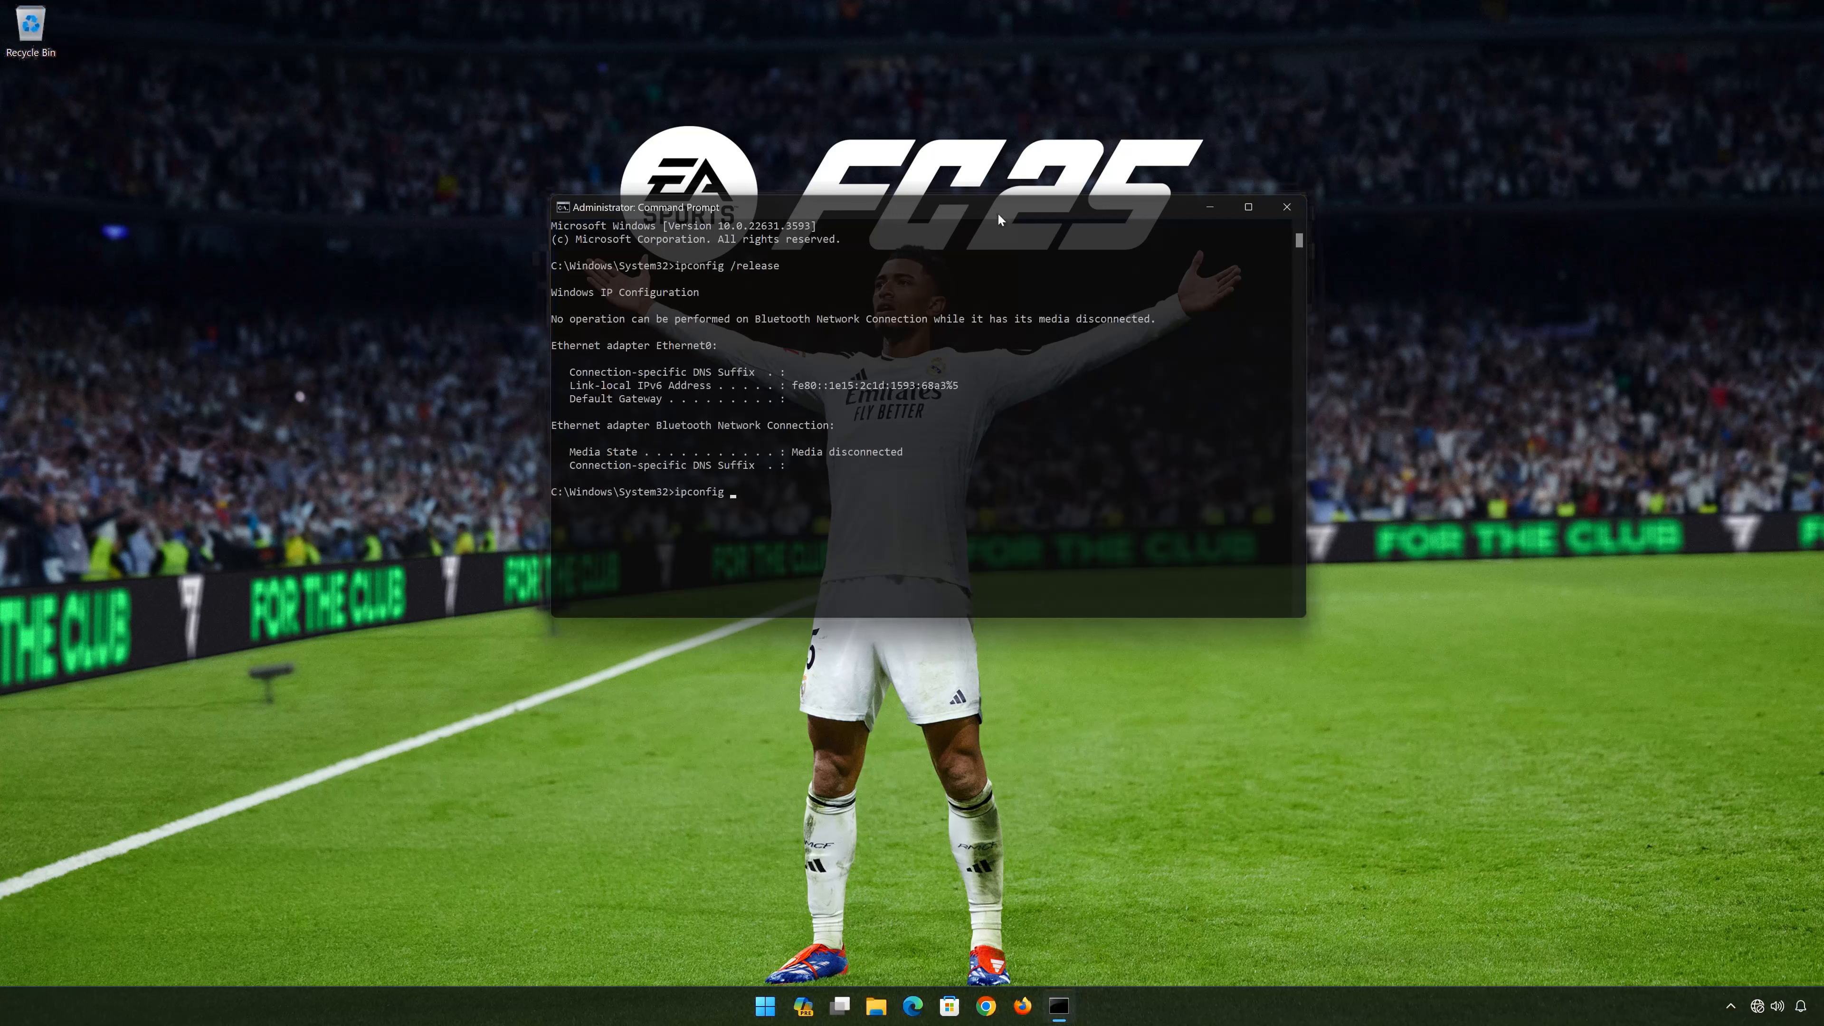
{"action": "type", "text": "/renew"}
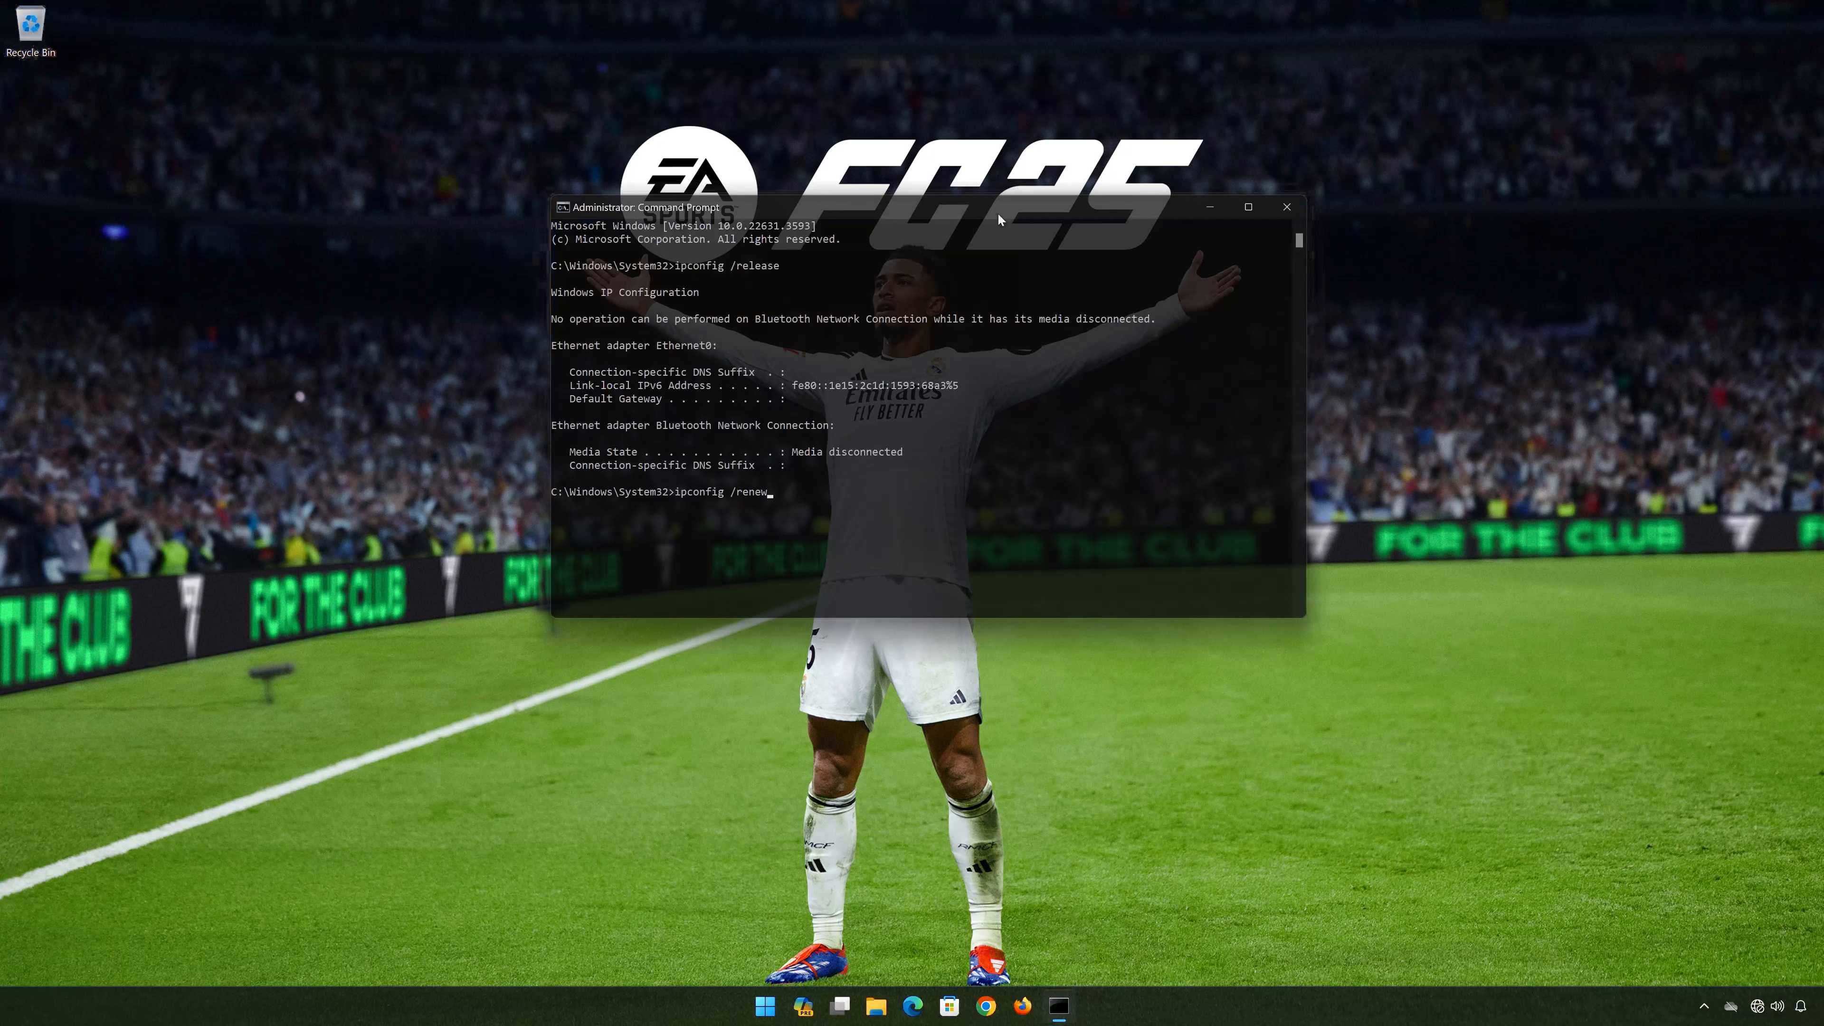
{"action": "key", "text": "Return"}
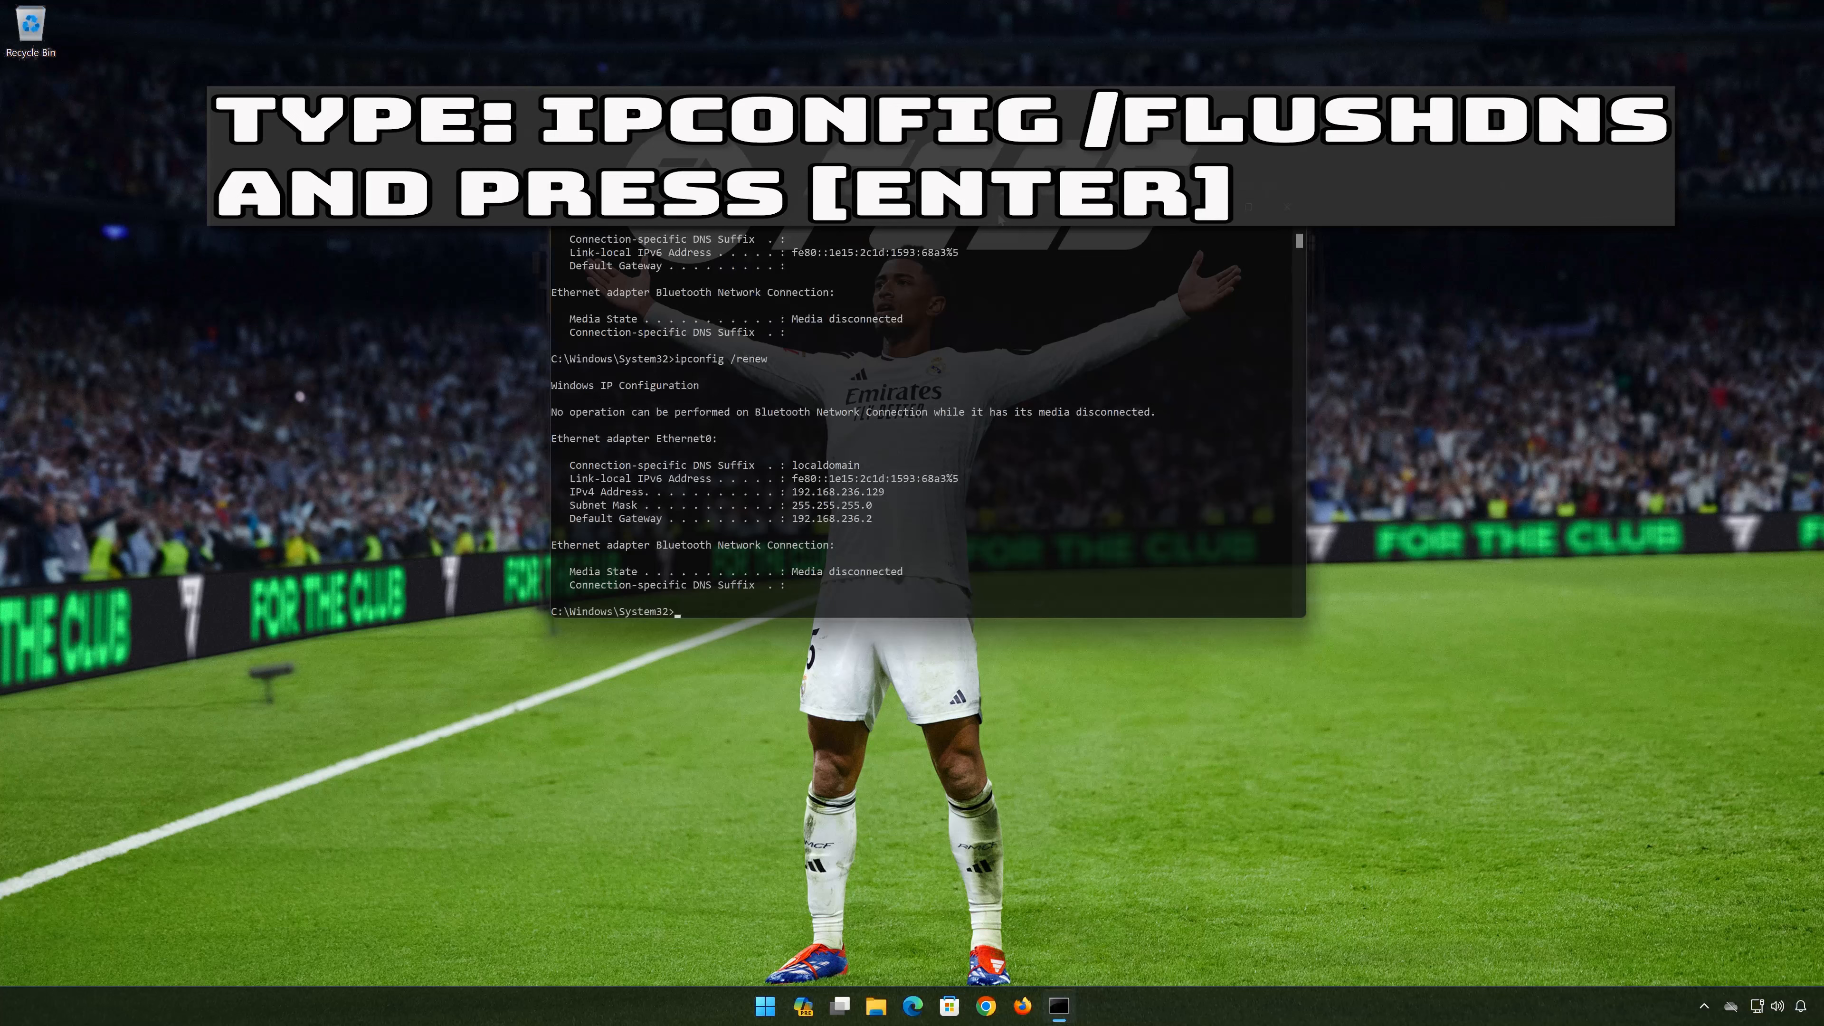
Step: Run ipconfig /flushdns to flush the DNS resolver cache, then exit Command Prompt
{"action": "type", "text": "ipconfig /"}
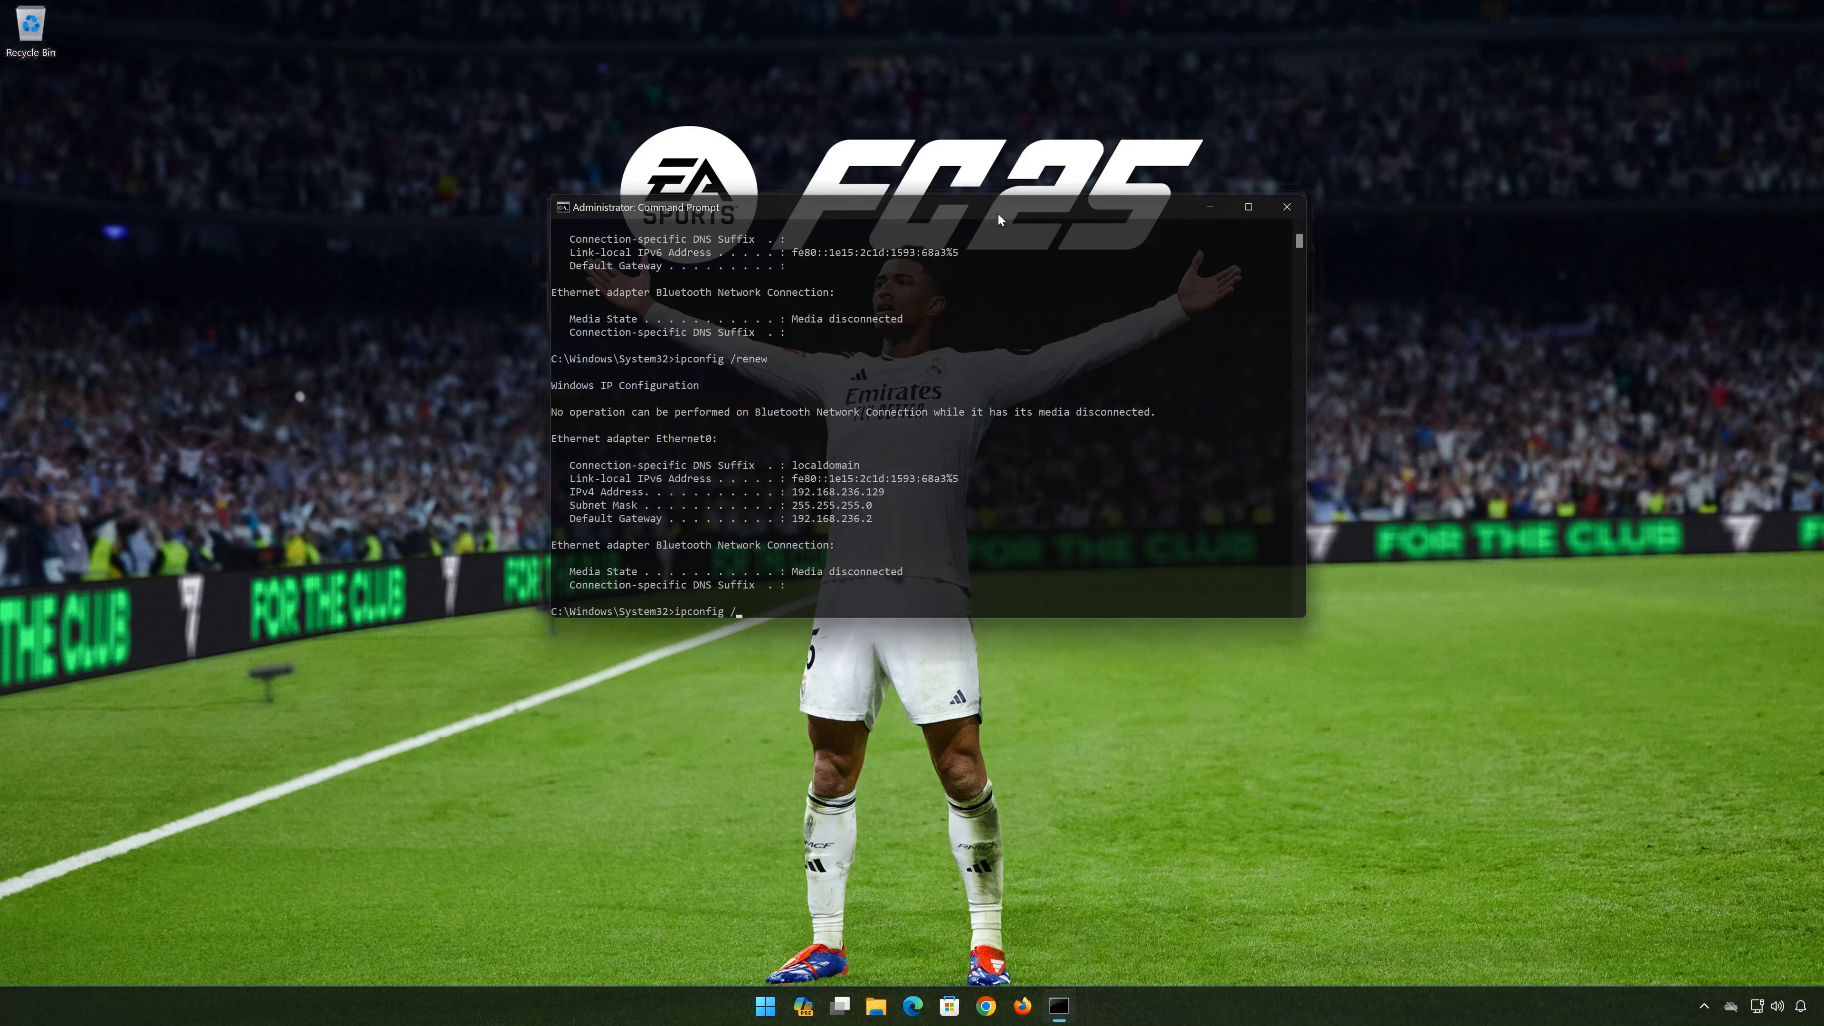
{"action": "type", "text": "flush"}
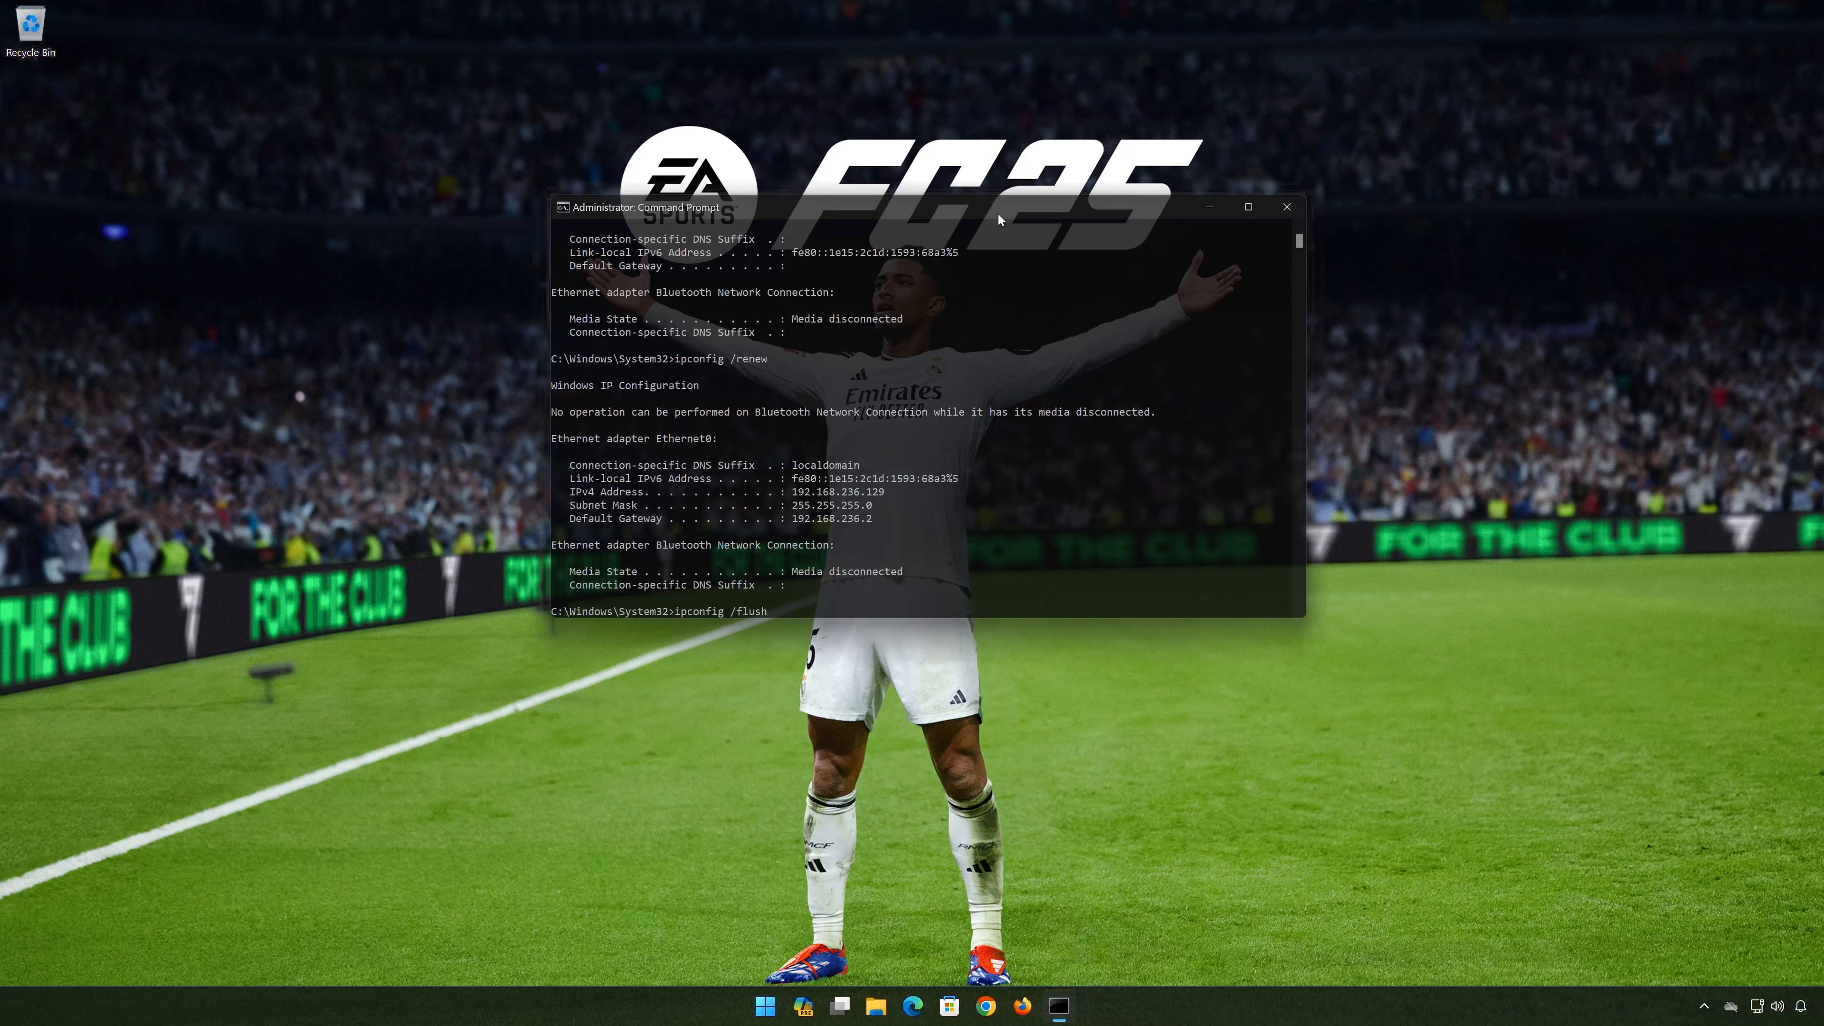
{"action": "type", "text": "dns"}
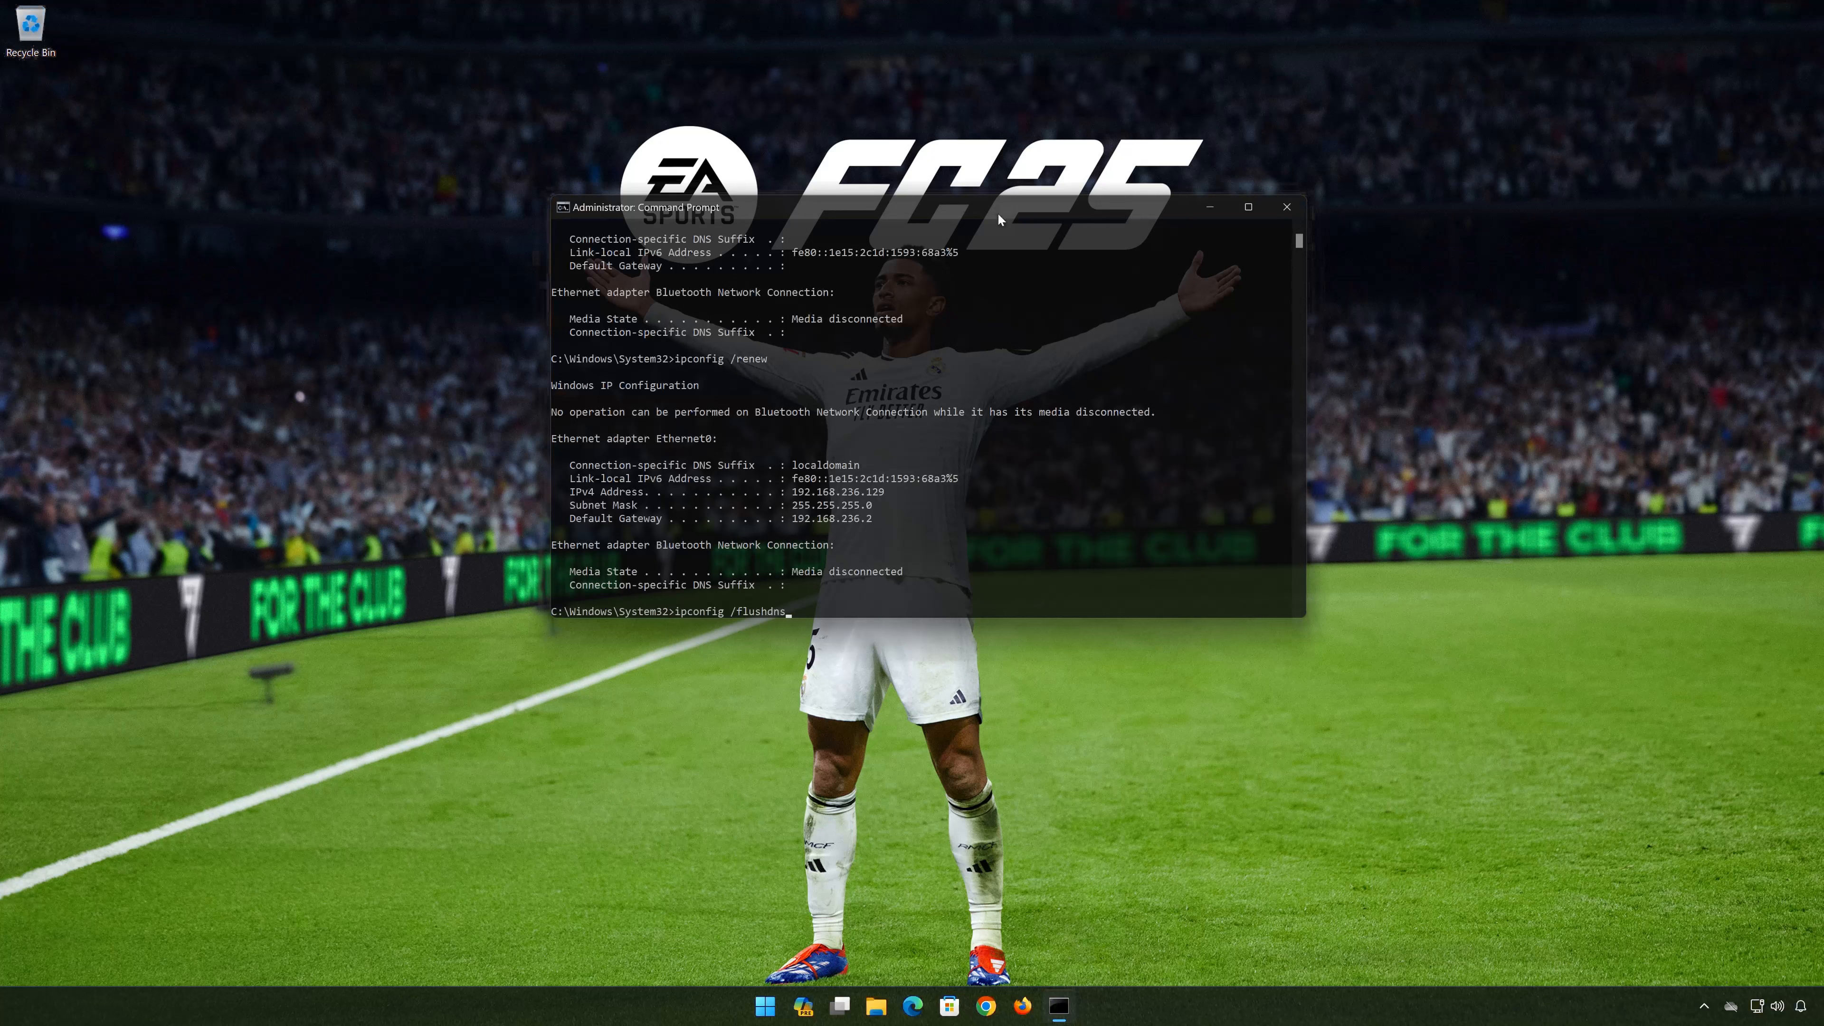
{"action": "key", "text": "Return"}
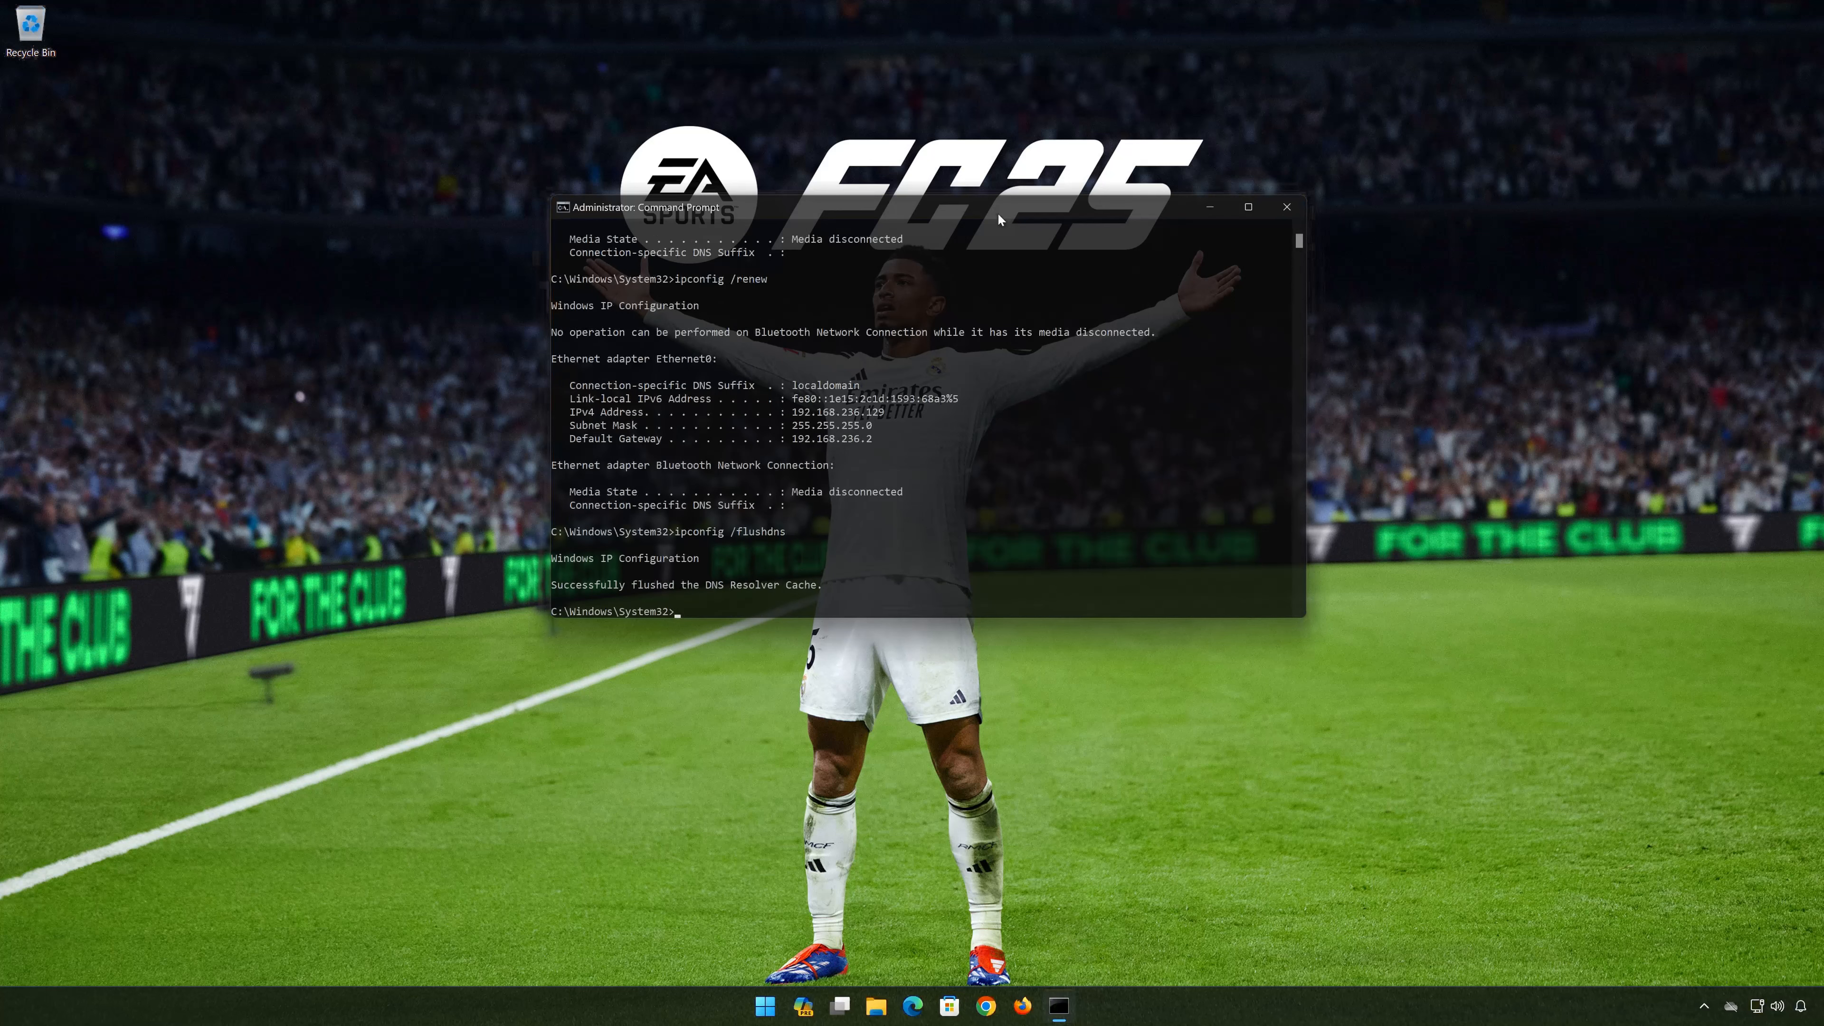
{"action": "type", "text": "ex"}
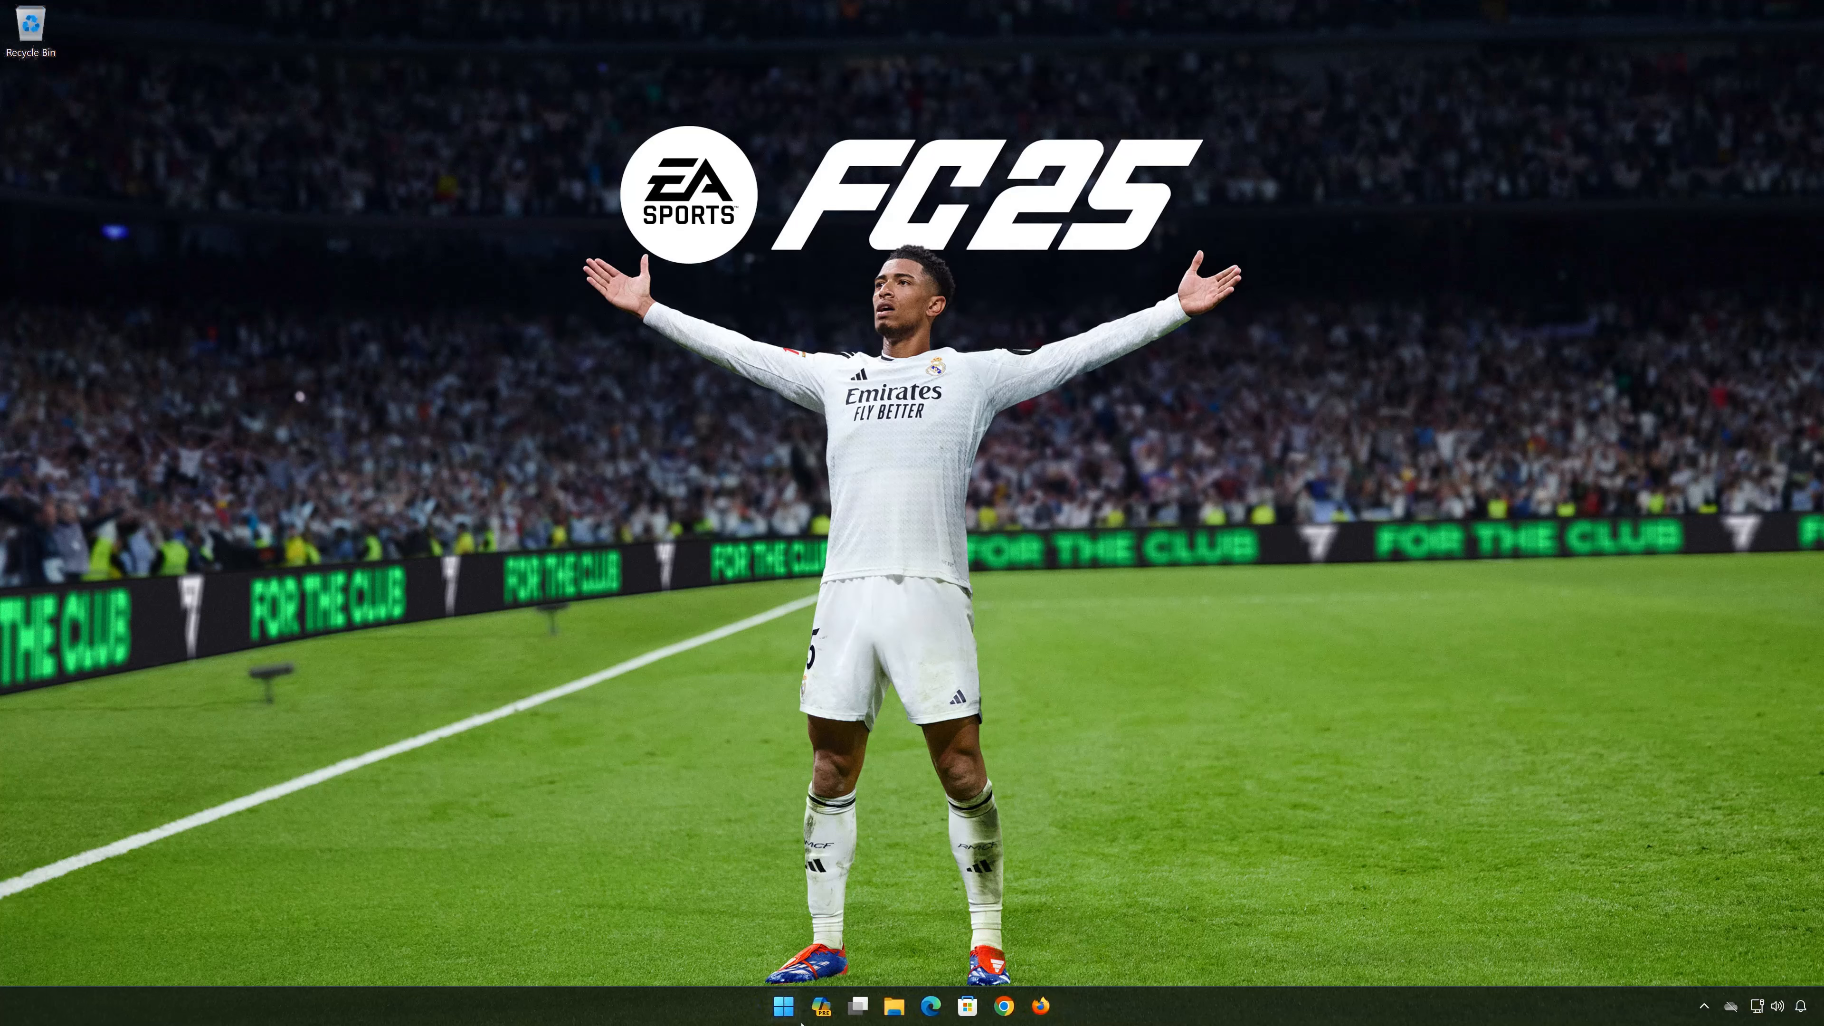
Step: Search the Start menu for 'device manager' and launch Device Manager
{"action": "left_click", "coordinate": [782, 1005]}
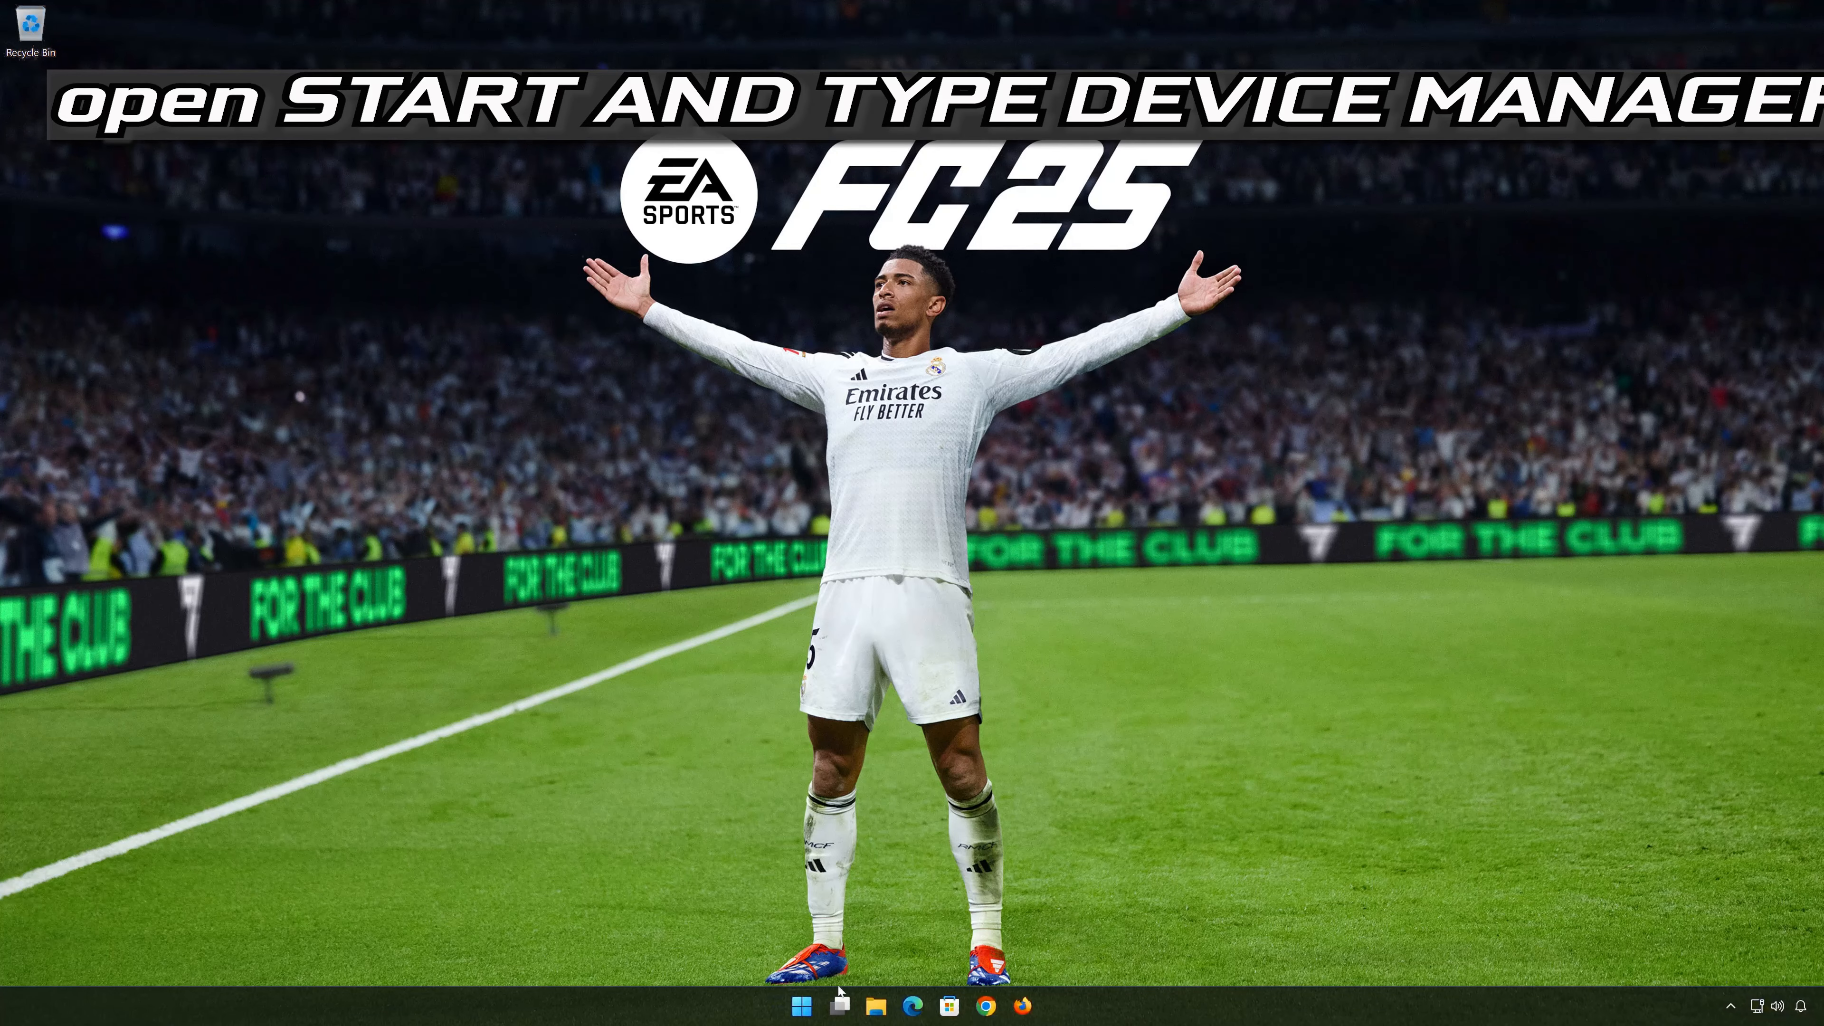
{"action": "left_click", "coordinate": [799, 1006]}
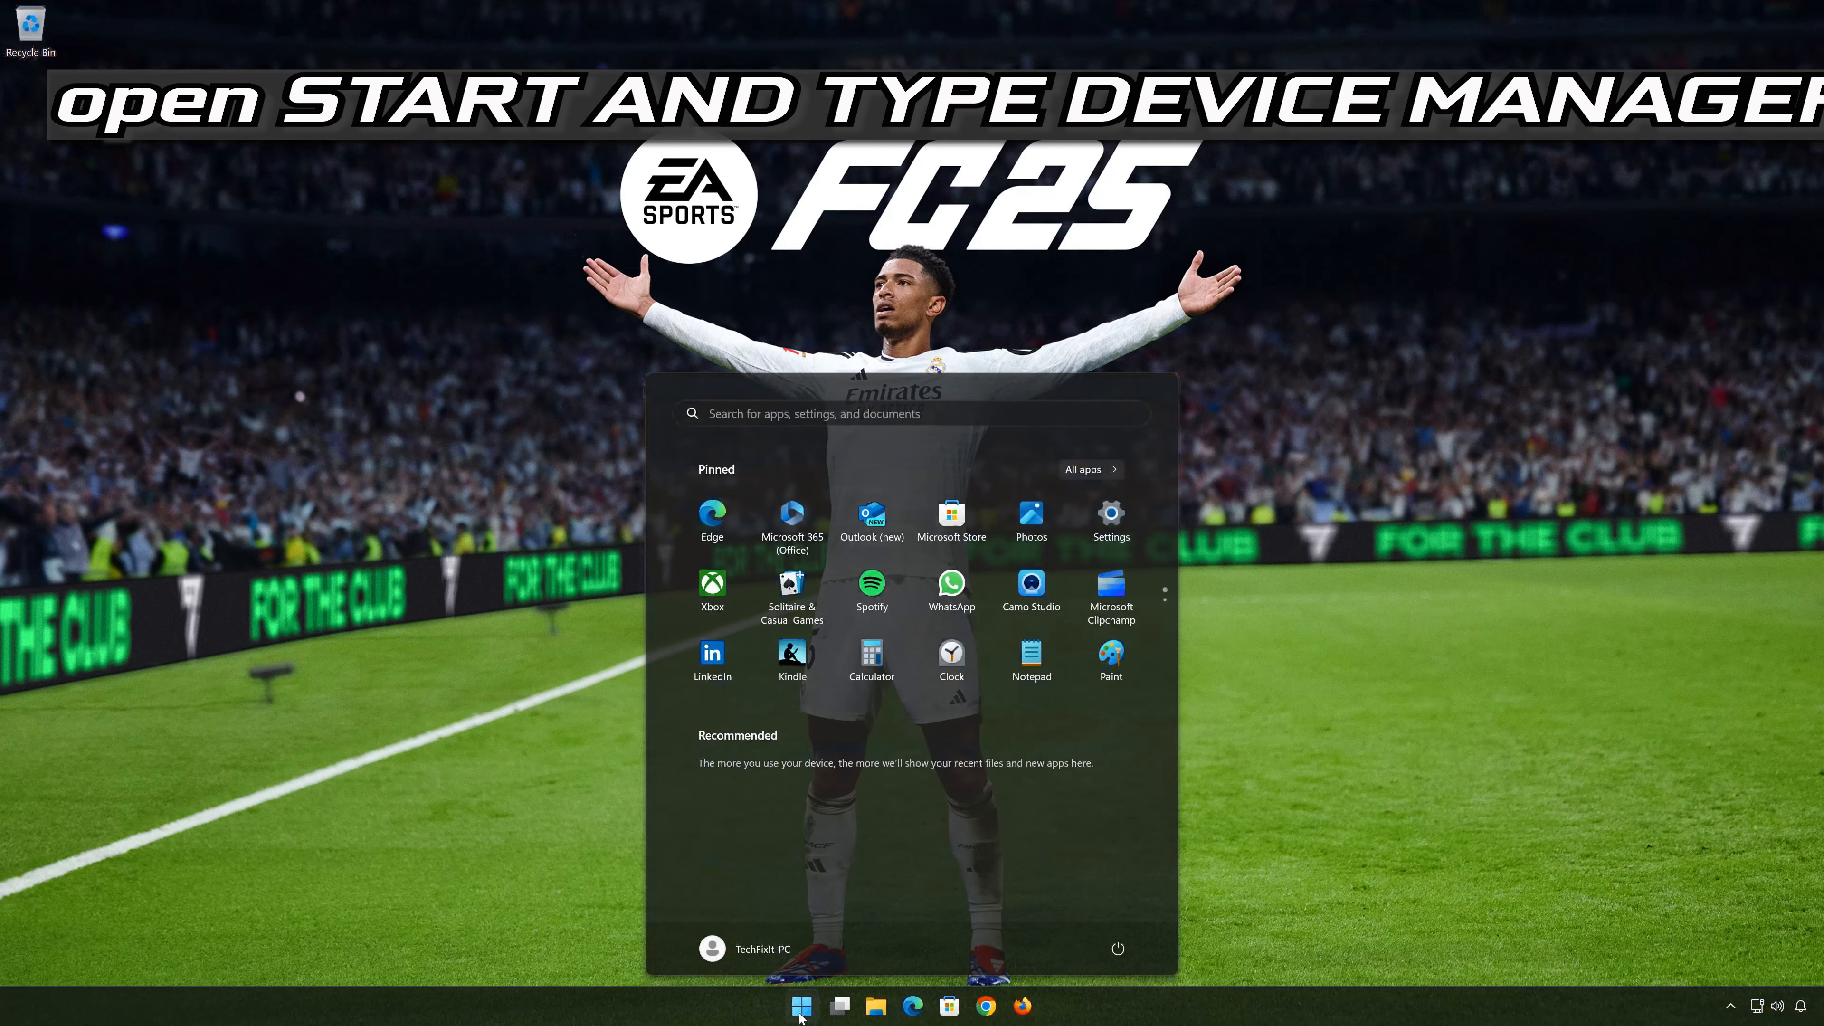
{"action": "type", "text": "device manager"}
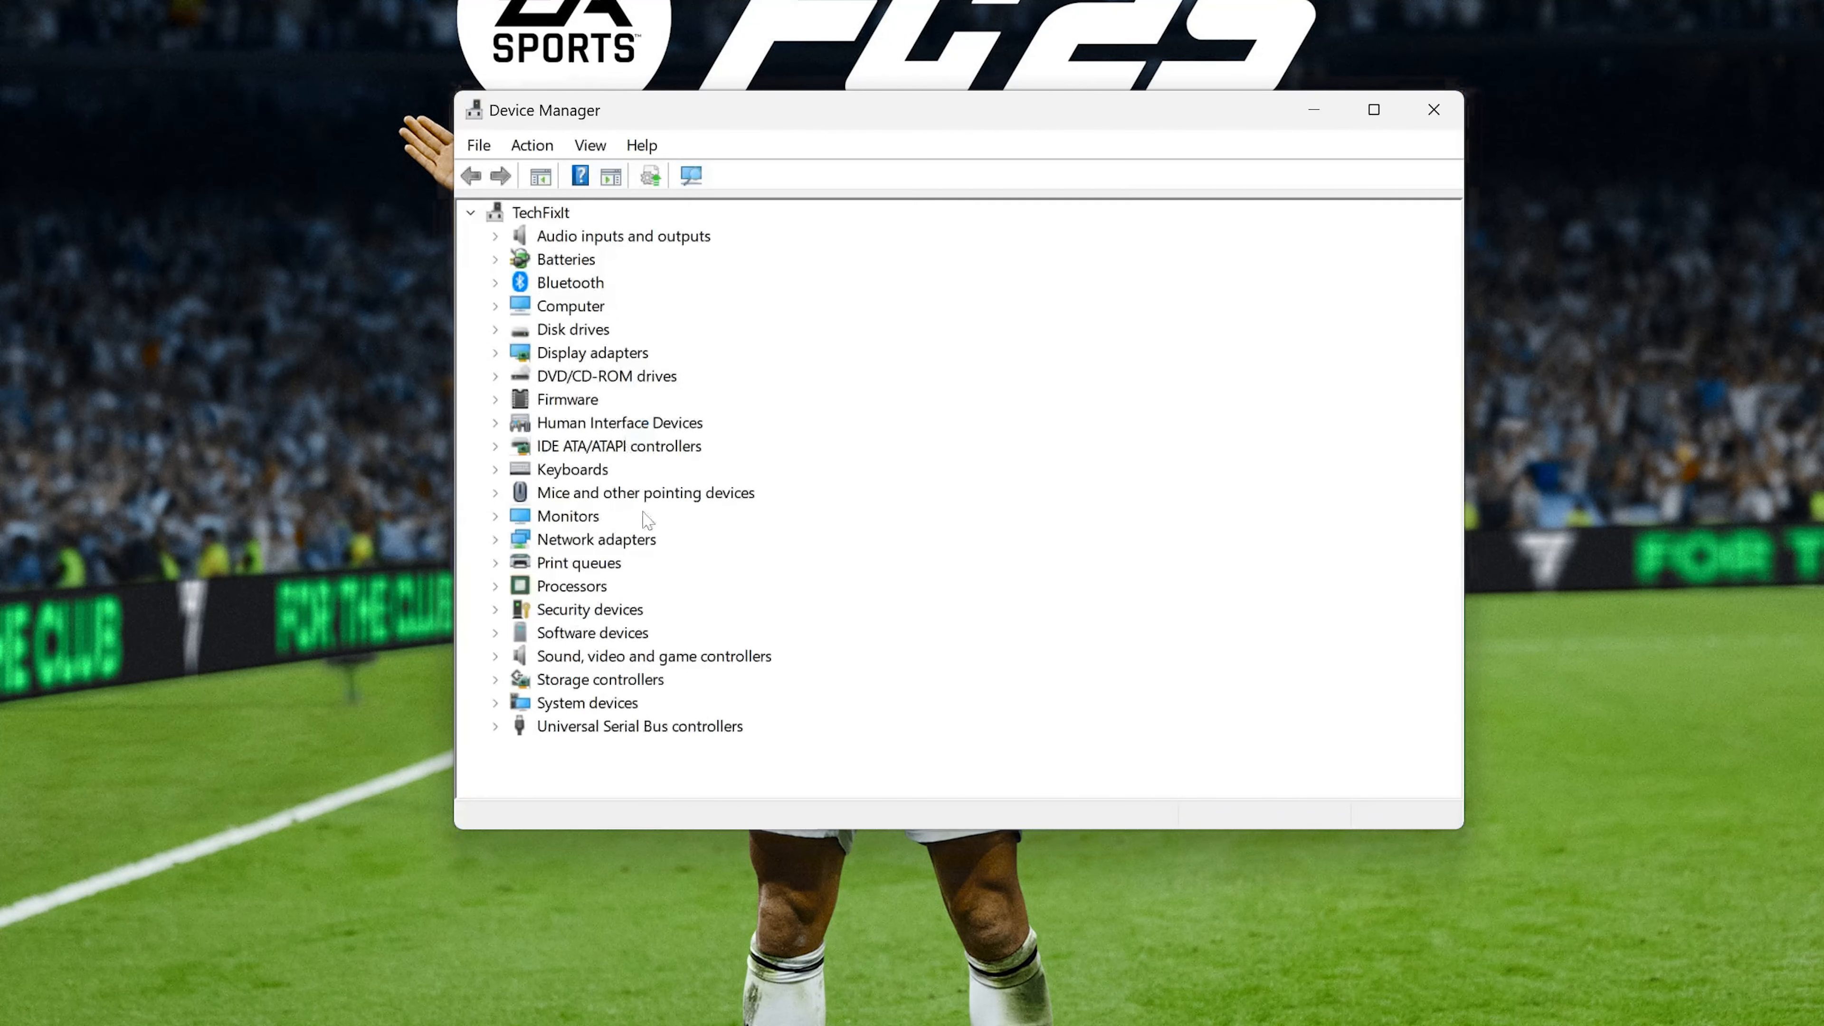
{"action": "mouse_move", "coordinate": [494, 547]}
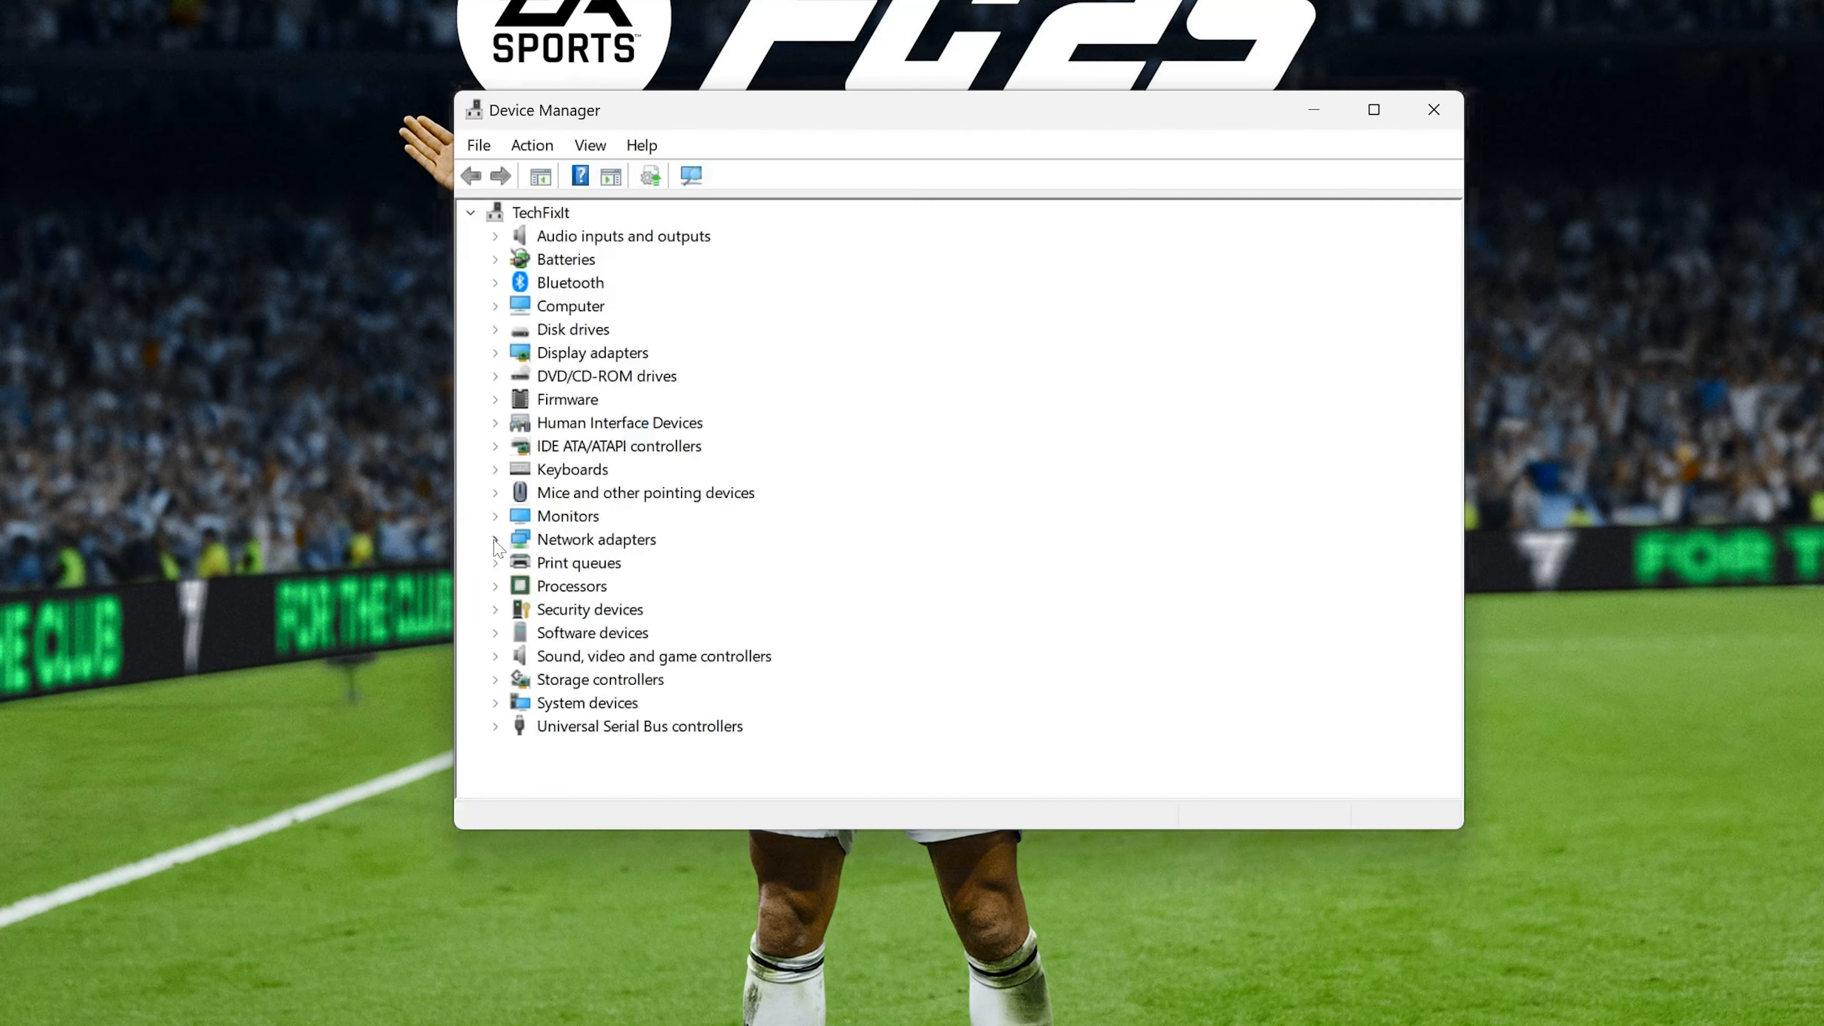
Step: Expand Network adapters and show the Intel 82574L Gigabit adapter's Properties
{"action": "left_click", "coordinate": [497, 539]}
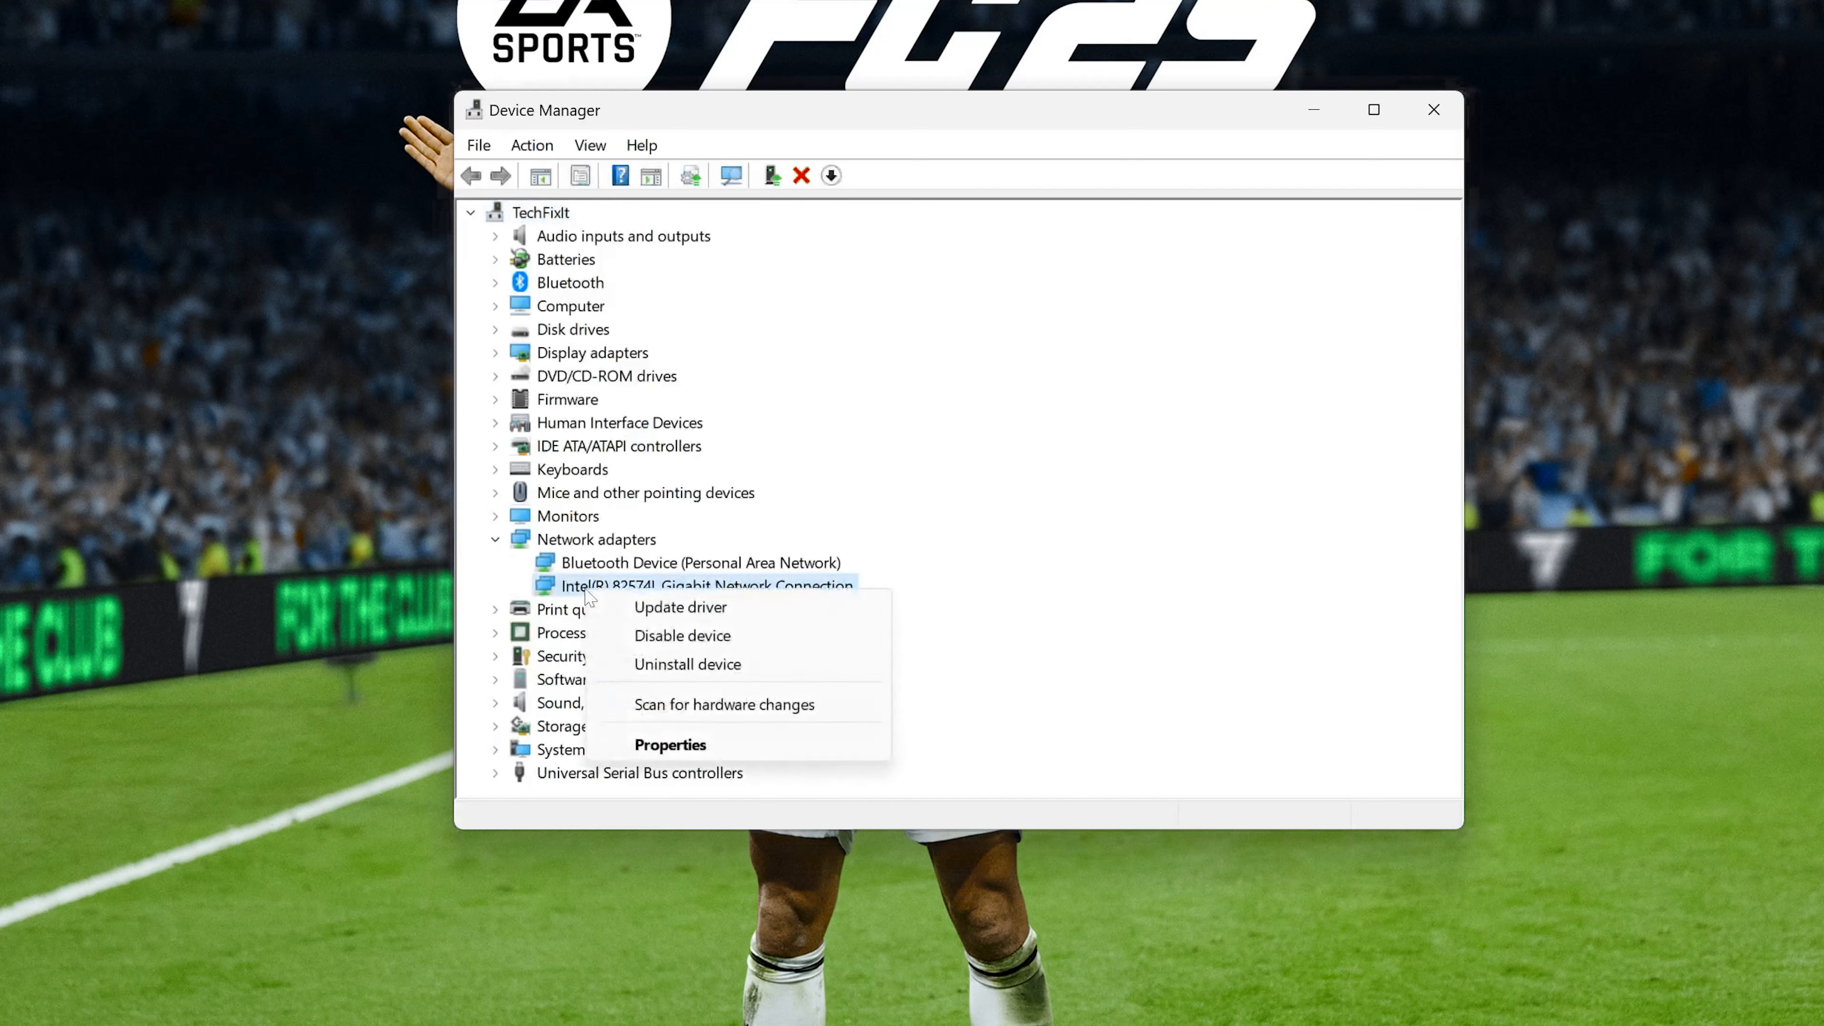
{"action": "mouse_move", "coordinate": [670, 745]}
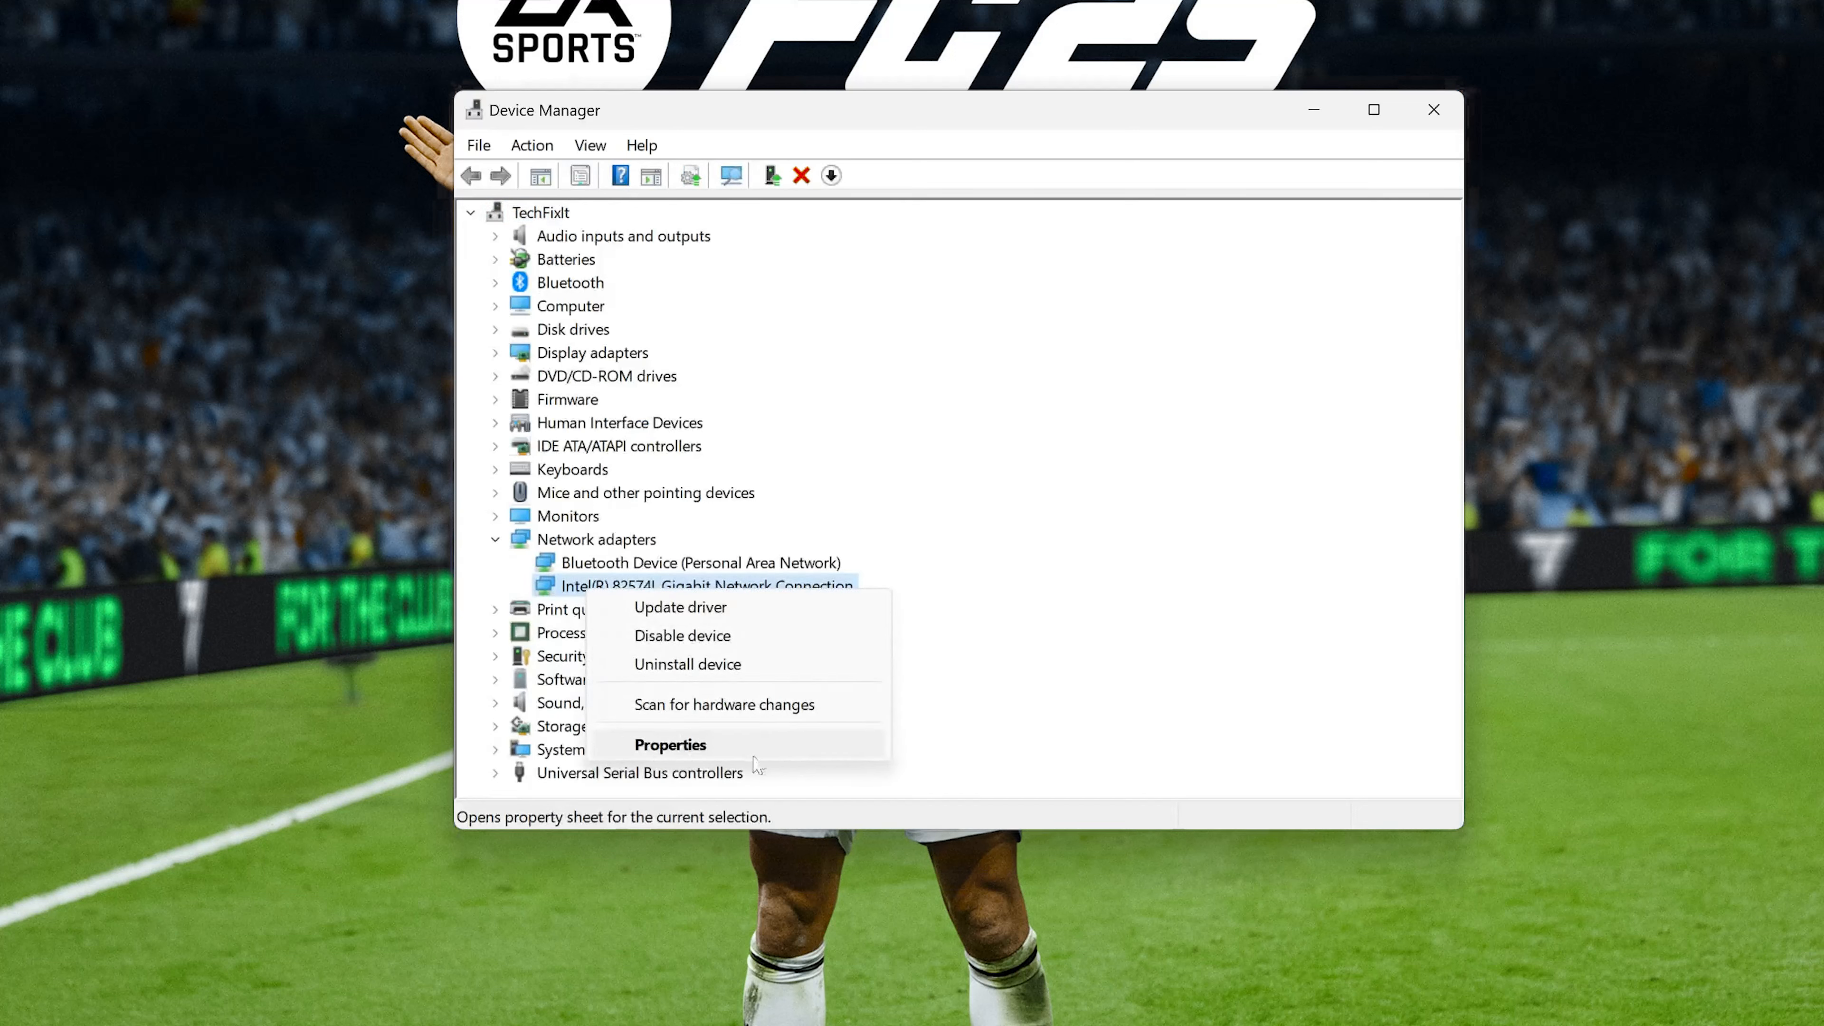
{"action": "mouse_move", "coordinate": [755, 756]}
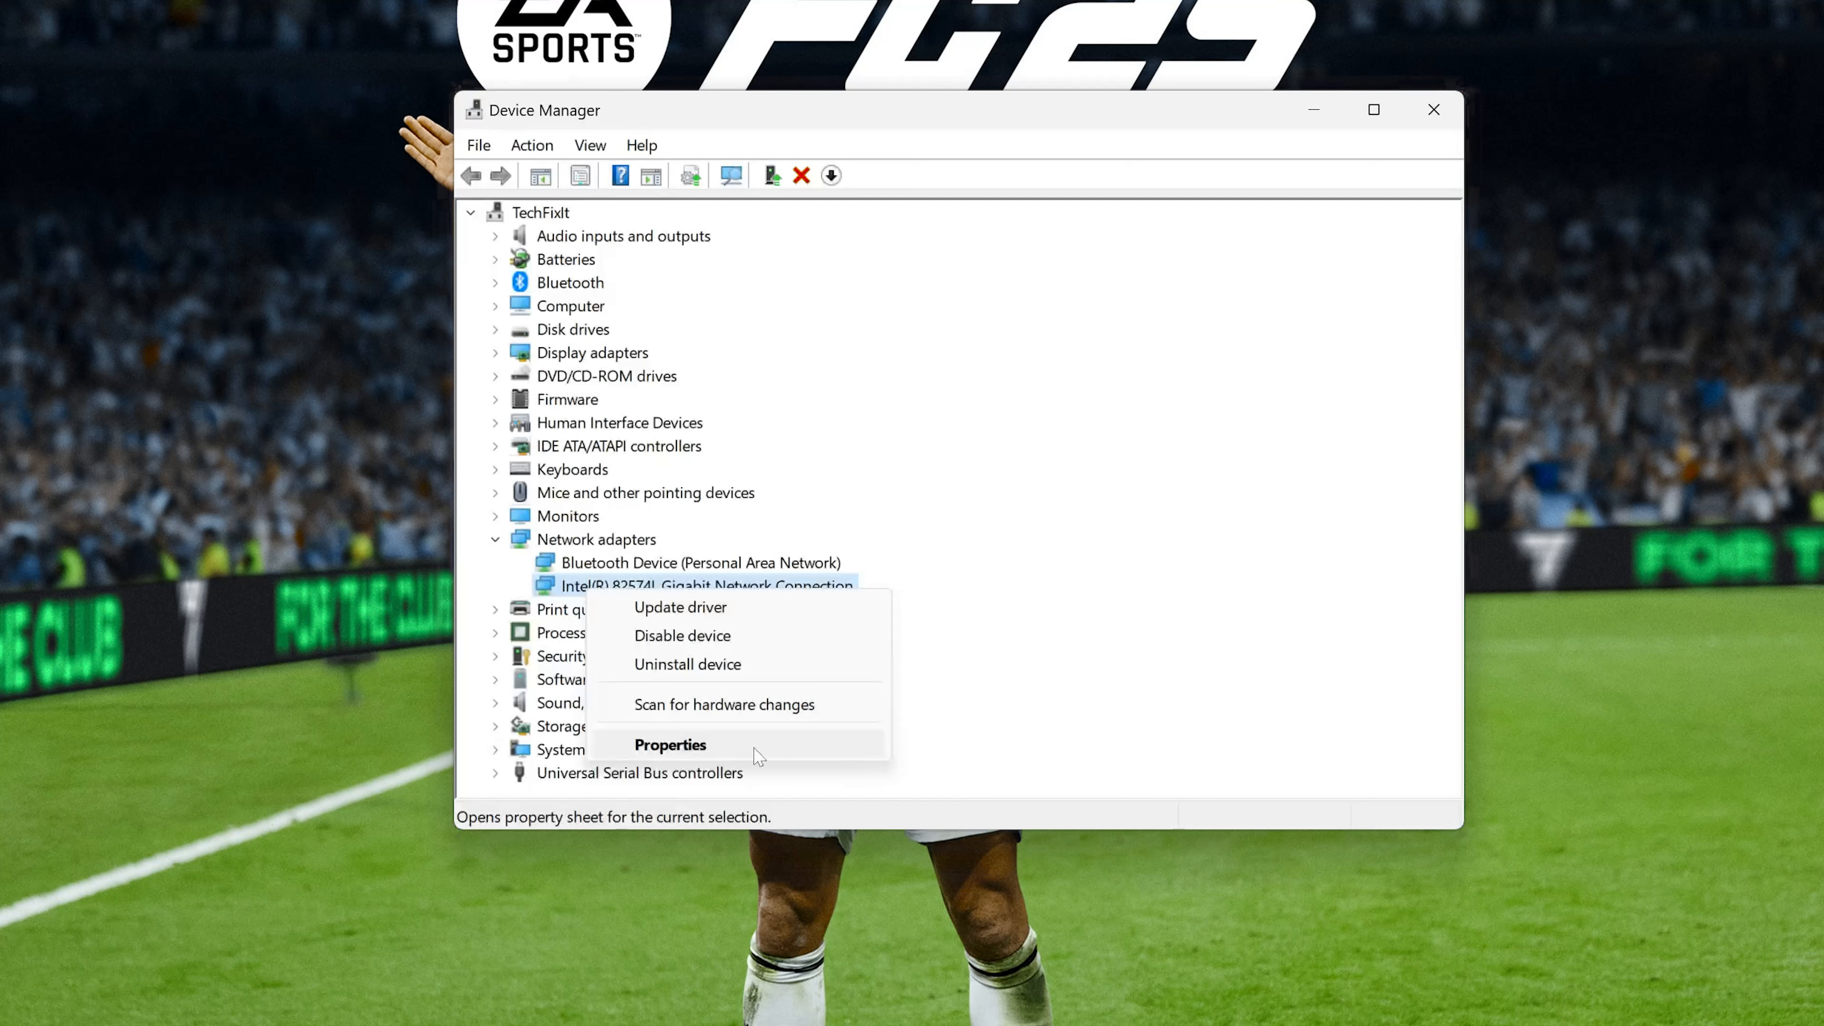
{"action": "left_click", "coordinate": [670, 745]}
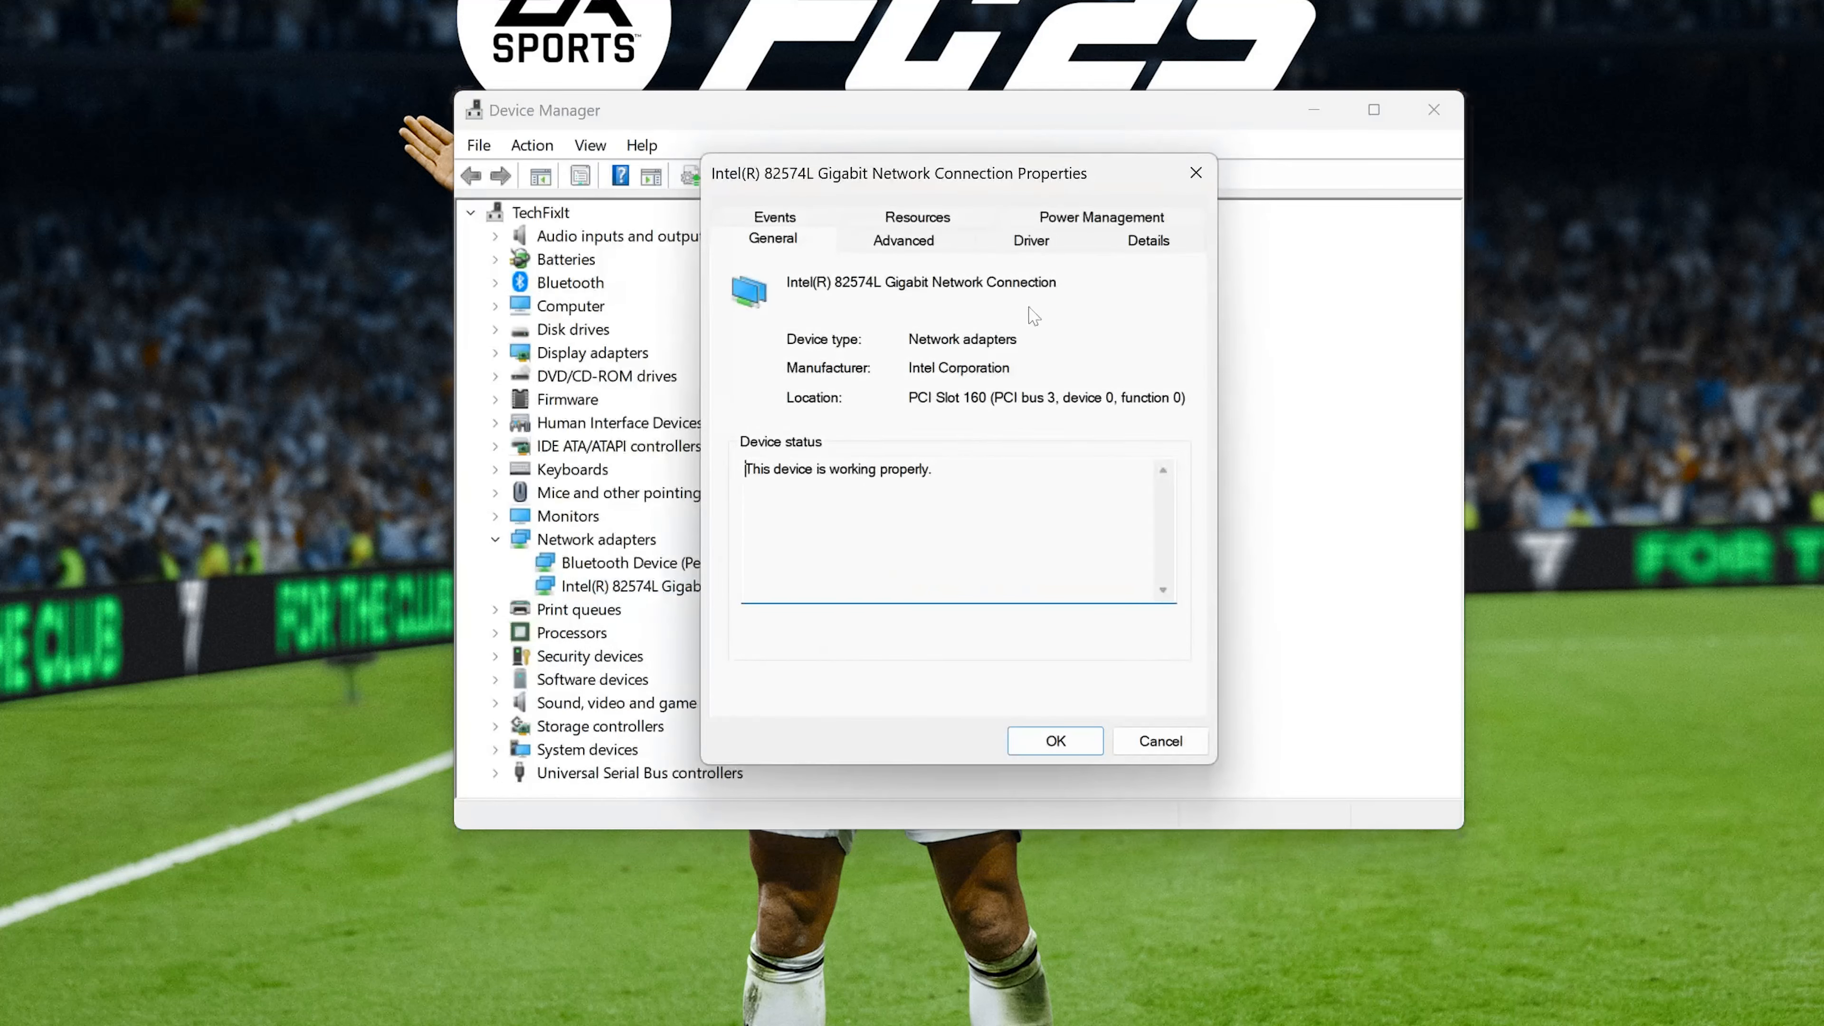
{"action": "mouse_move", "coordinate": [997, 275]}
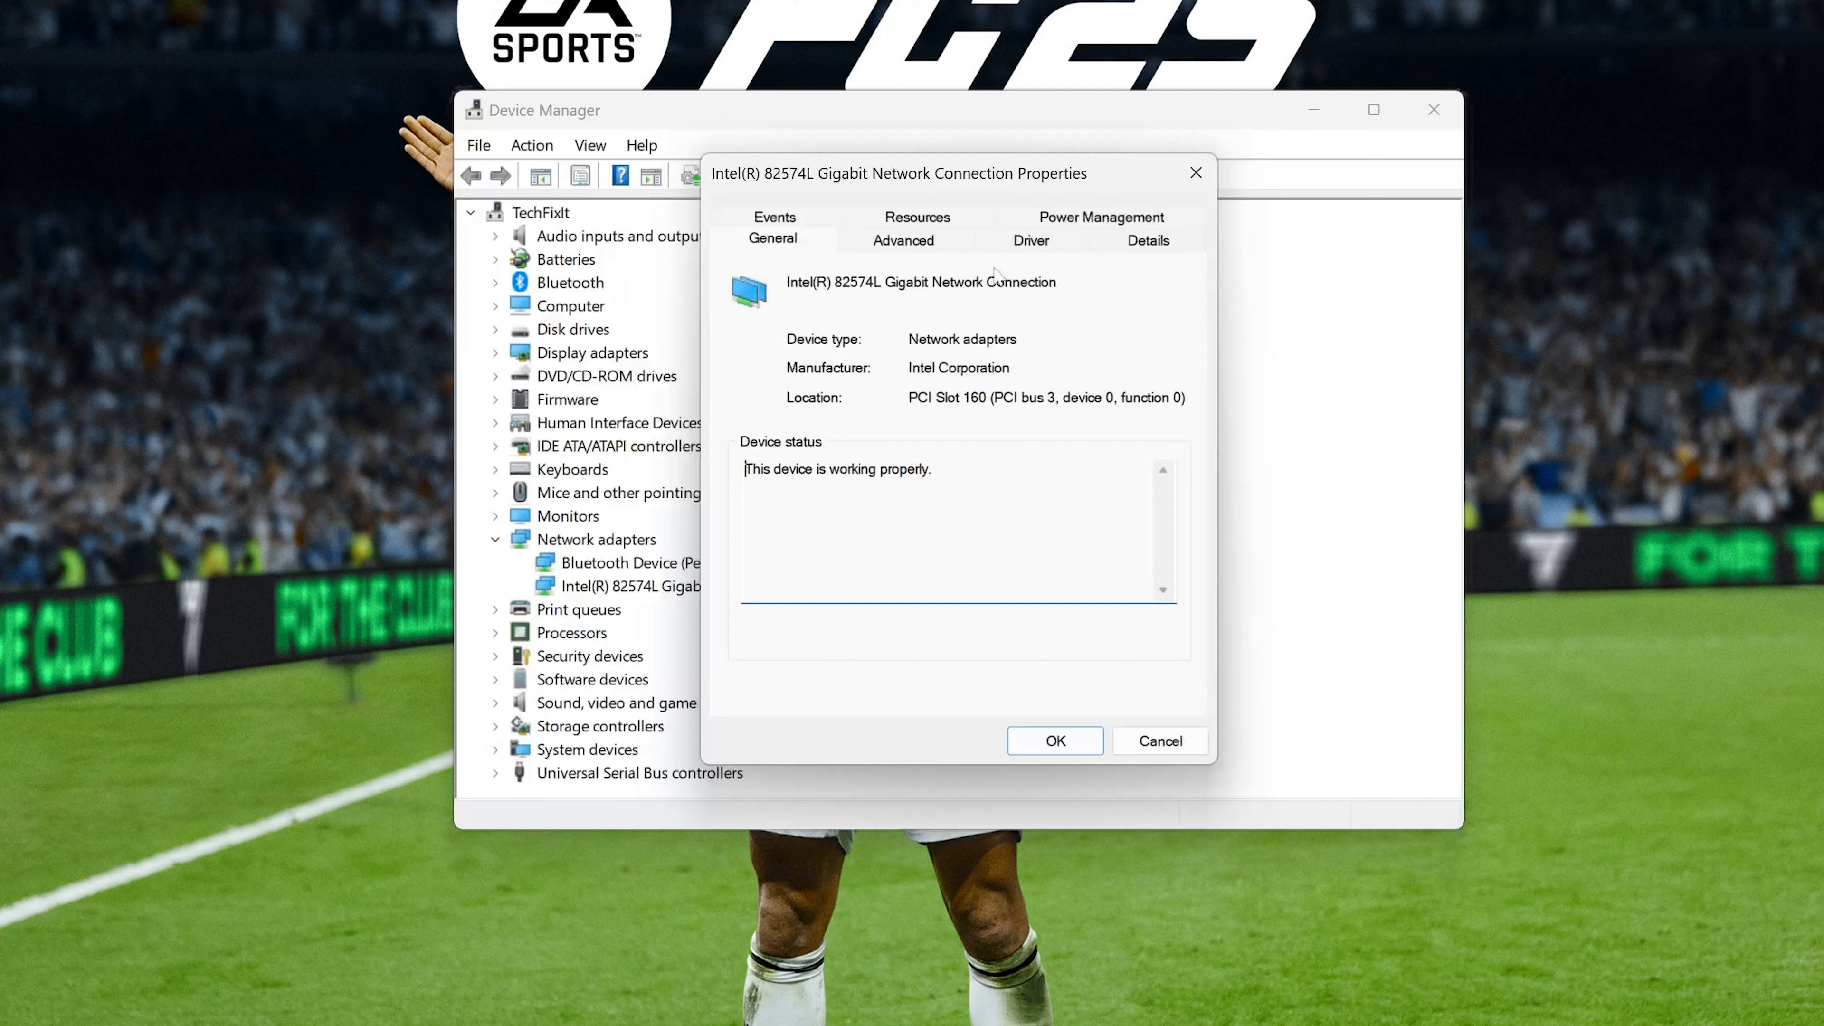
Step: From the adapter's Driver details, launch the Update Driver wizard
{"action": "left_click", "coordinate": [1029, 240]}
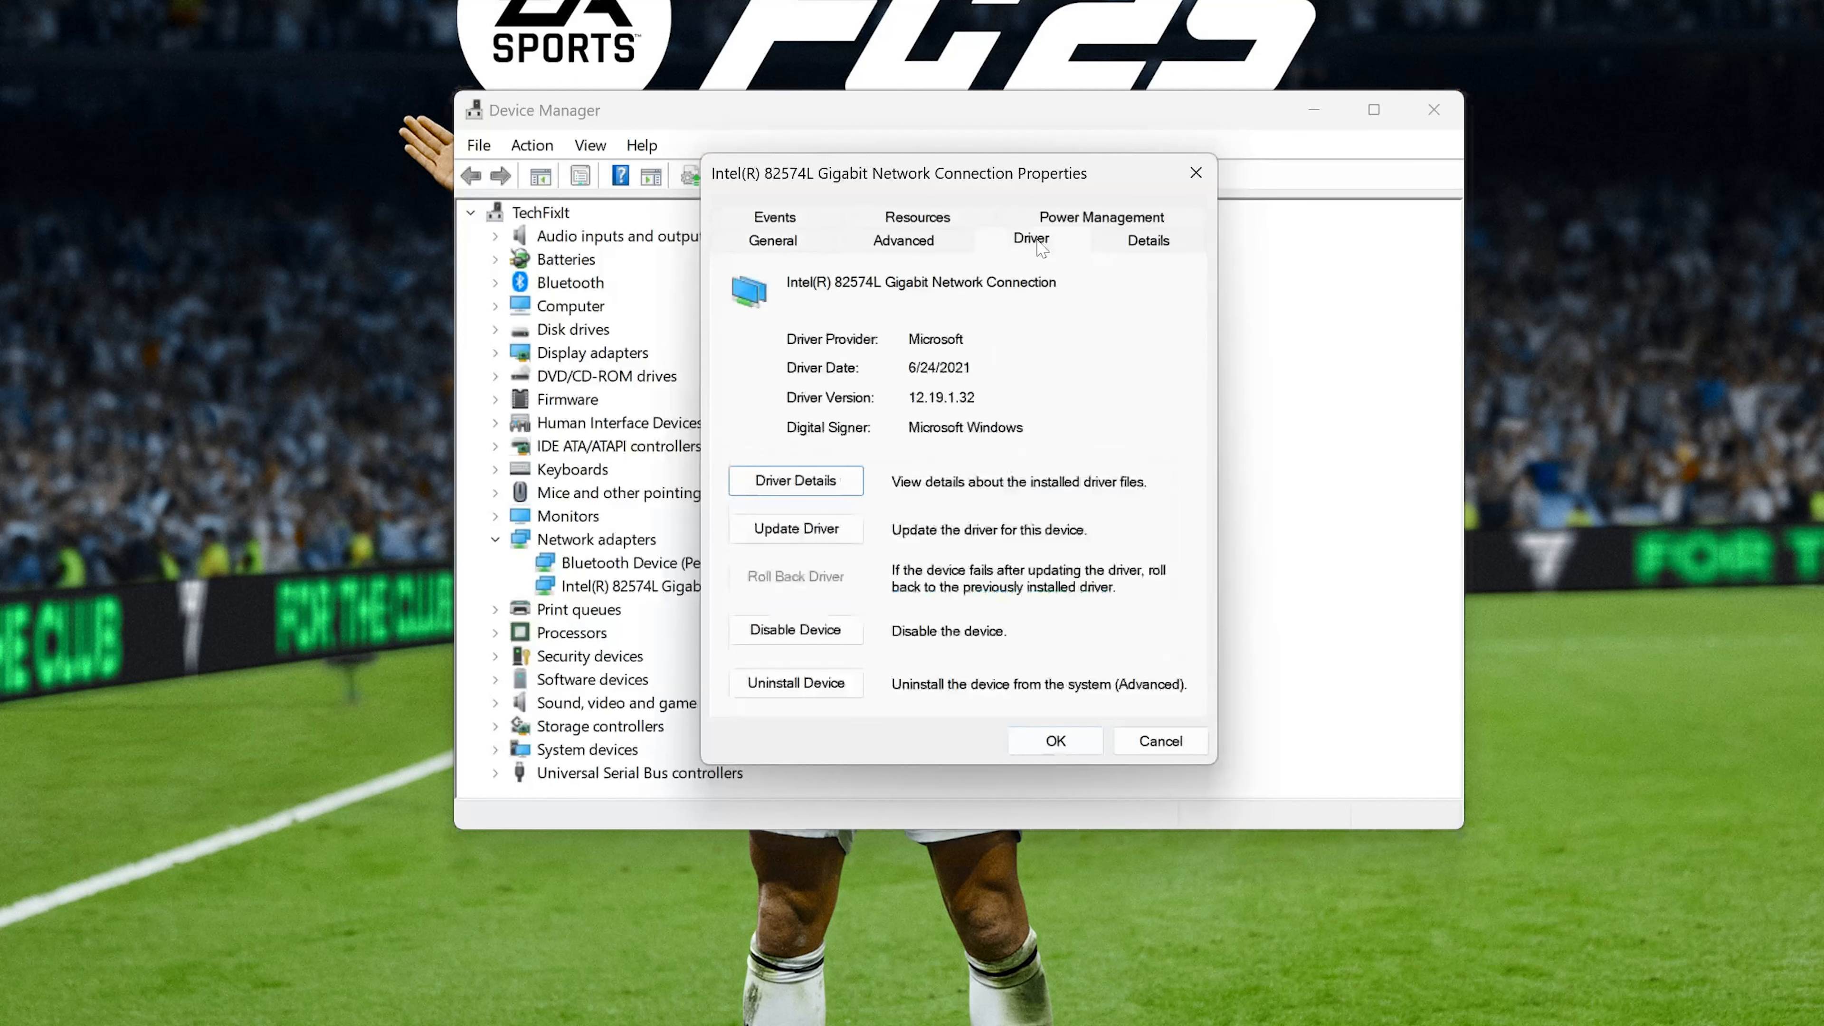
{"action": "mouse_move", "coordinate": [693, 536]}
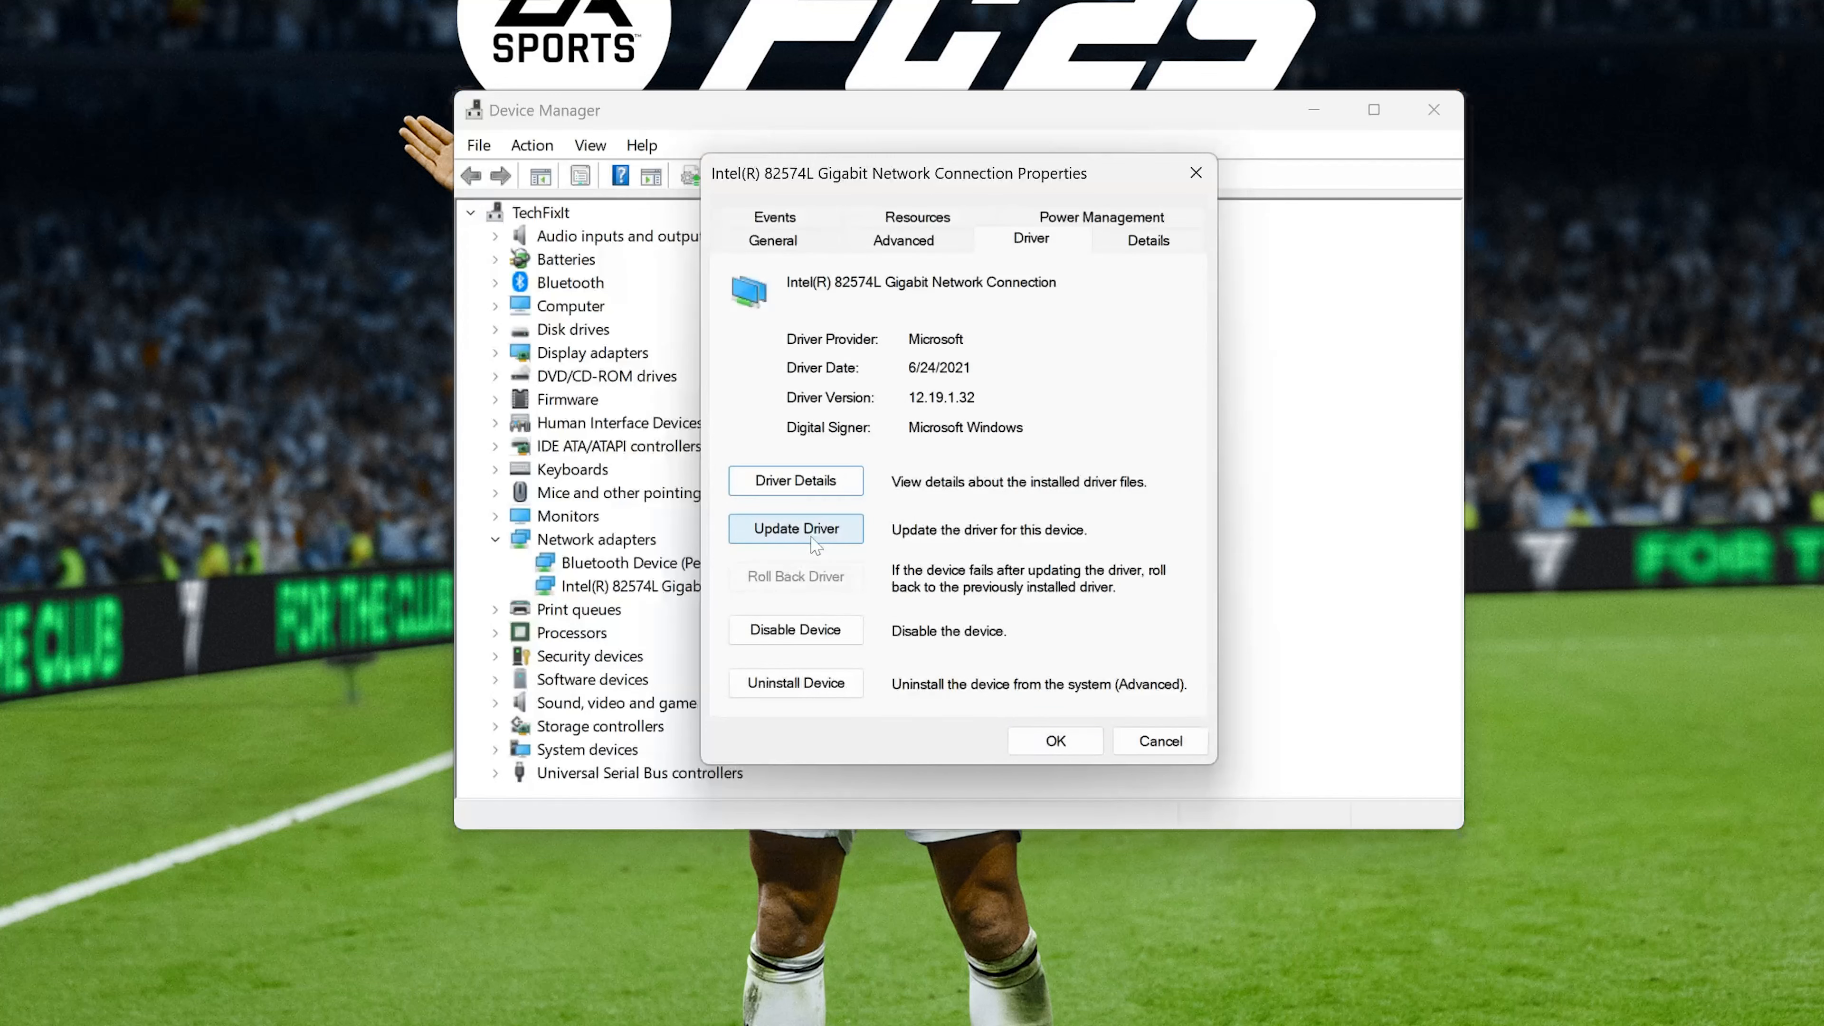
{"action": "left_click", "coordinate": [796, 529]}
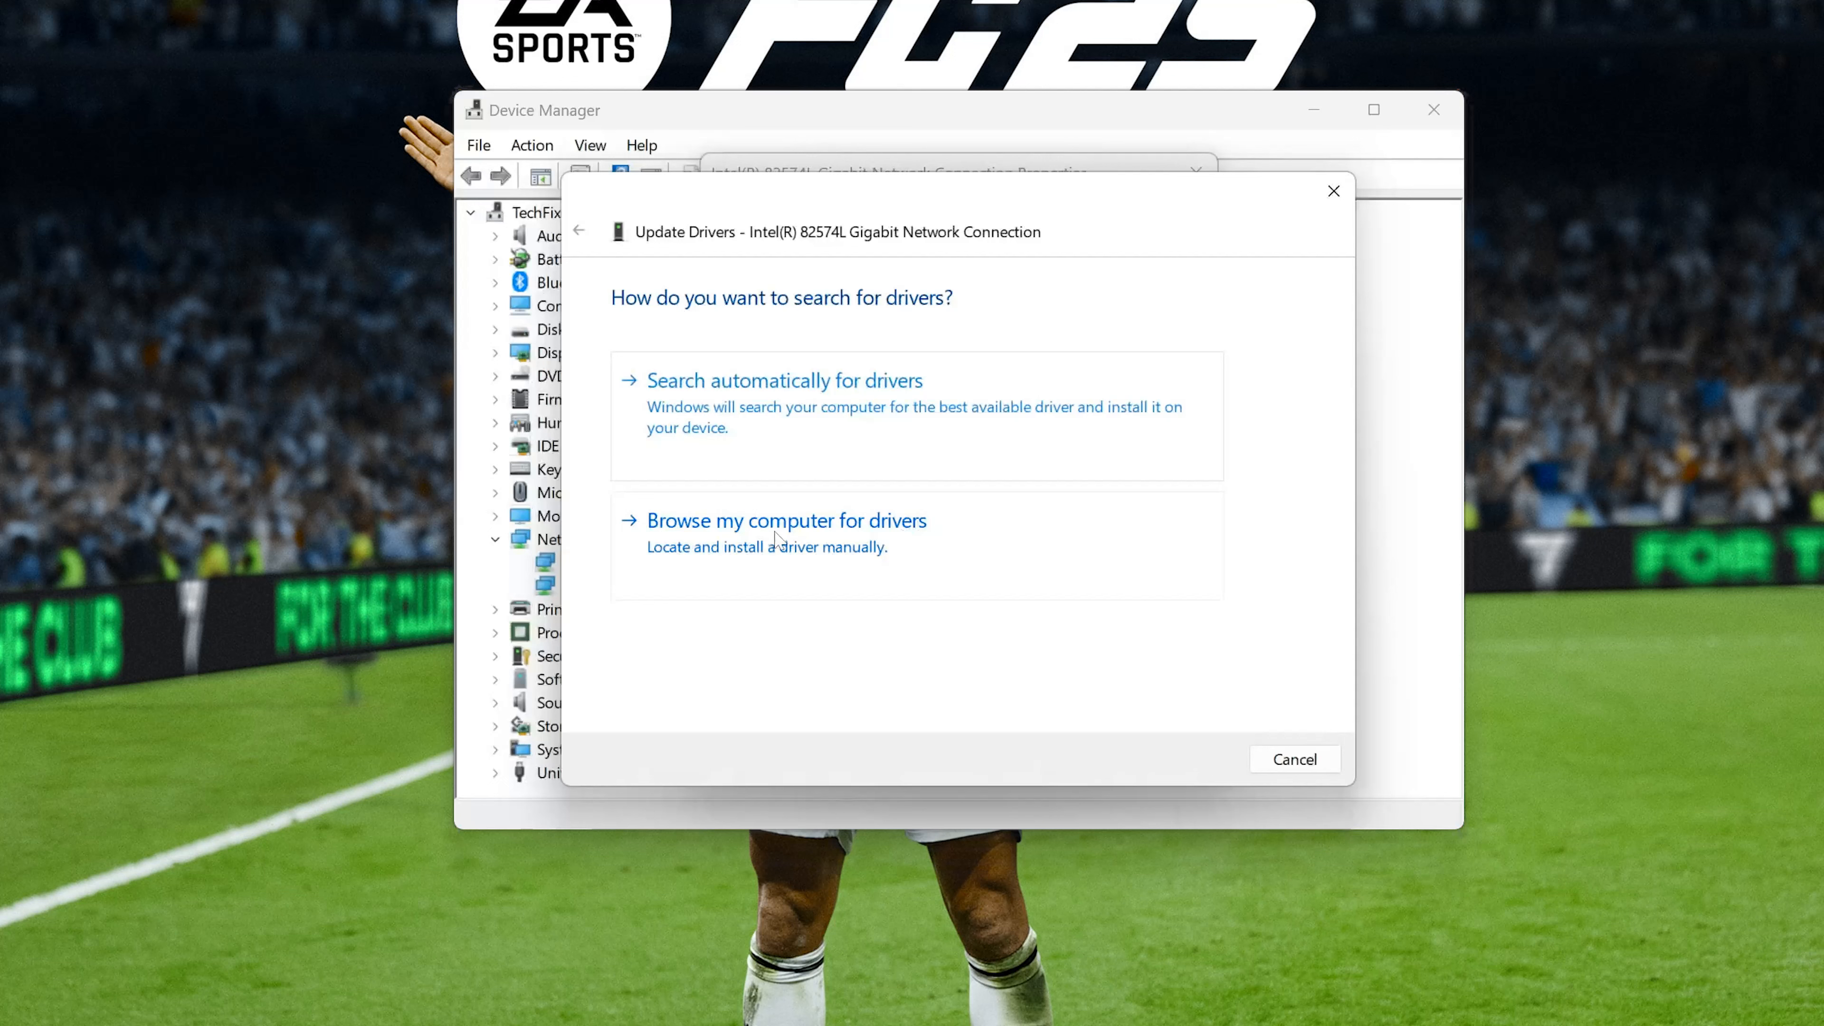
Step: Browse locally, pick the Intel 82574L driver and install it successfully
{"action": "left_click", "coordinate": [787, 520]}
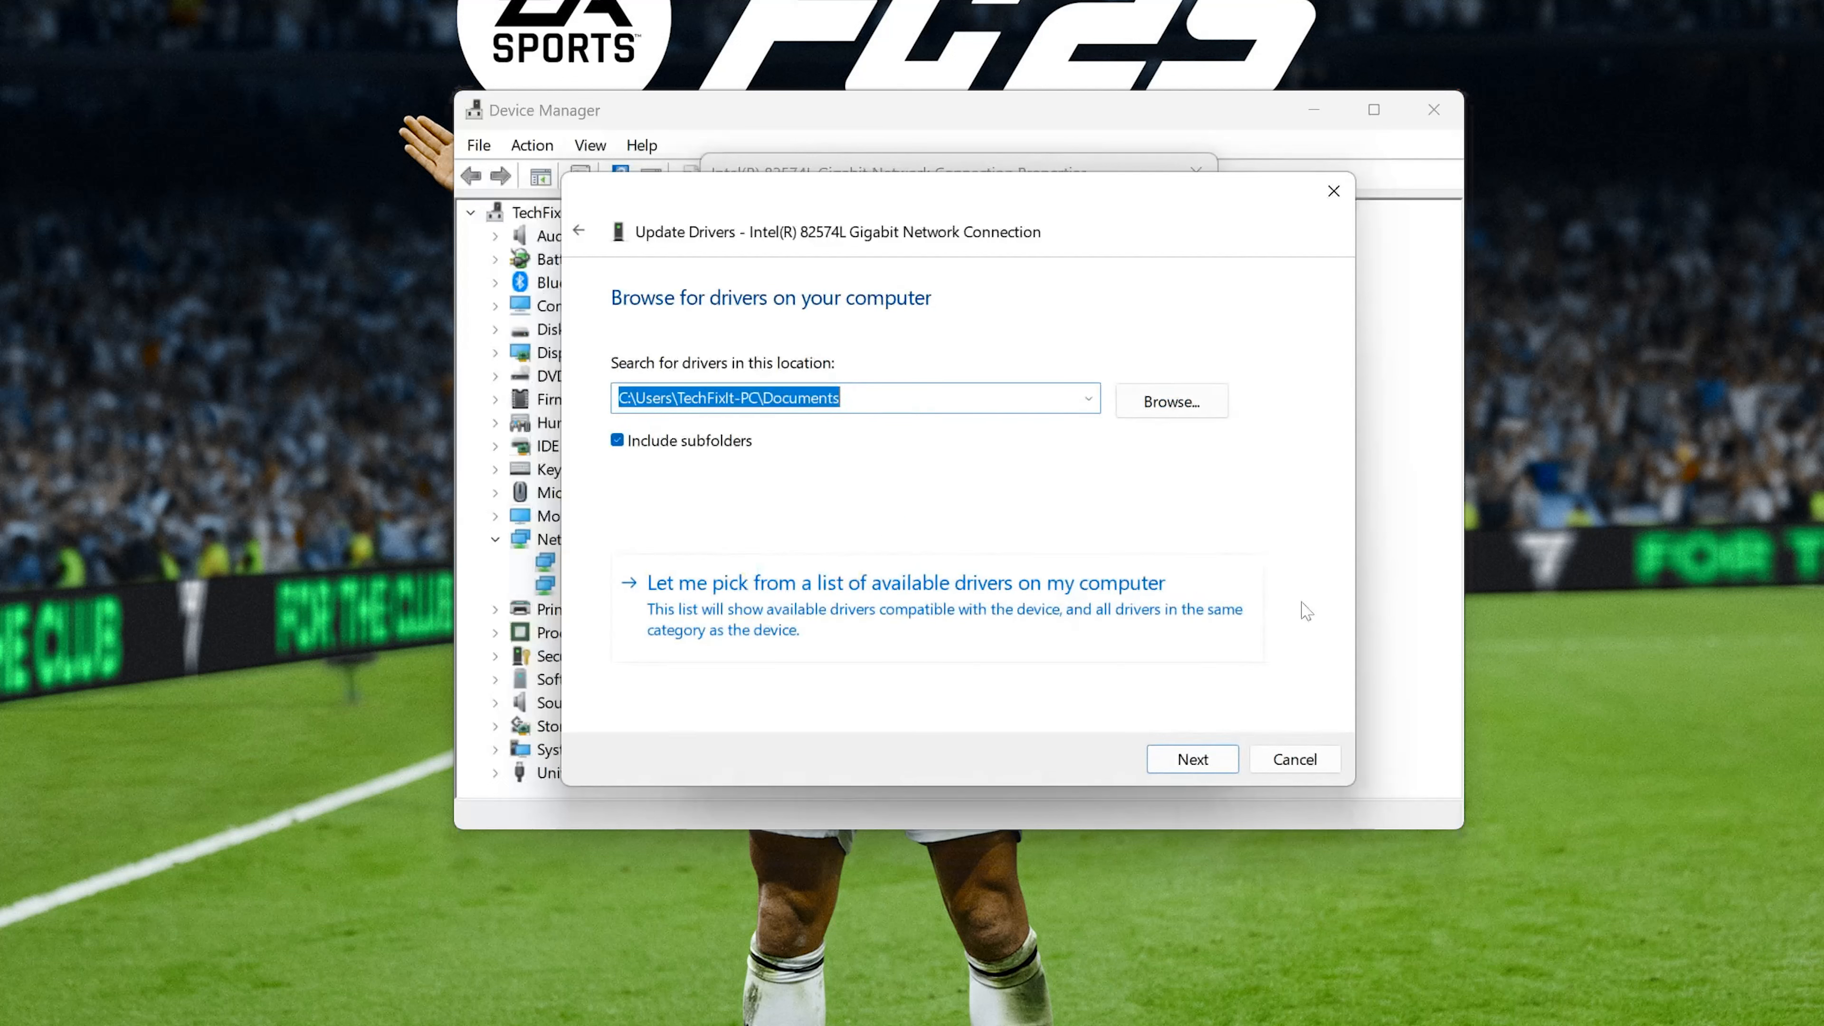
{"action": "mouse_move", "coordinate": [727, 622]}
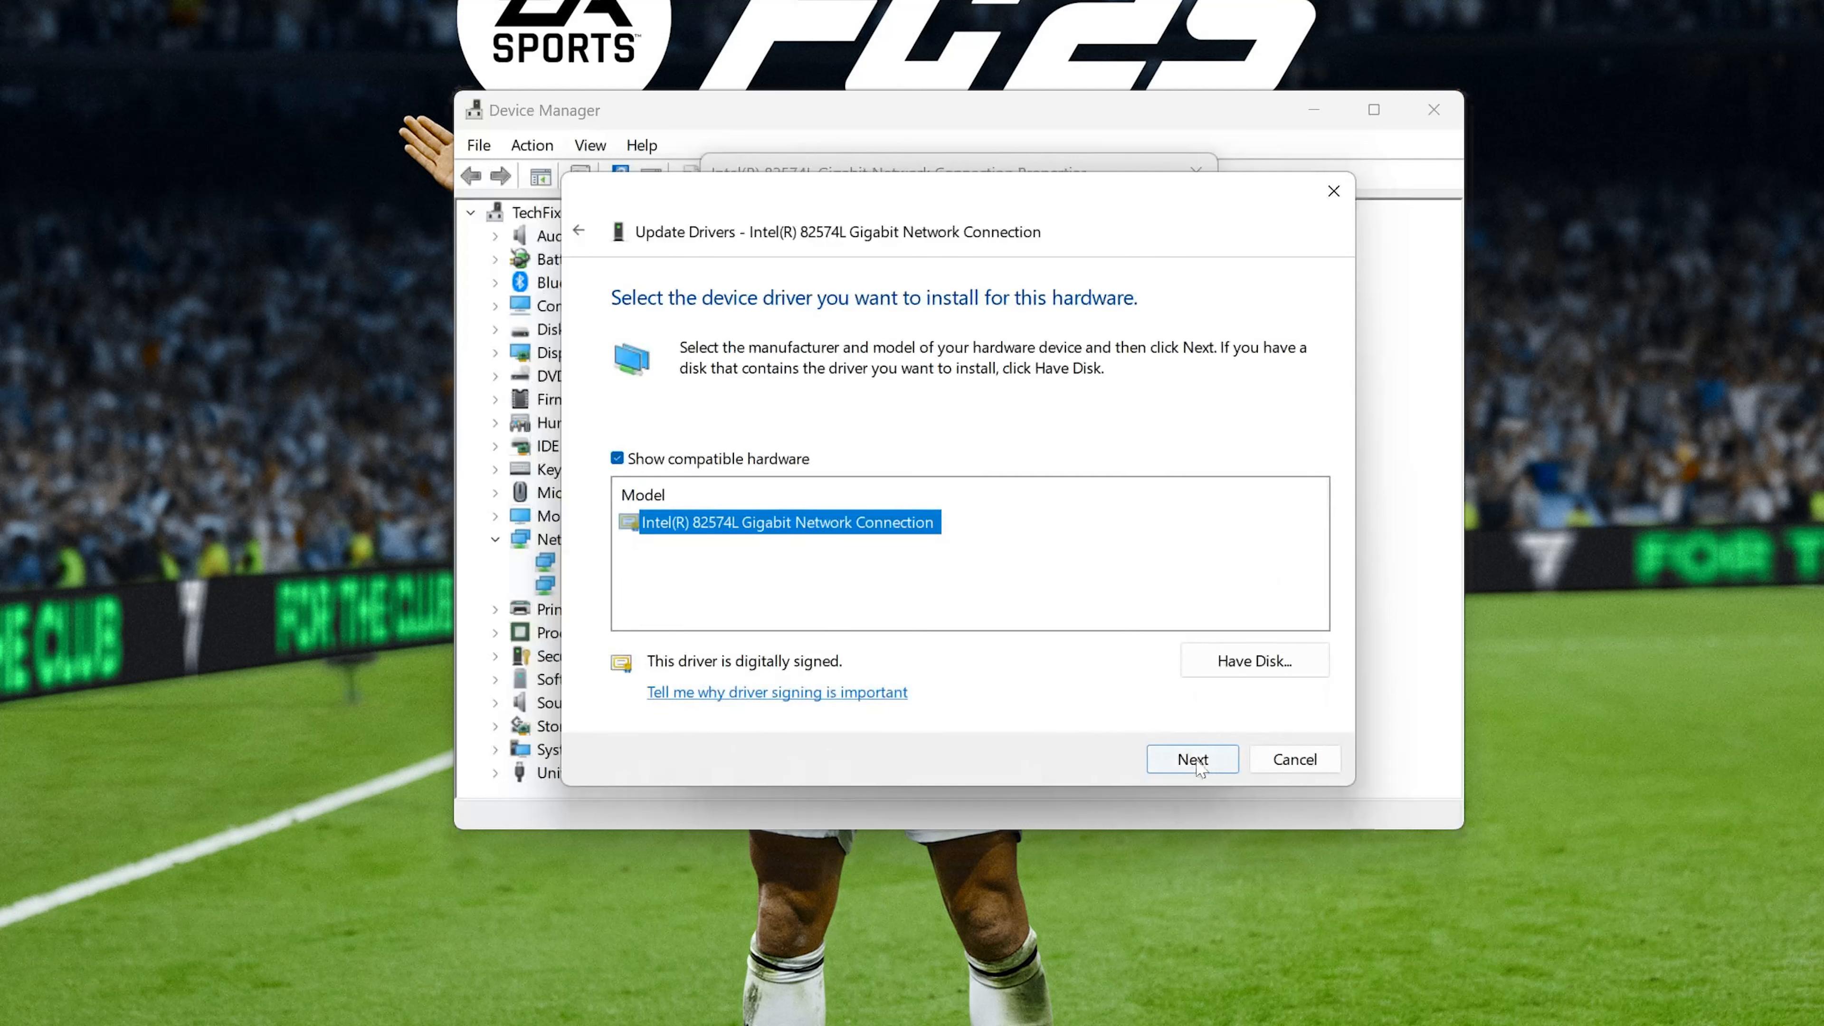
{"action": "left_click", "coordinate": [1192, 758]}
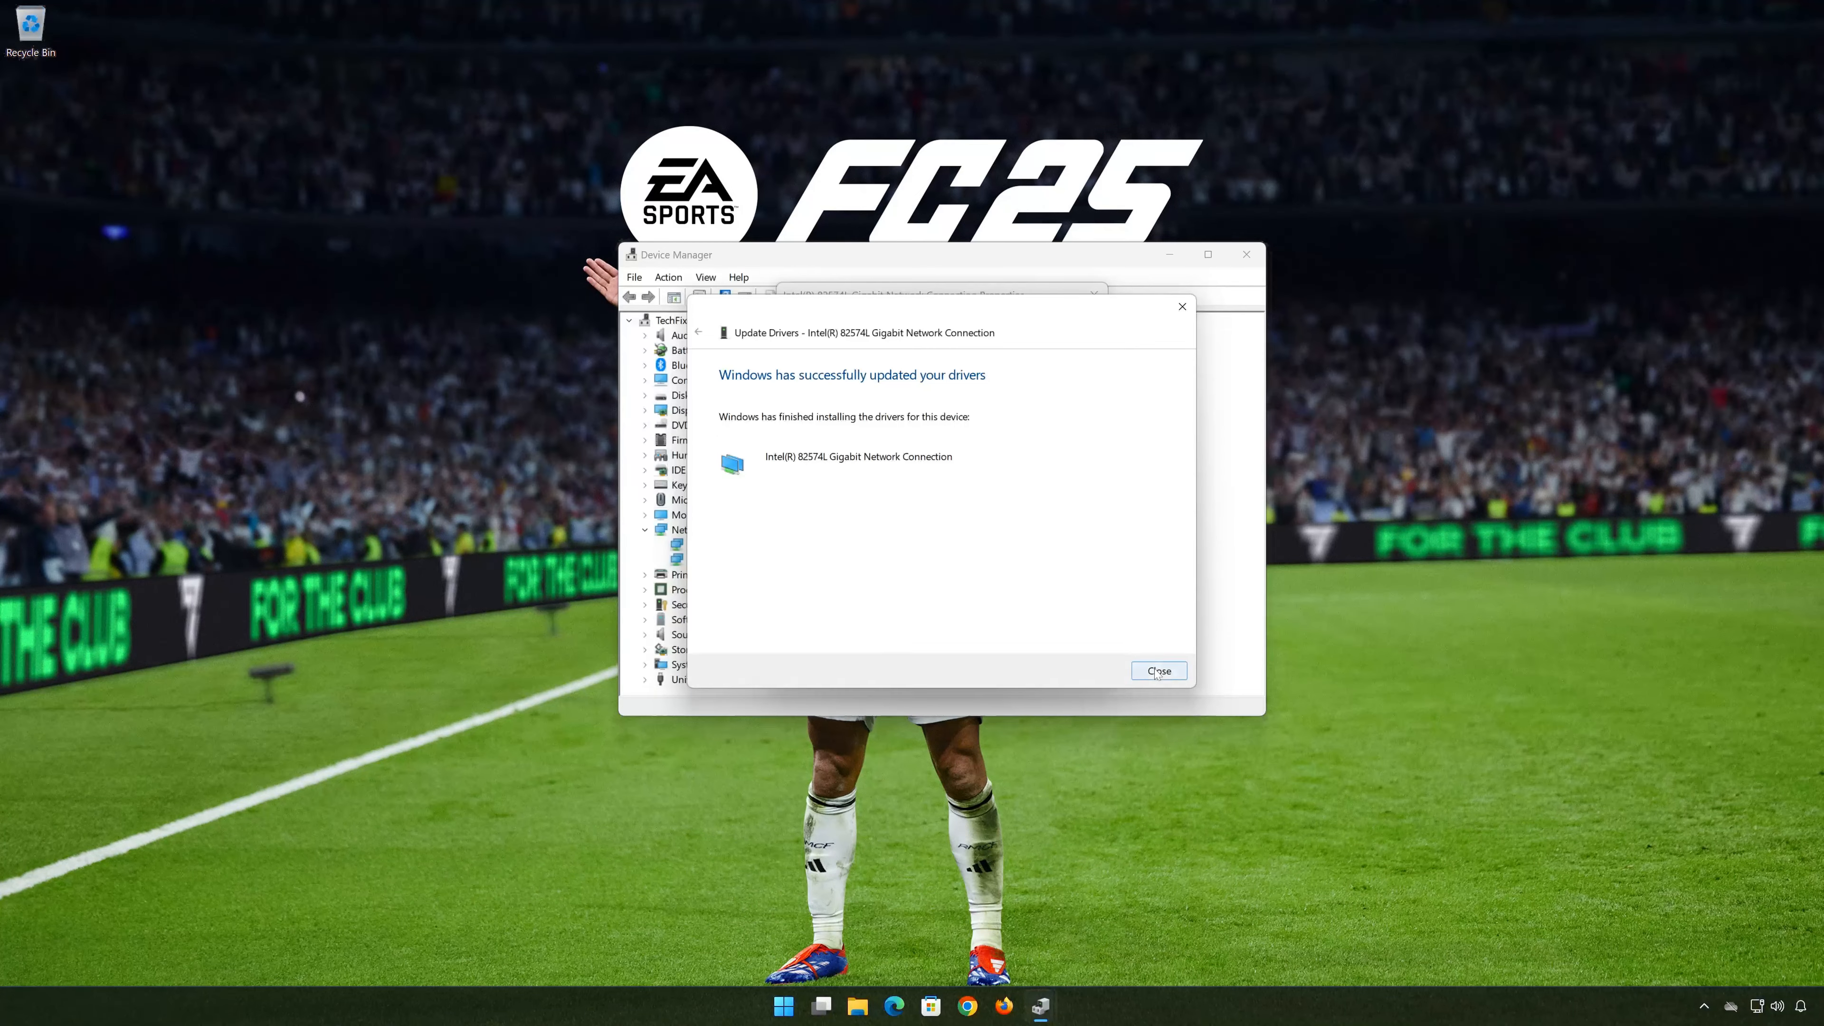
{"action": "left_click", "coordinate": [1156, 670]}
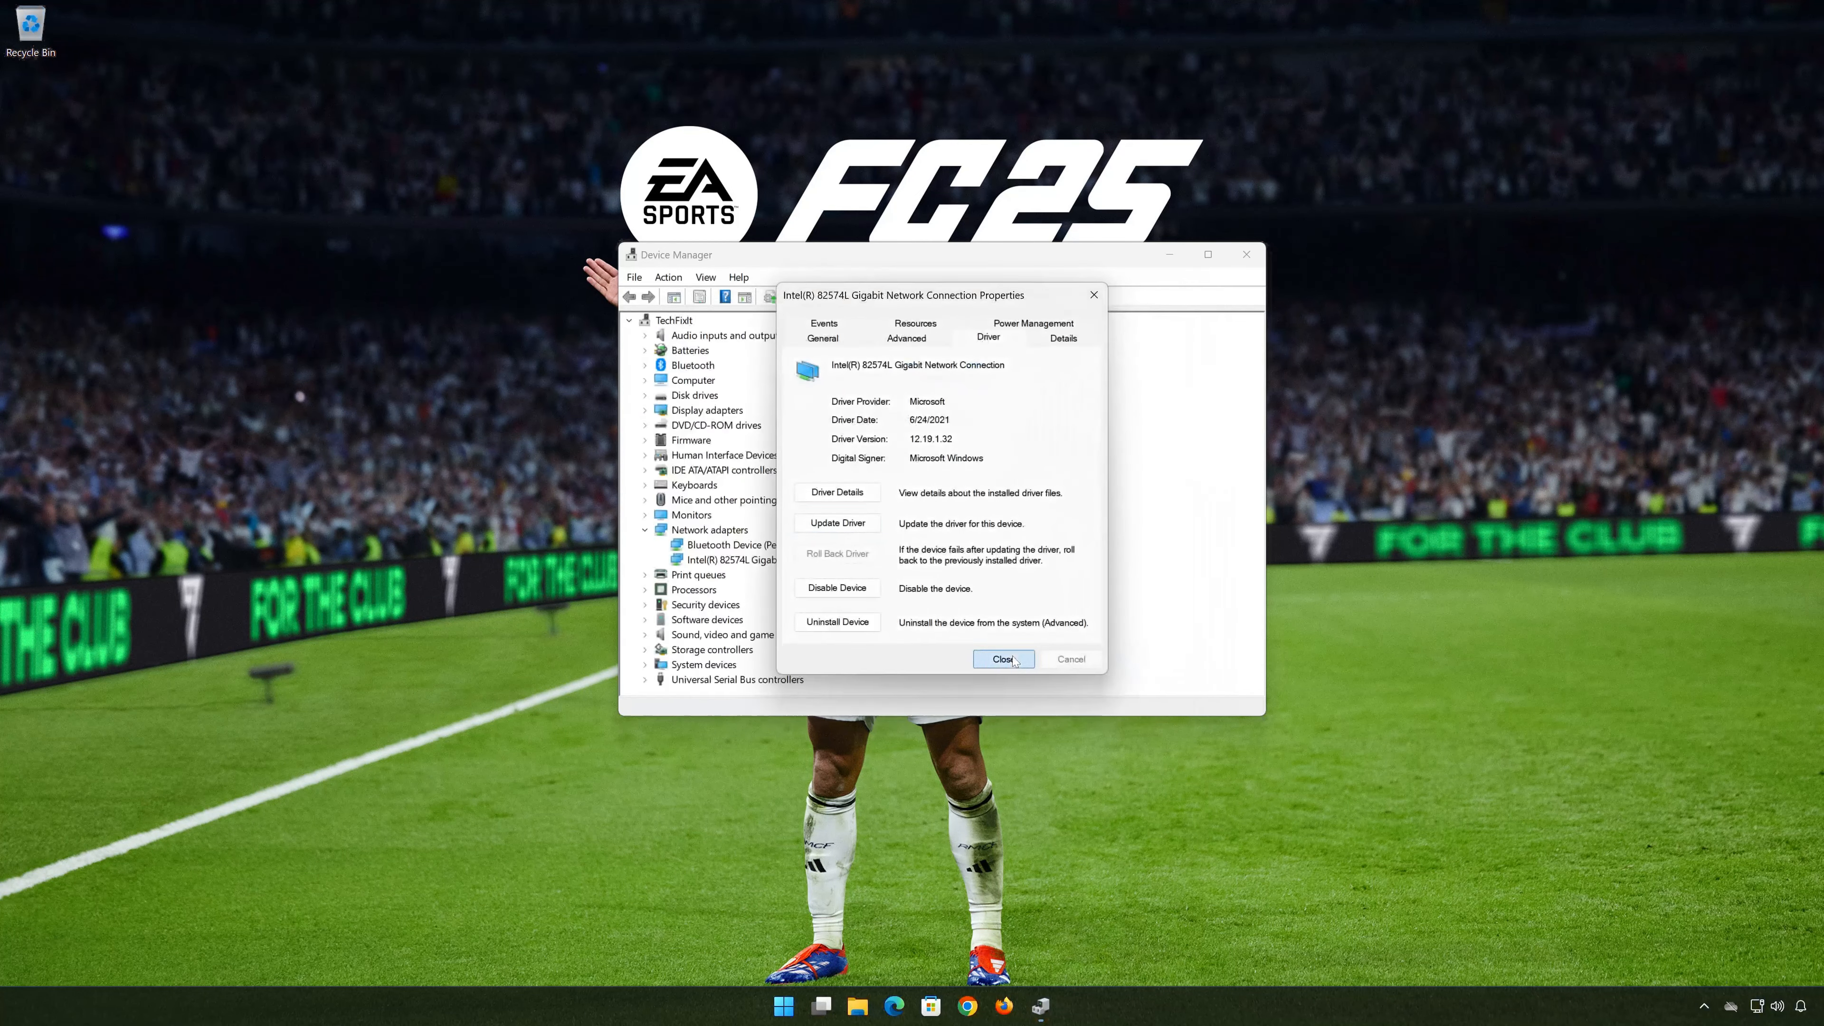
Step: Close the adapter Properties and Device Manager, then bring up the Start power options
{"action": "left_click", "coordinate": [1003, 660]}
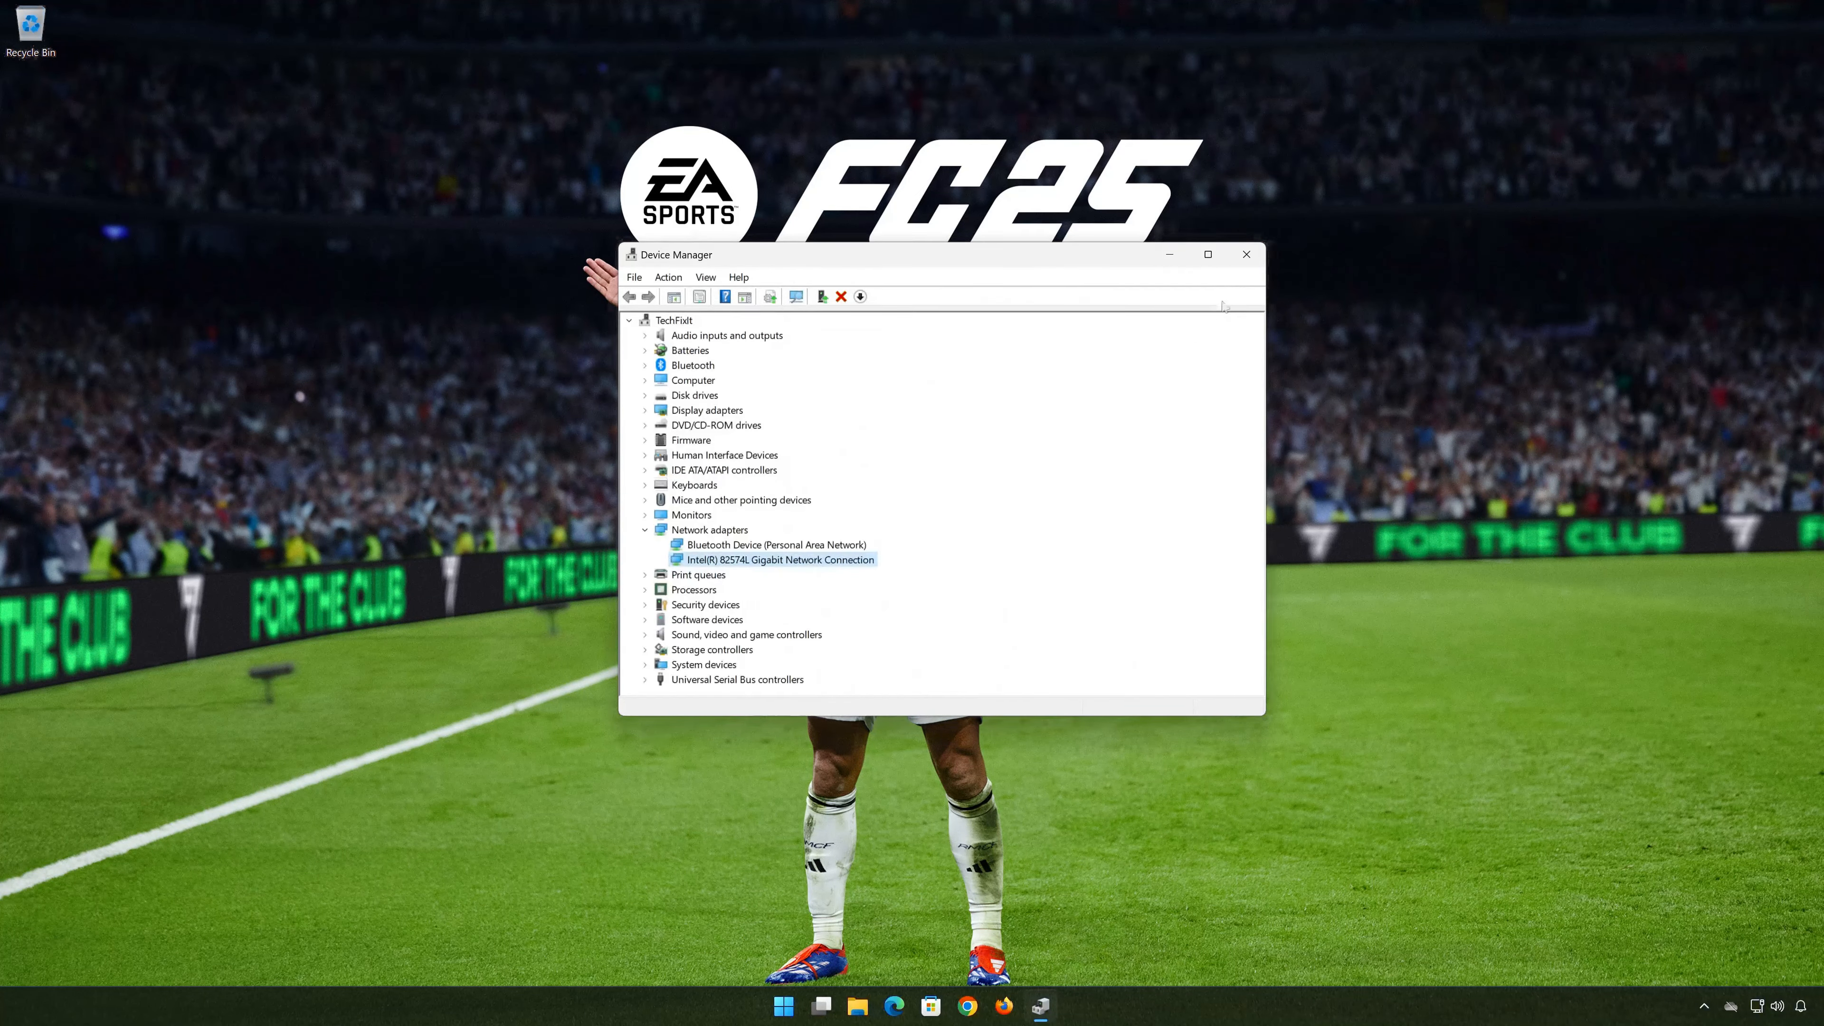
{"action": "left_click", "coordinate": [1246, 254]}
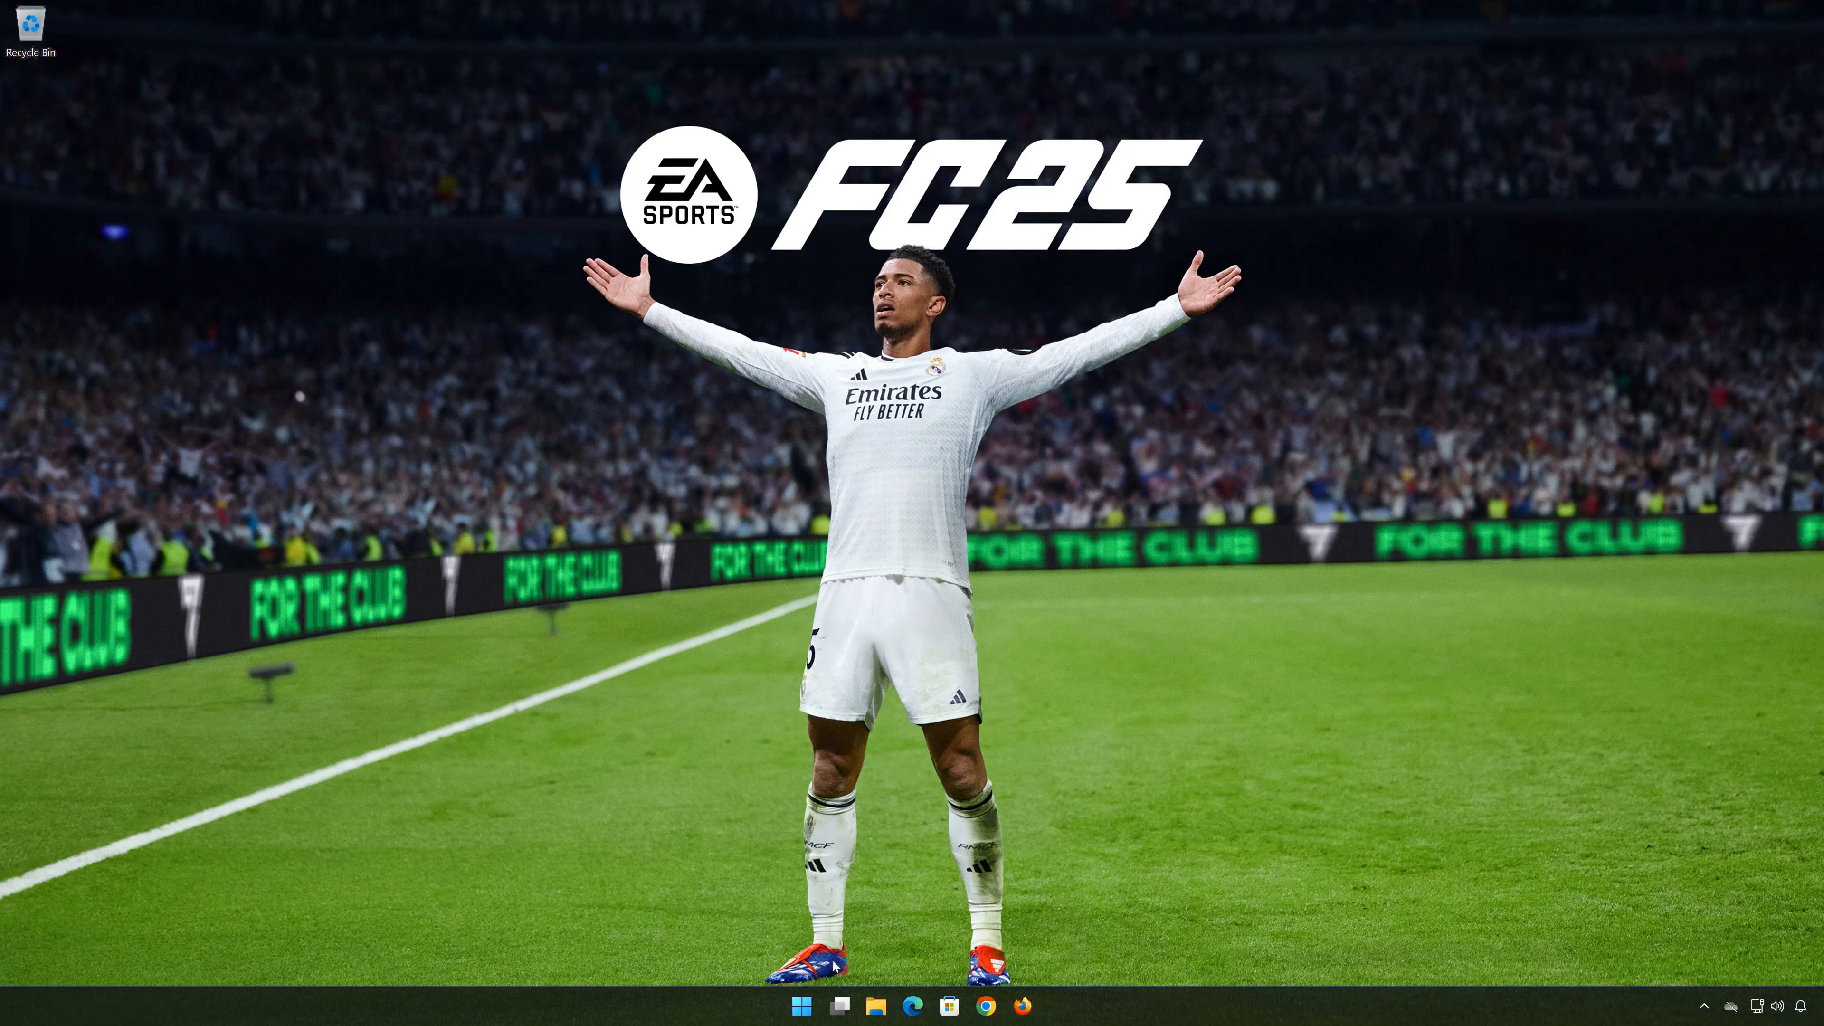
{"action": "left_click", "coordinate": [799, 1005]}
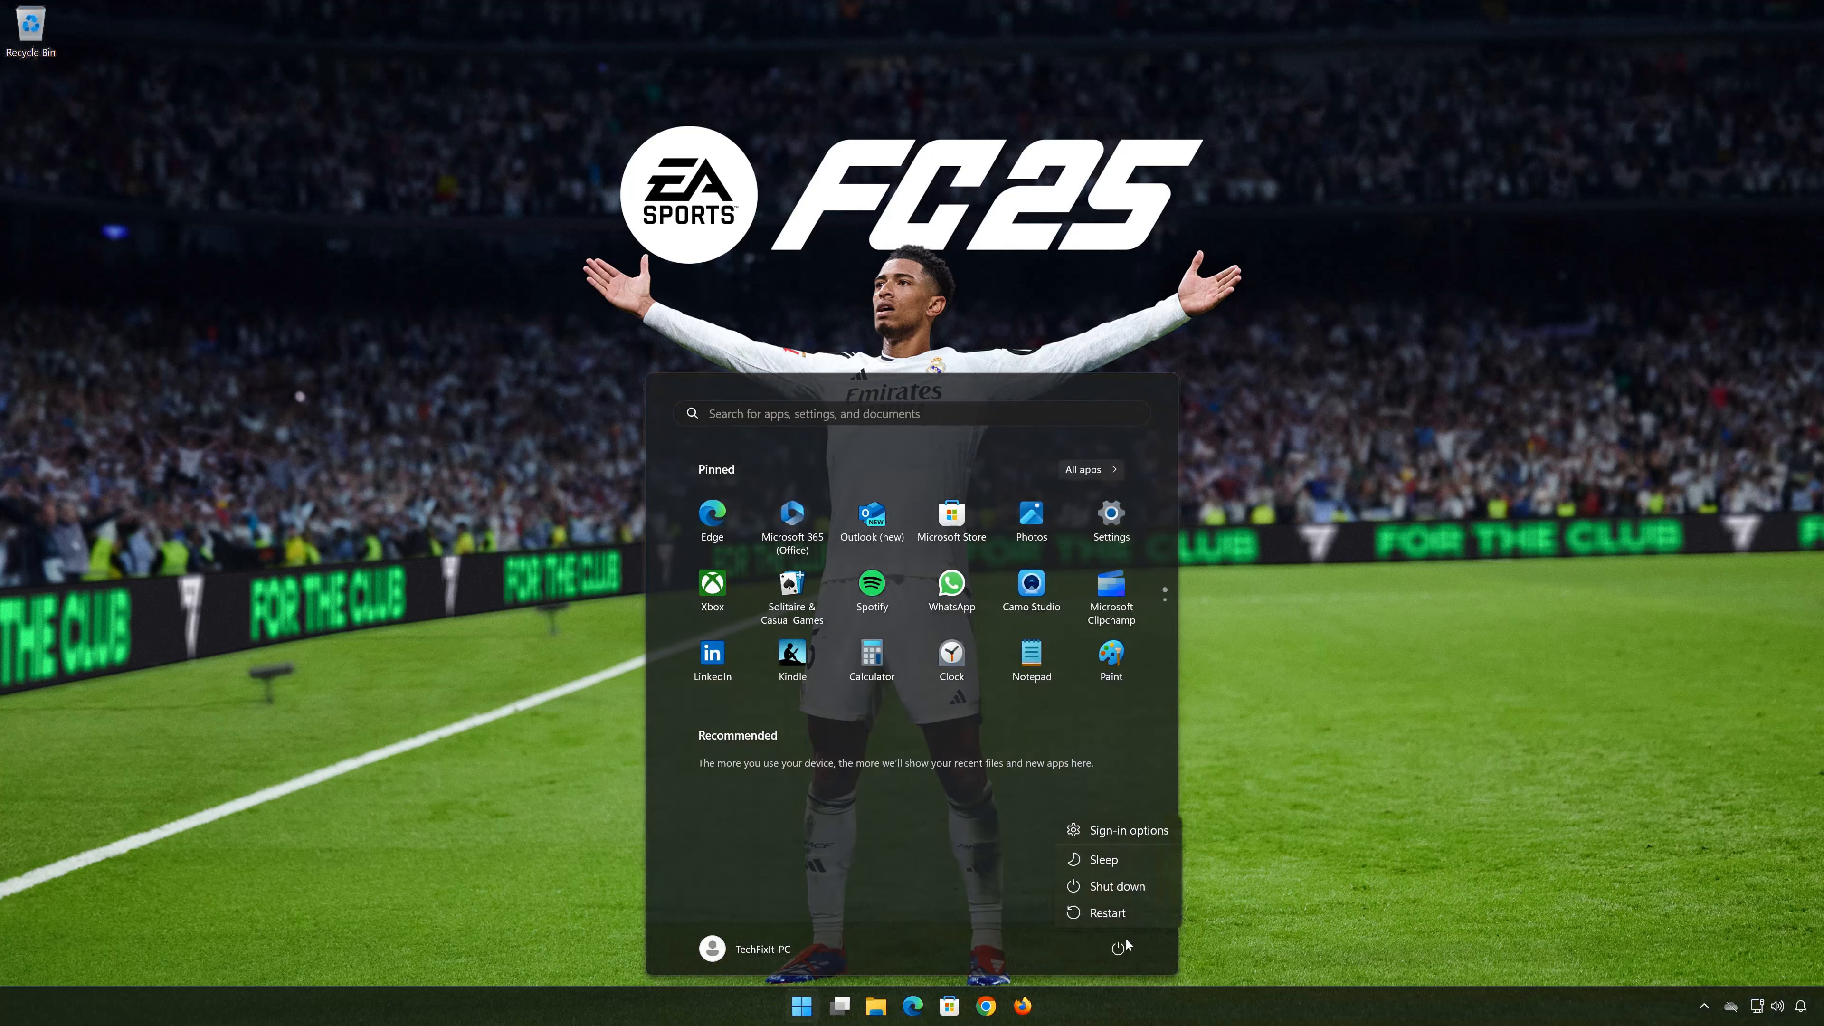